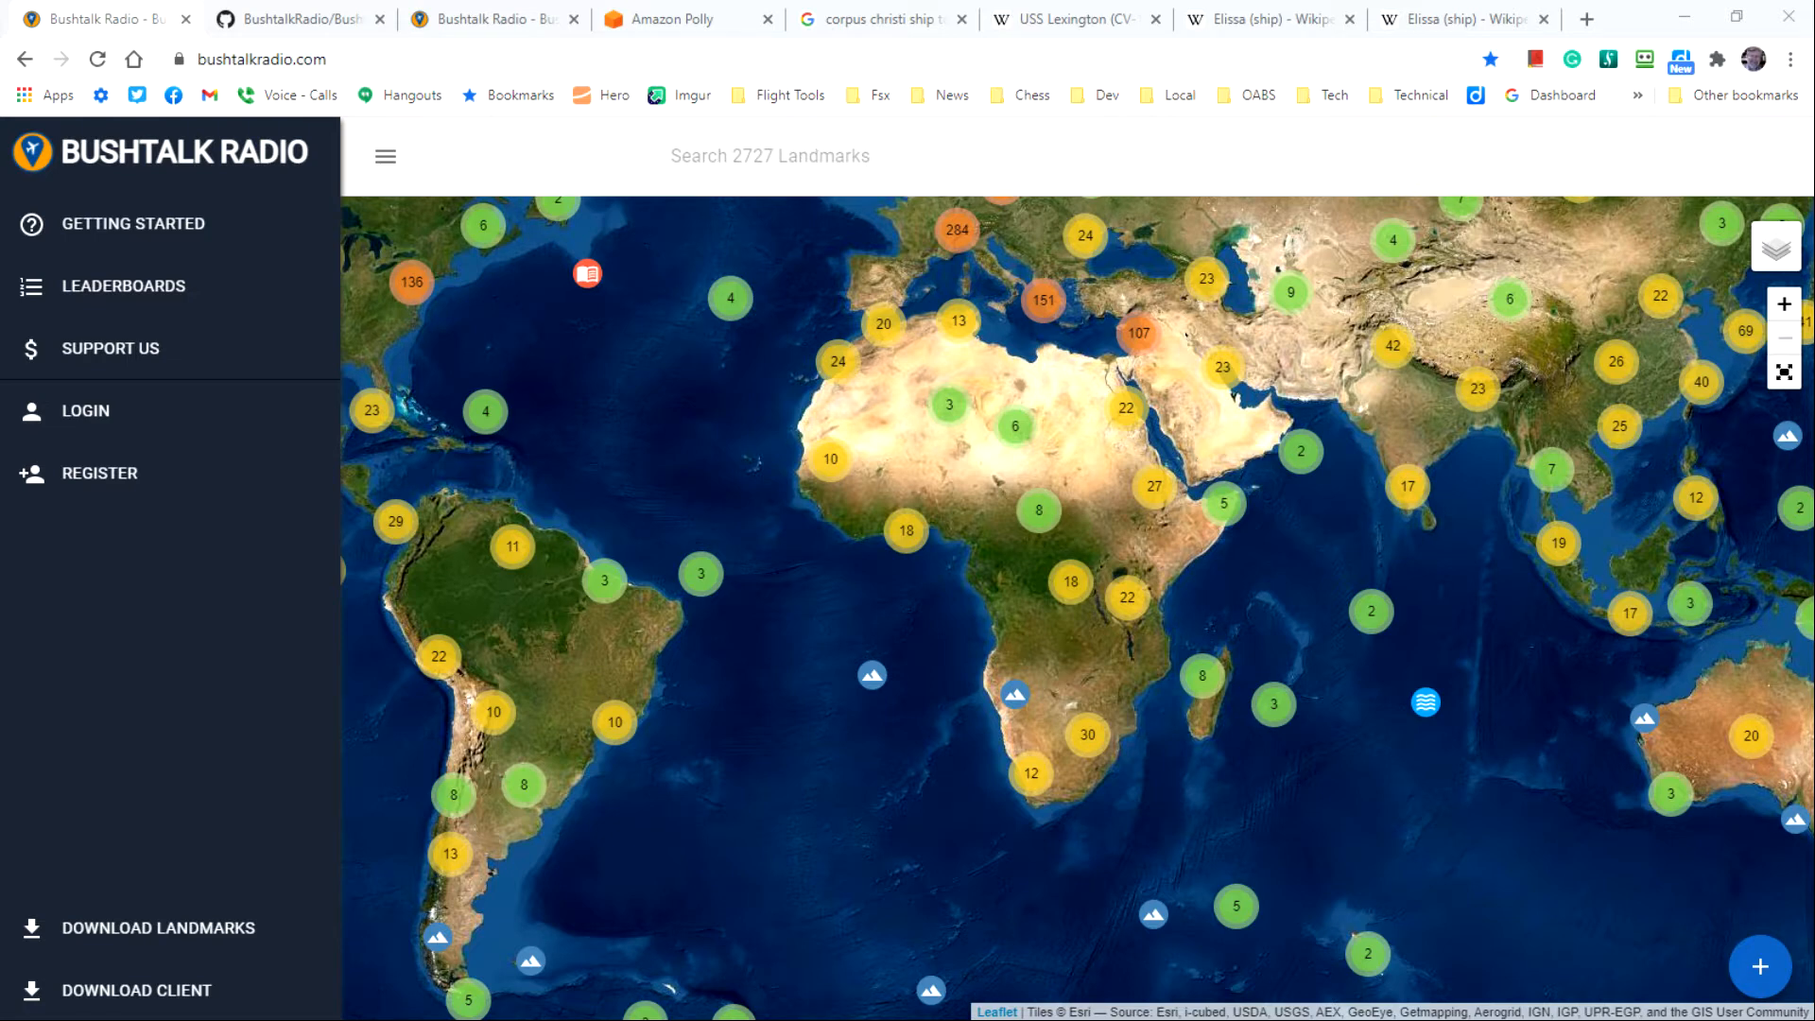
mouse_move(100, 416)
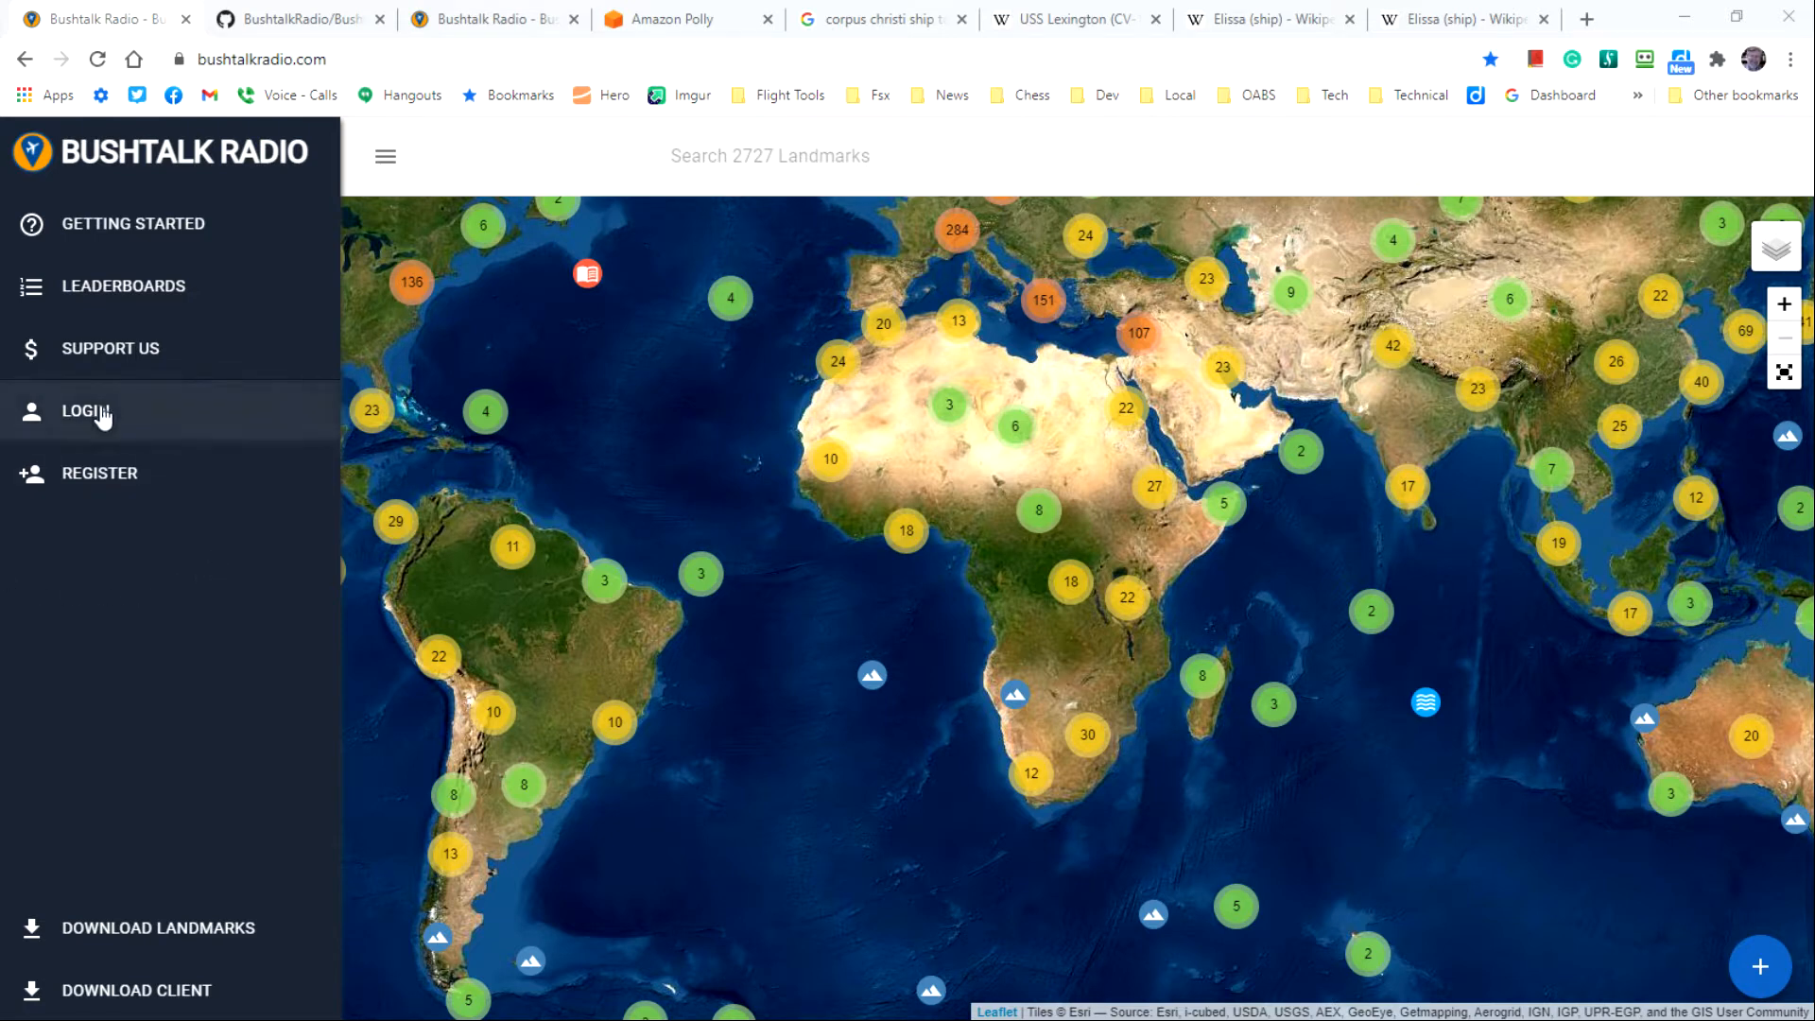
mouse_move(108, 421)
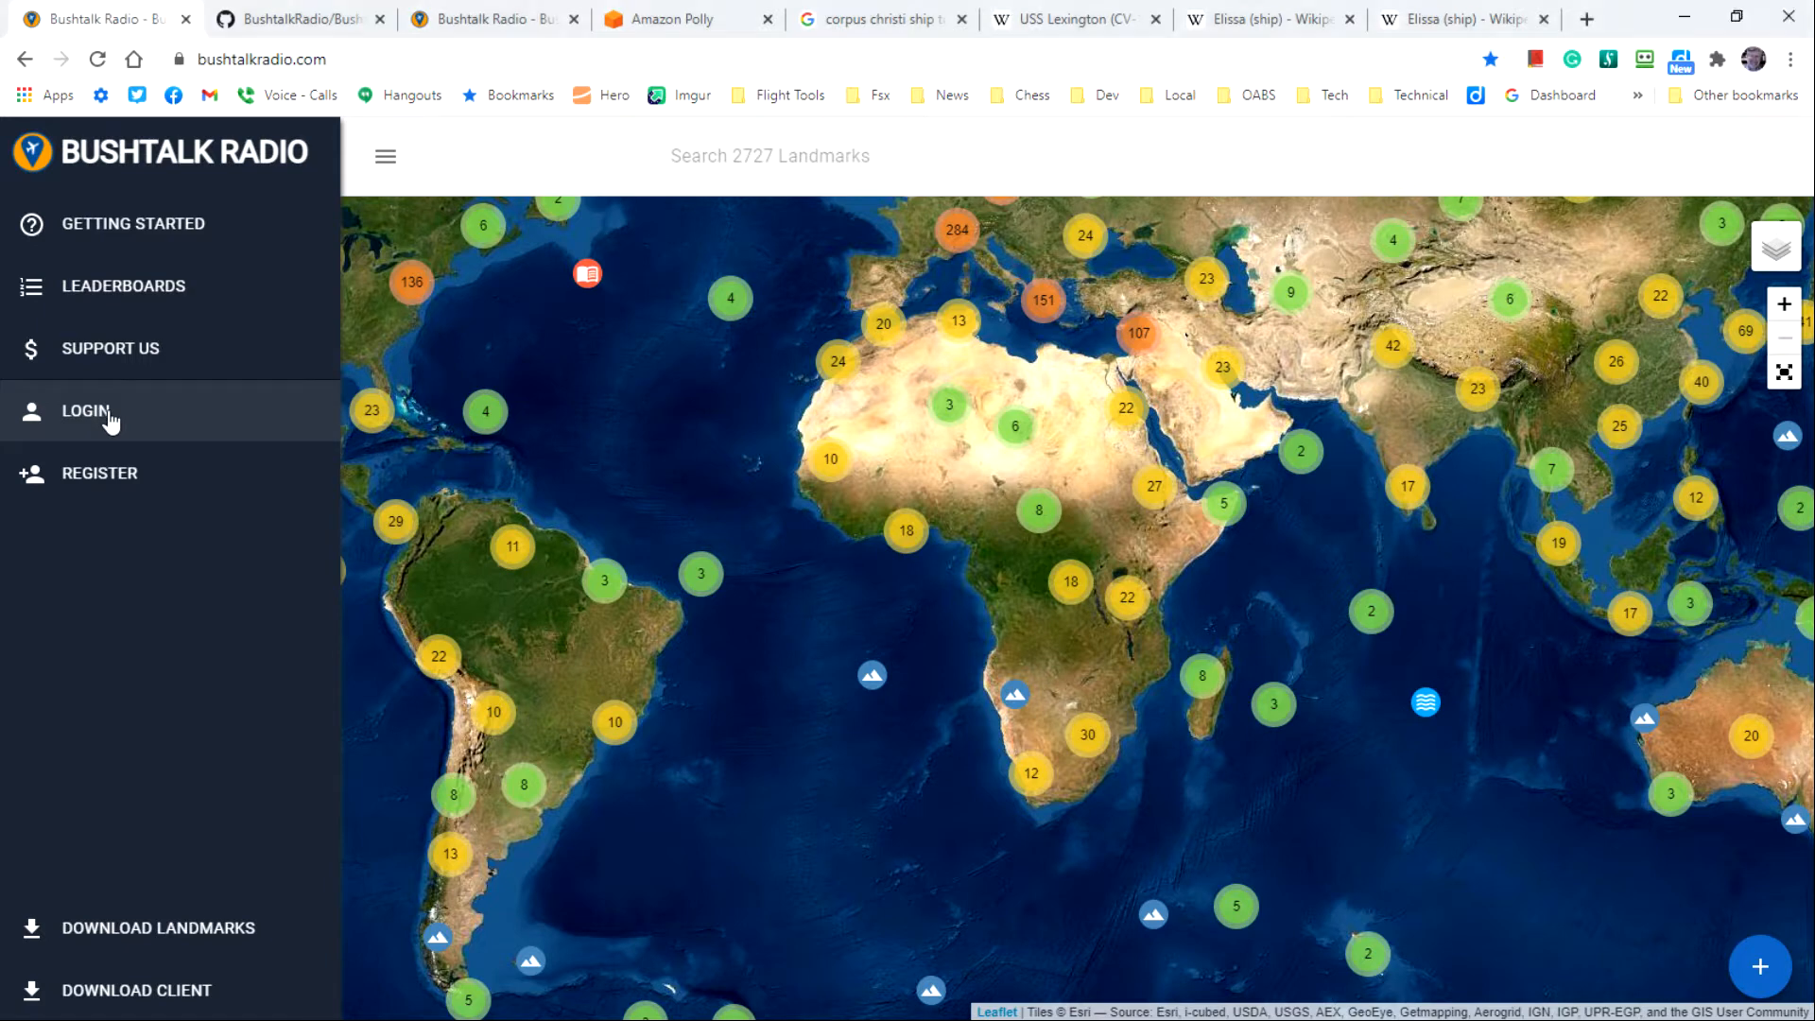
Step: Sign in to Bushtalk Radio using the saved autofill credentials
click(85, 410)
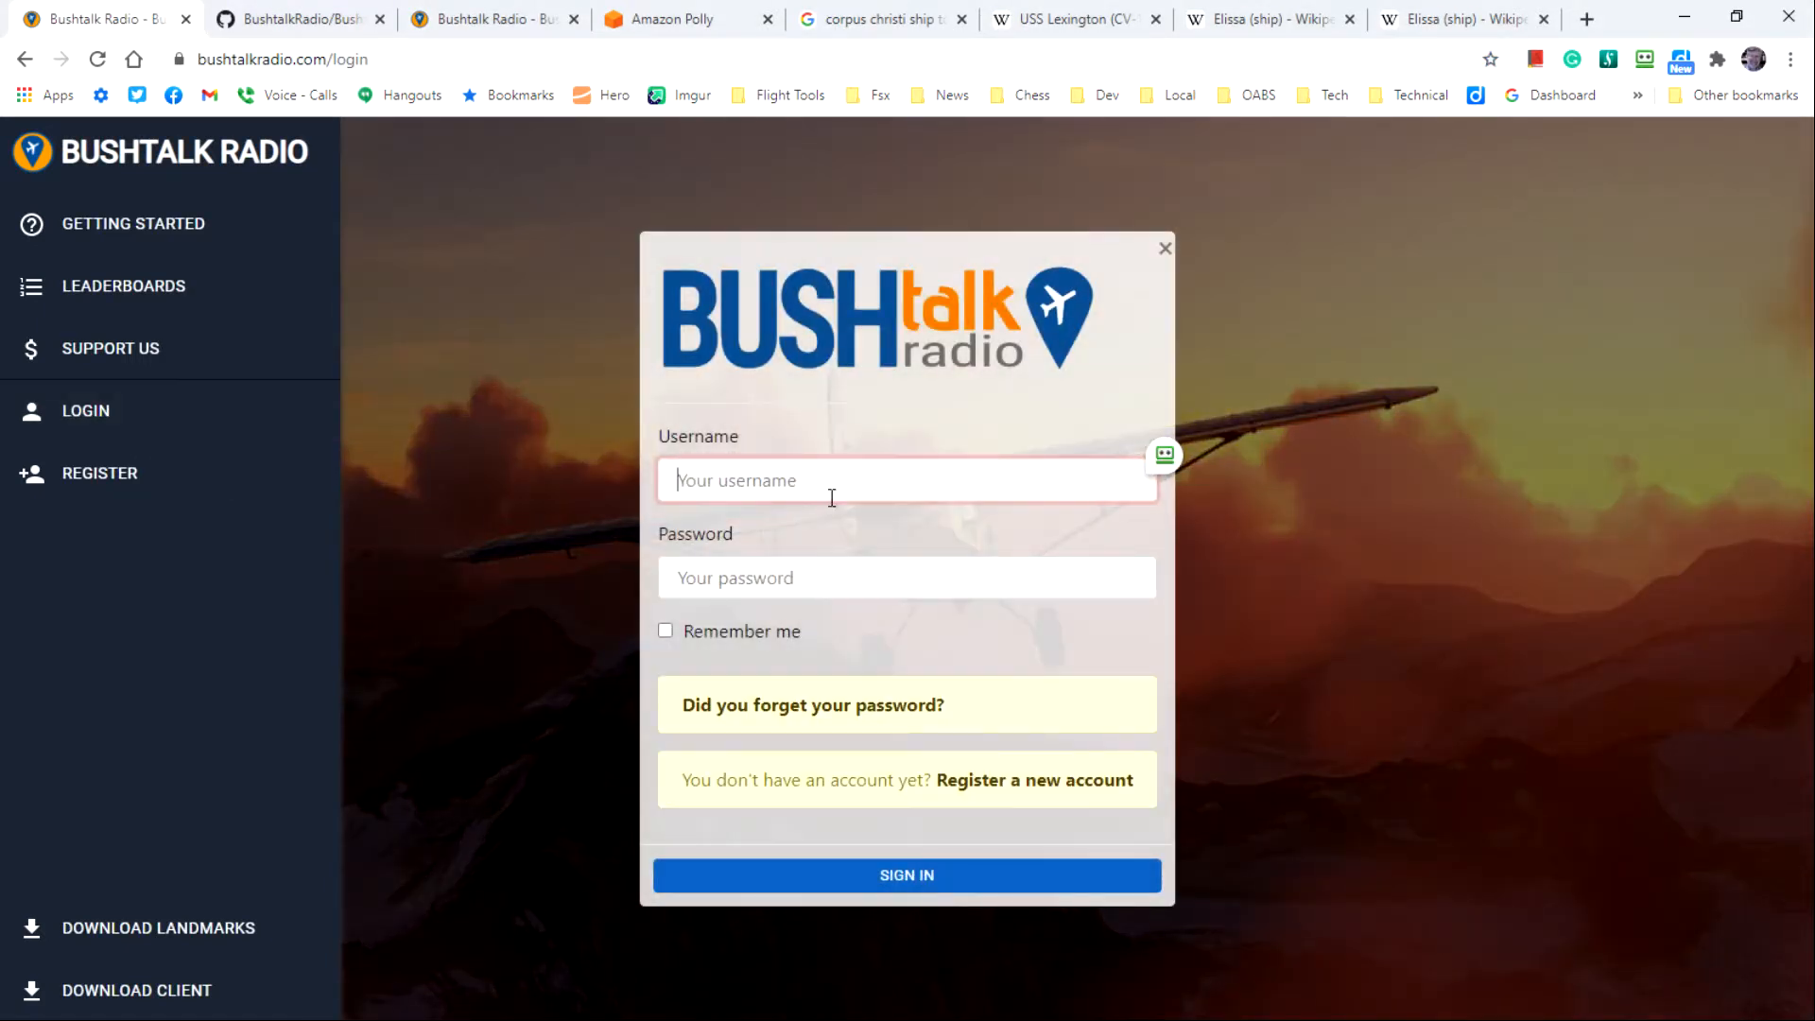
click(1163, 455)
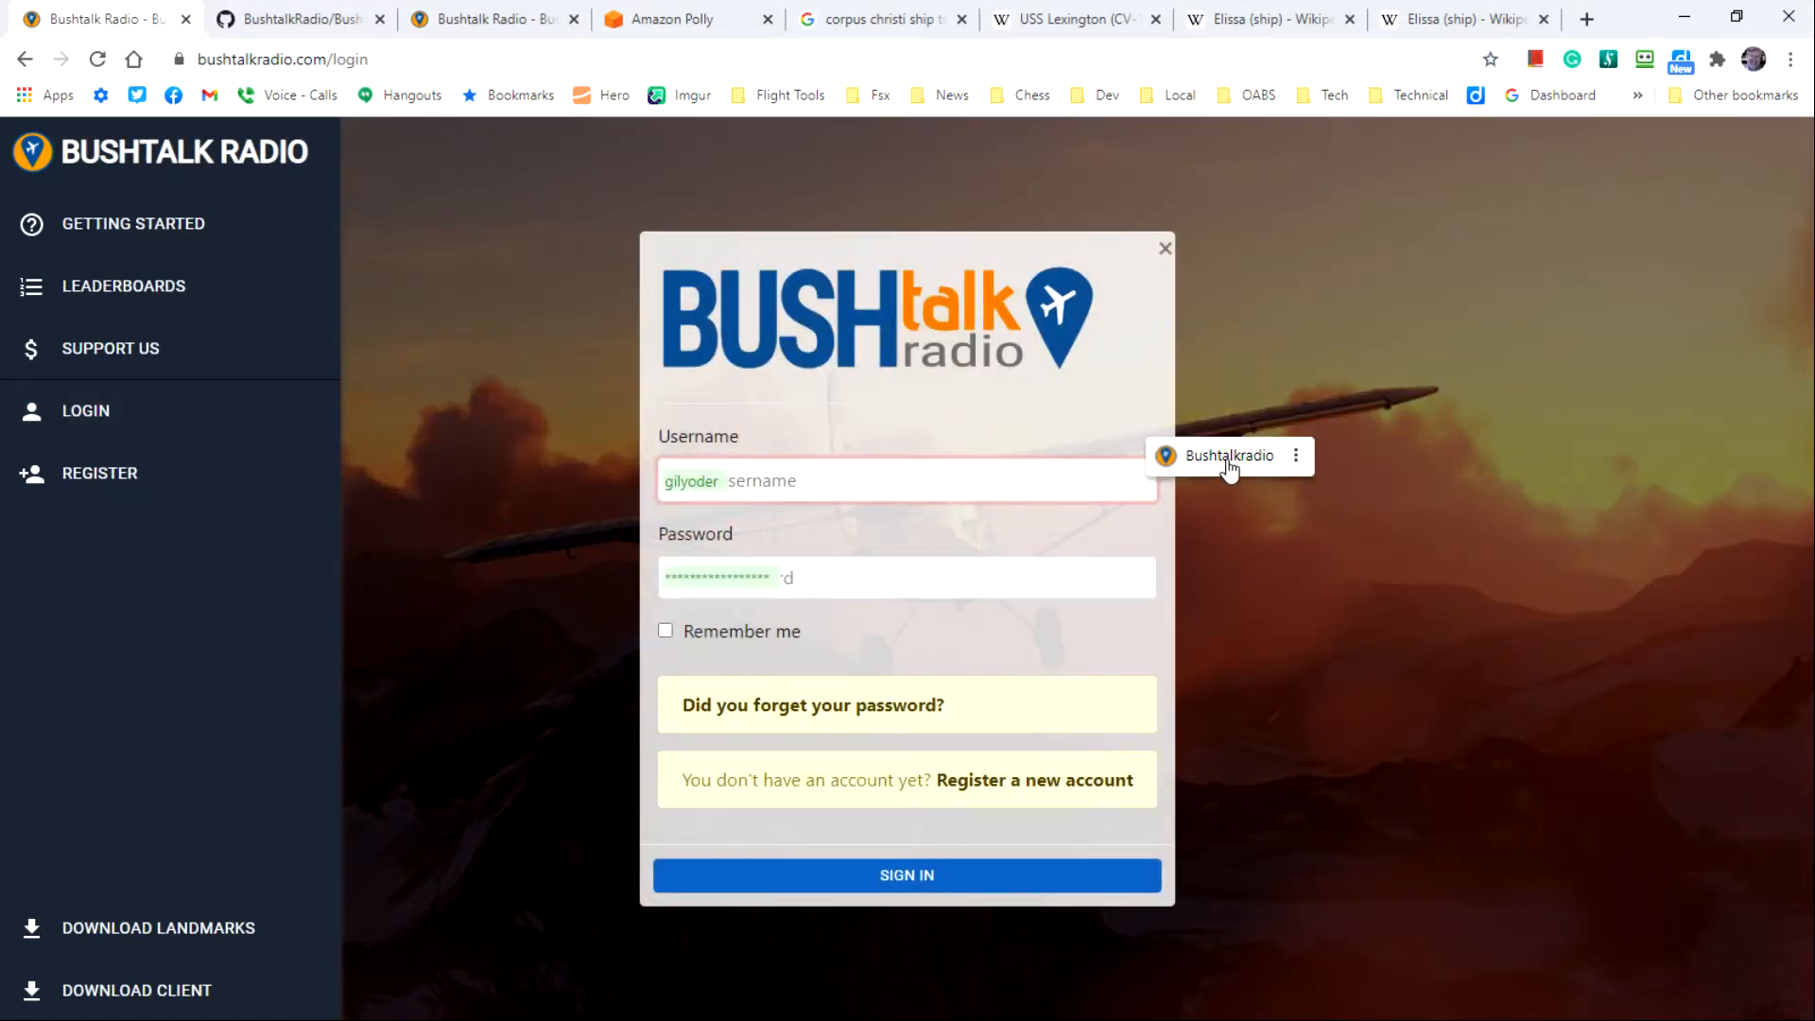
click(906, 876)
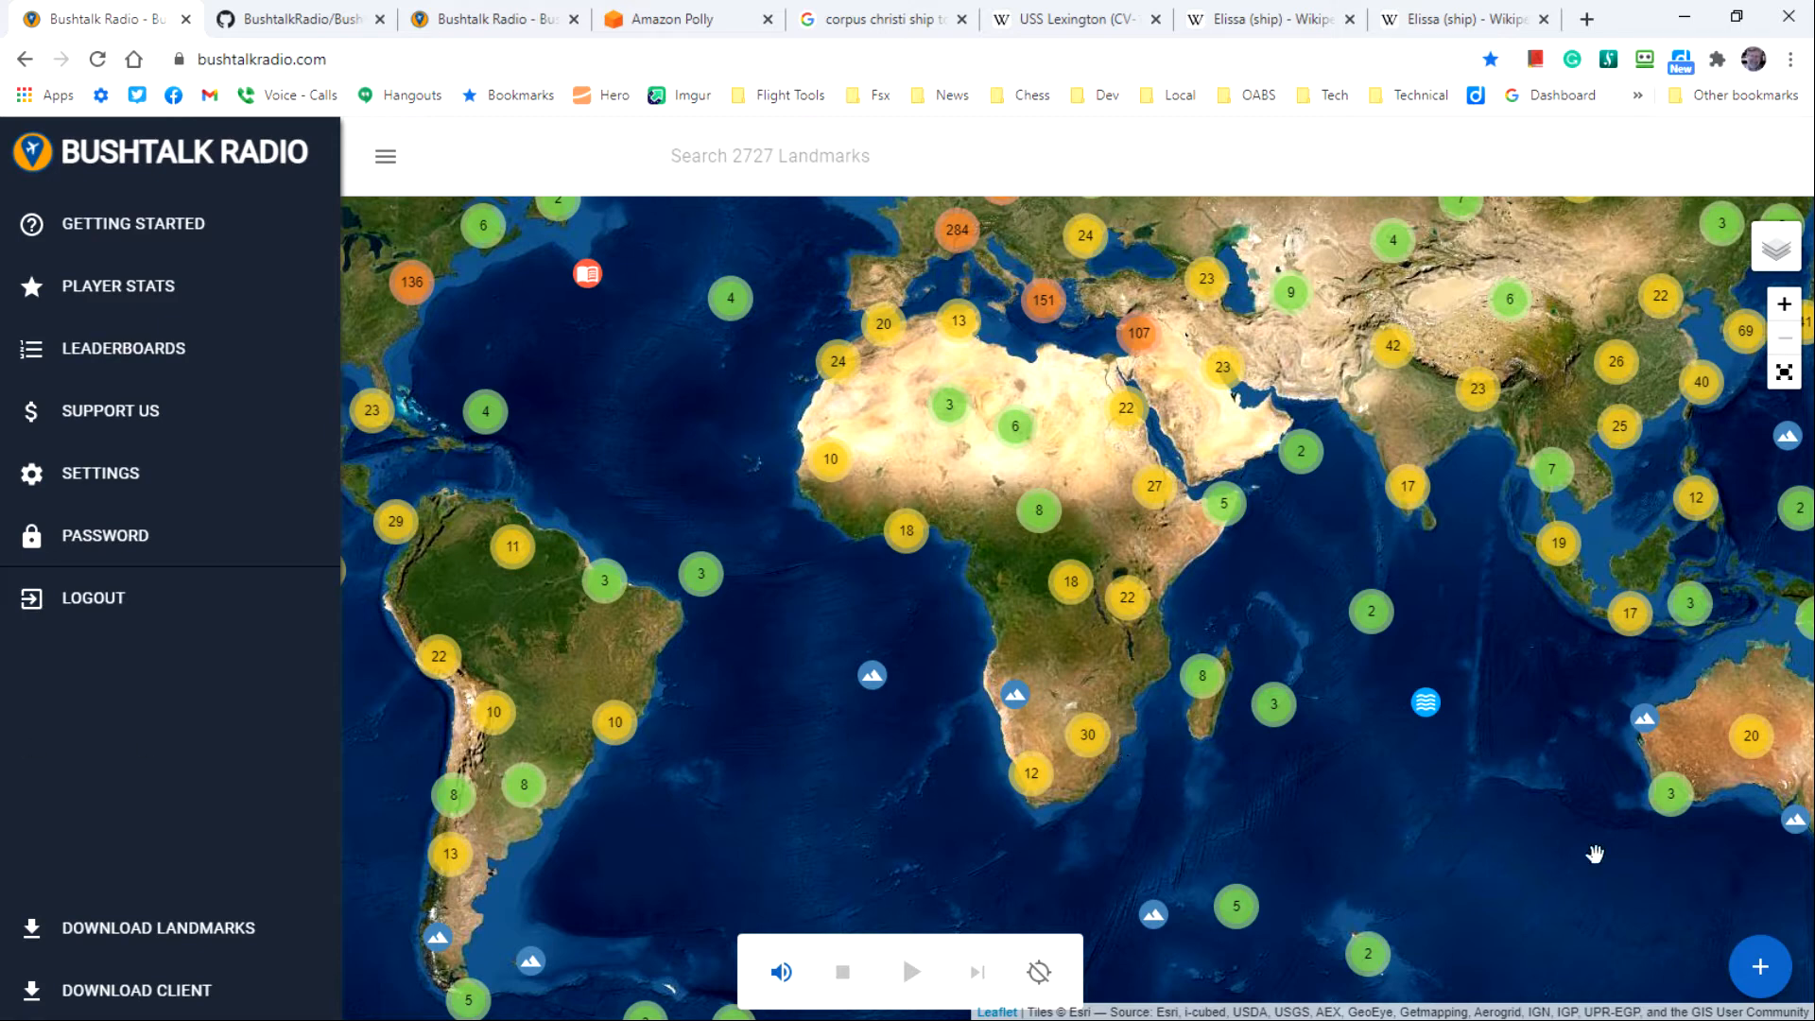
Step: Open the Add Location form from the blue + button menu
click(1754, 968)
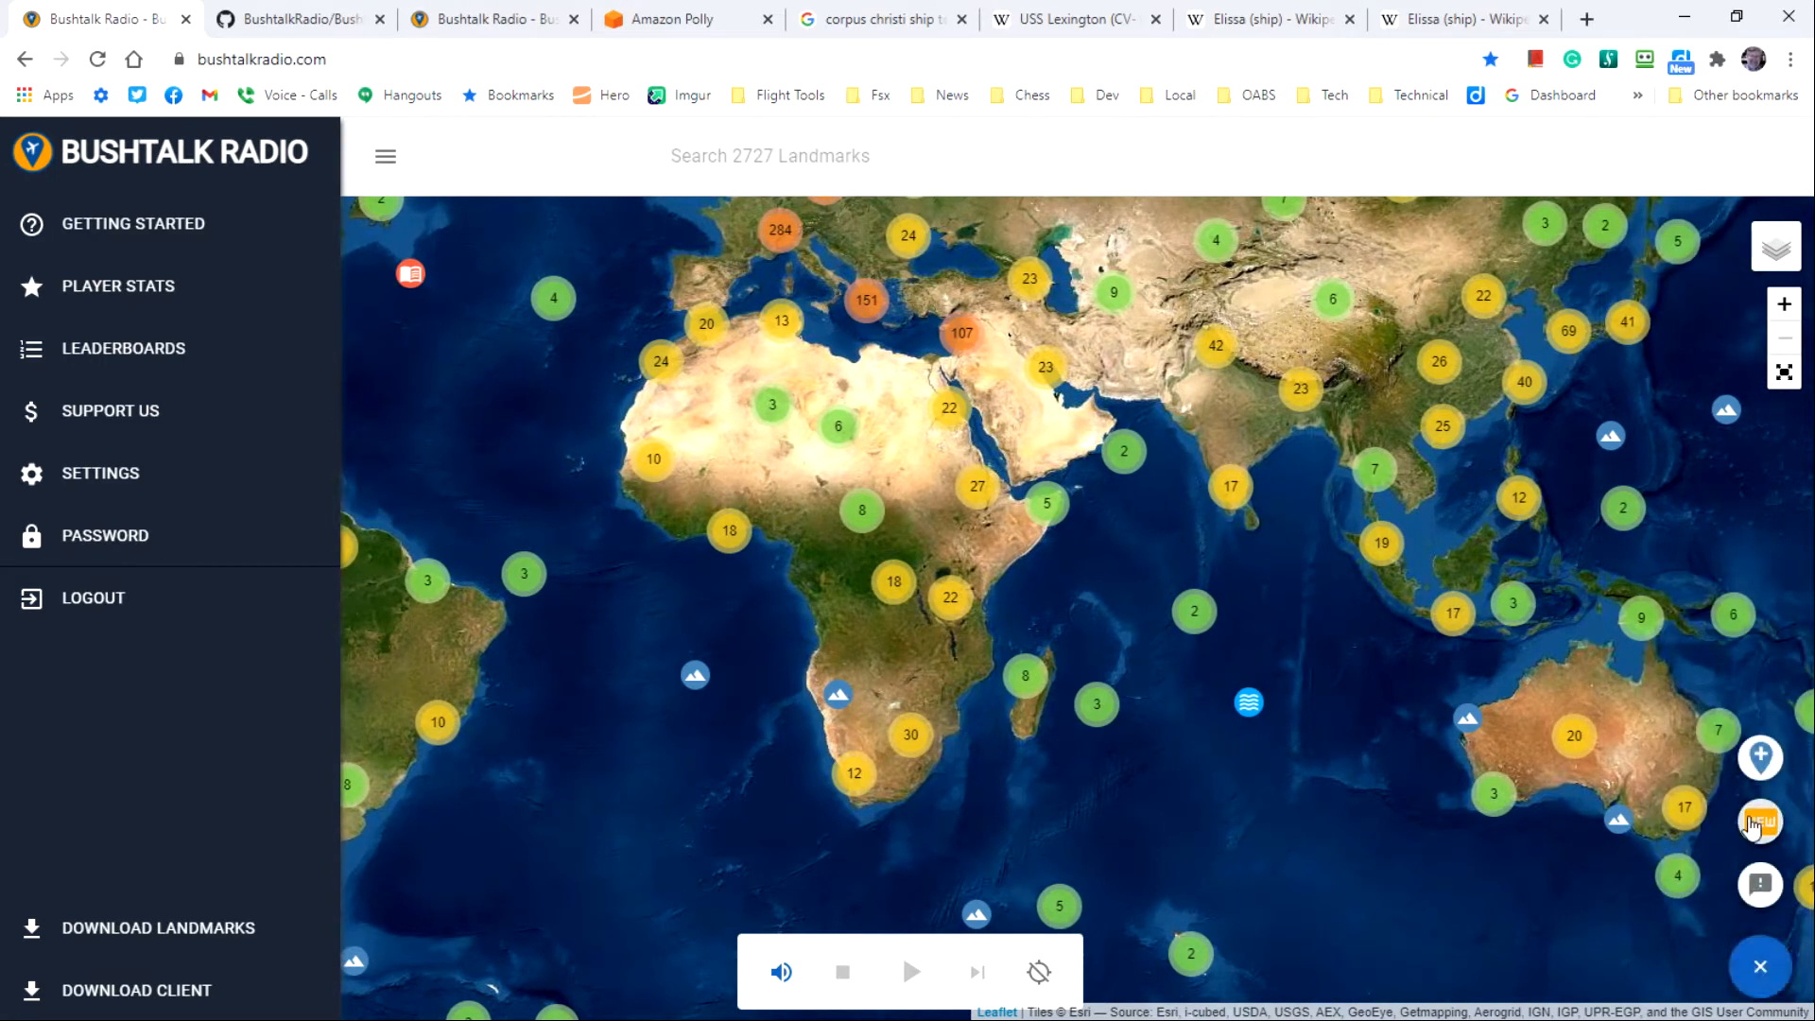
mouse_move(1759, 755)
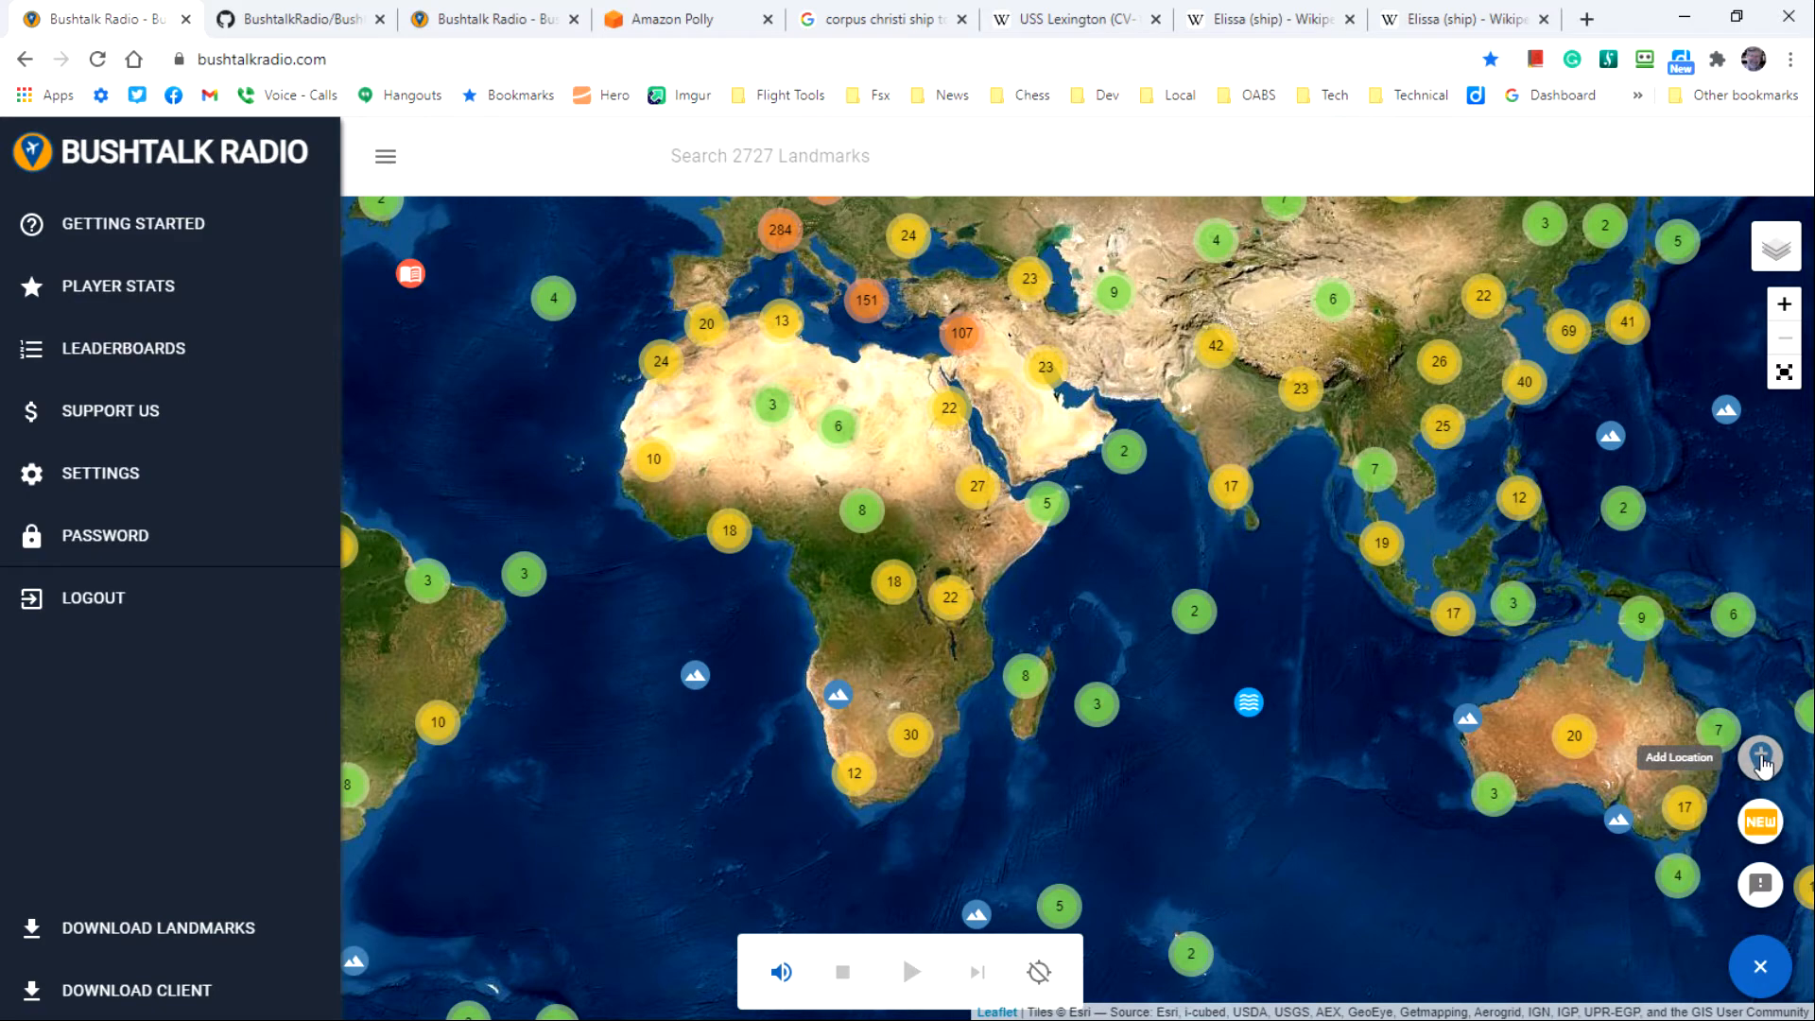
click(1759, 758)
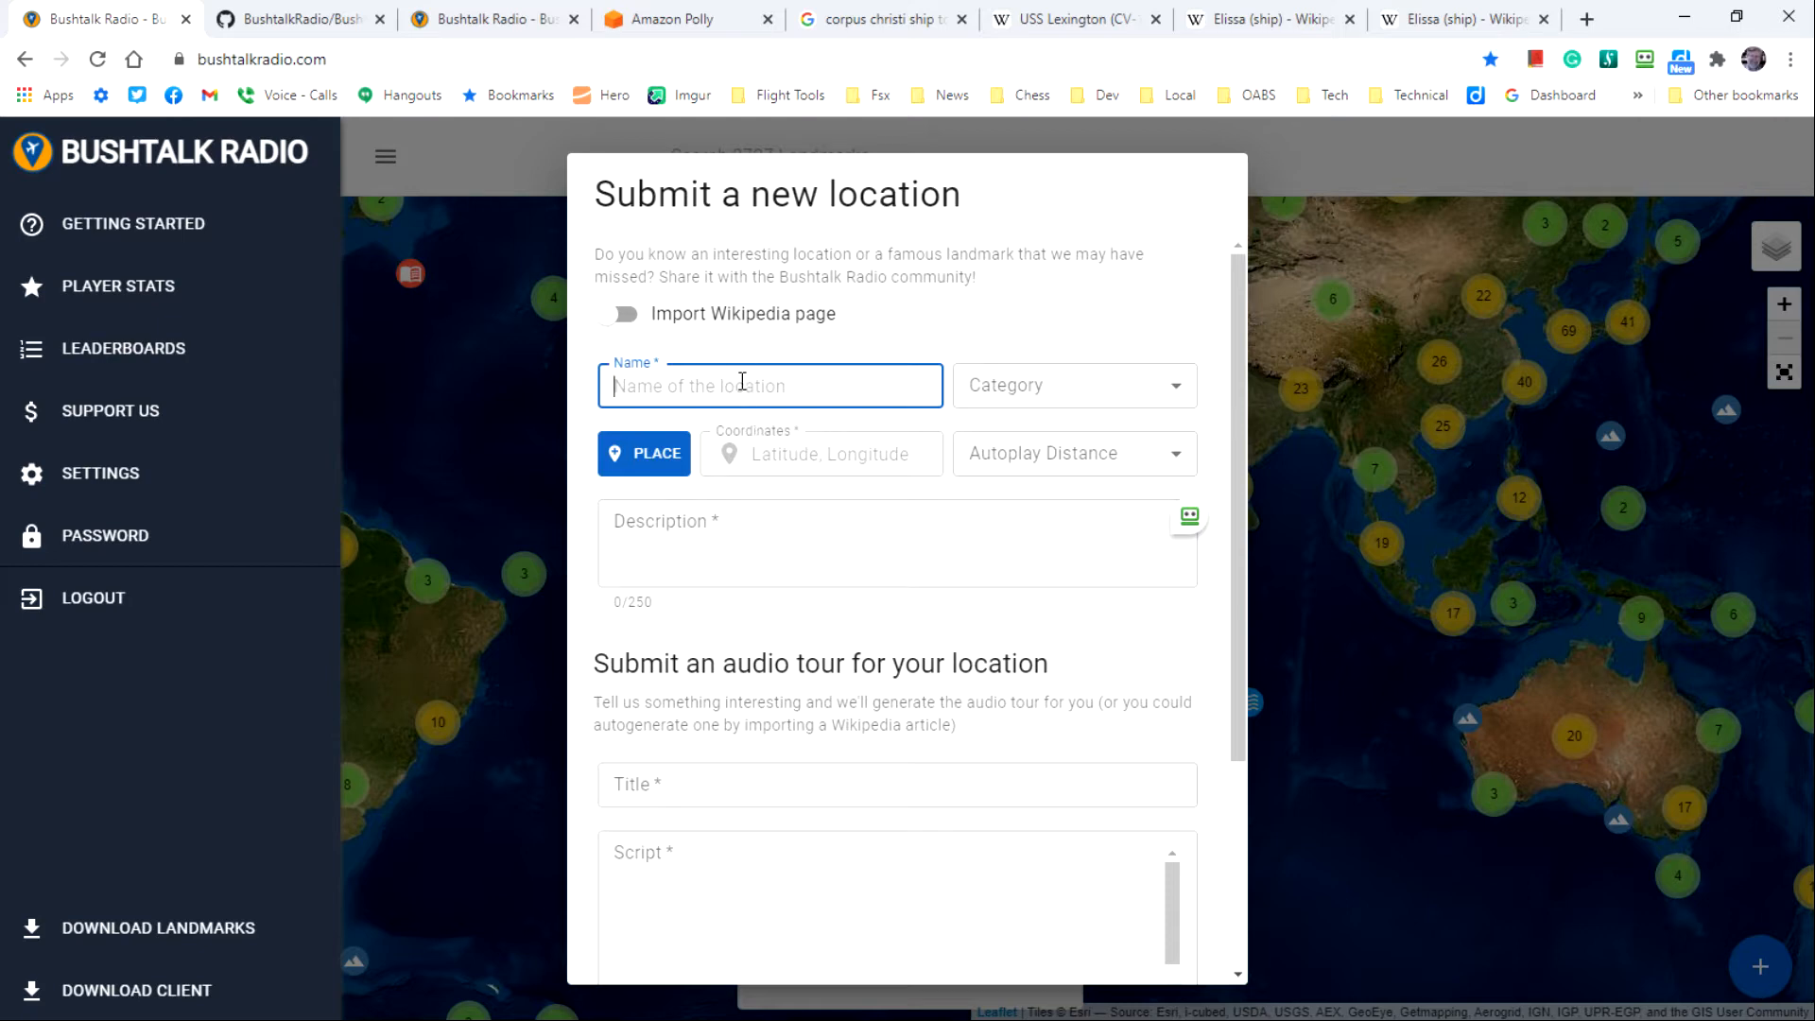
Step: Enter 'USS Lexingon' as the location name after fixing a typo
text(uss lEX)
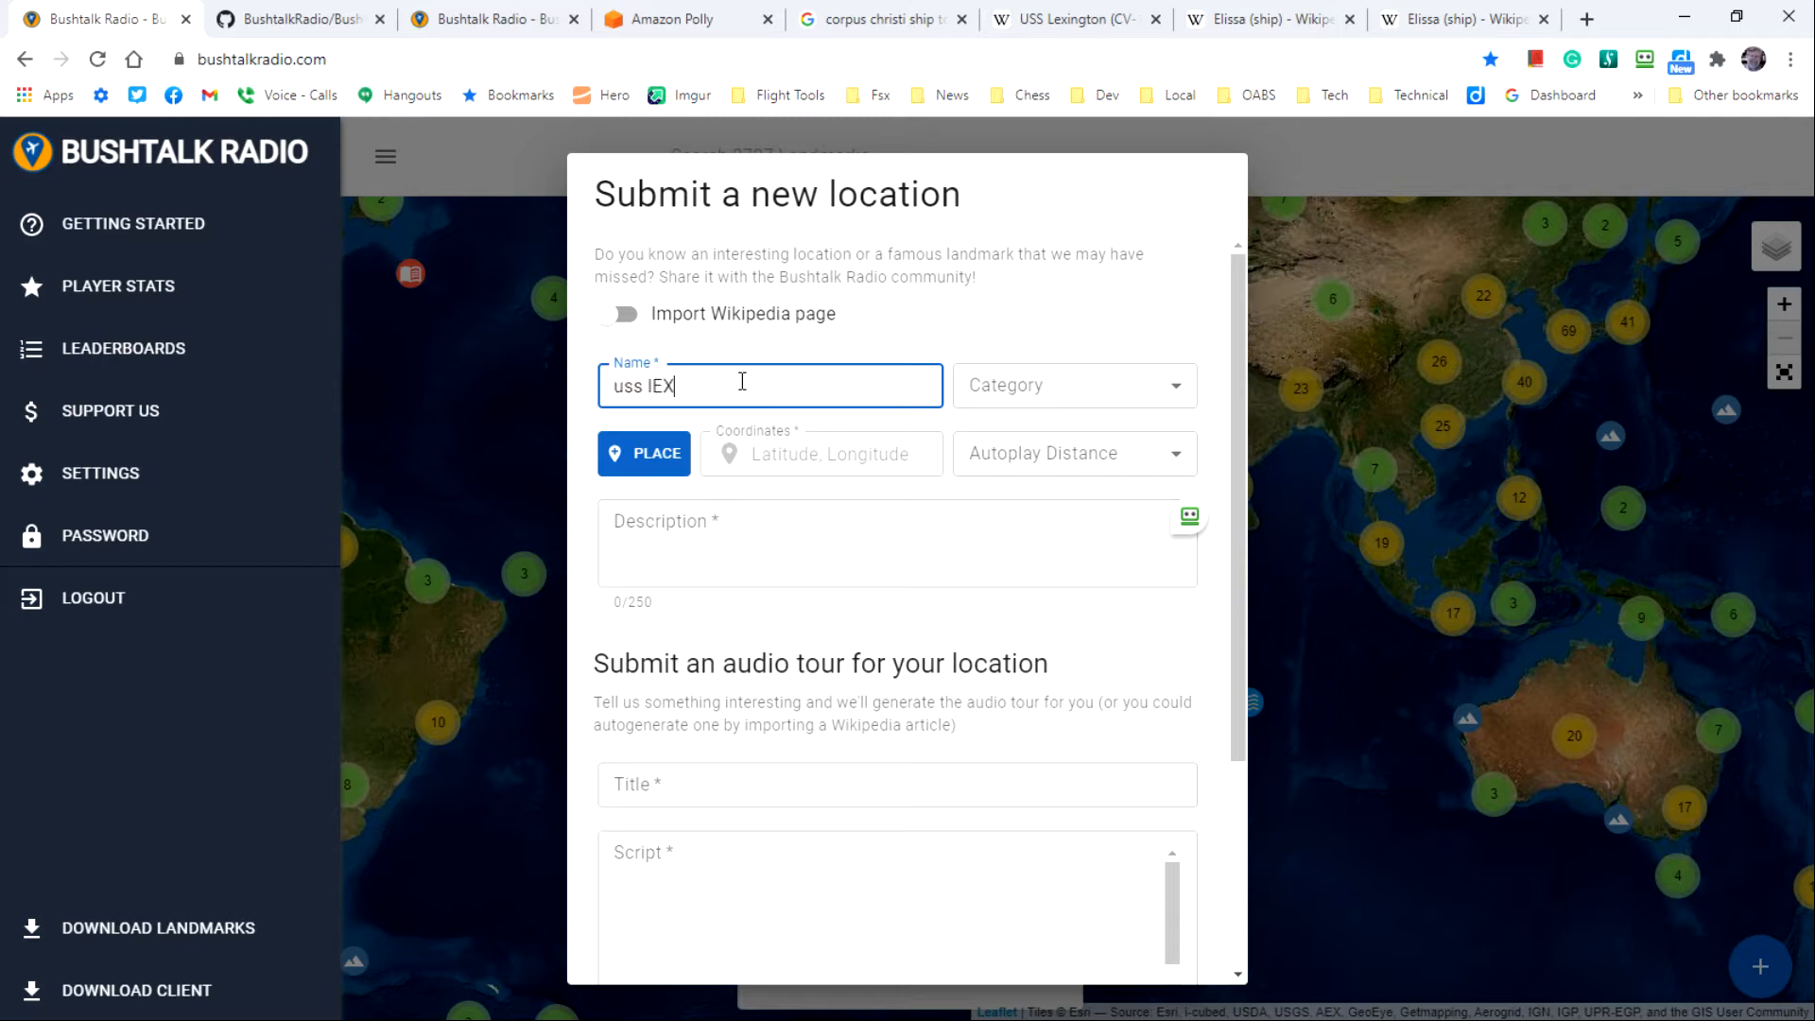
key(Backspace)
text(U)
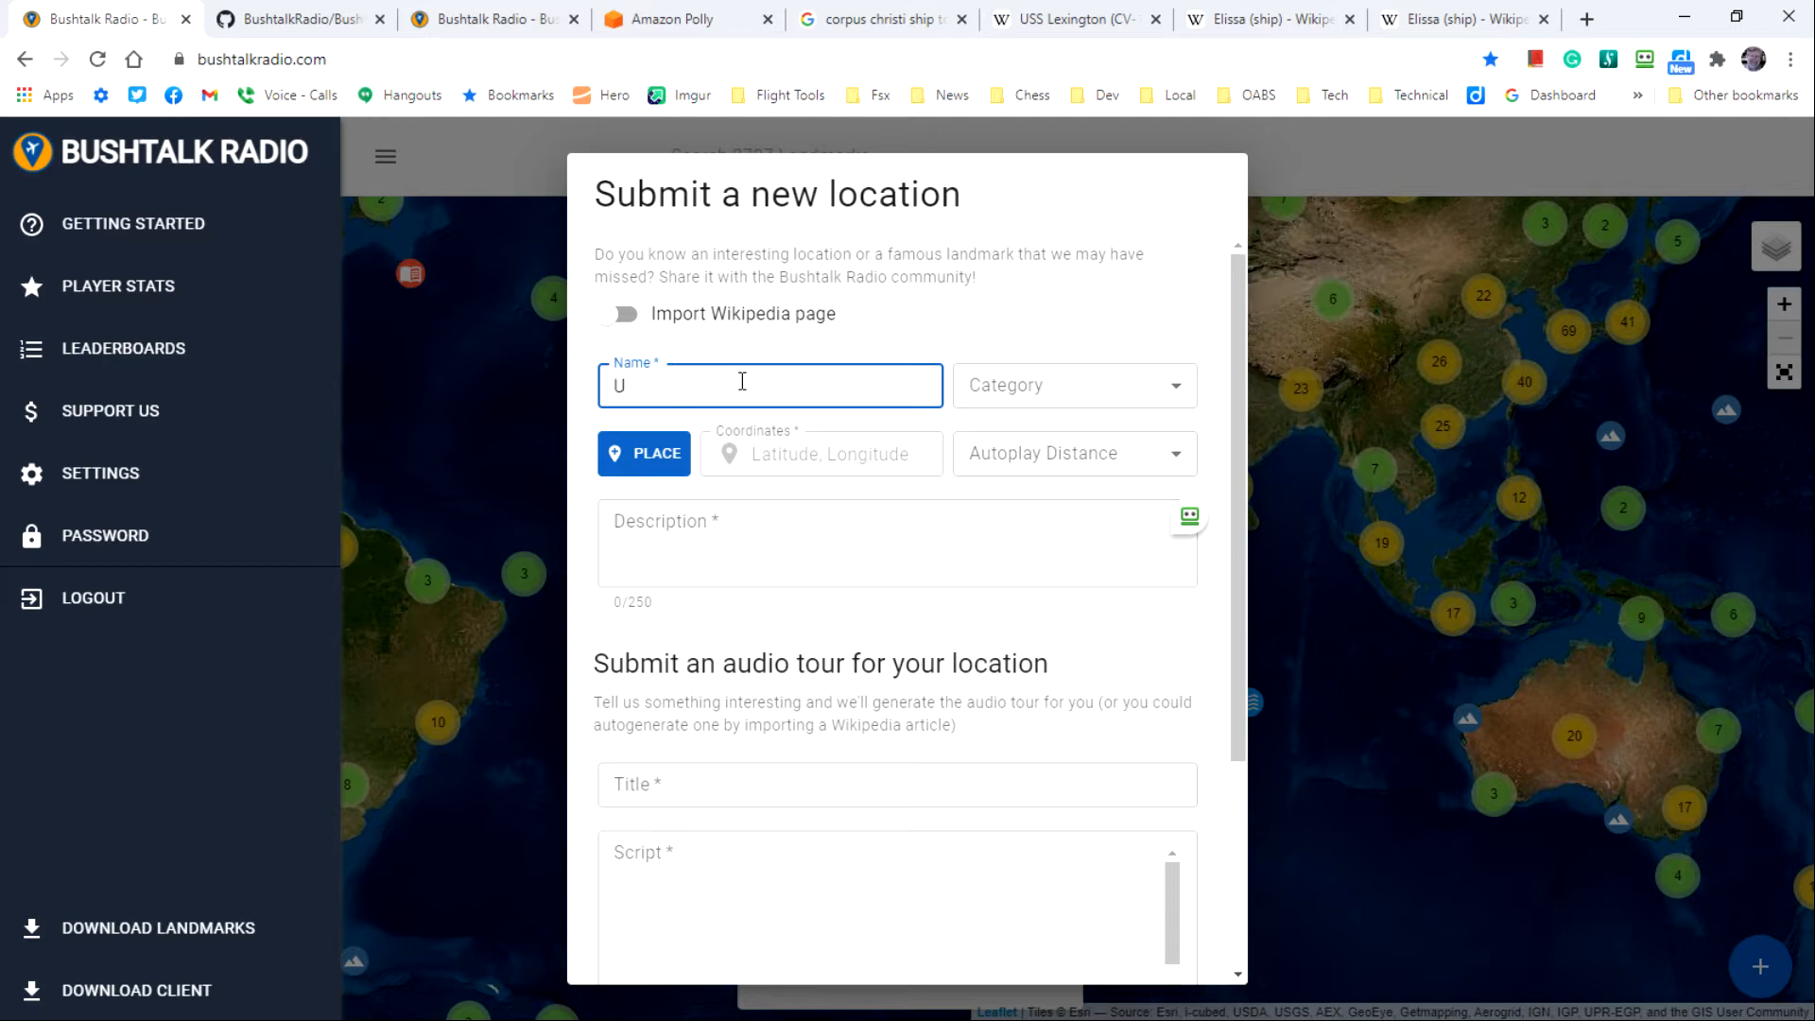
text(SS Le)
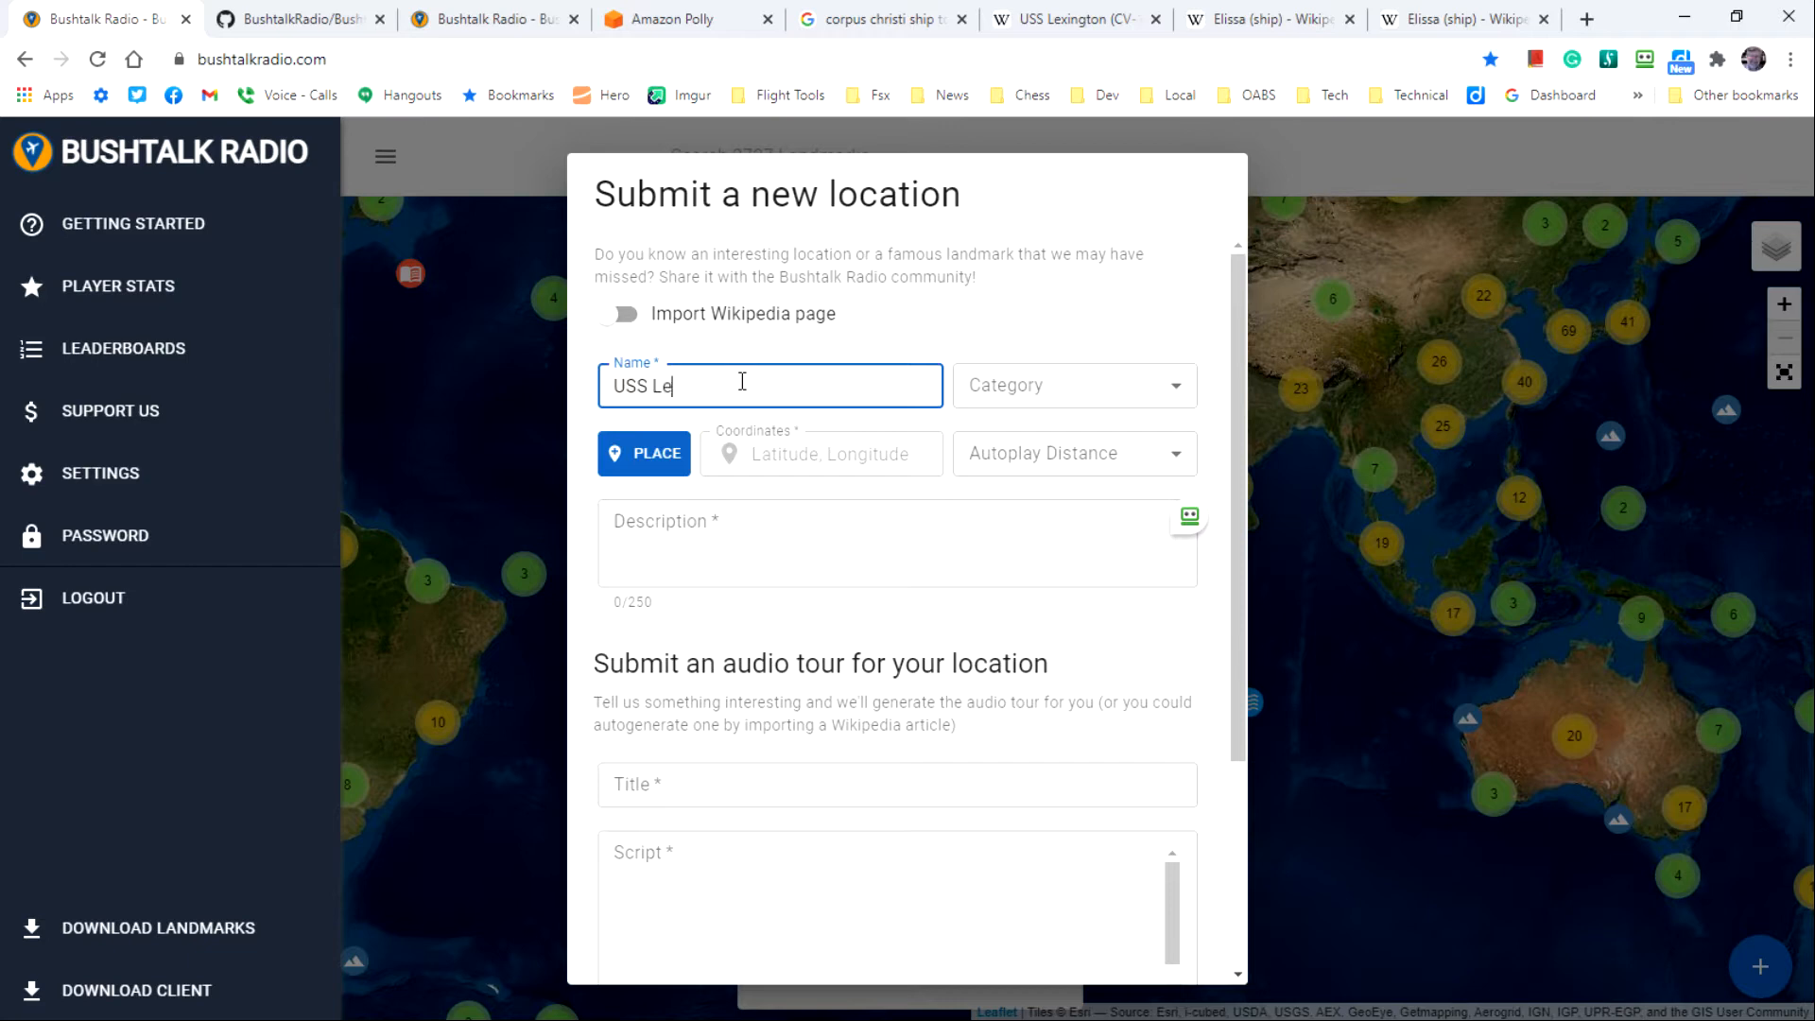
text(xingon)
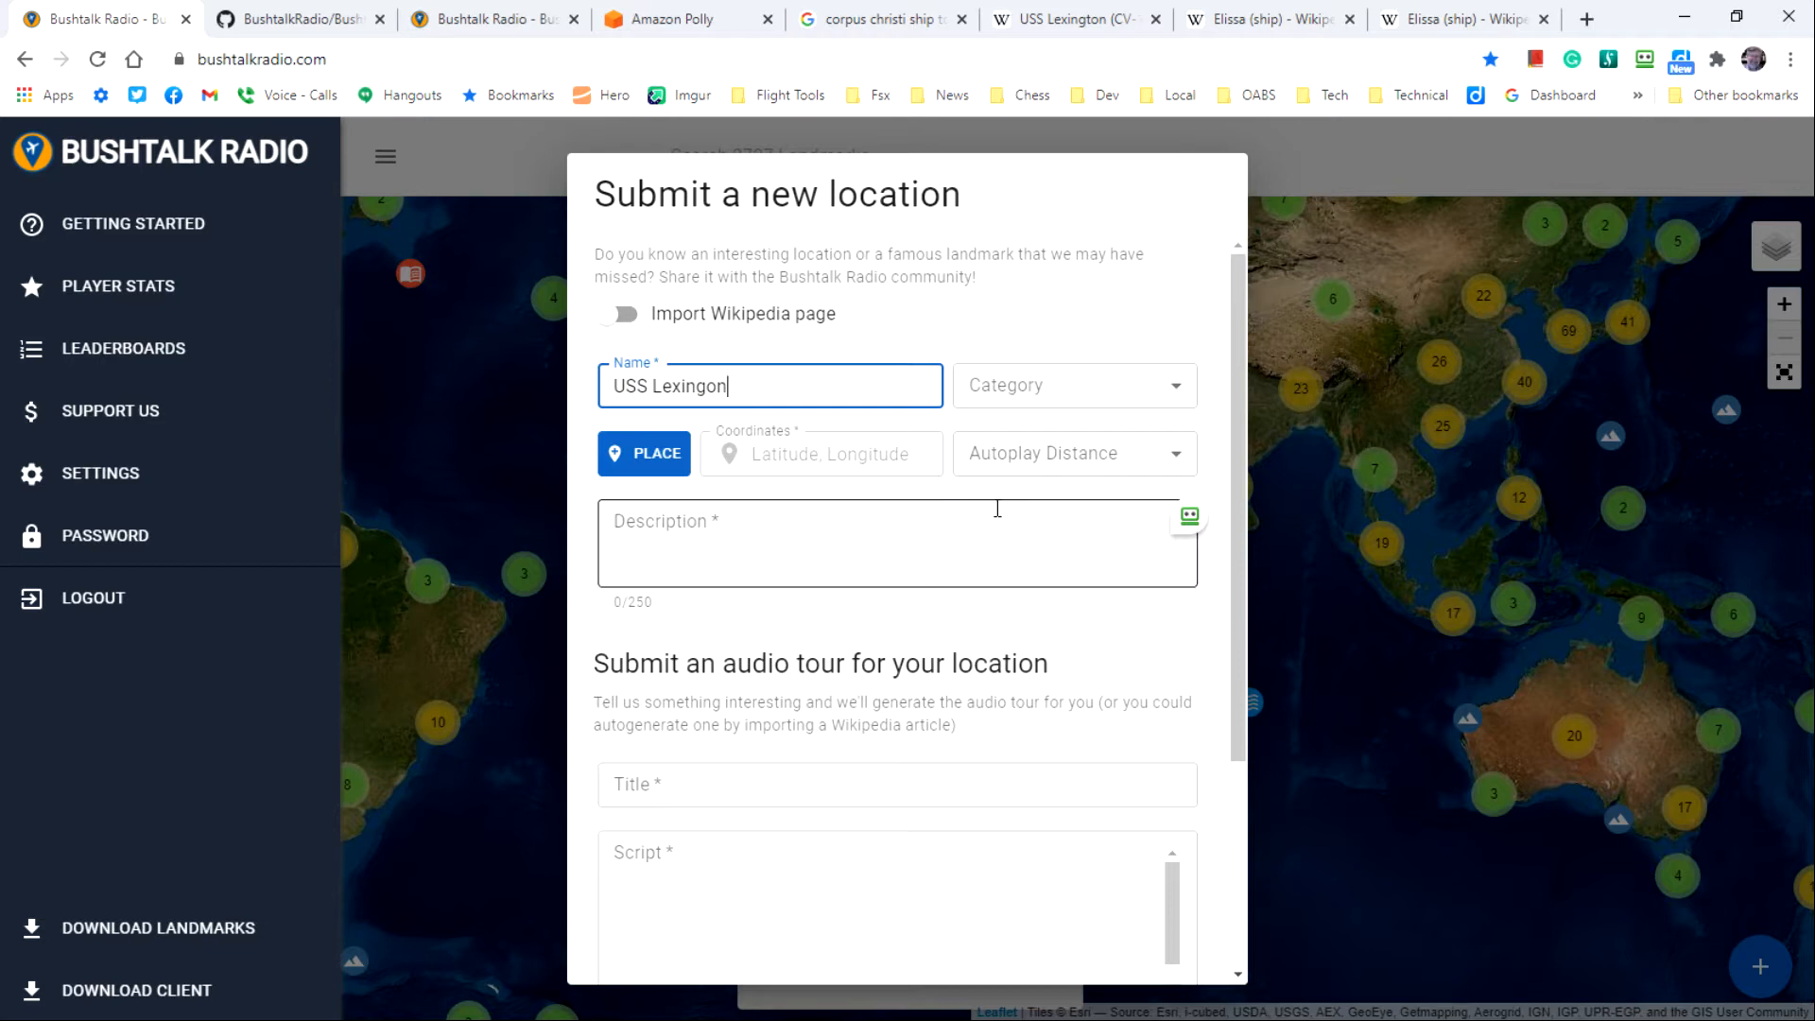
mouse_move(172, 779)
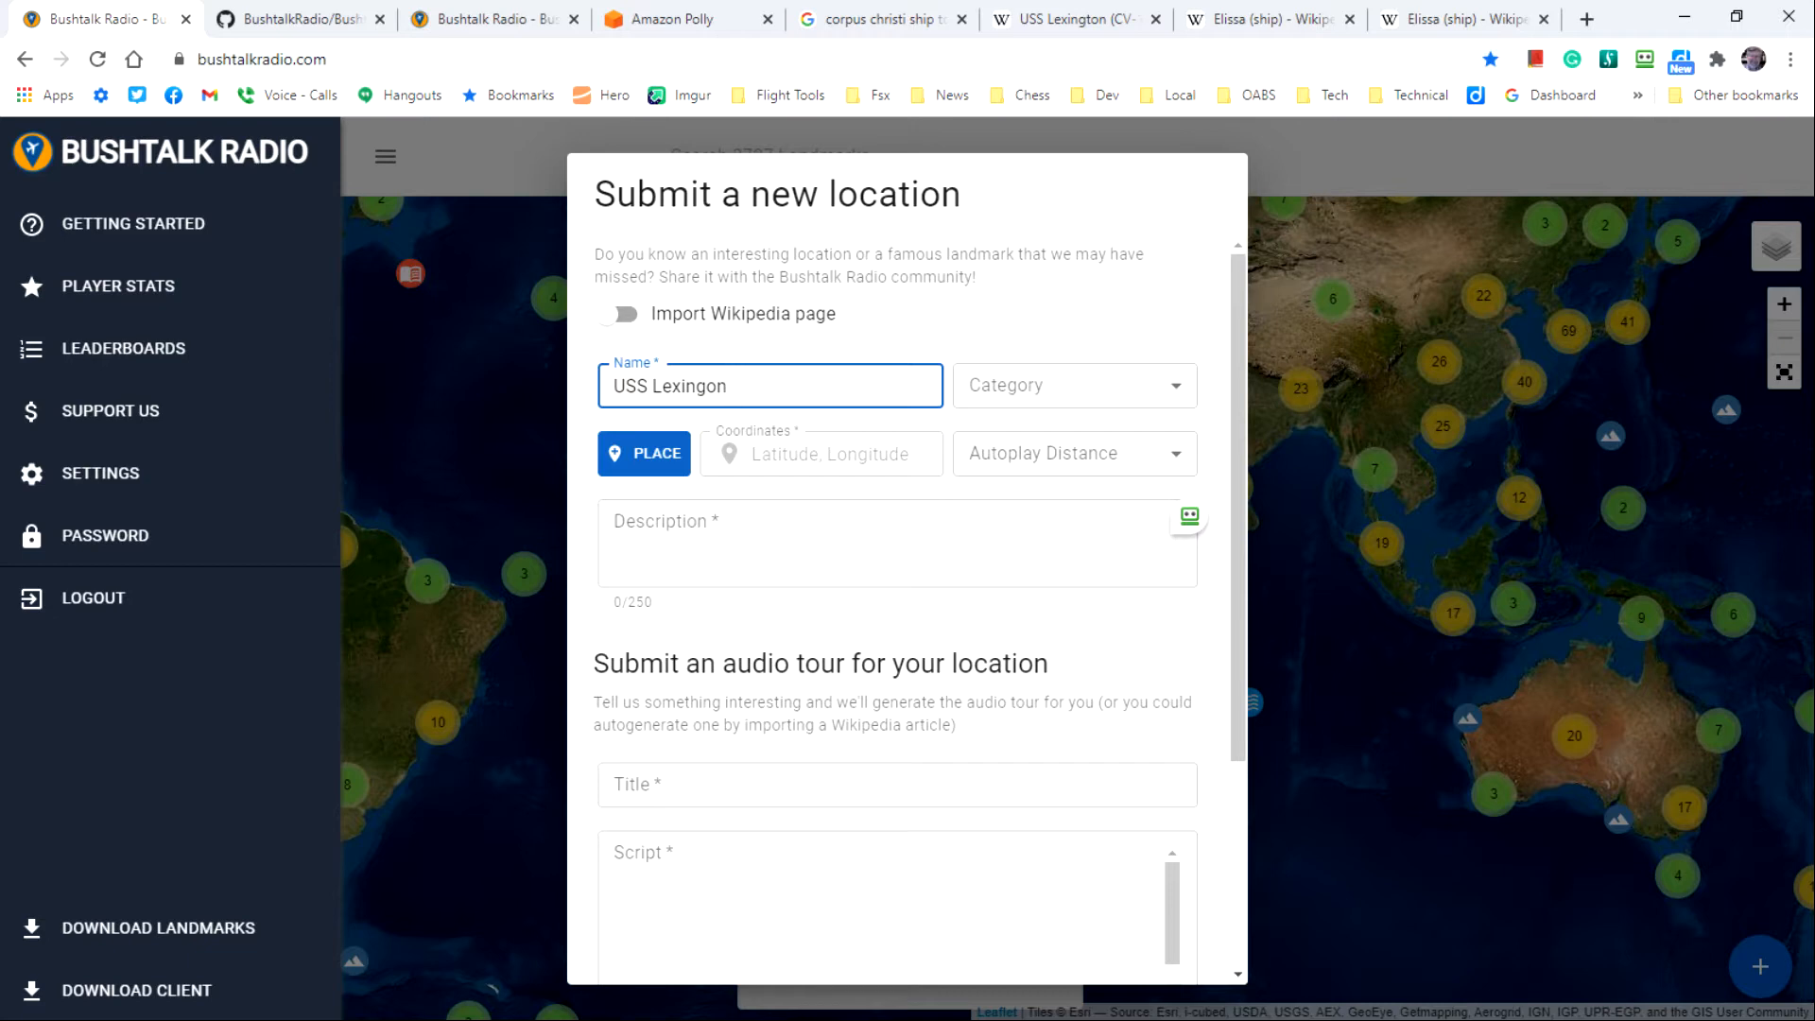
mouse_move(732, 234)
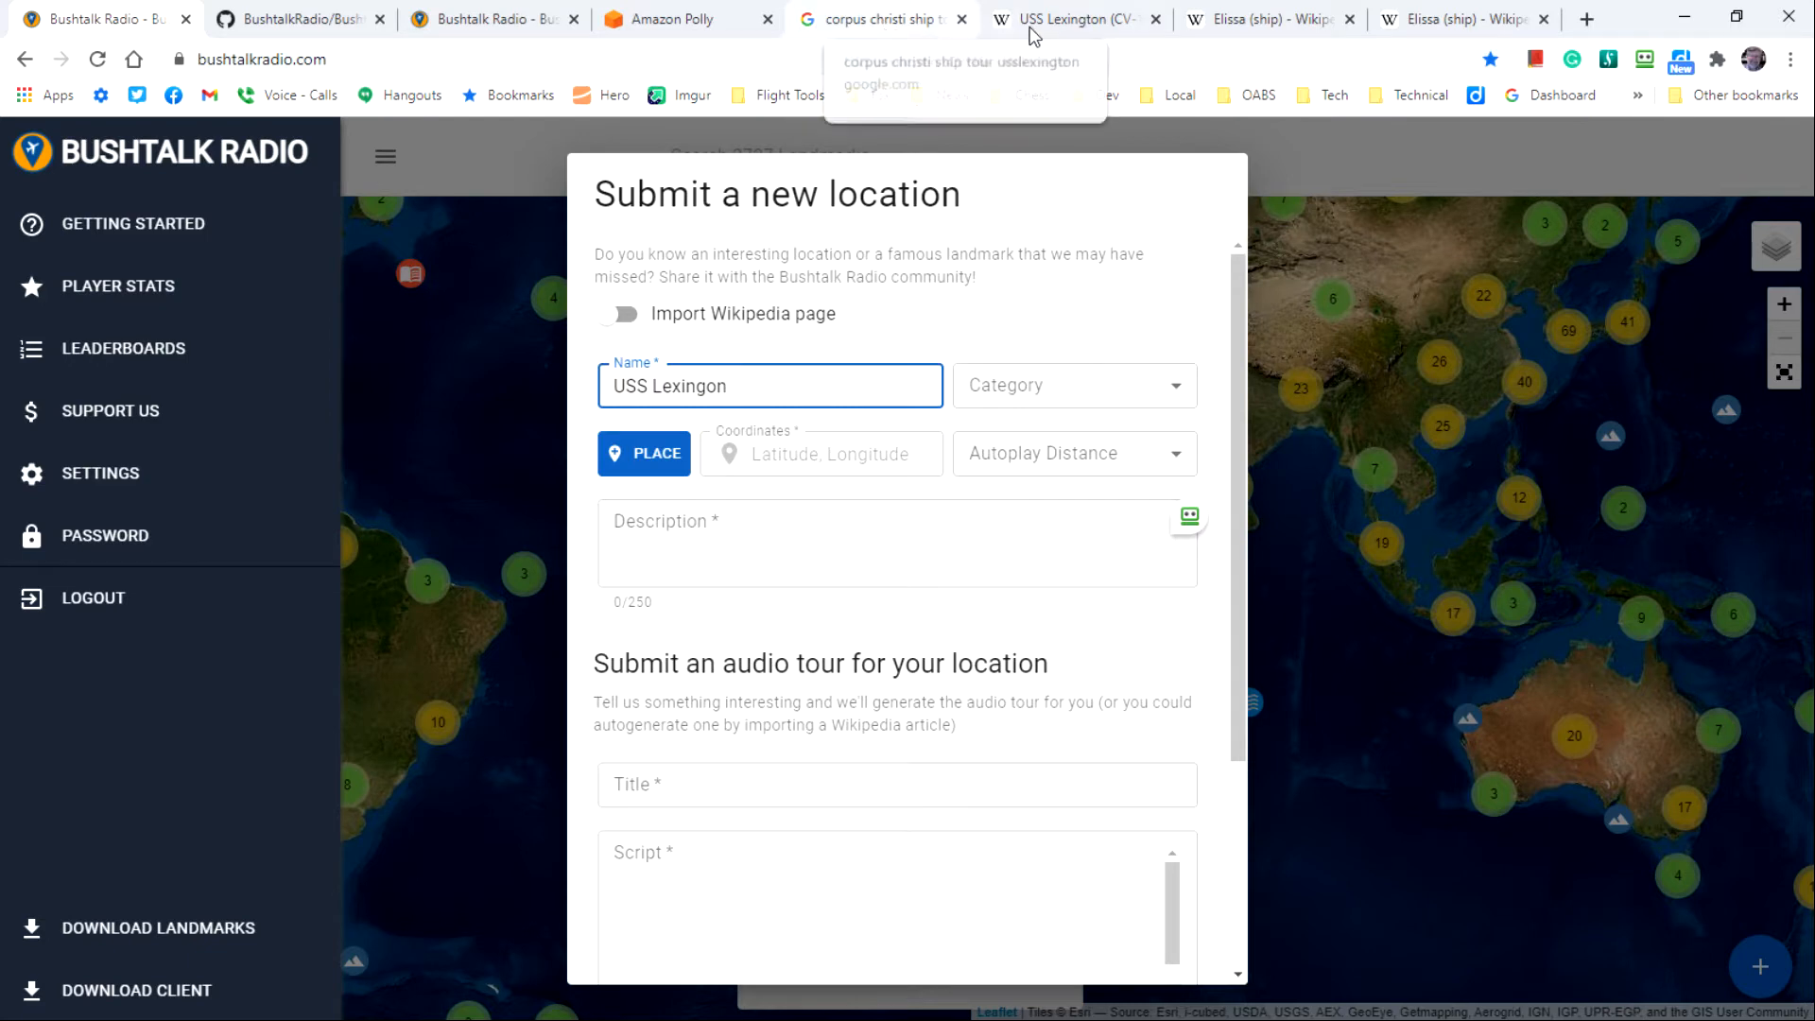
Step: Enable Wikipedia import and paste the USS_Lexington_(CV-16) article URL, which is rejected
click(1084, 19)
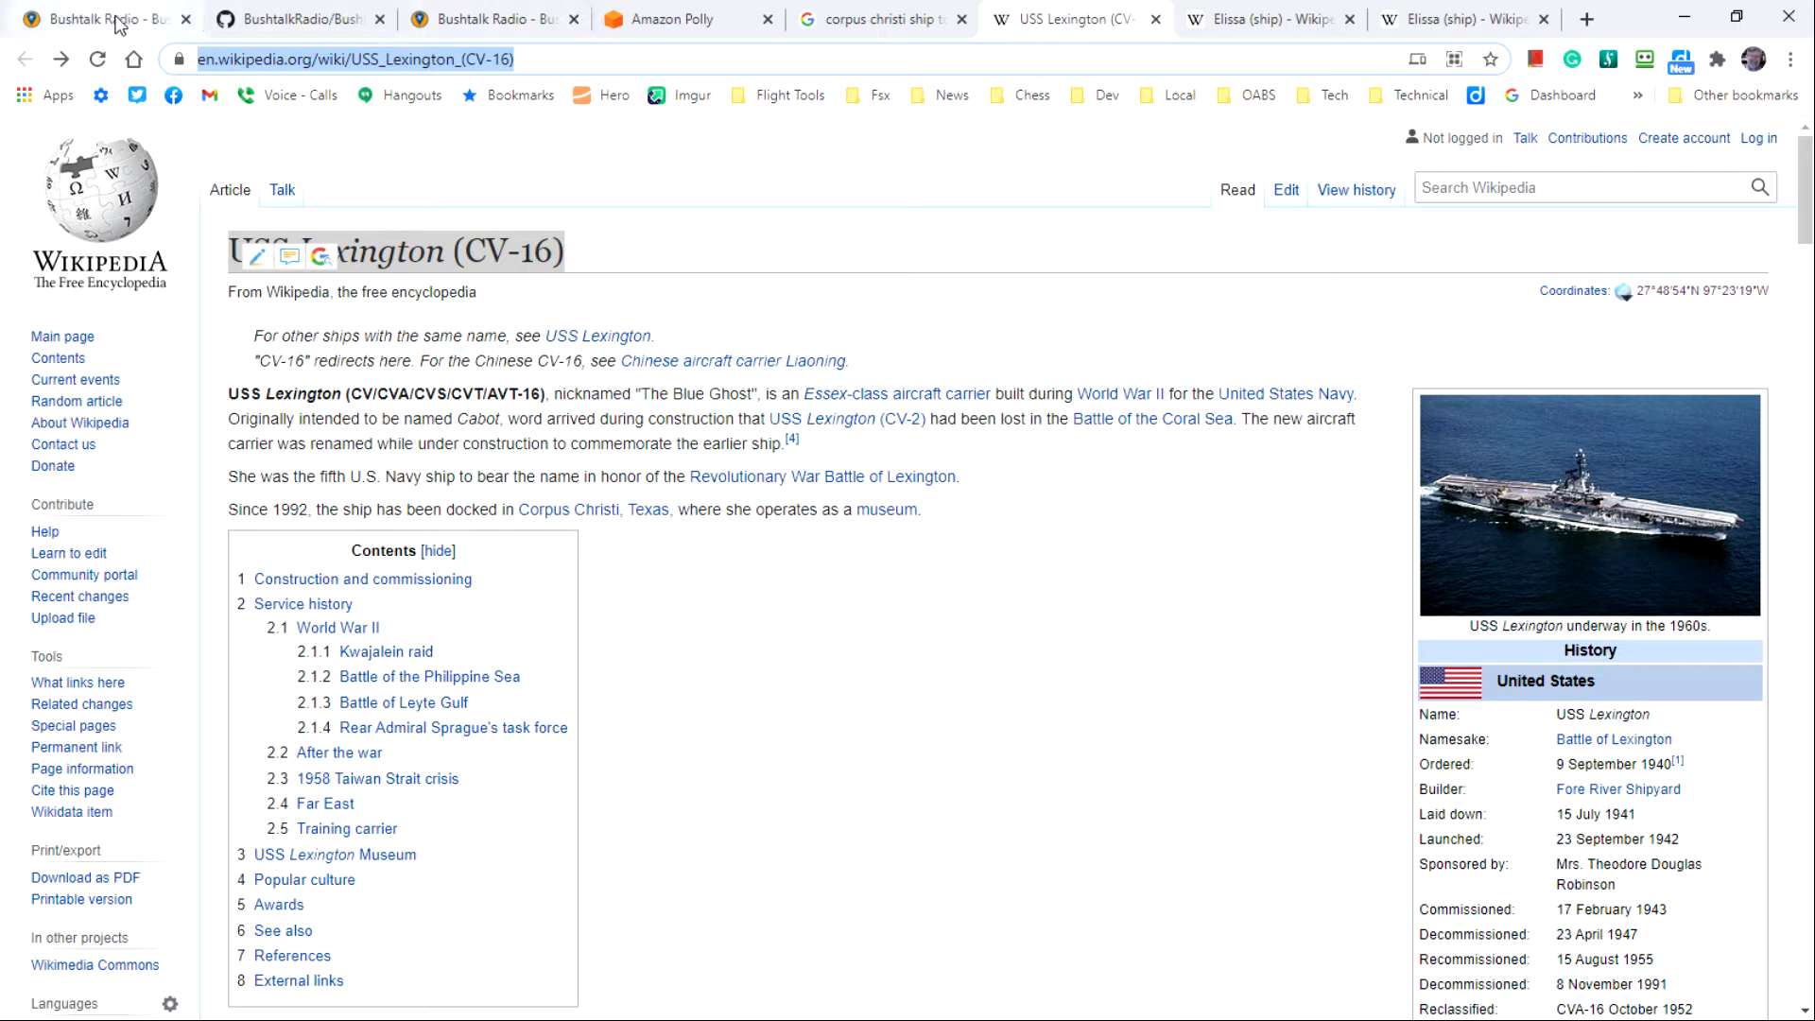
click(111, 19)
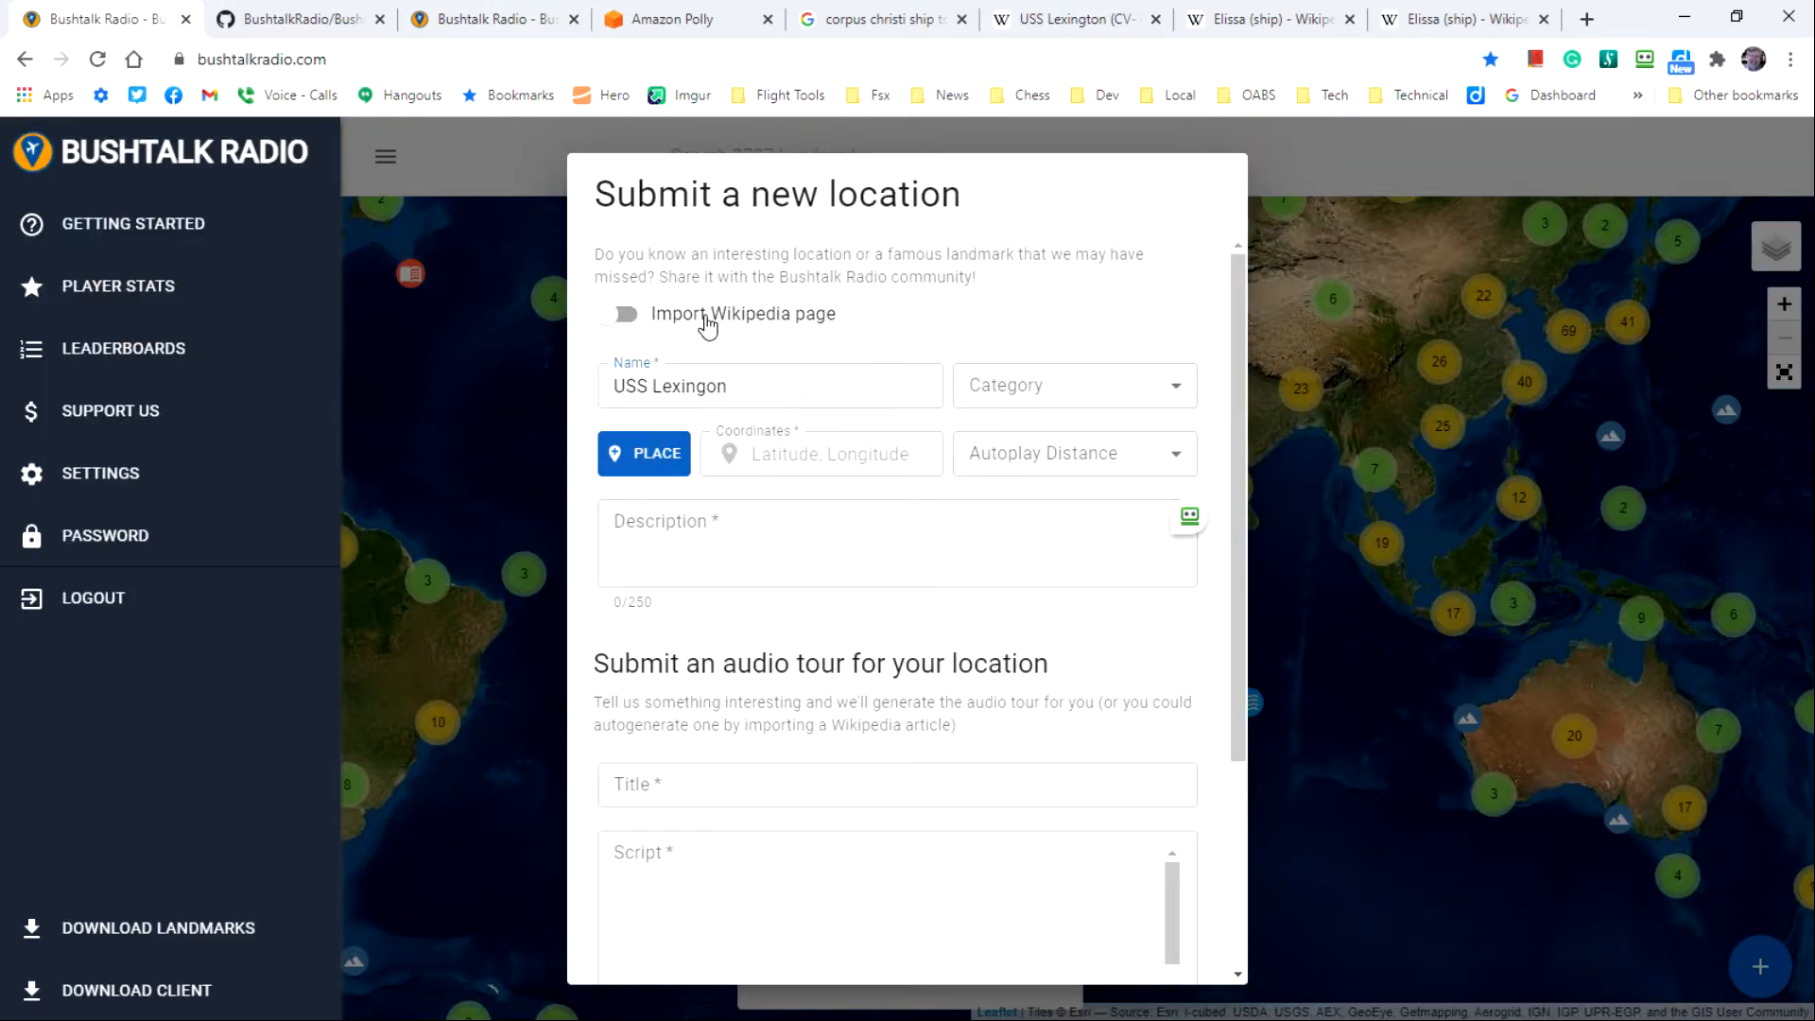
click(621, 314)
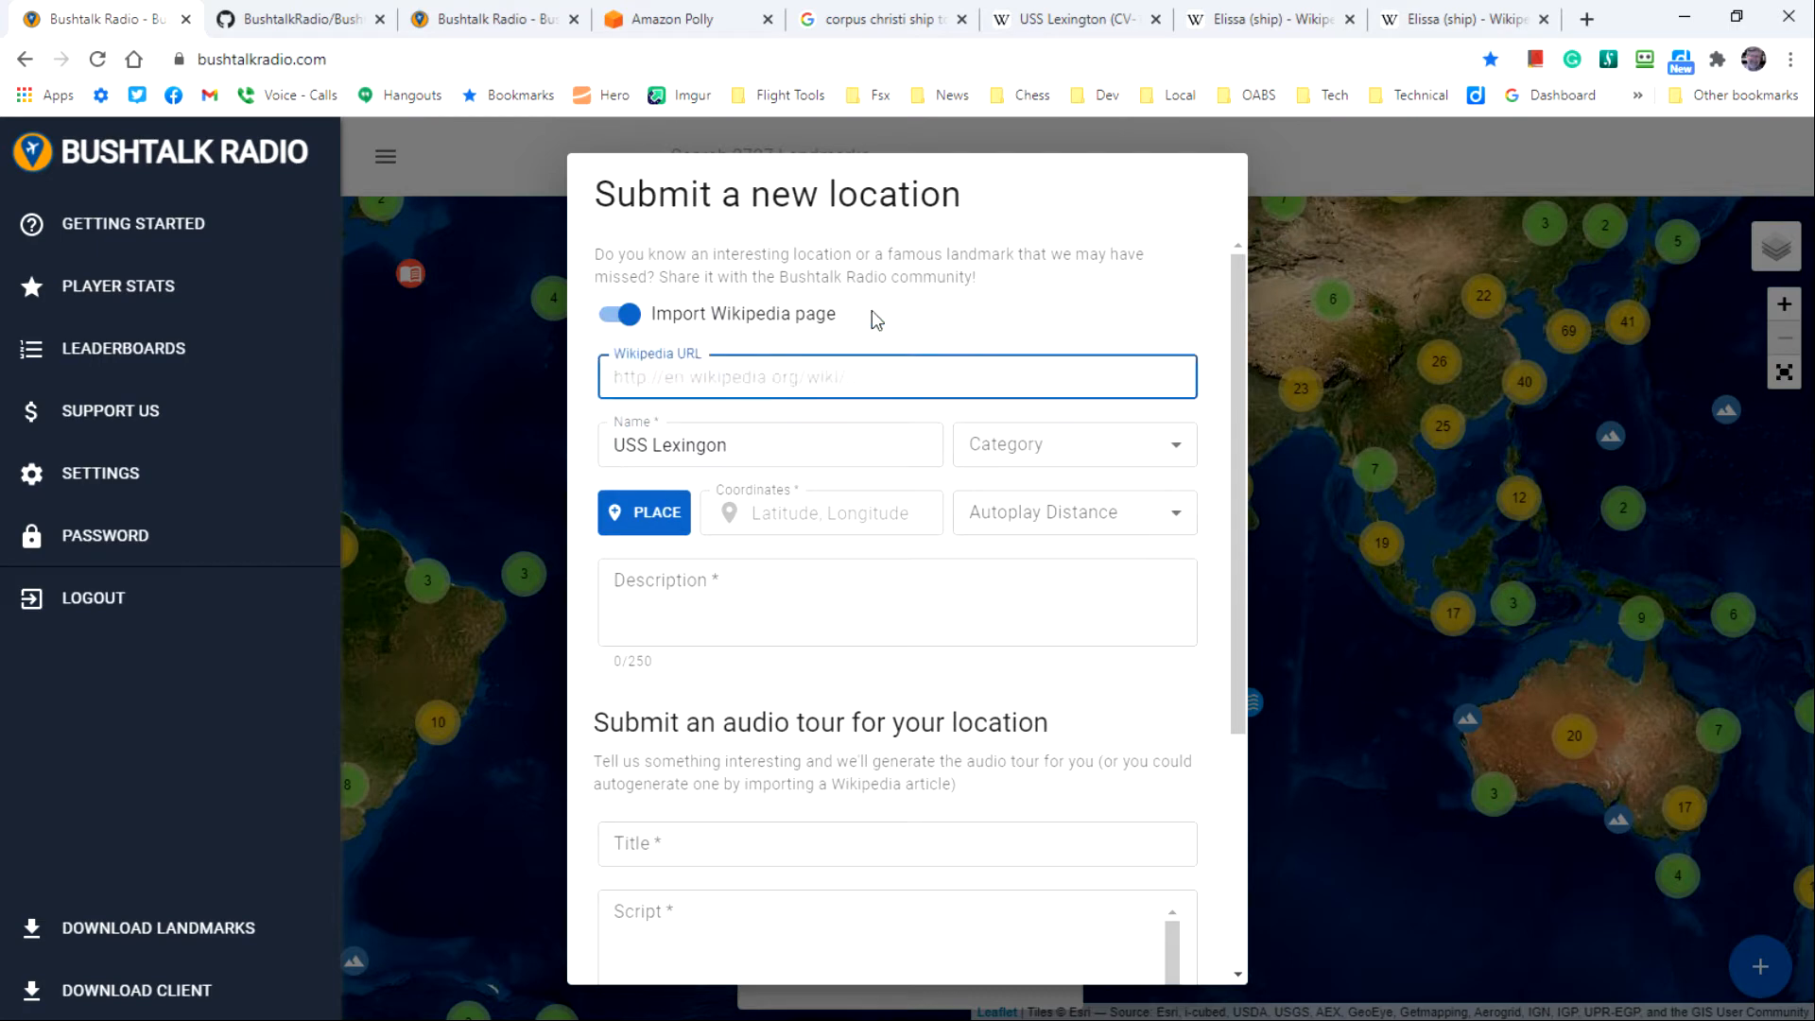
text(http://en.wikipedia.org/wiki/USS_Lexington_(CV-16))
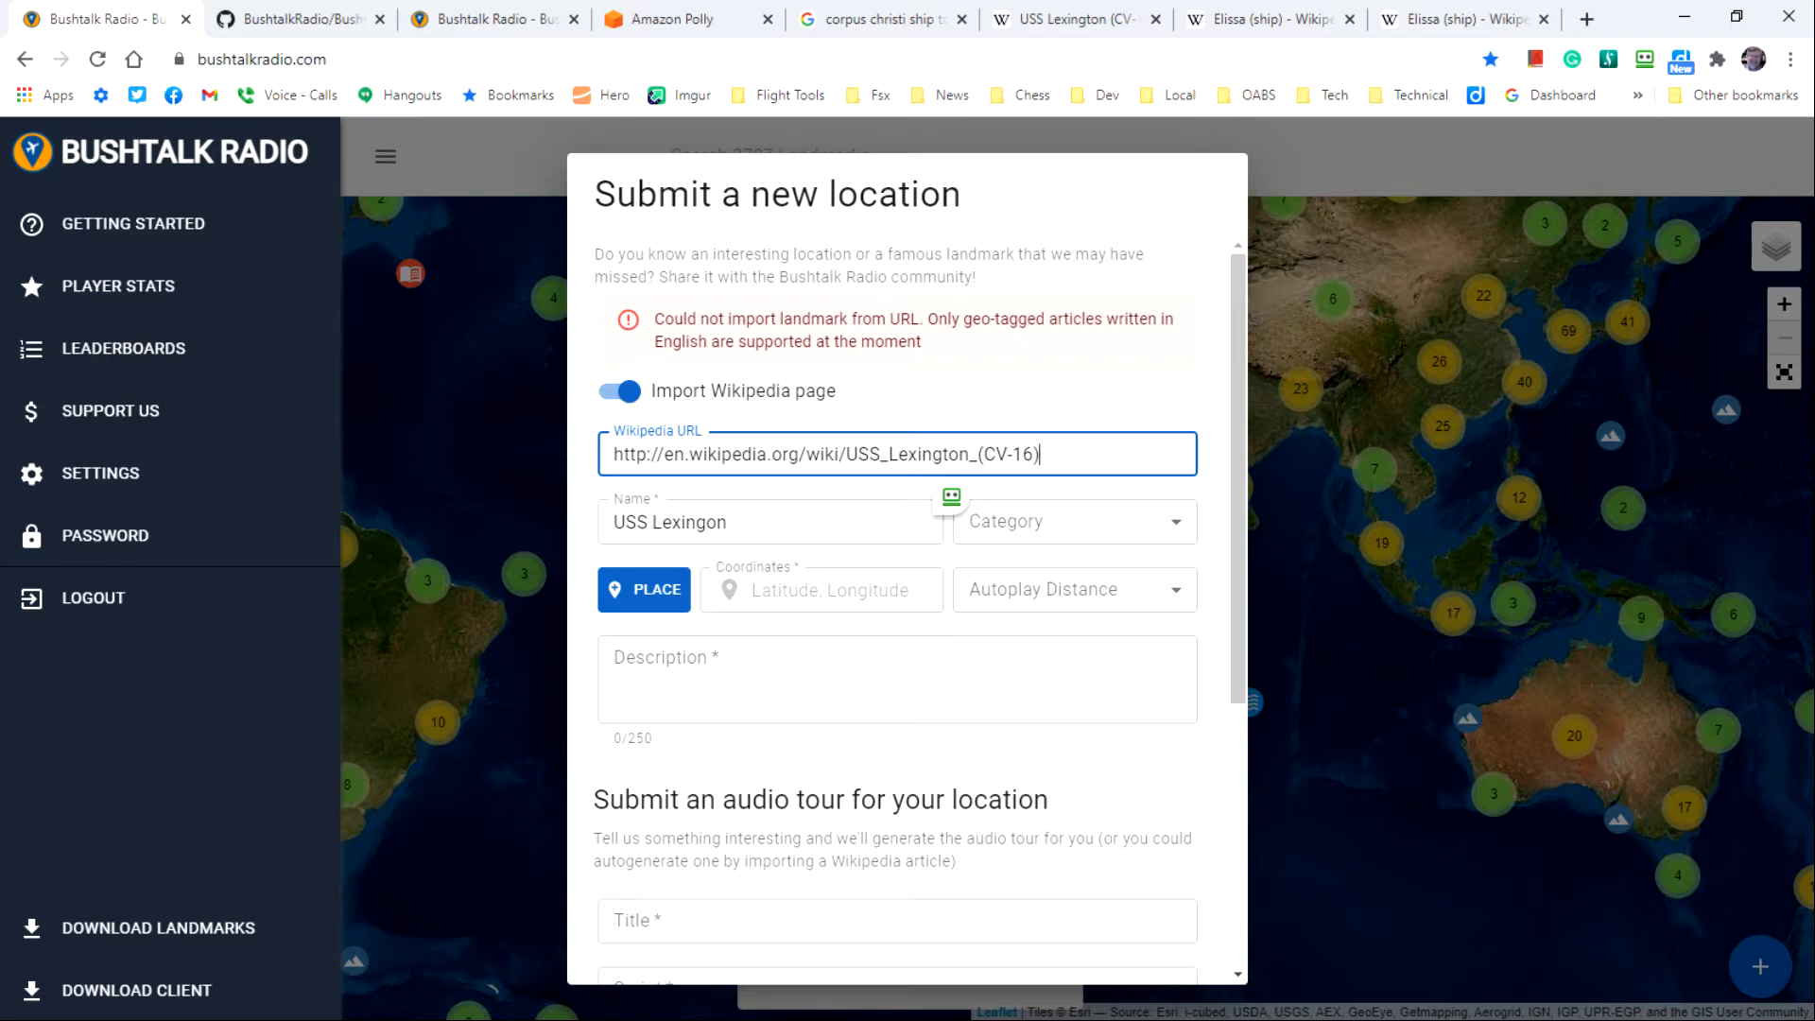
mouse_move(604, 413)
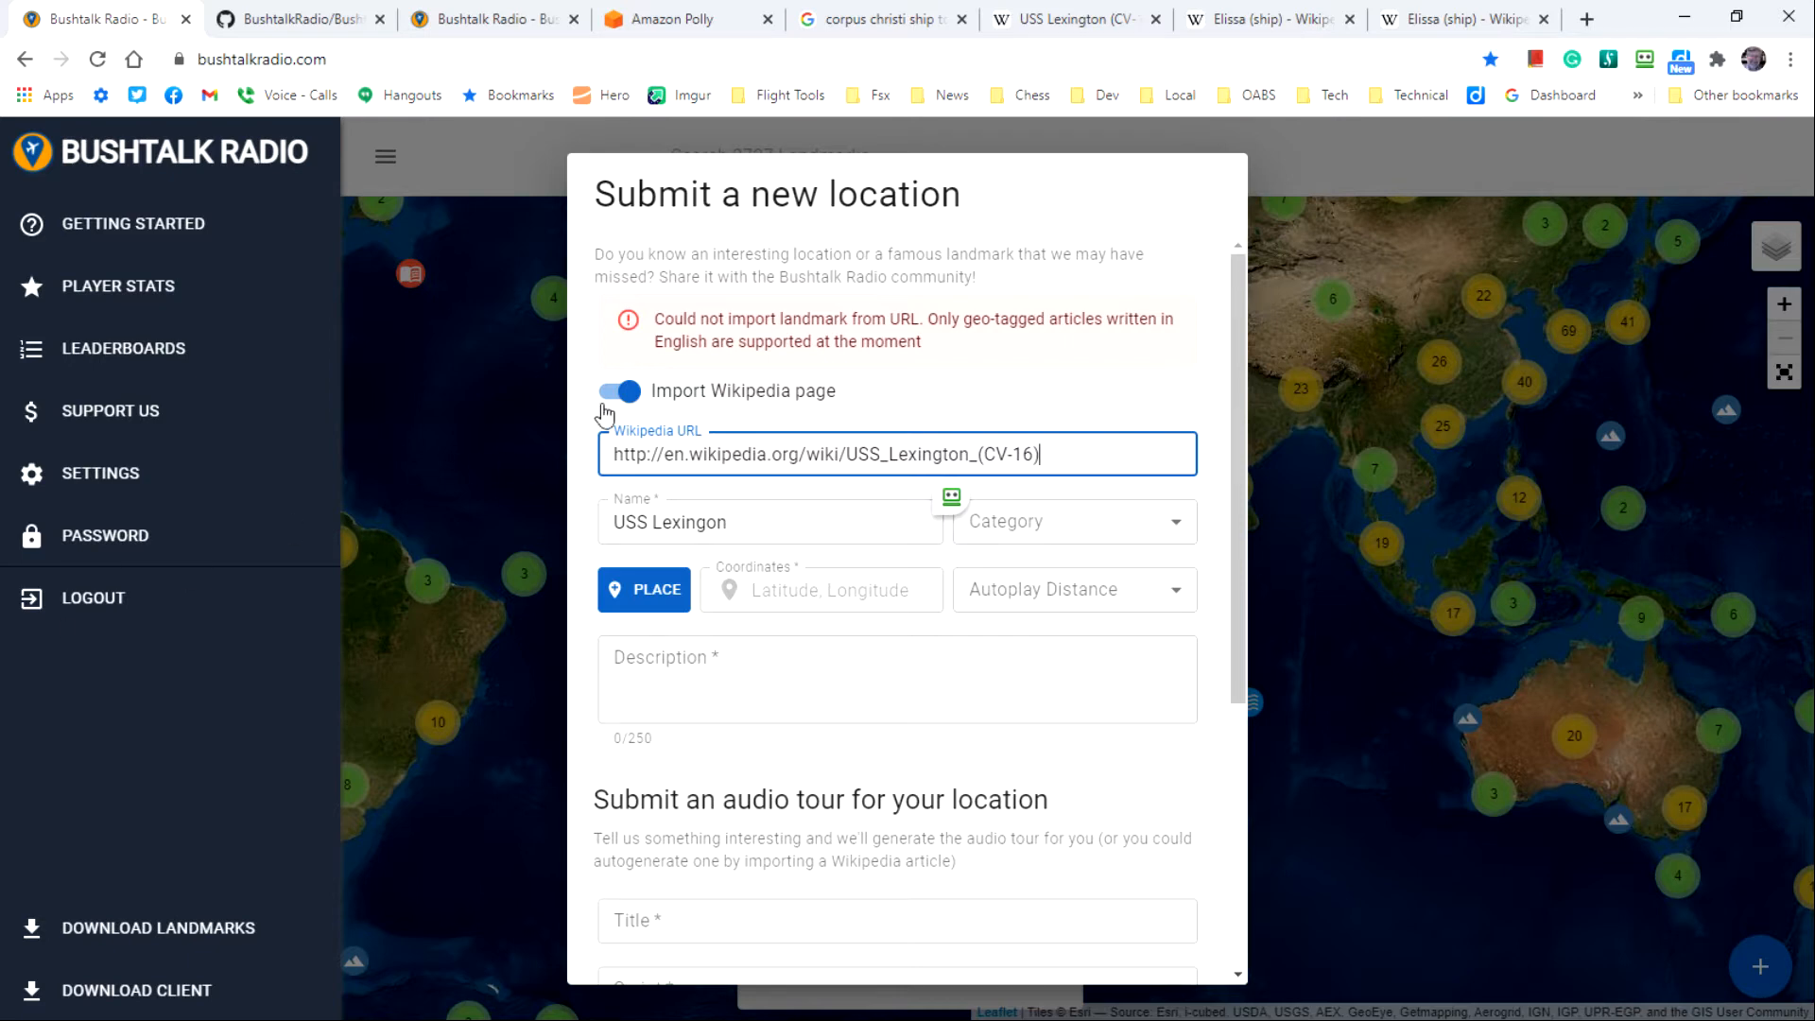
Step: Turn off Wikipedia import and set the location category to History
click(620, 391)
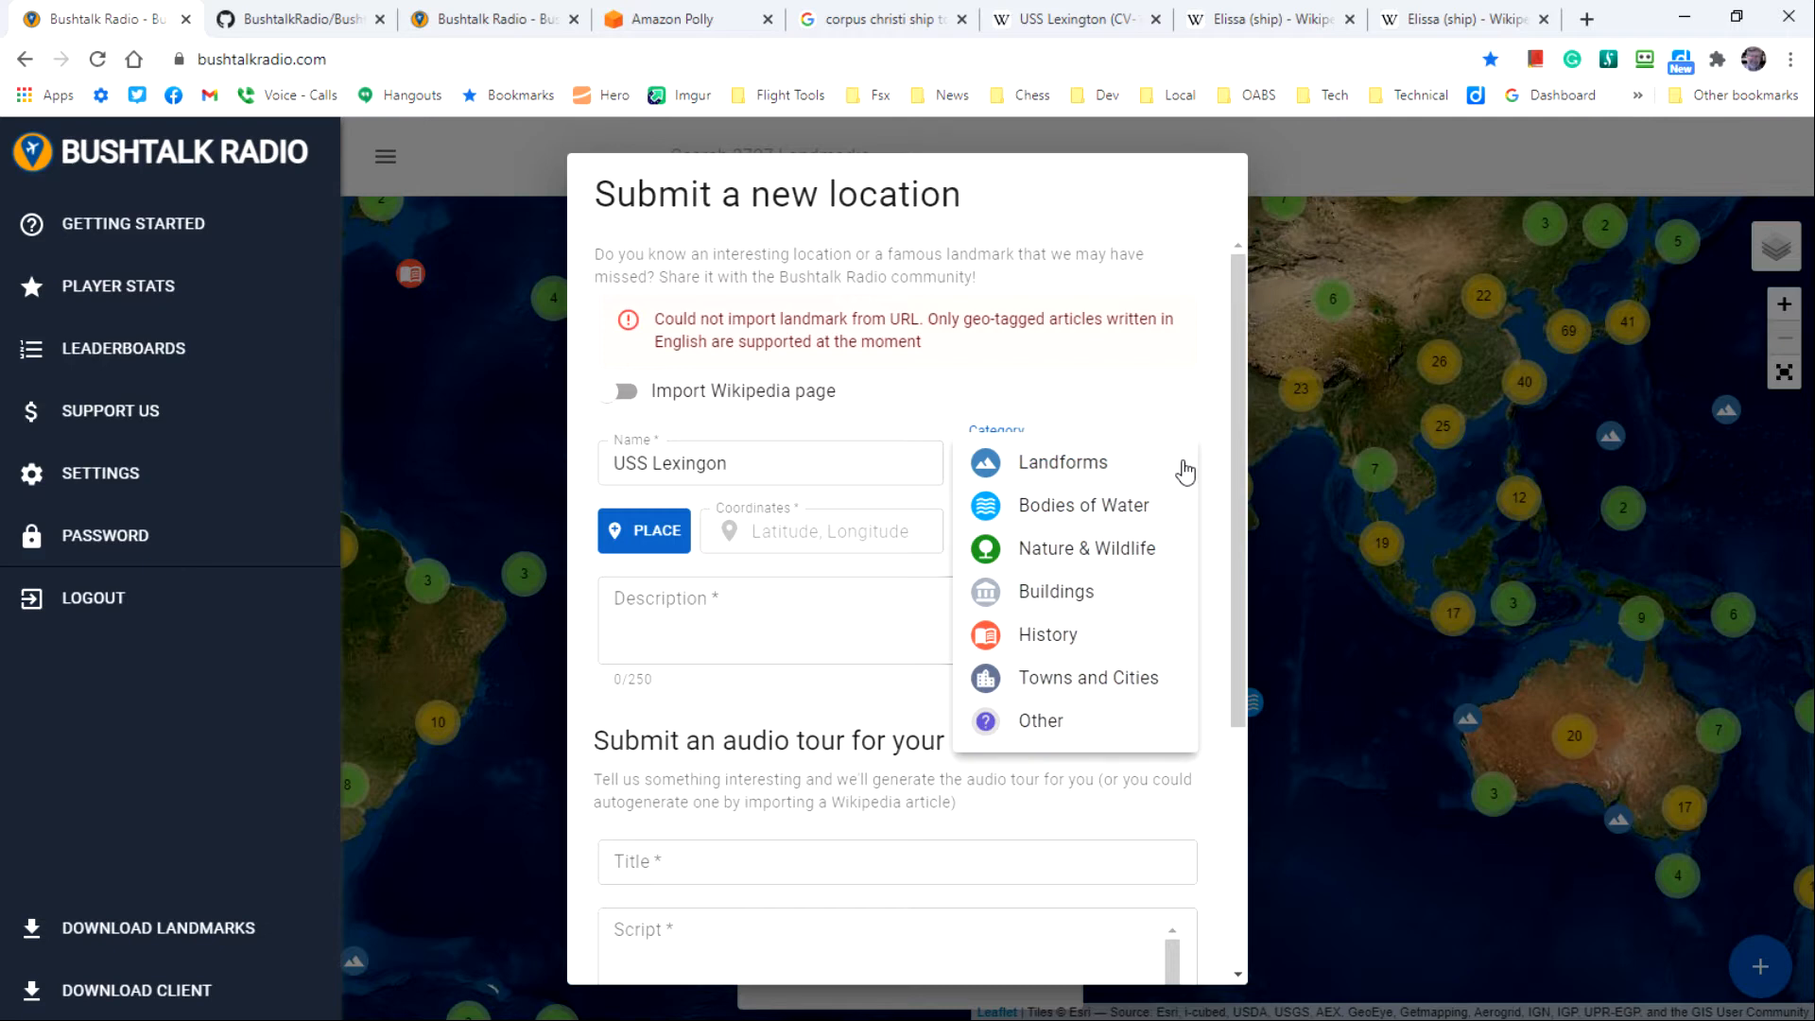
mouse_move(1039, 639)
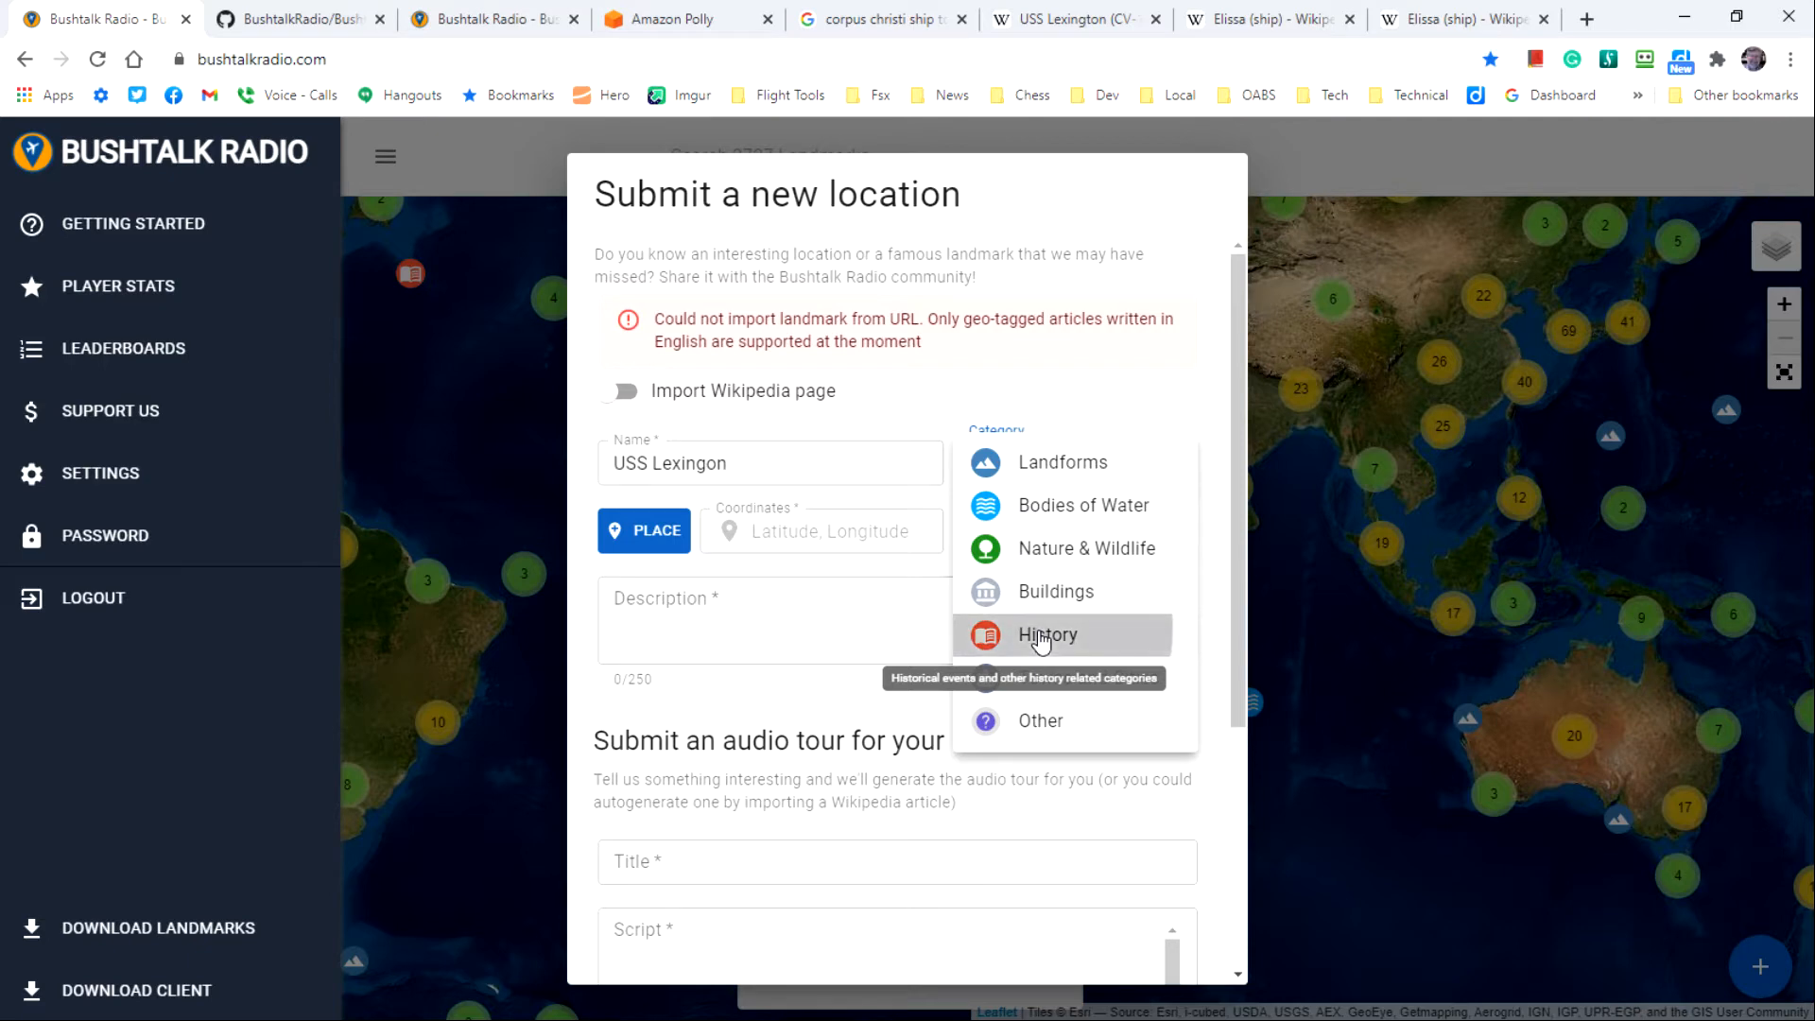
click(1048, 635)
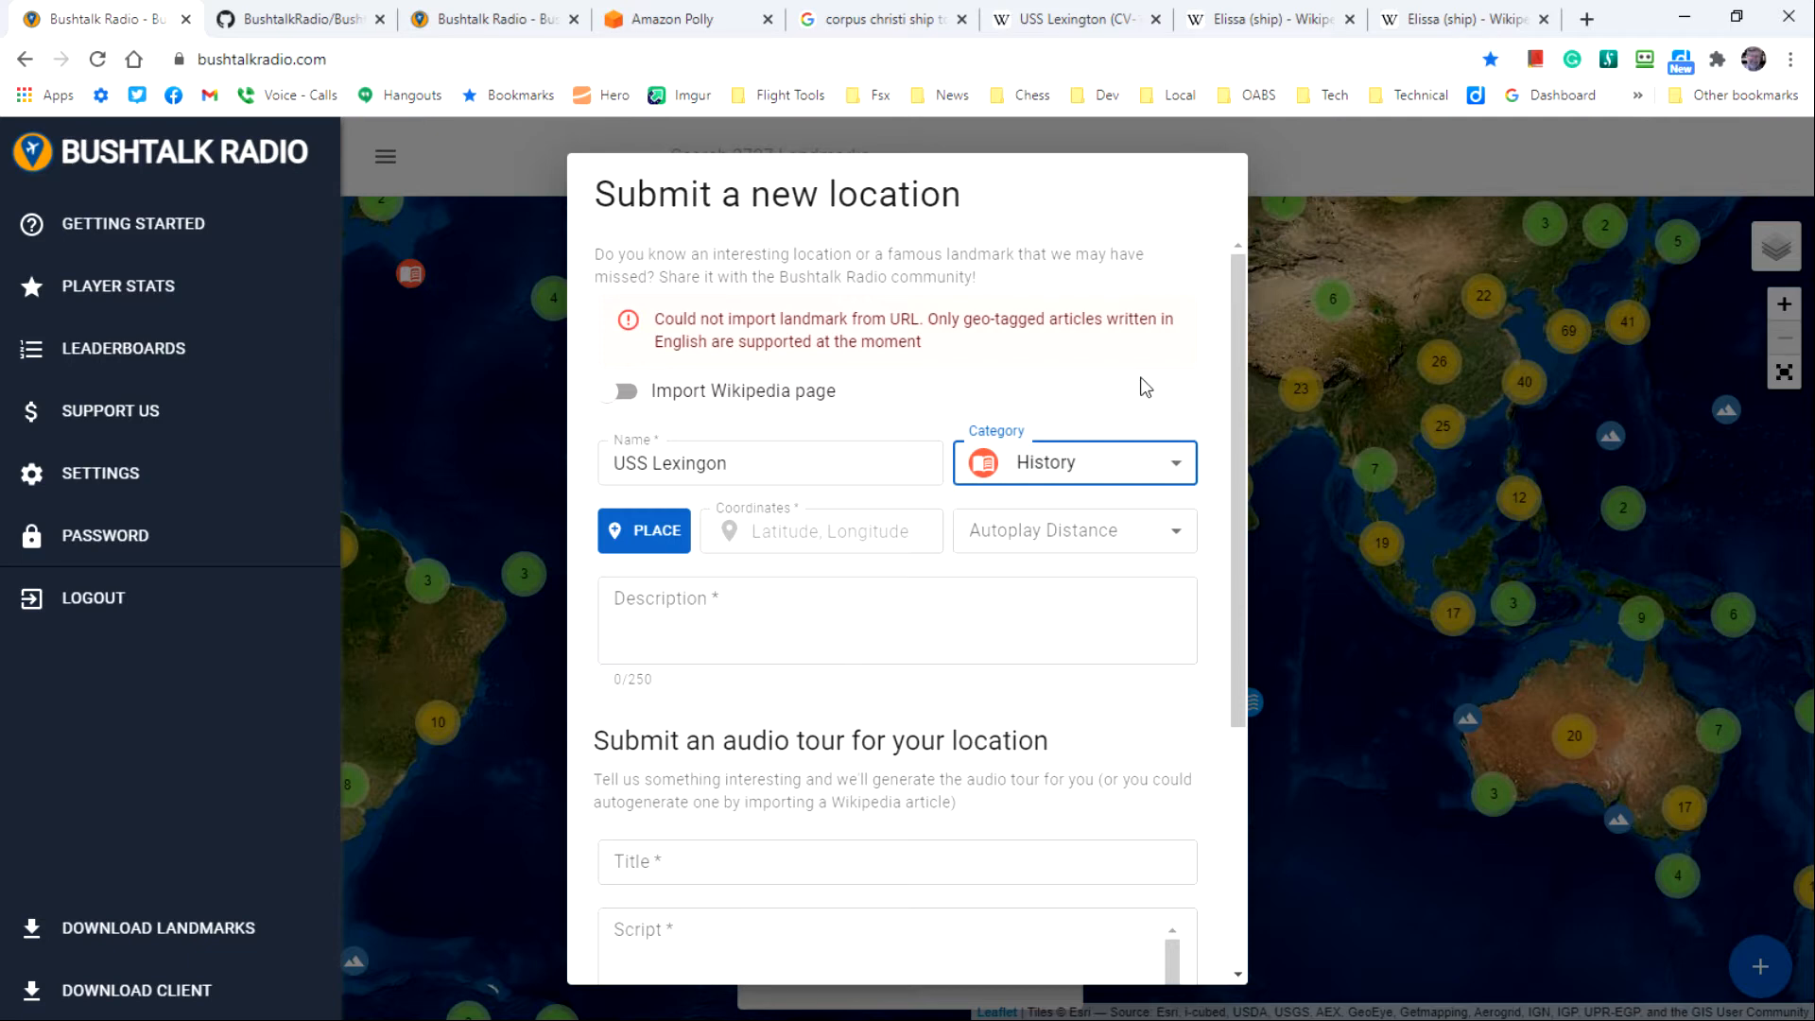
click(1075, 462)
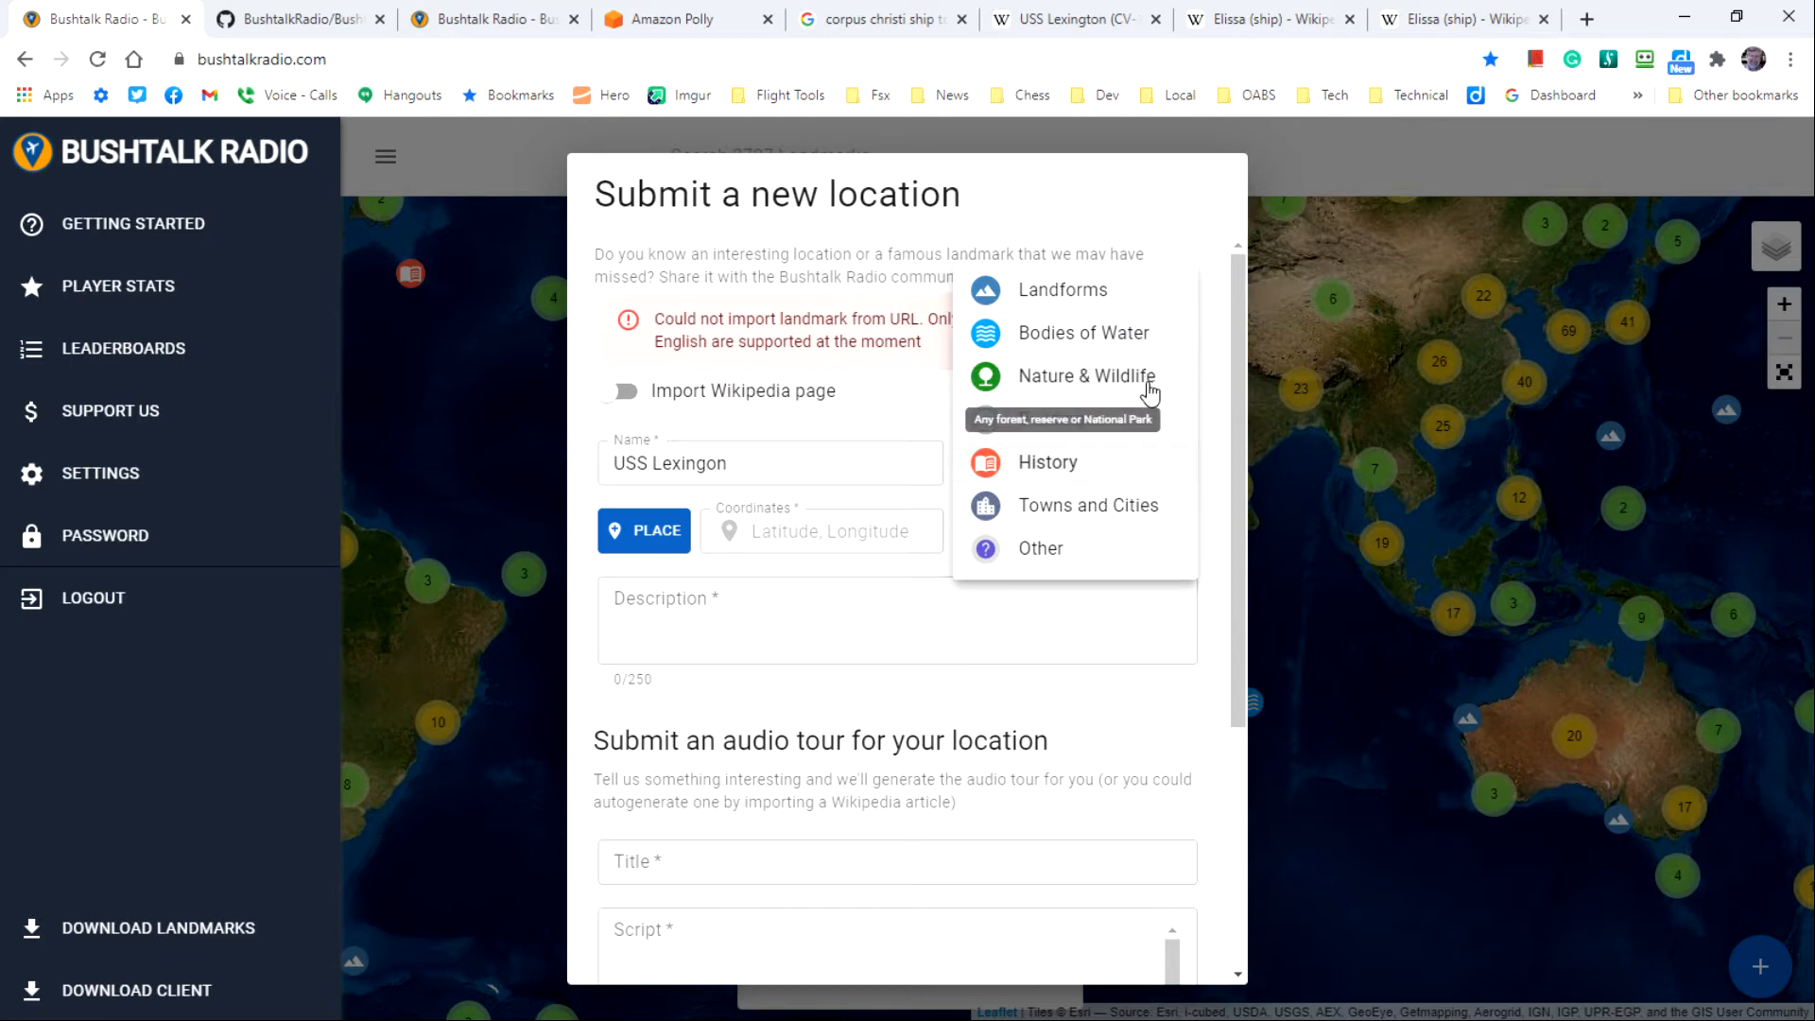
mouse_move(1112, 420)
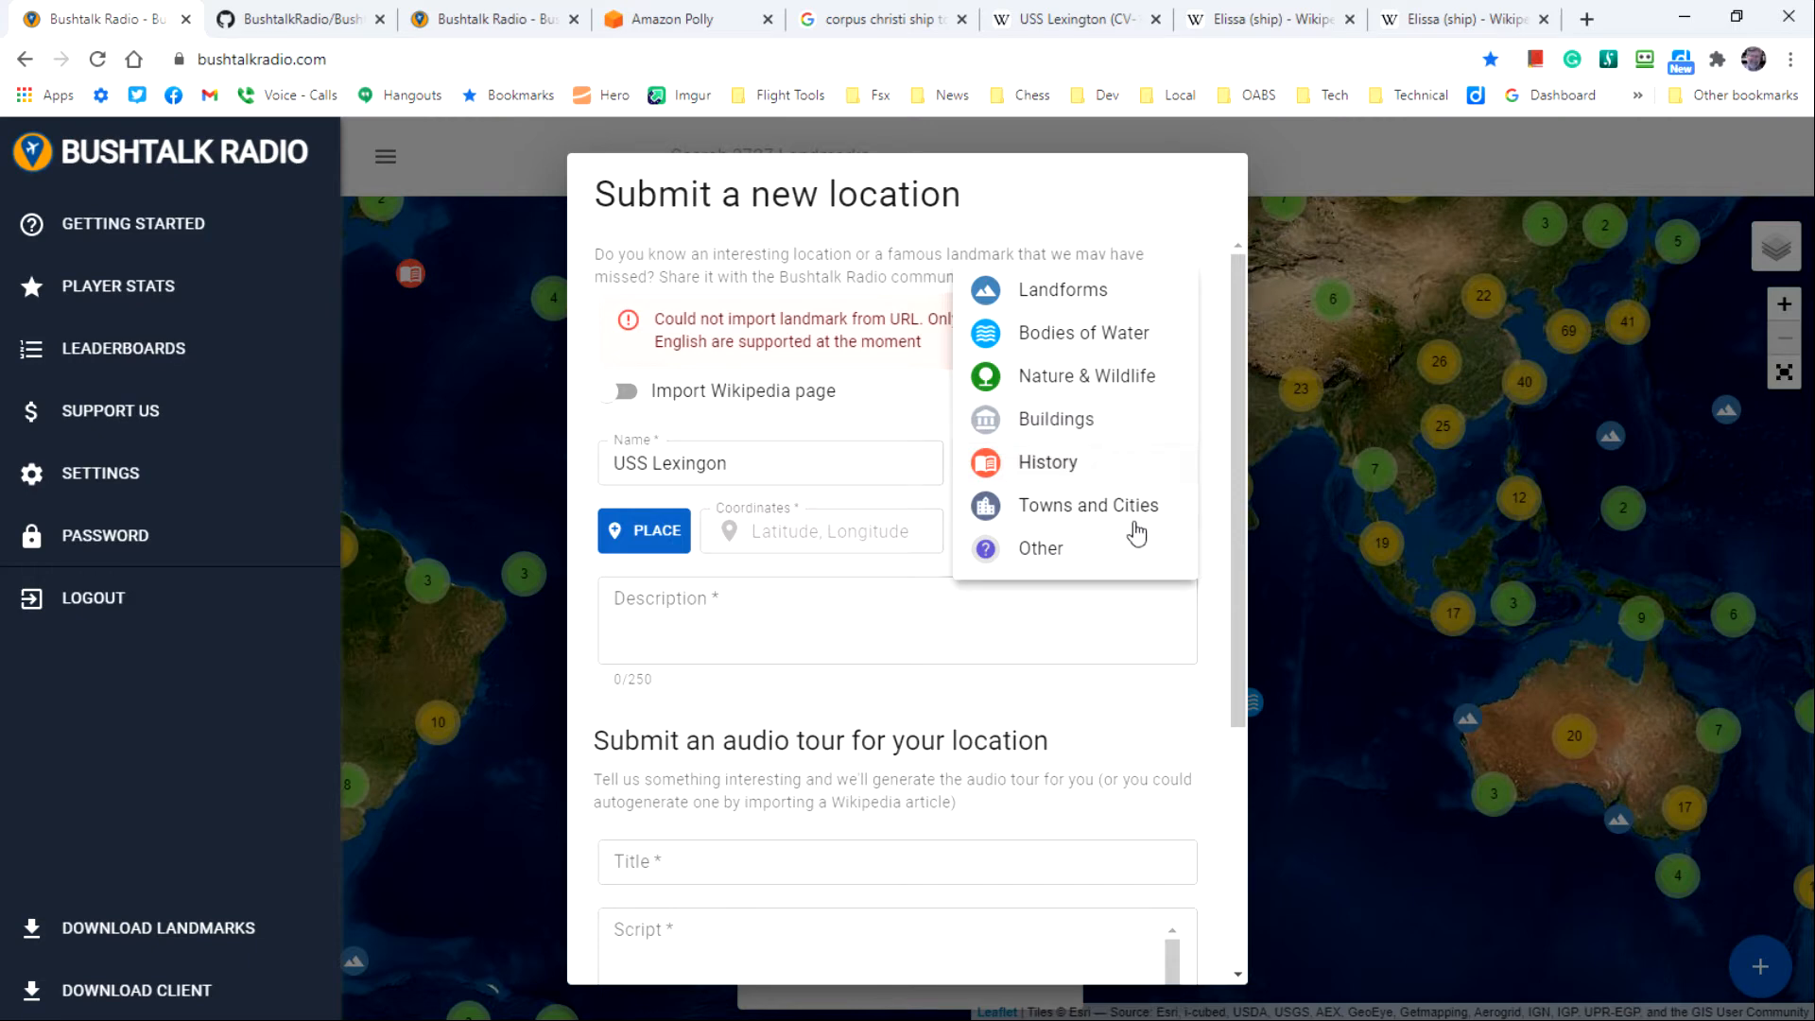
mouse_move(1077, 572)
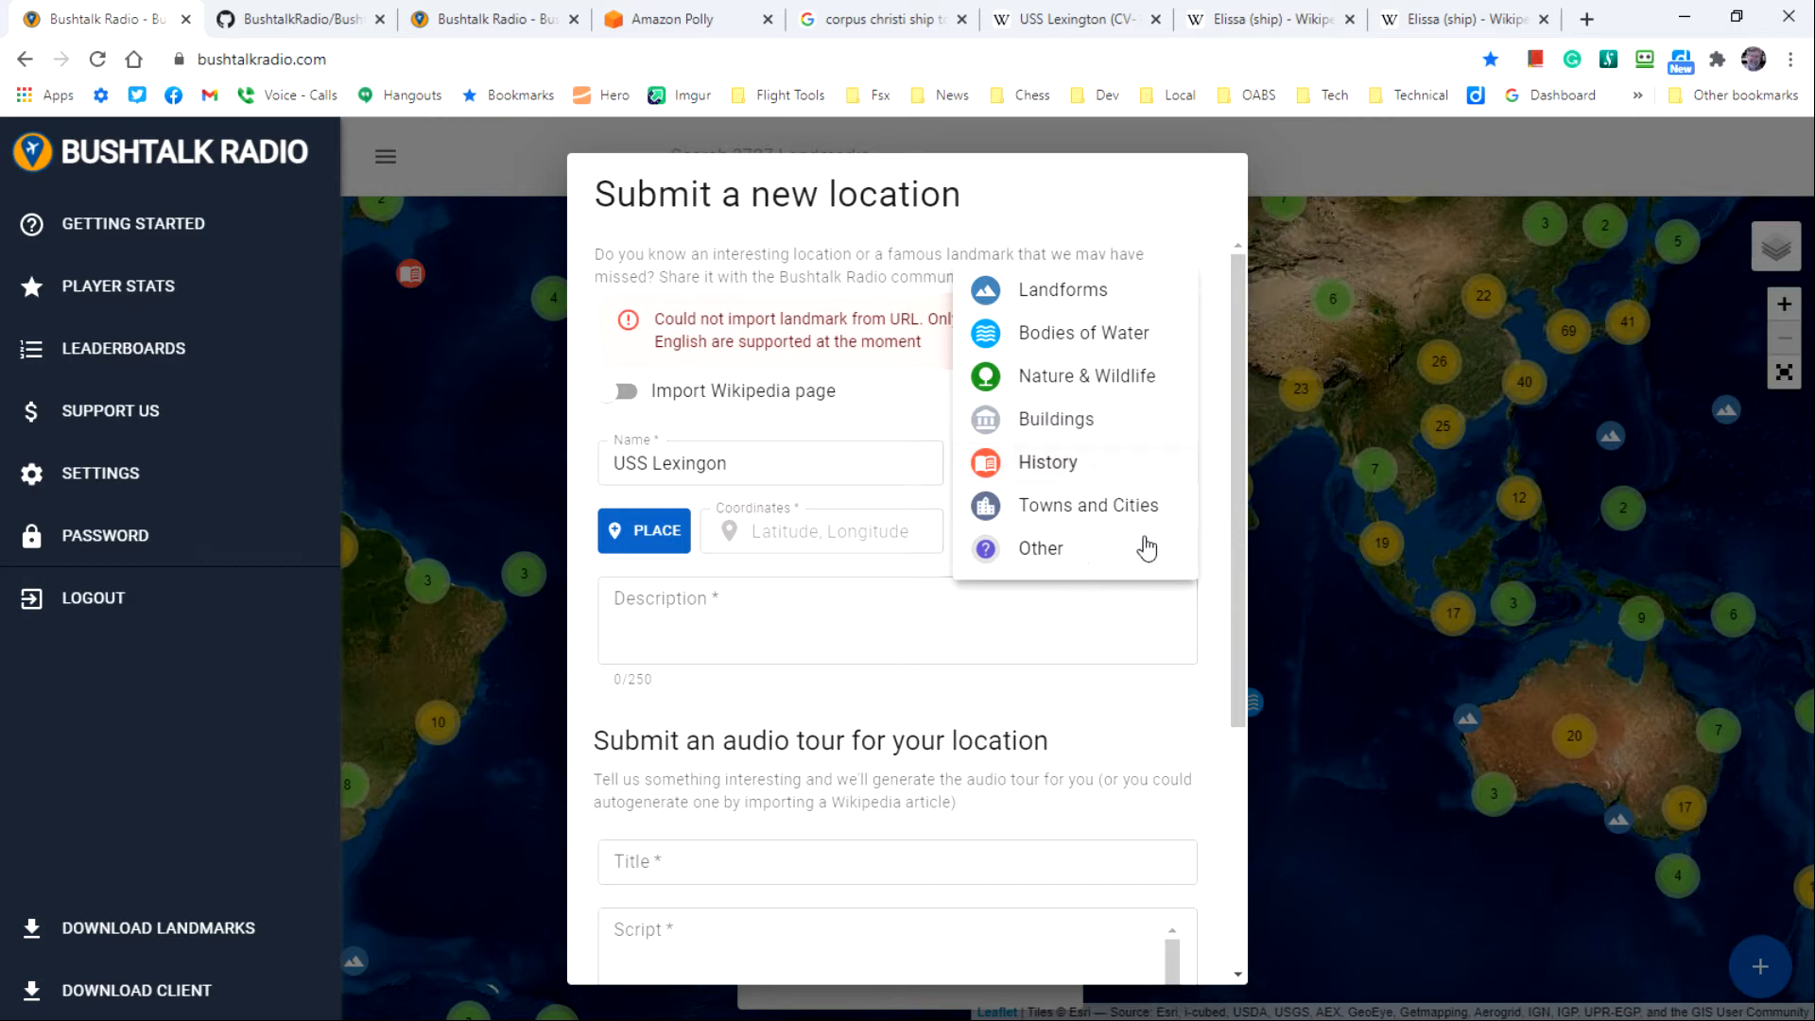
mouse_move(1114, 545)
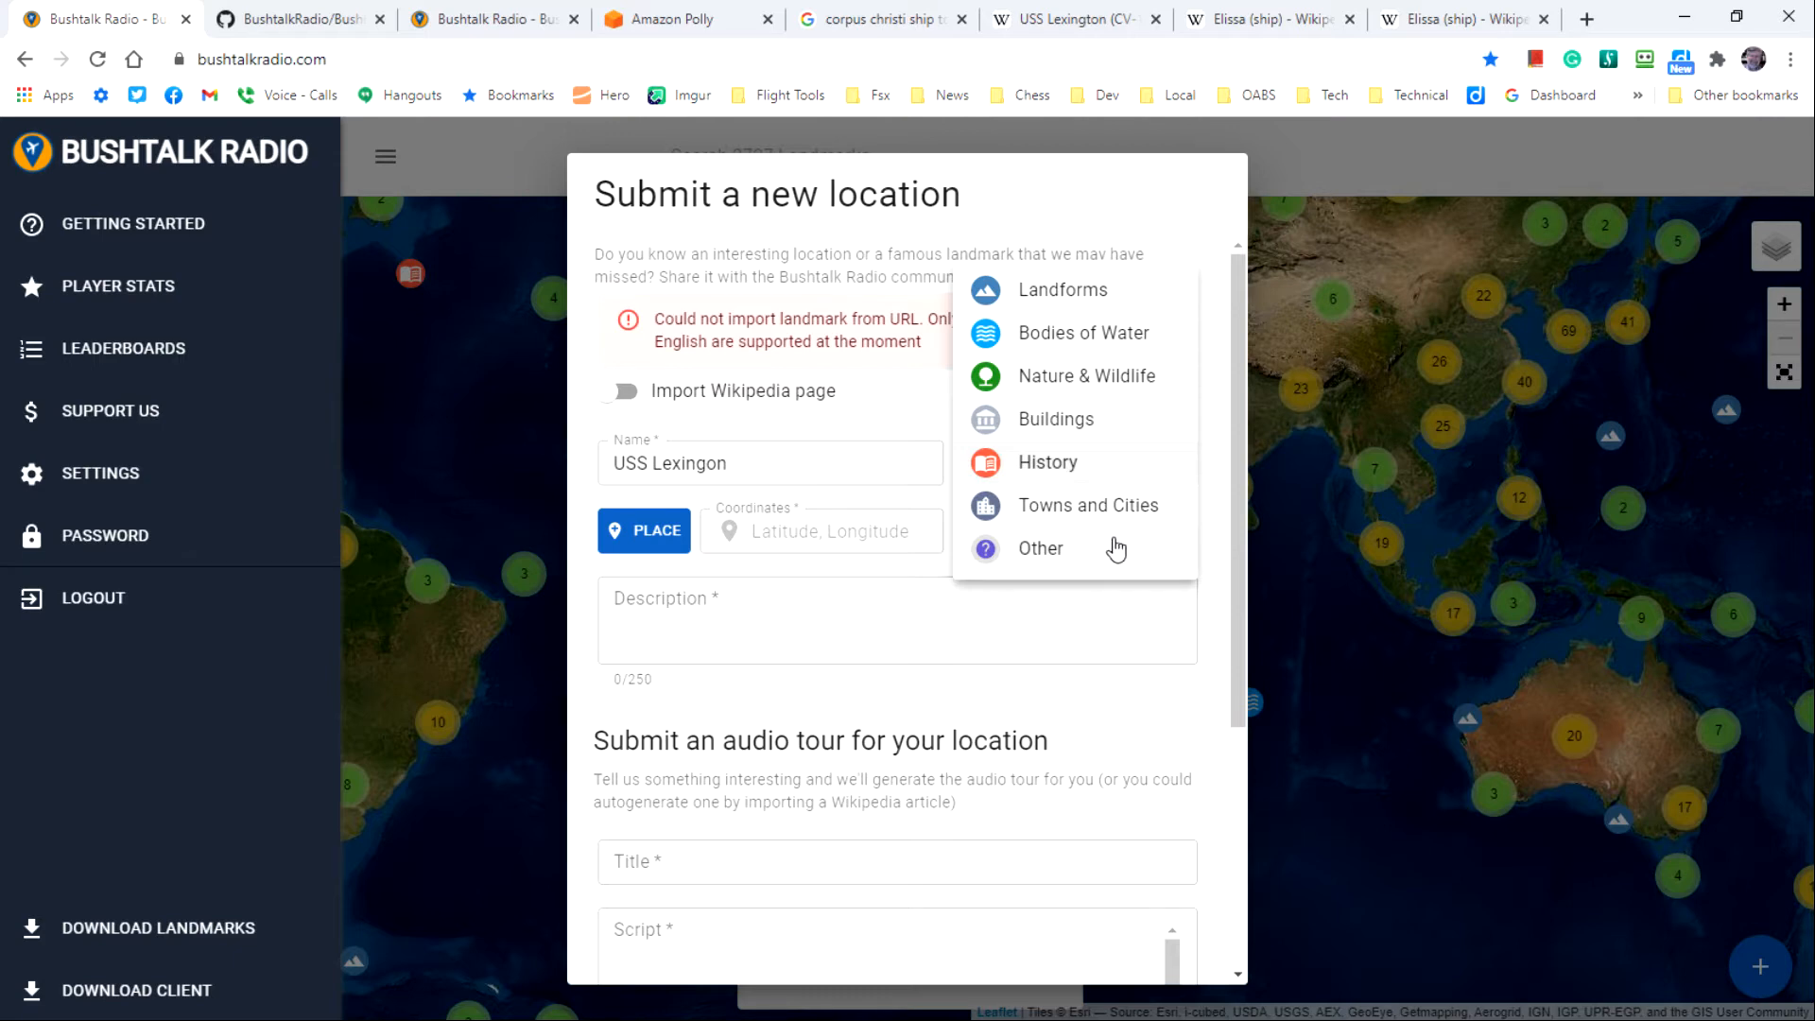
mouse_move(939, 472)
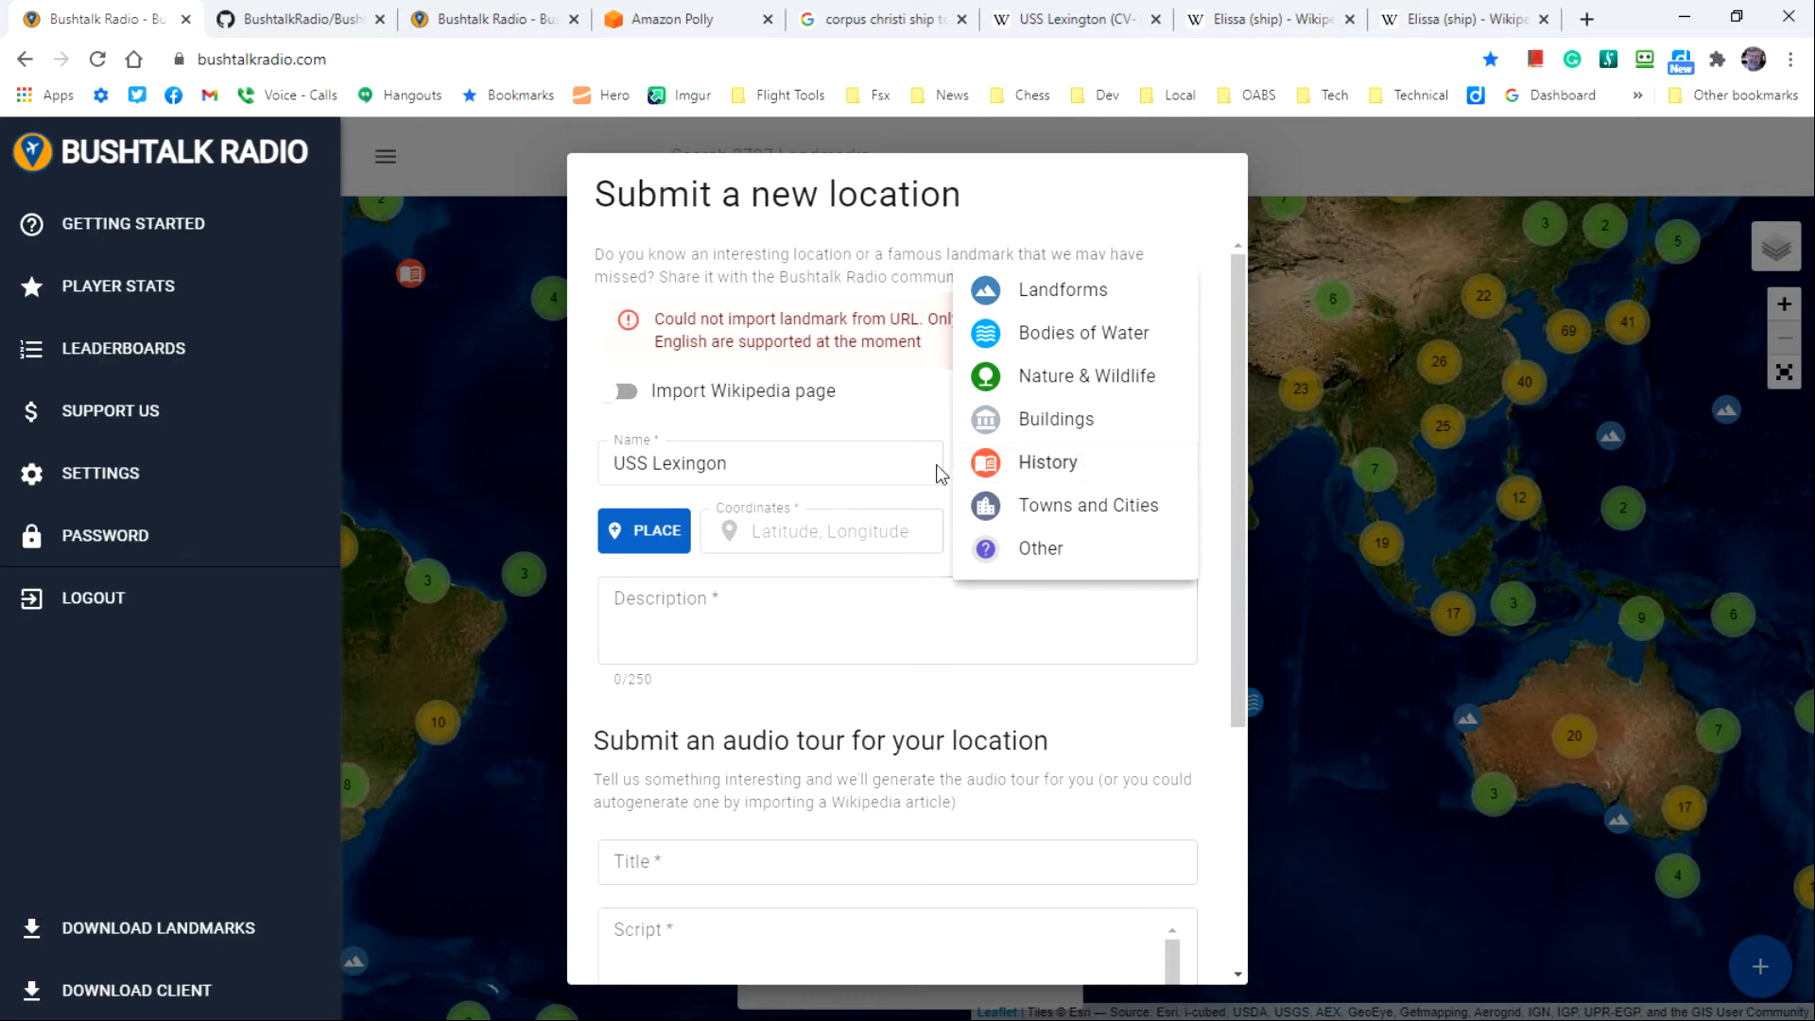
click(1047, 462)
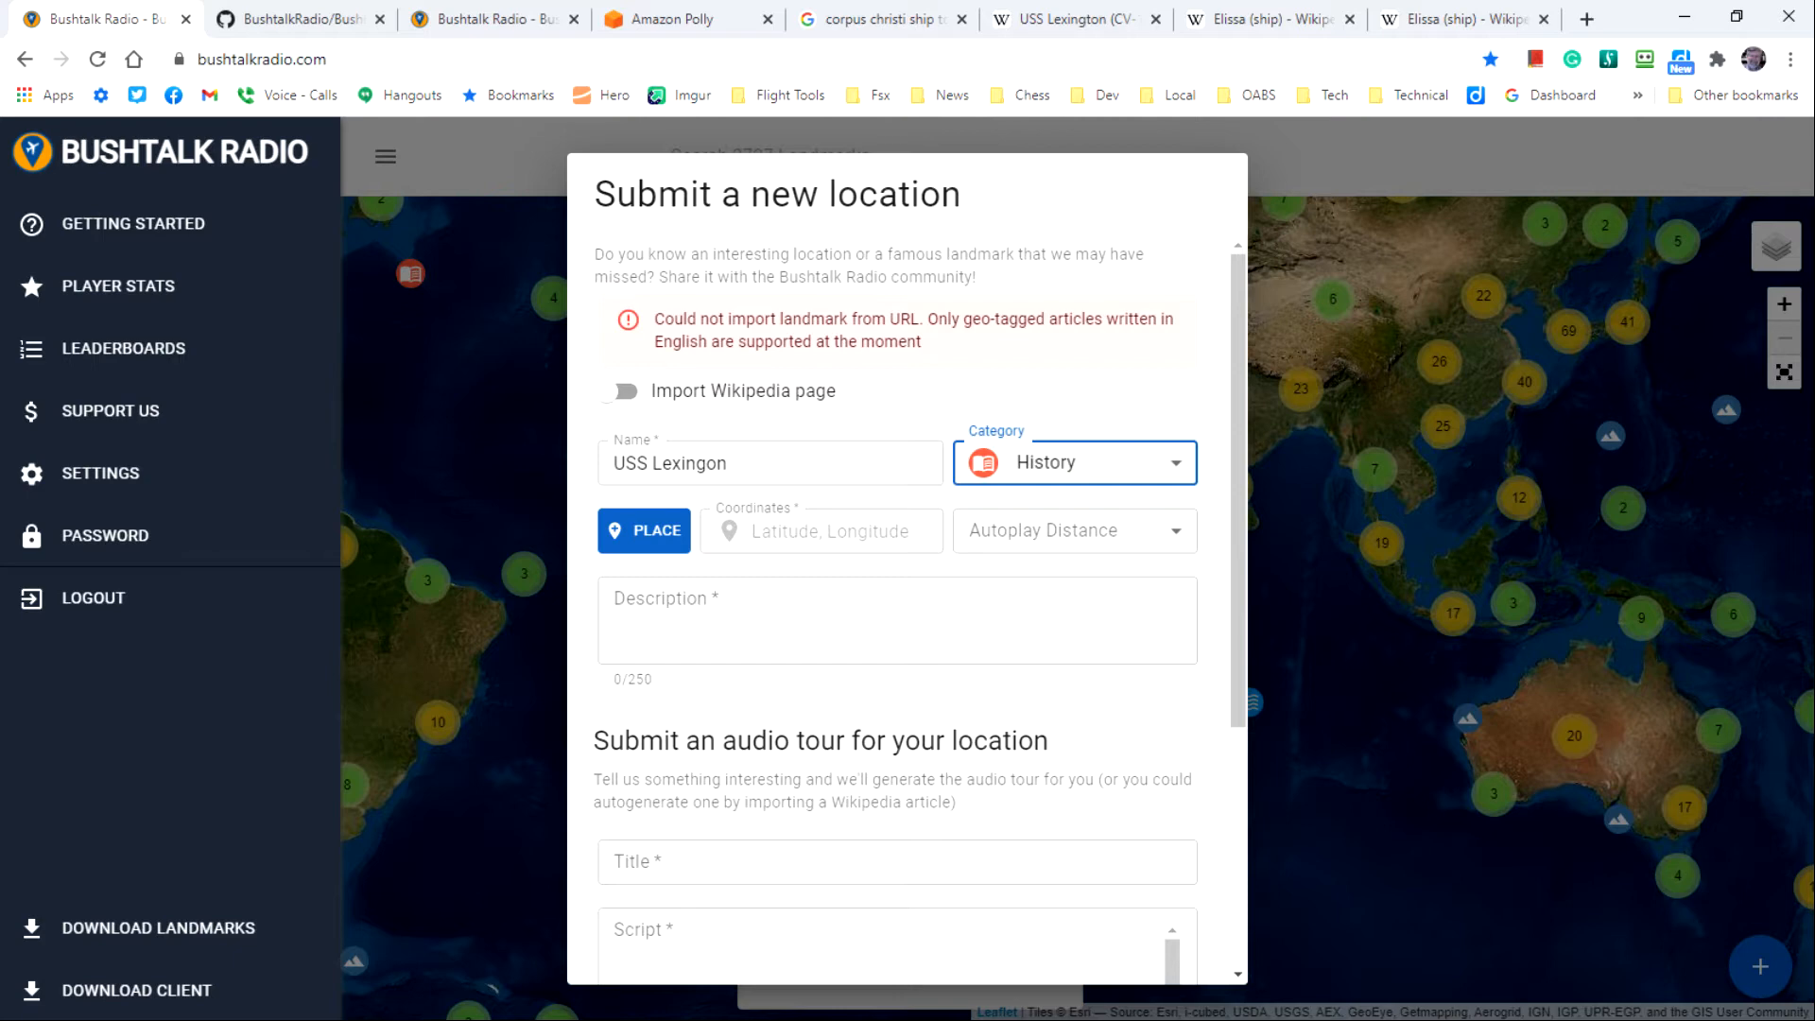
mouse_move(373, 558)
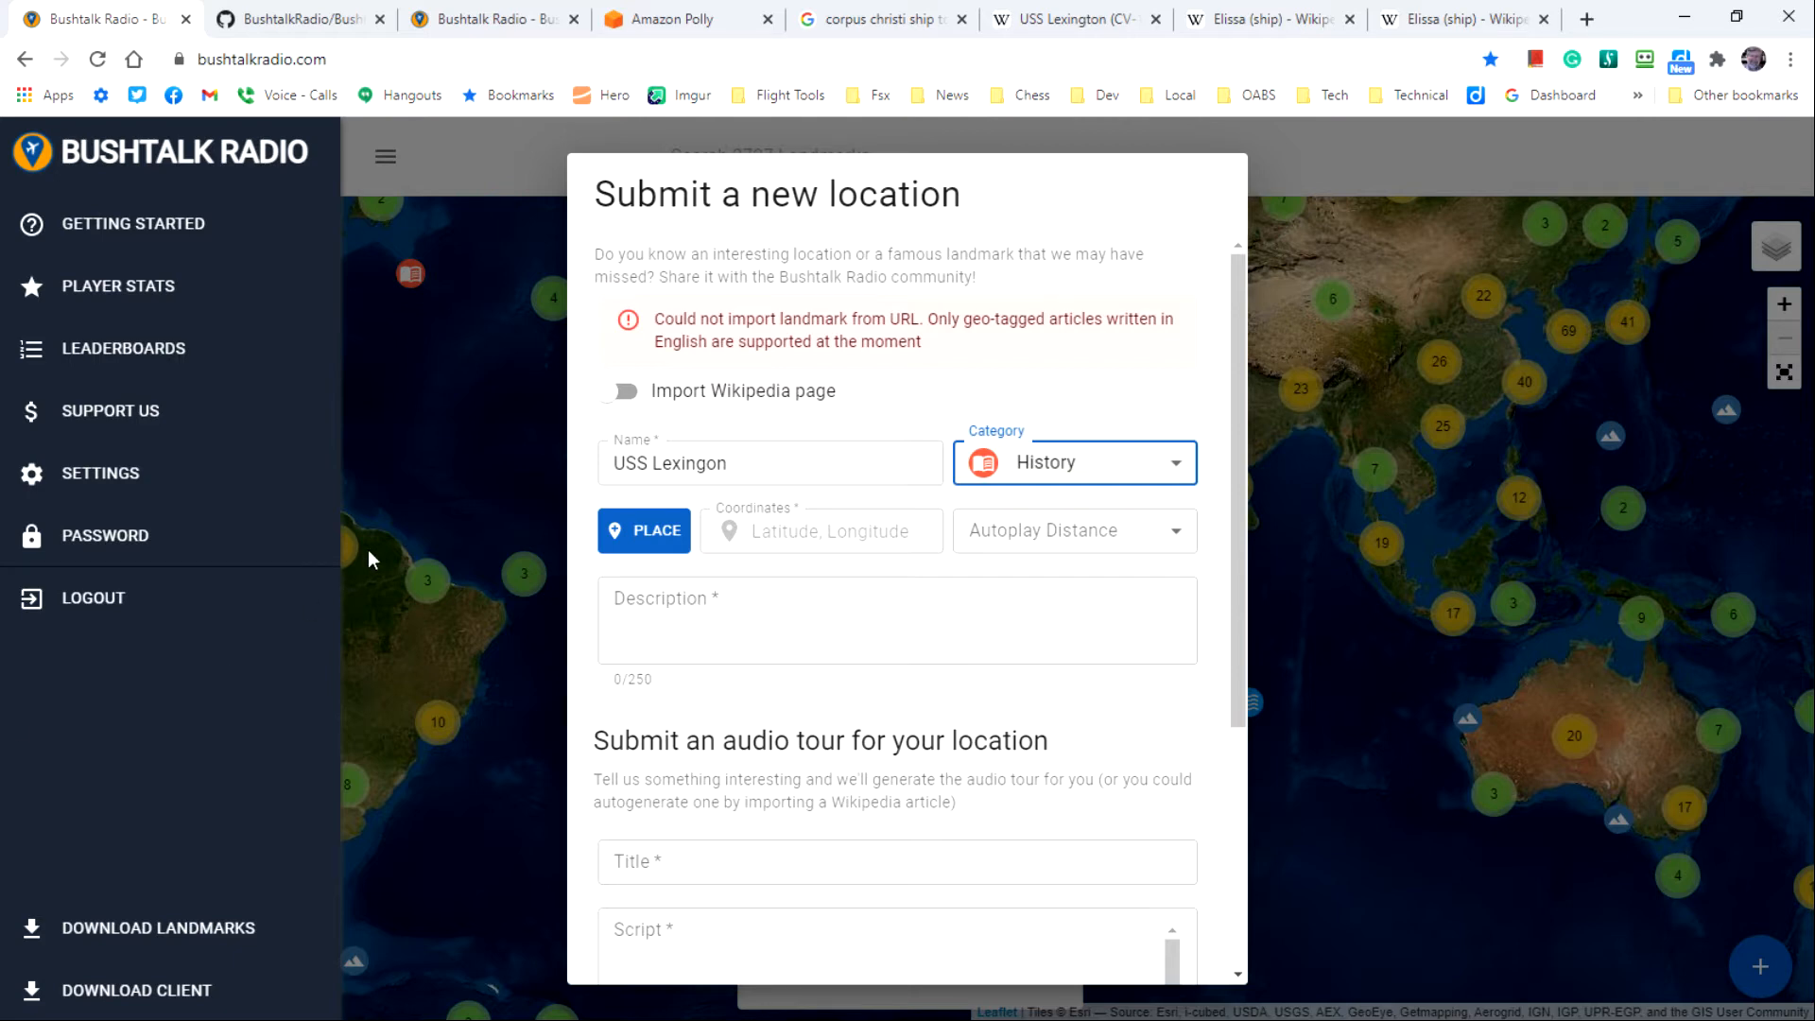
Step: Paste coordinates 27.815, -97.388611 from the Wikipedia GeoHack page into the Coordinates field
click(1070, 19)
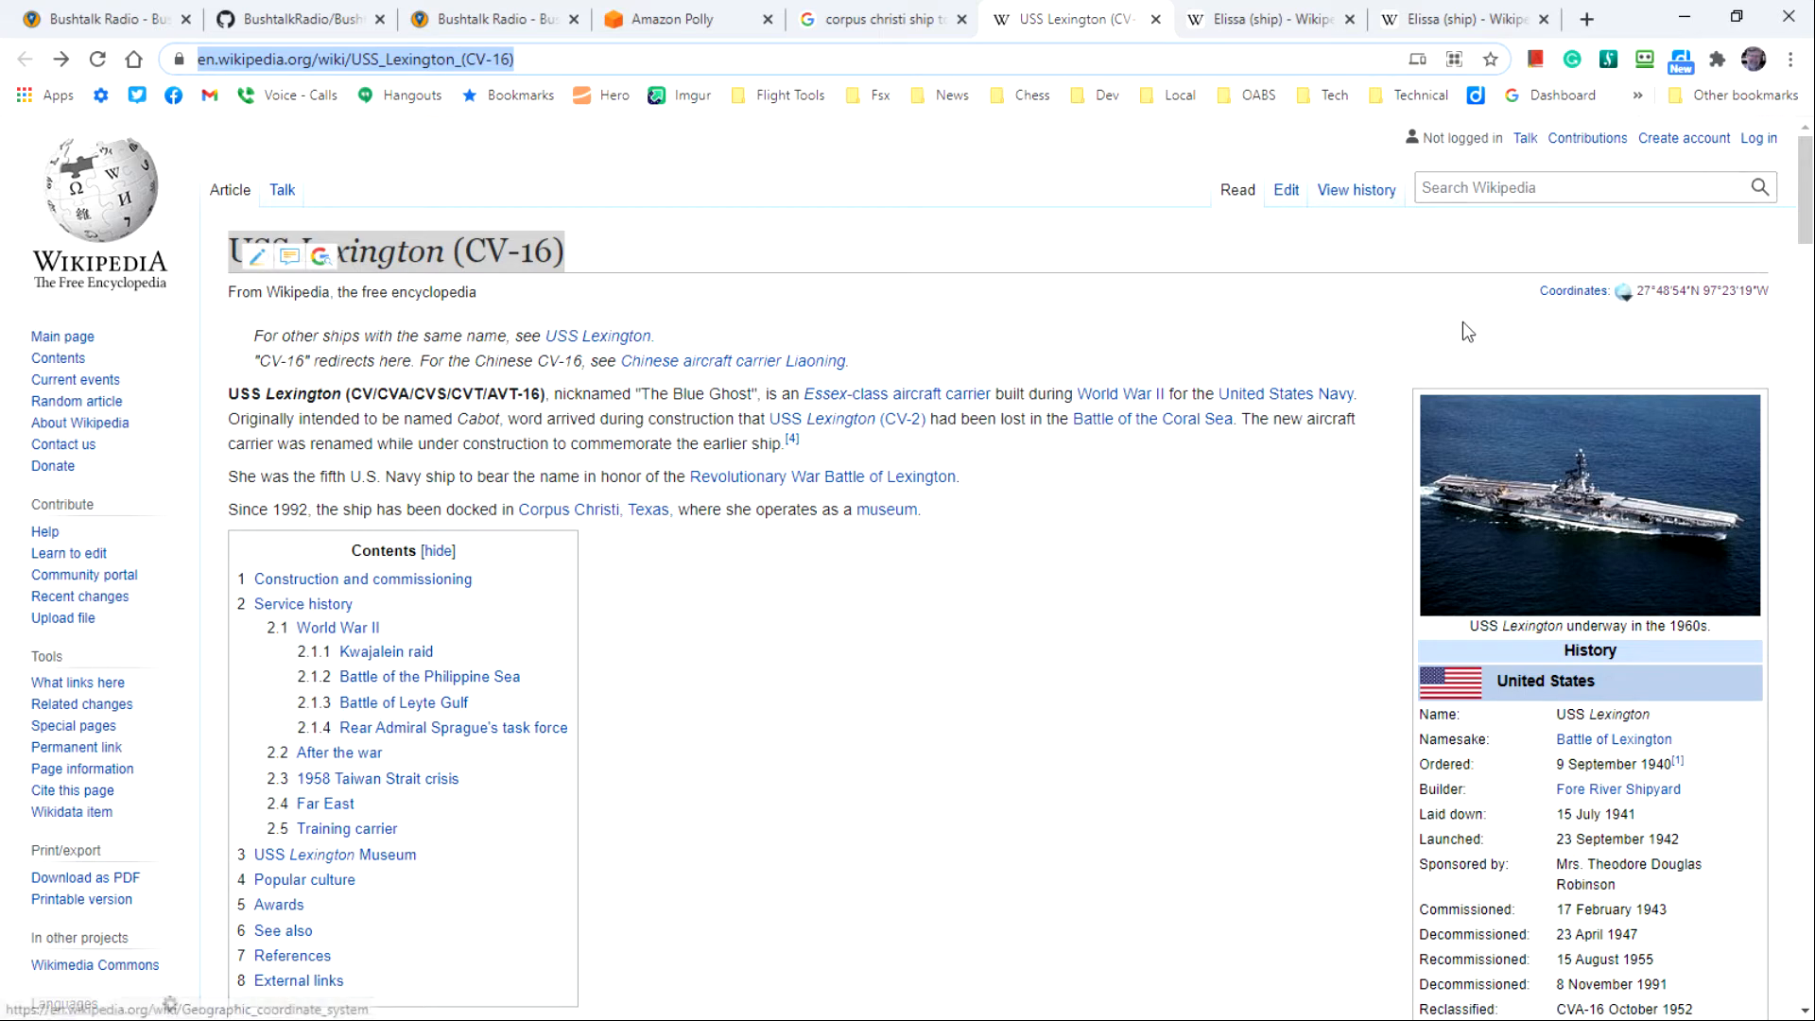
mouse_move(1700, 295)
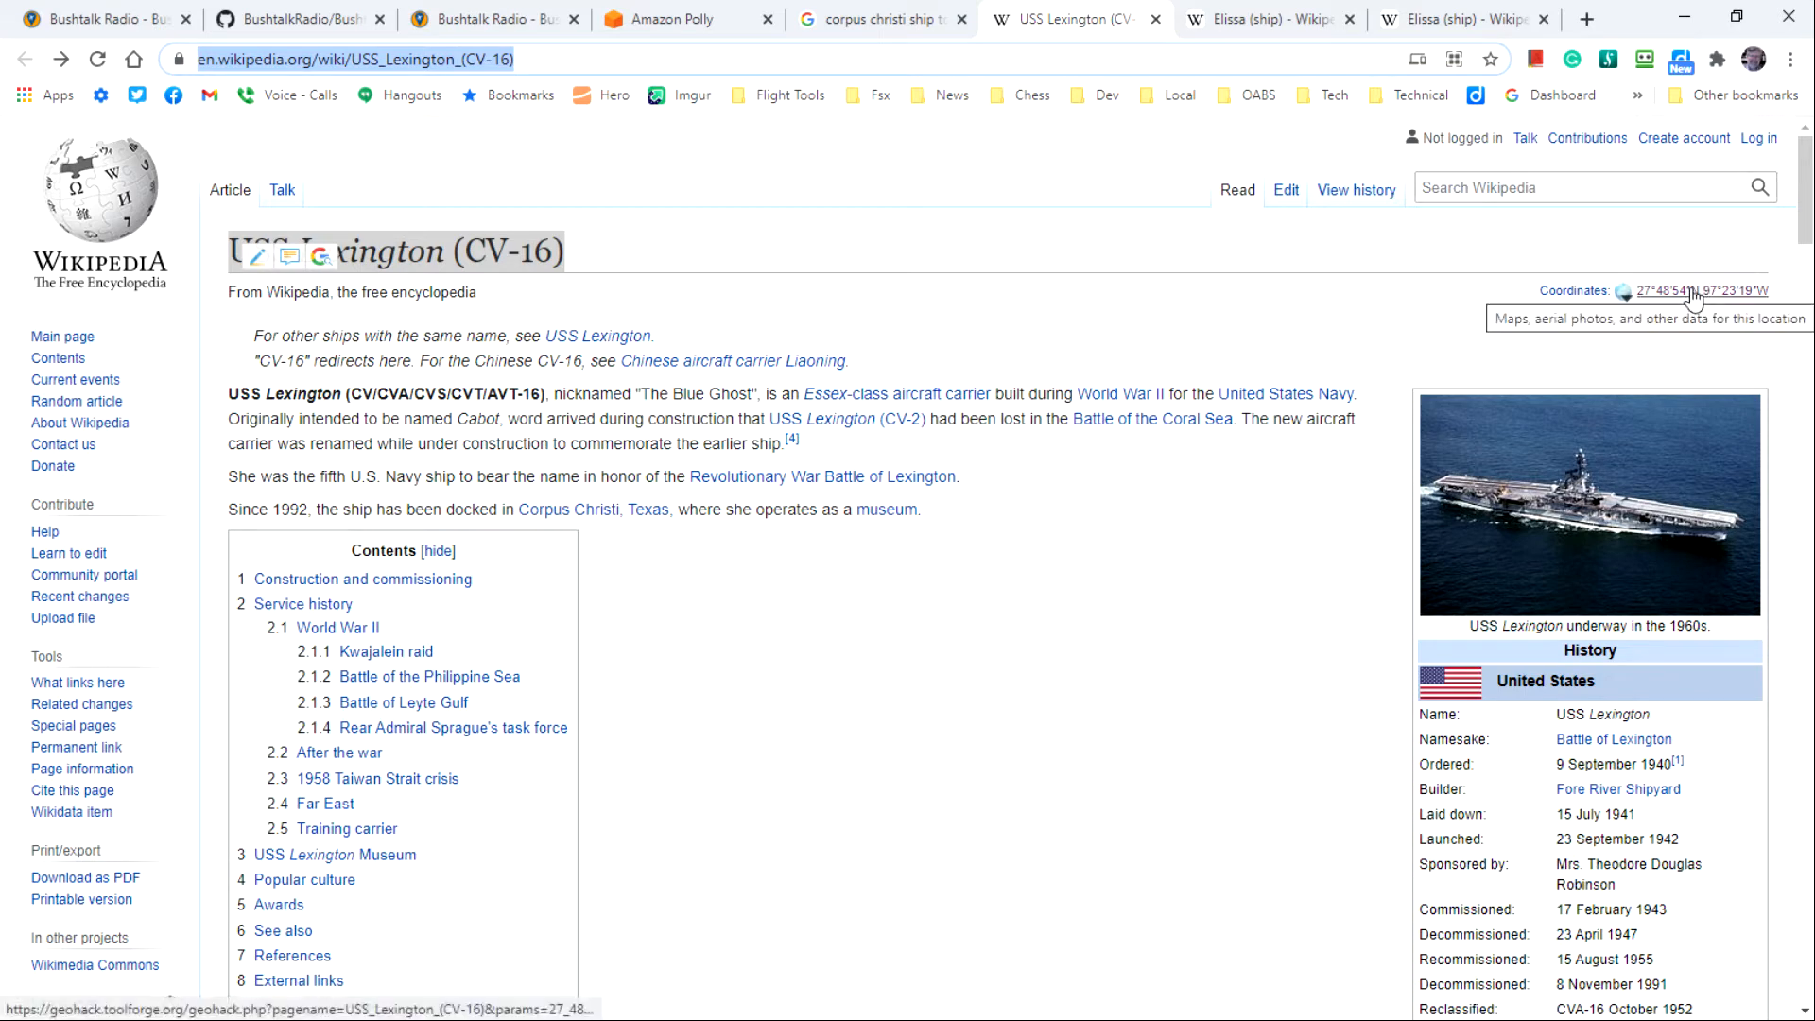
click(1696, 290)
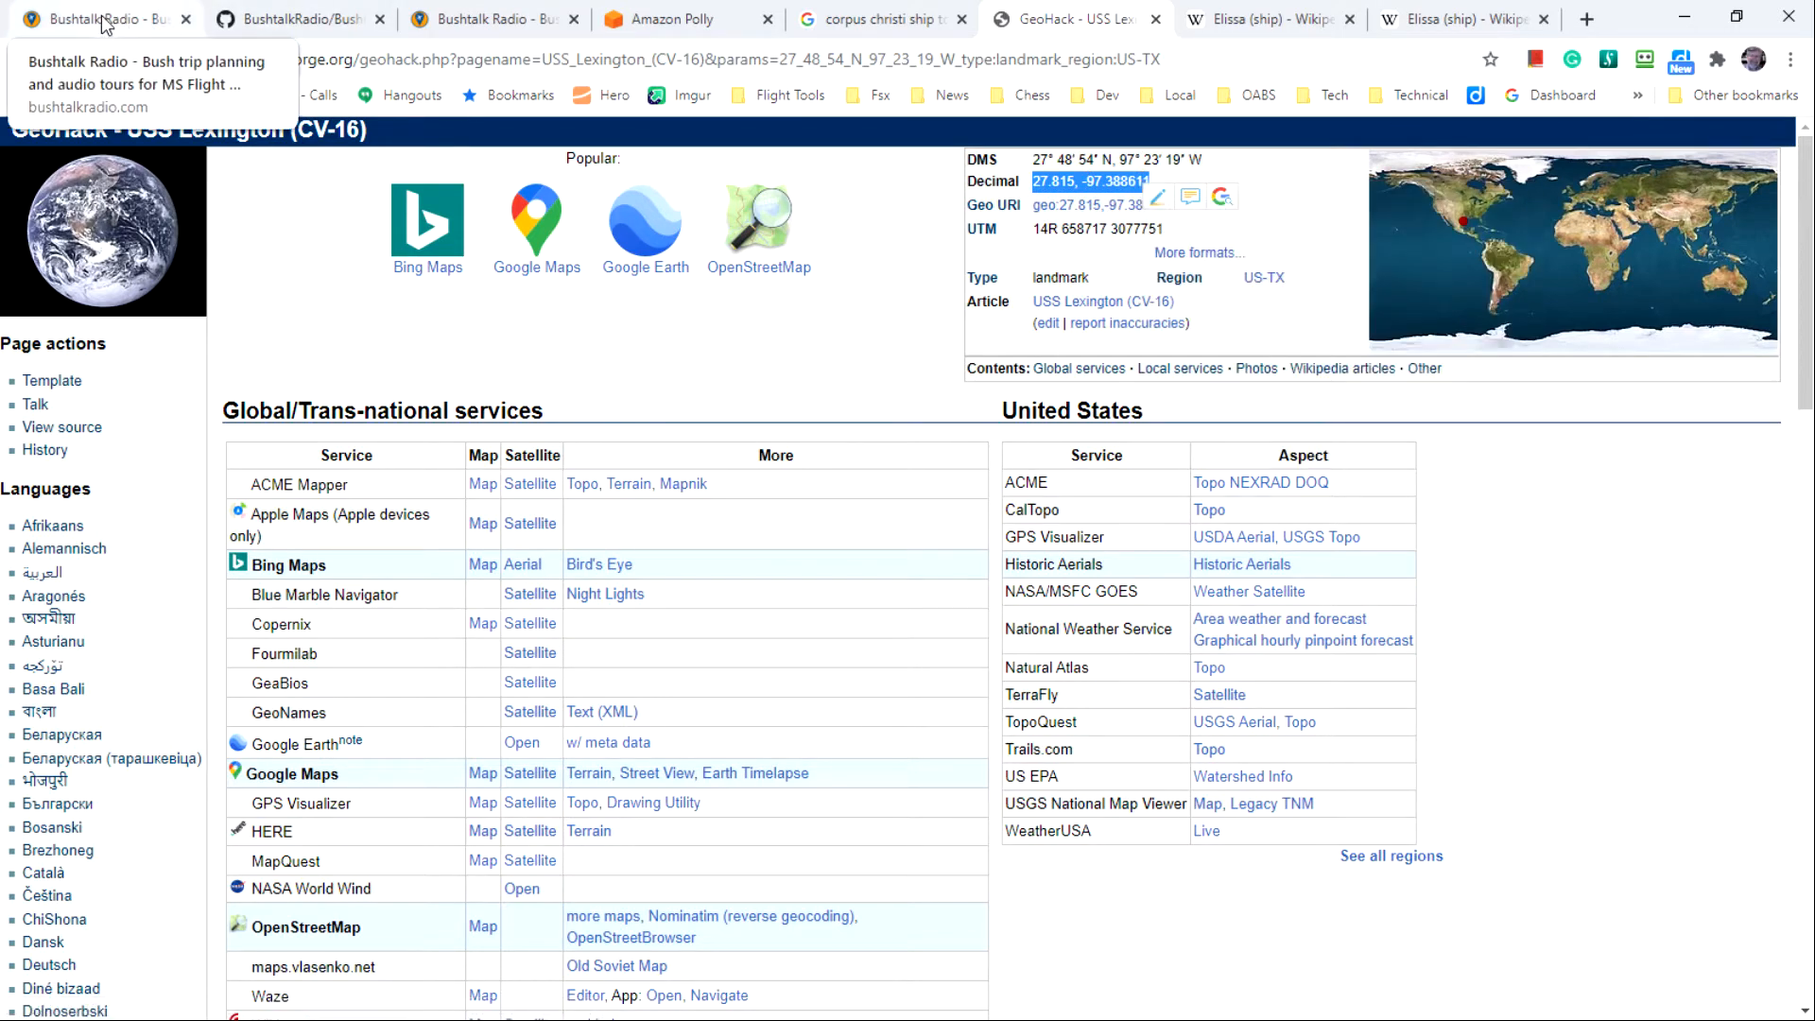
click(104, 21)
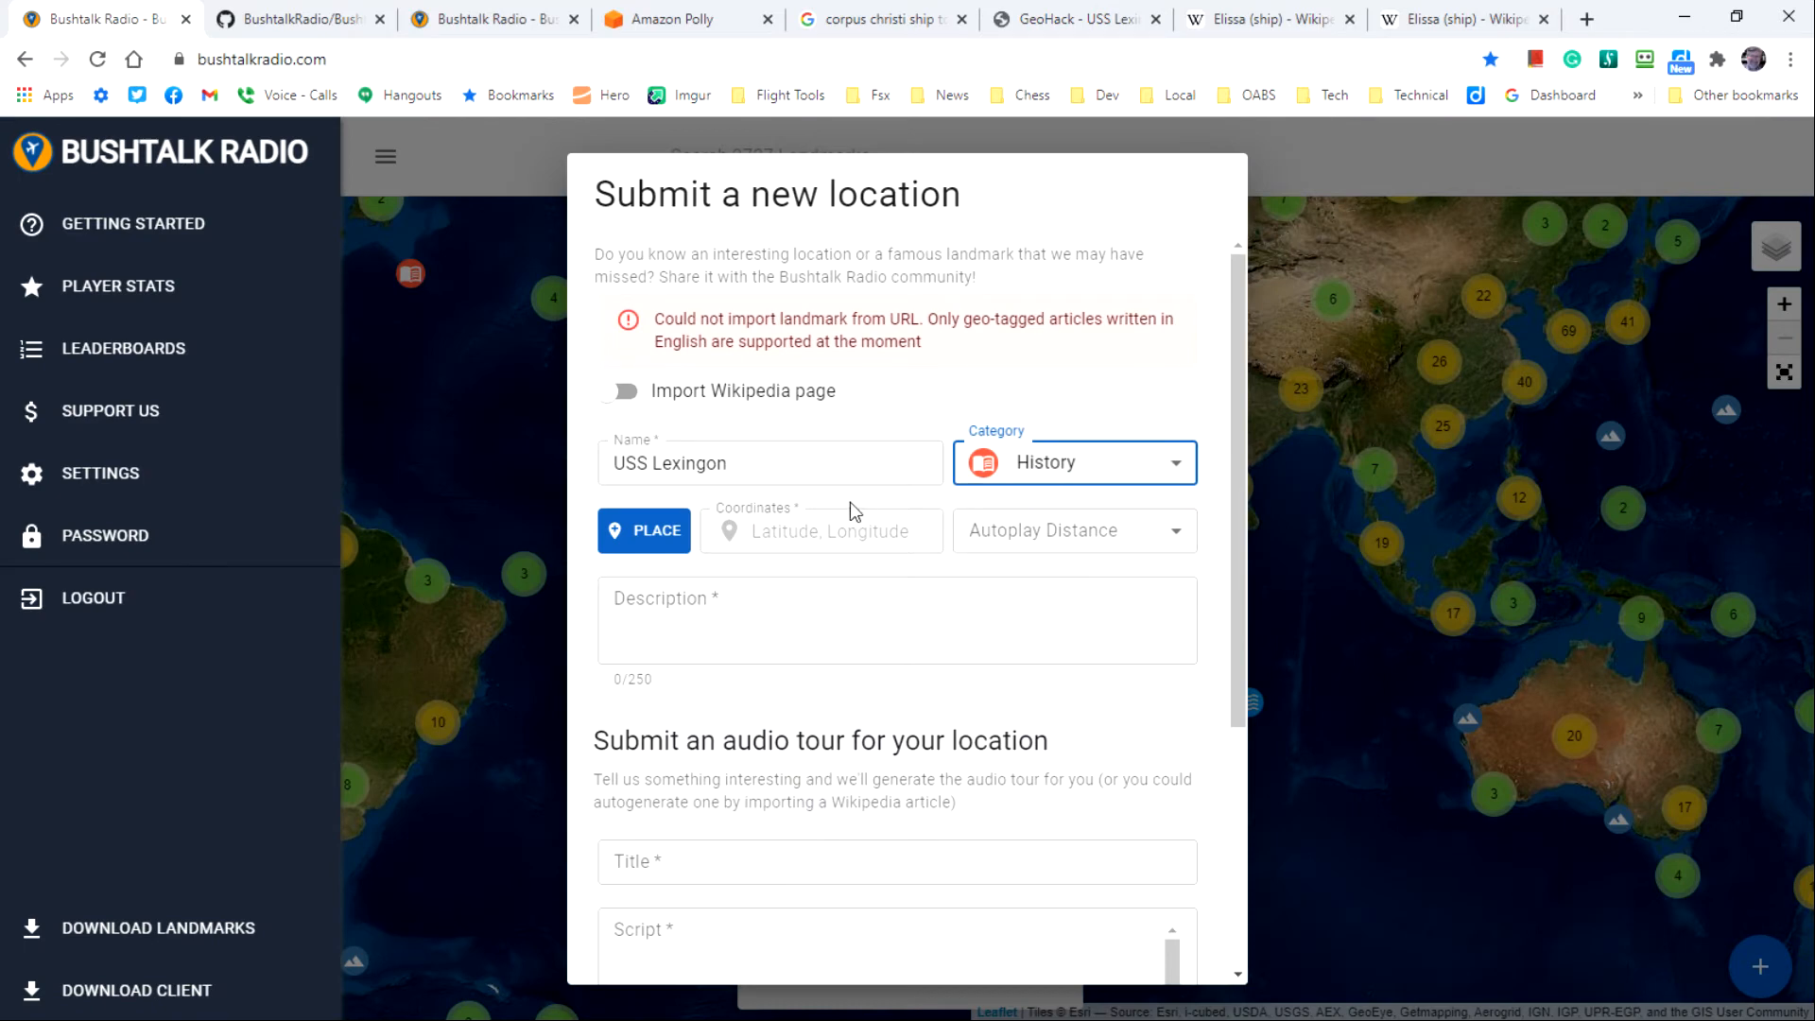
right_click(821, 530)
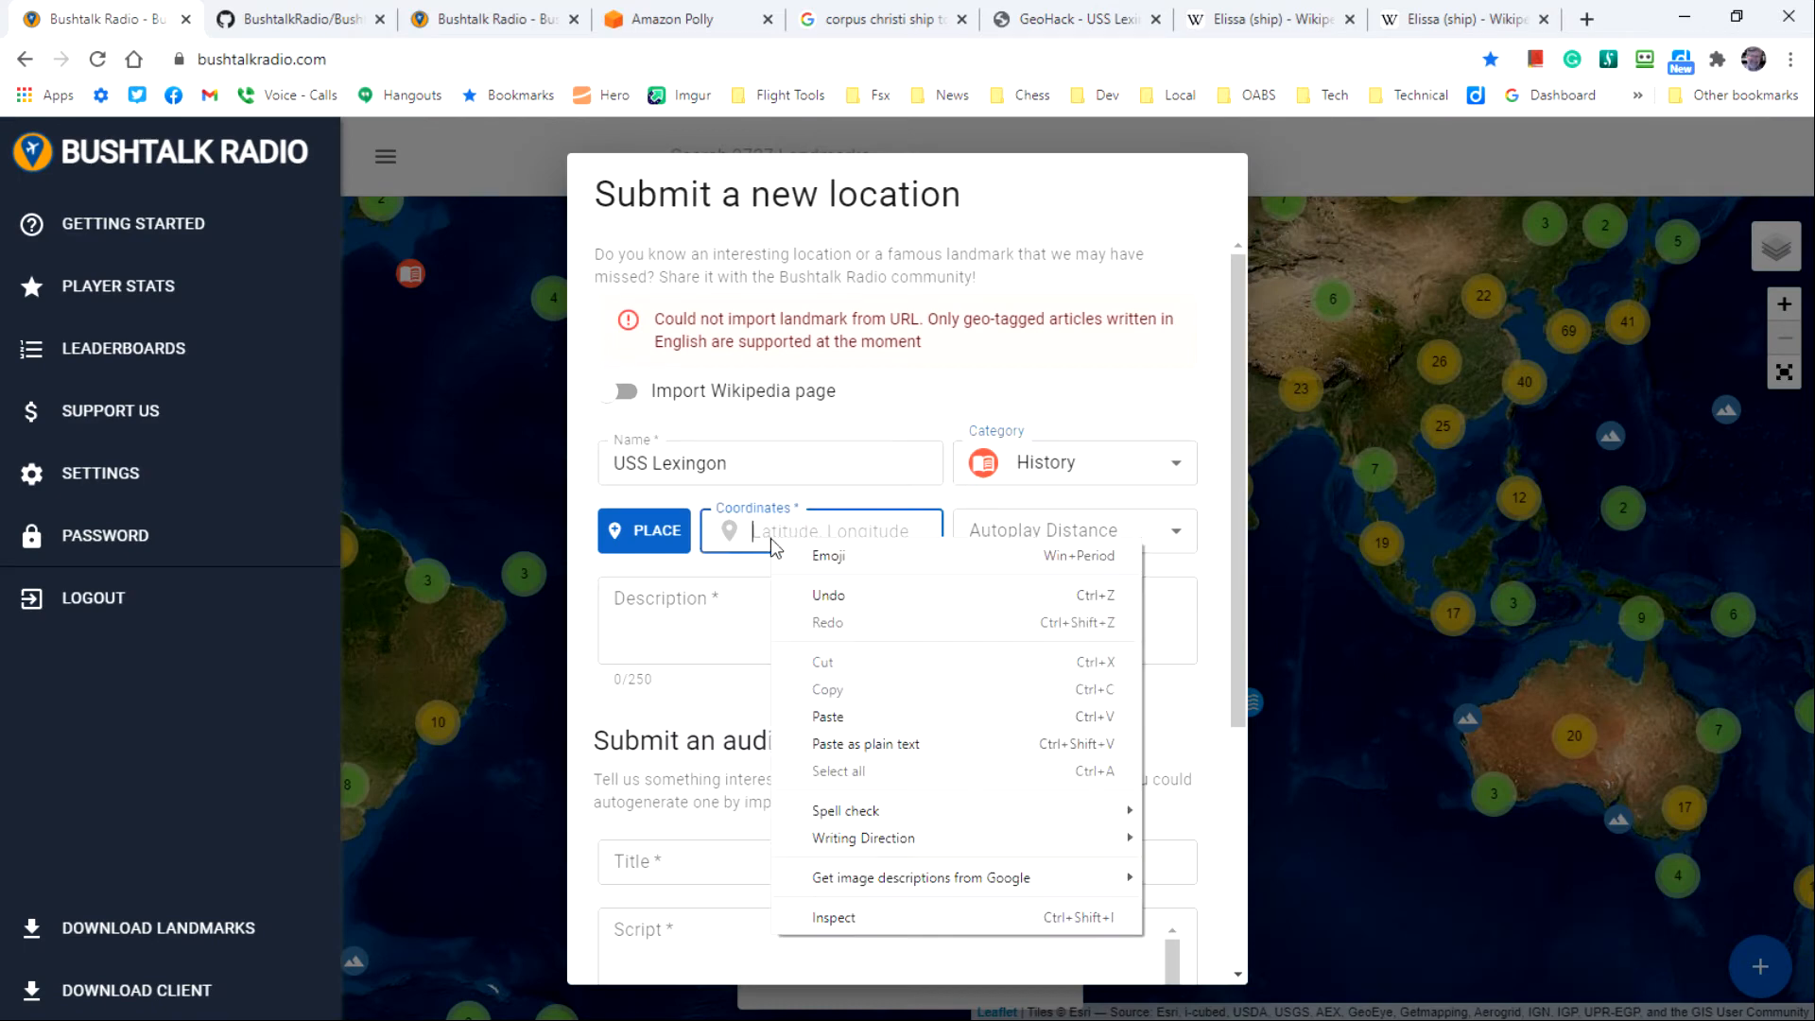
mouse_move(829, 716)
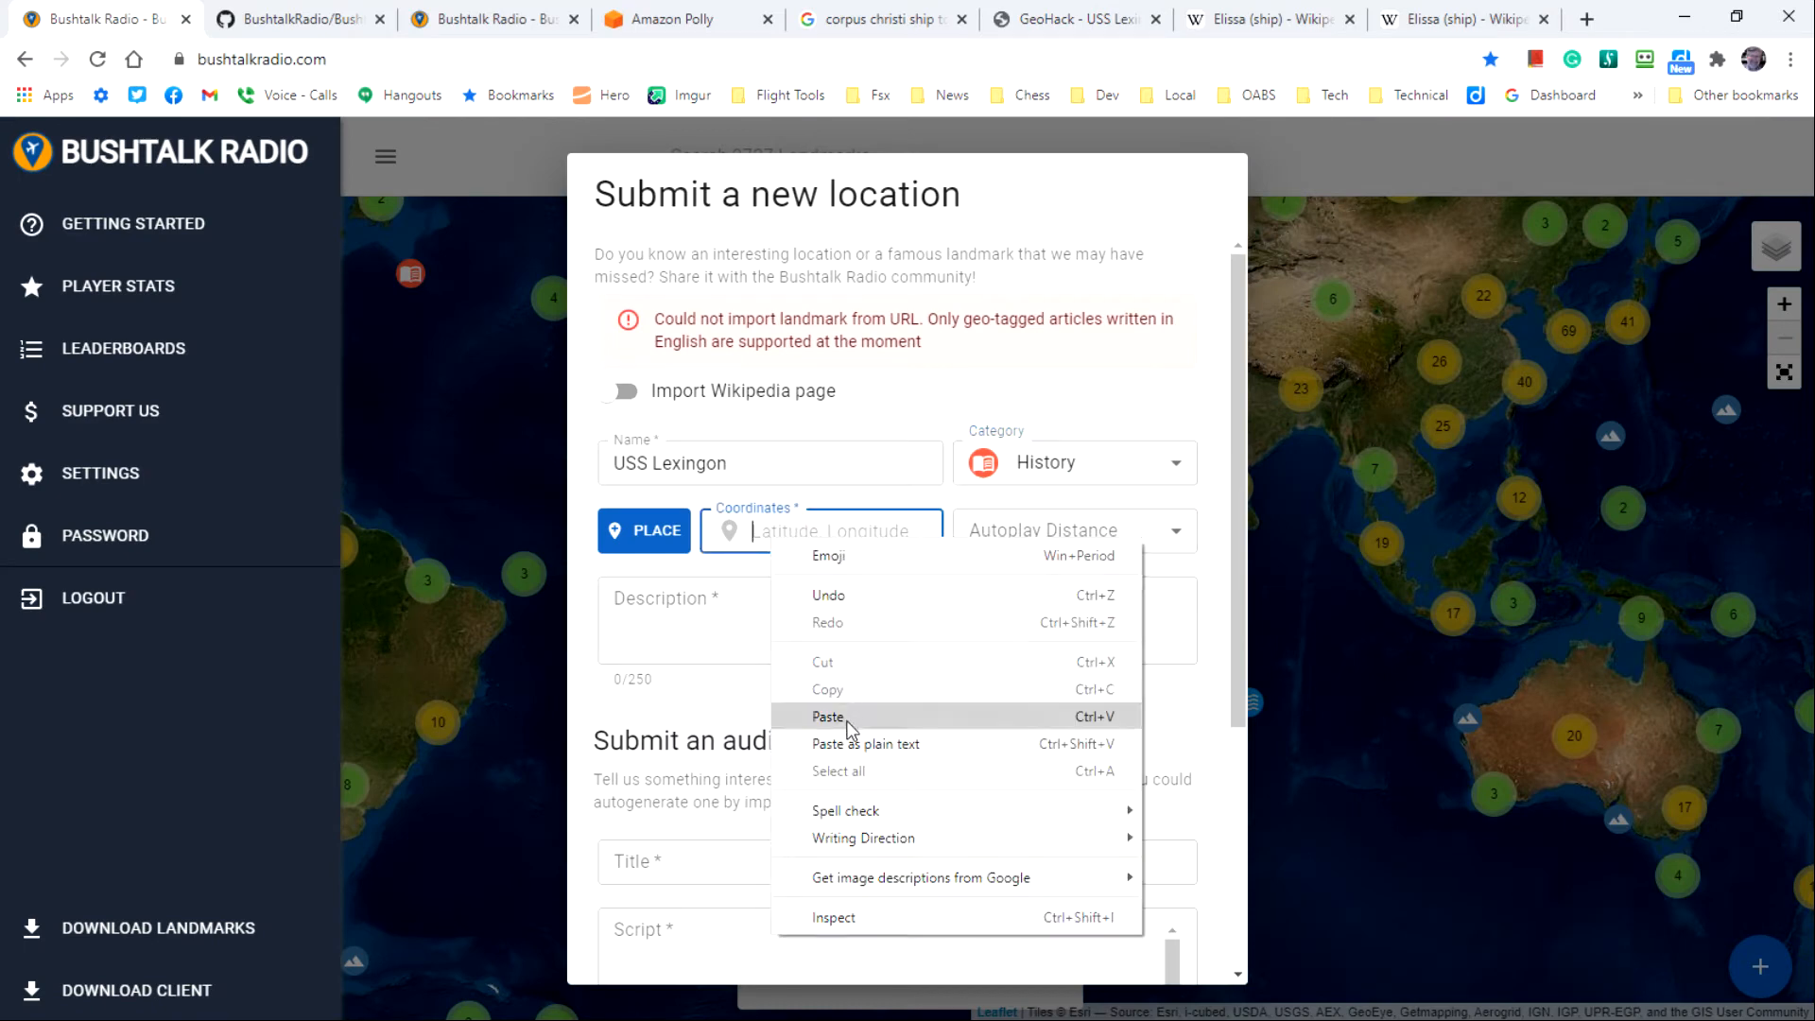
click(825, 716)
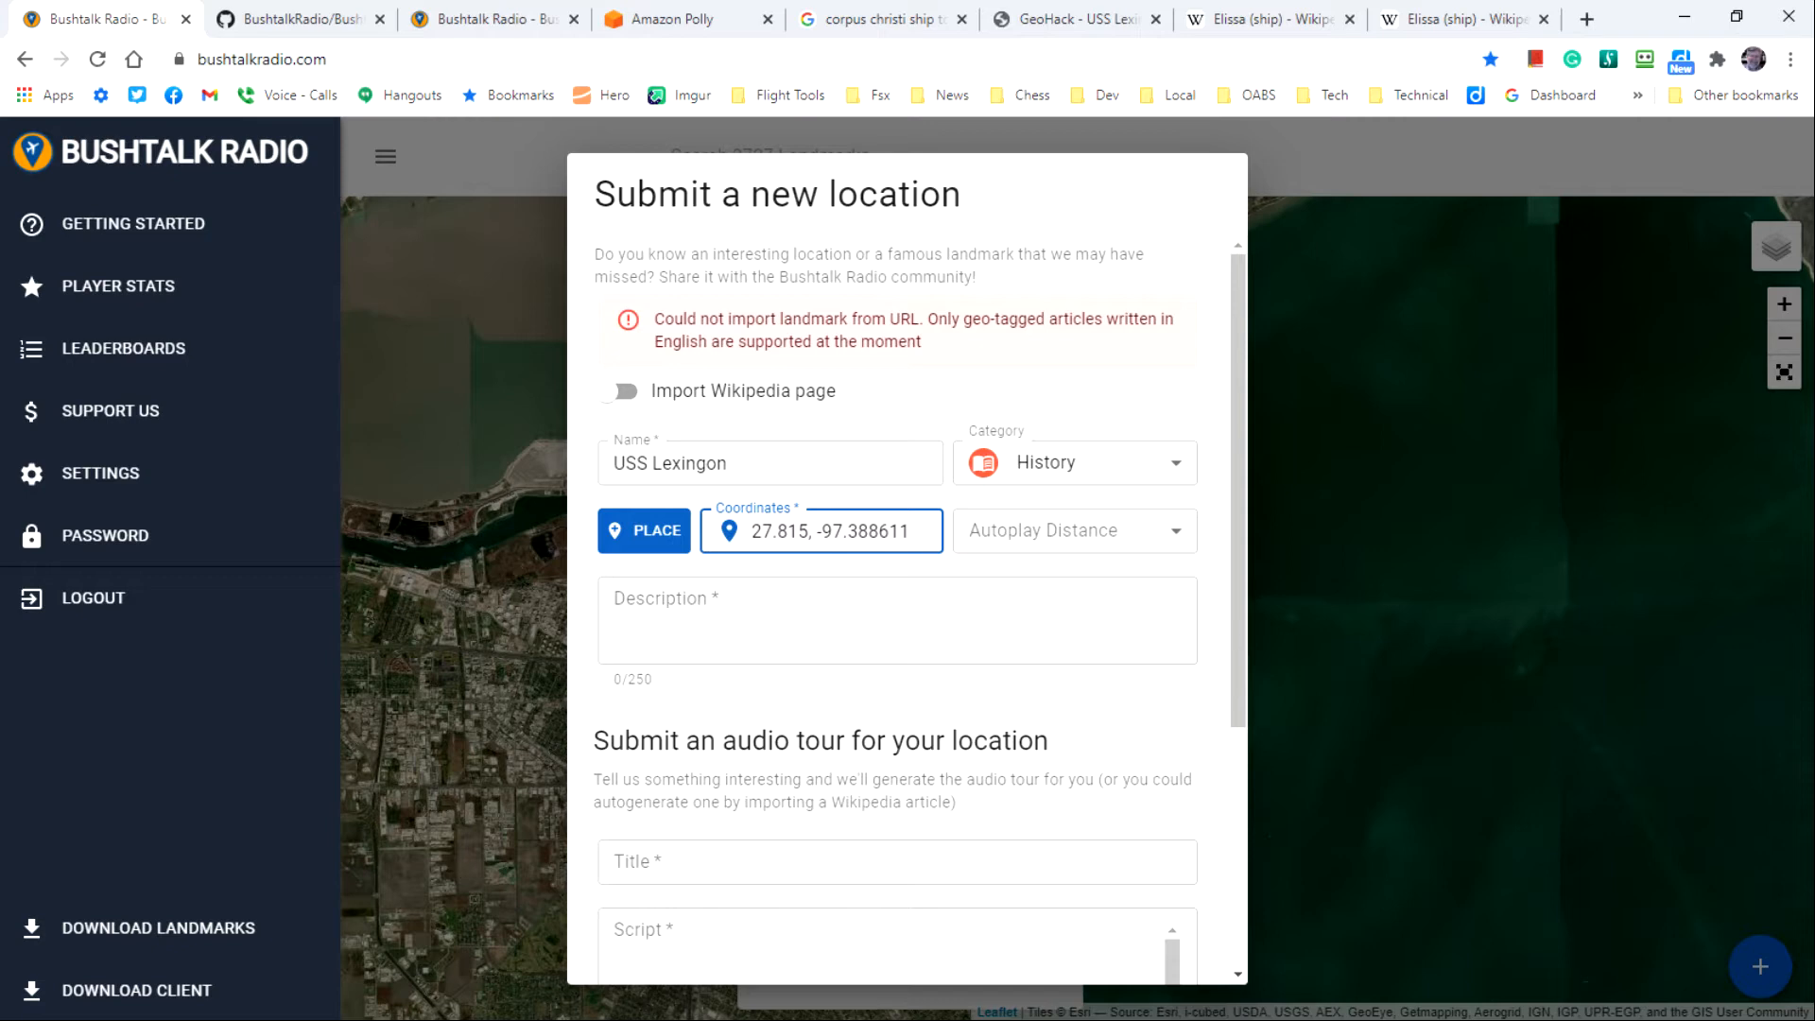
Step: Choose '1km - Tight/Urban POIs' as the autoplay distance
click(906, 530)
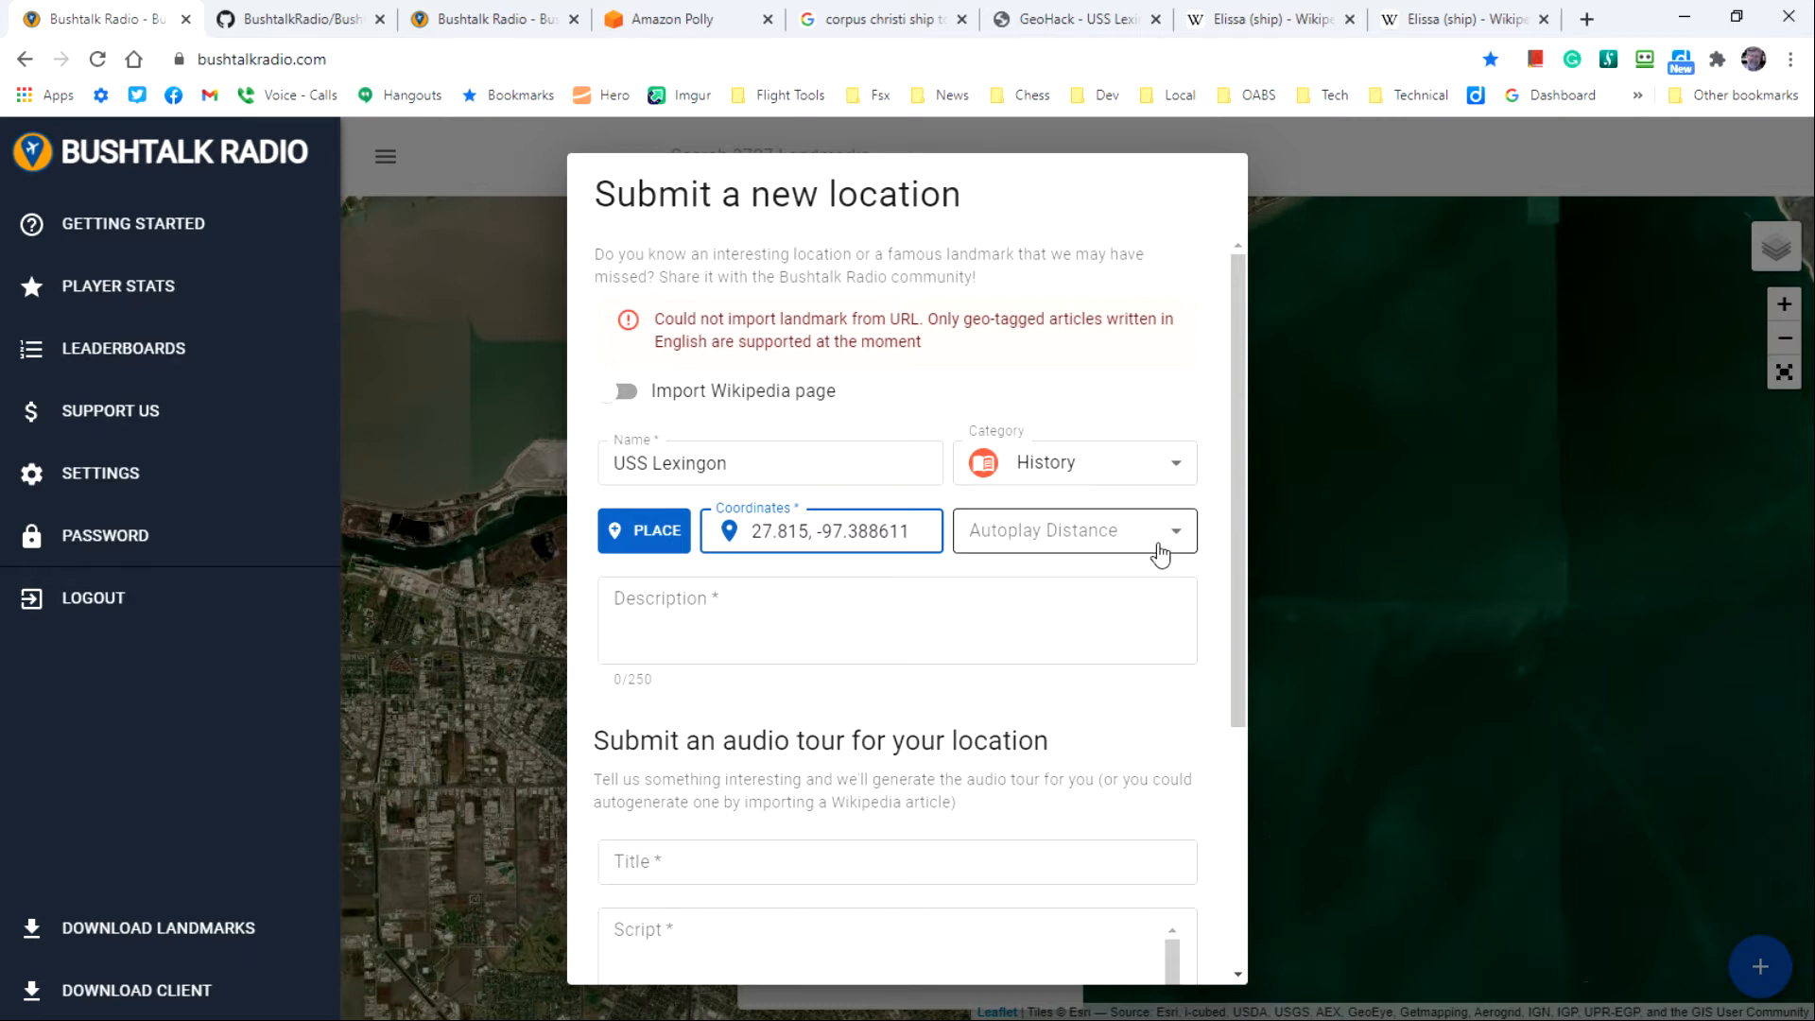
click(1075, 530)
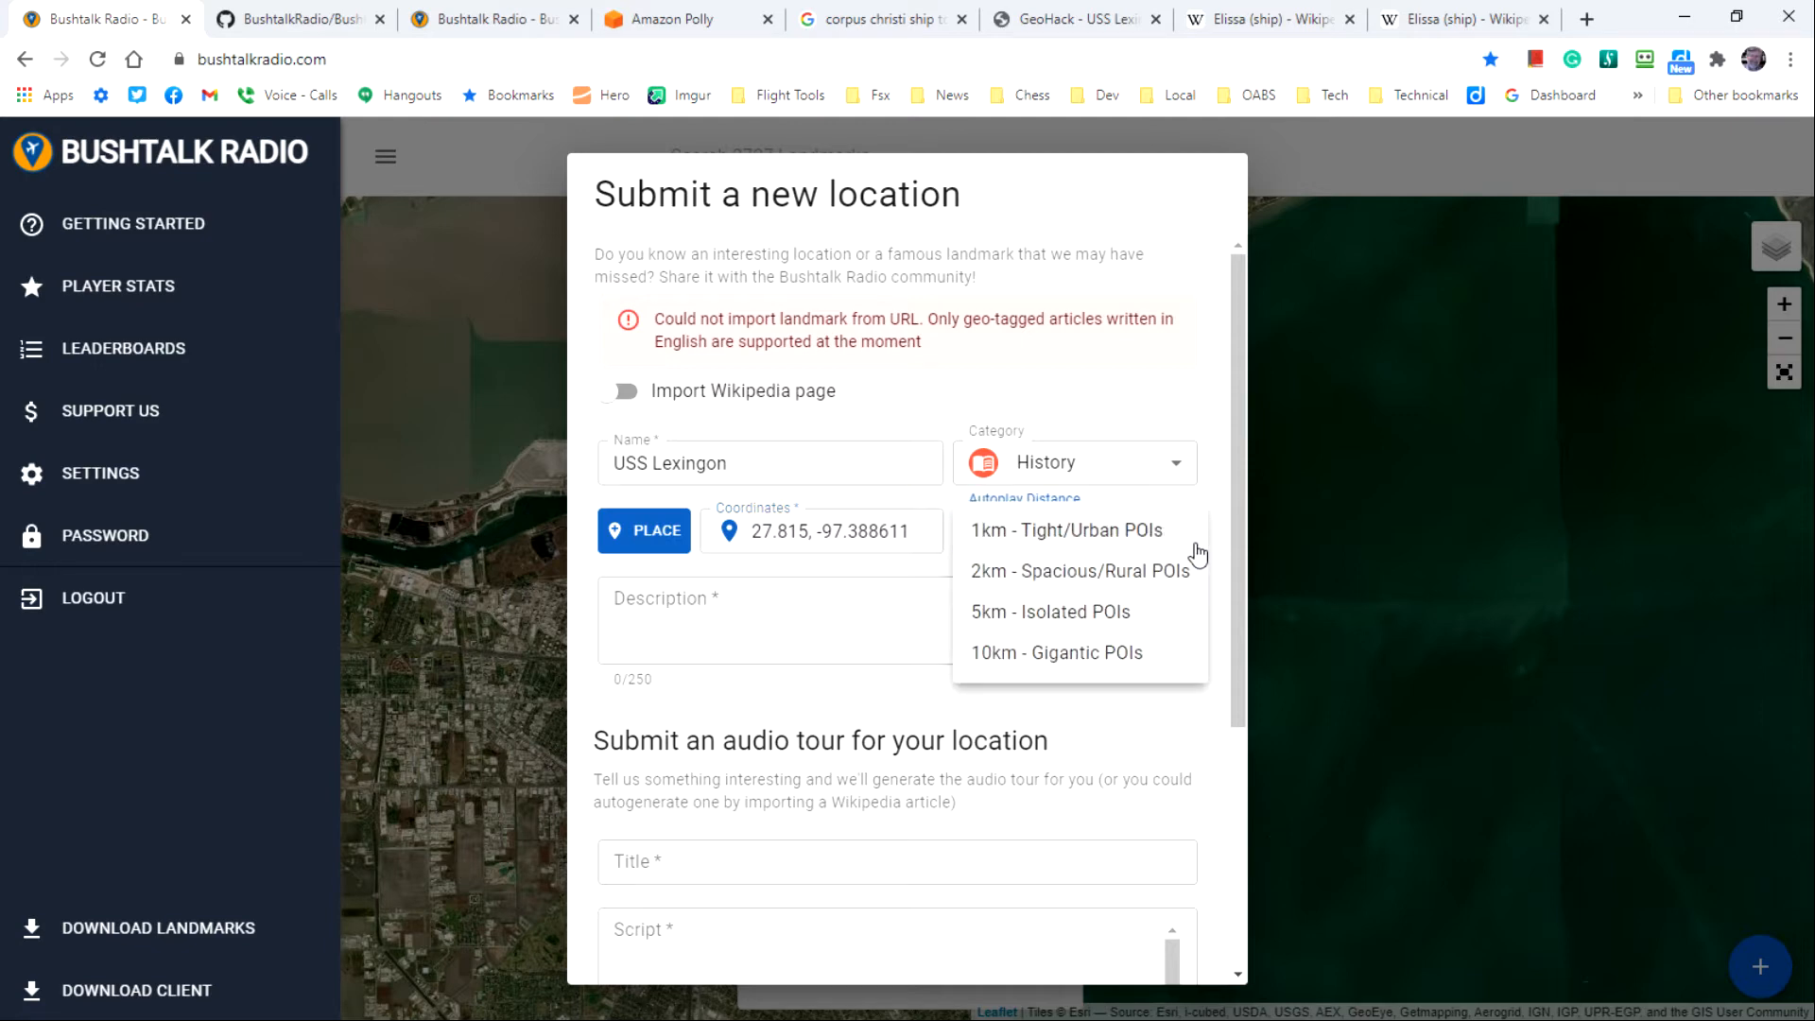
mouse_move(1181, 585)
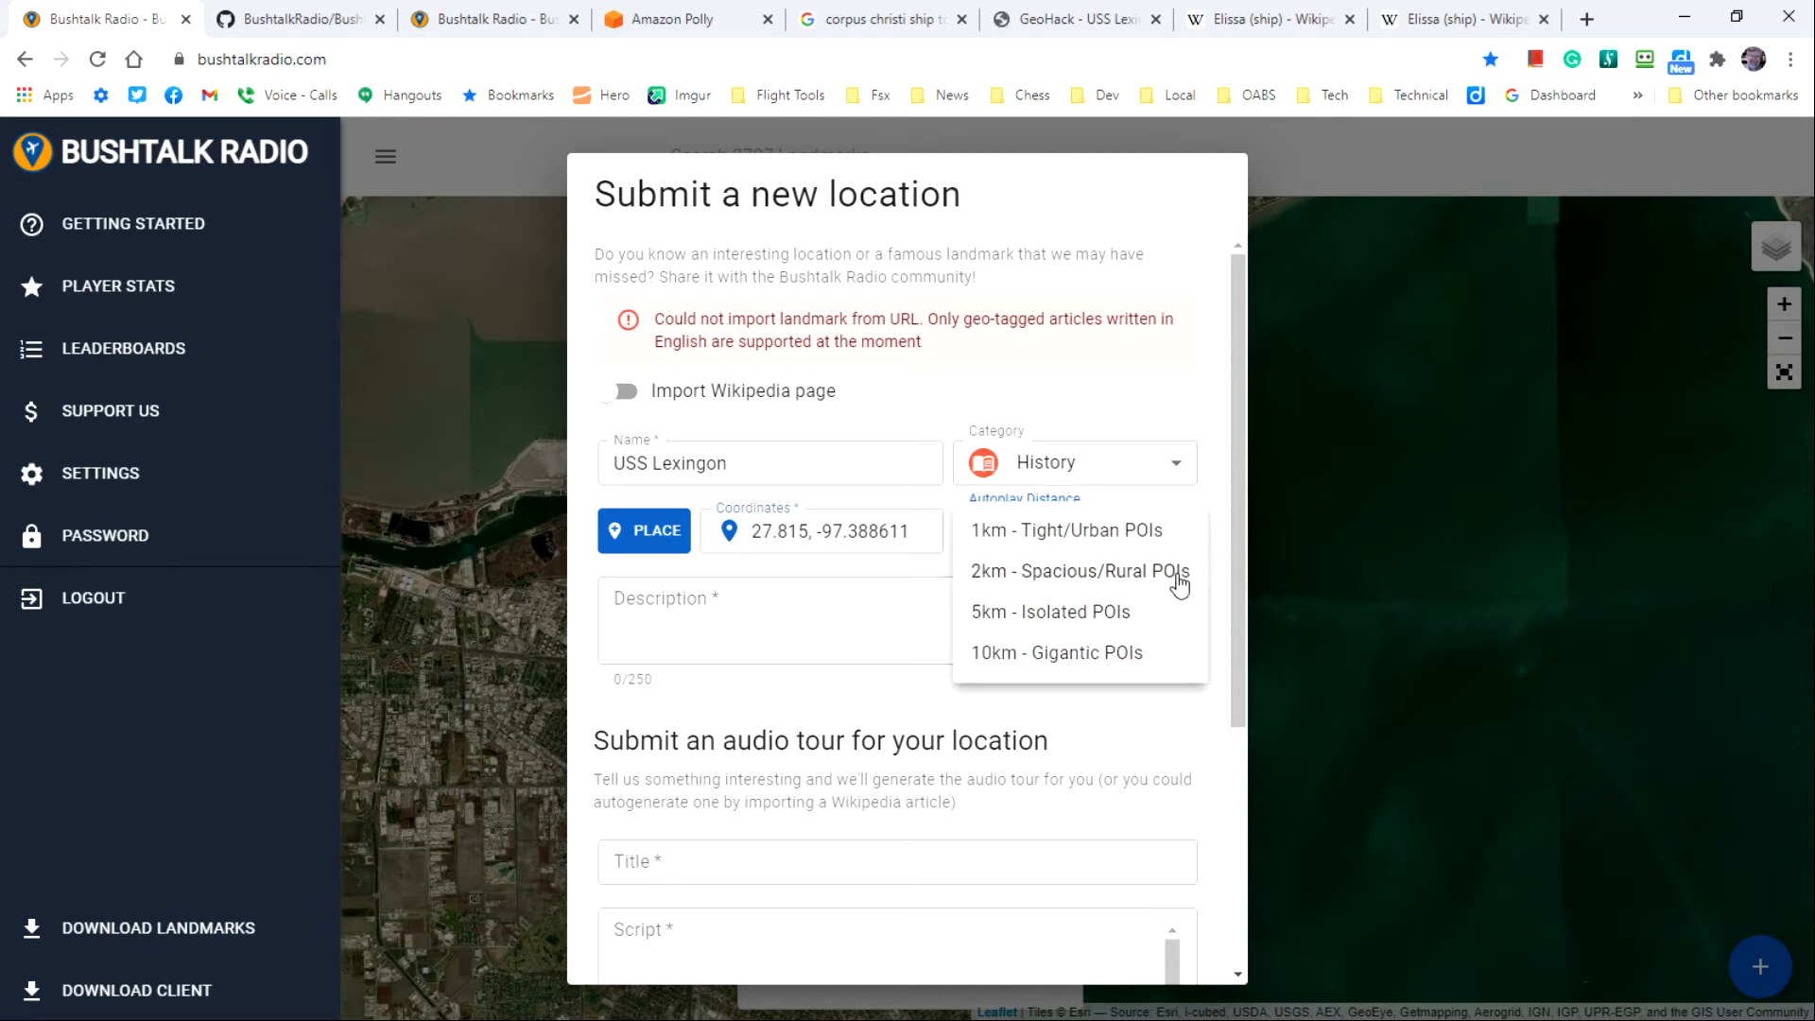
mouse_move(1171, 657)
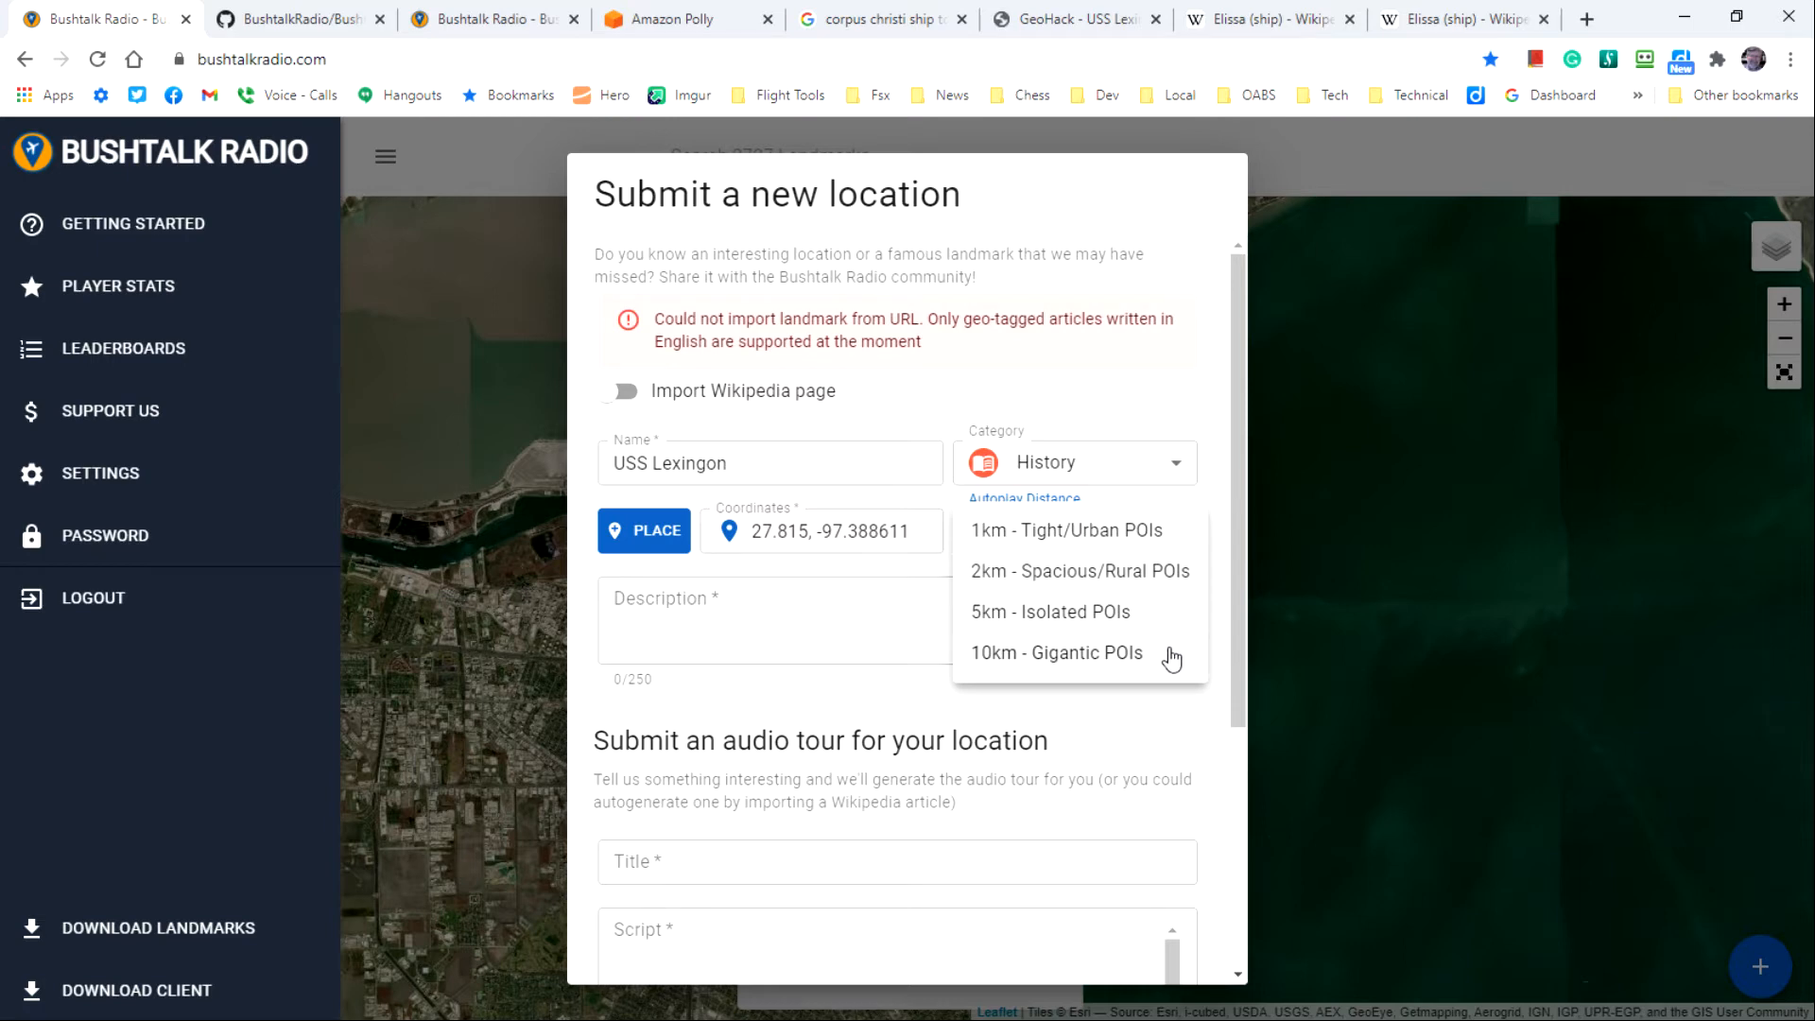
mouse_move(1178, 660)
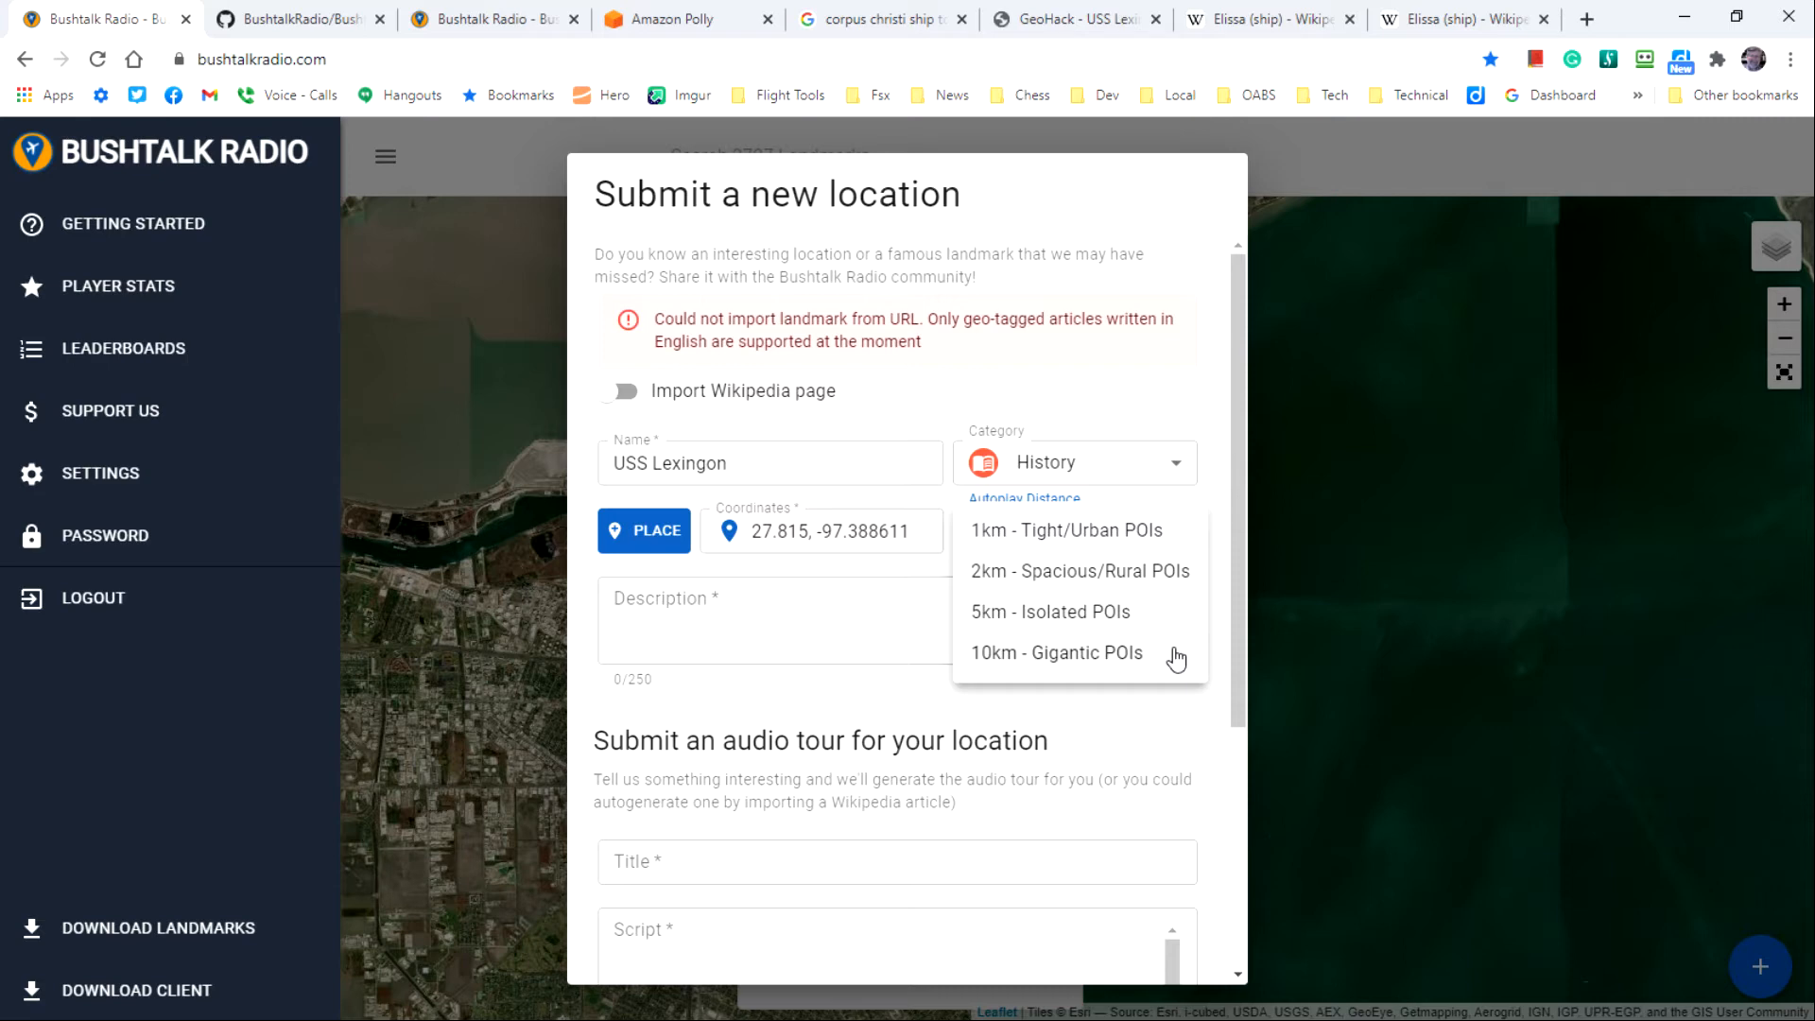
mouse_move(1158, 619)
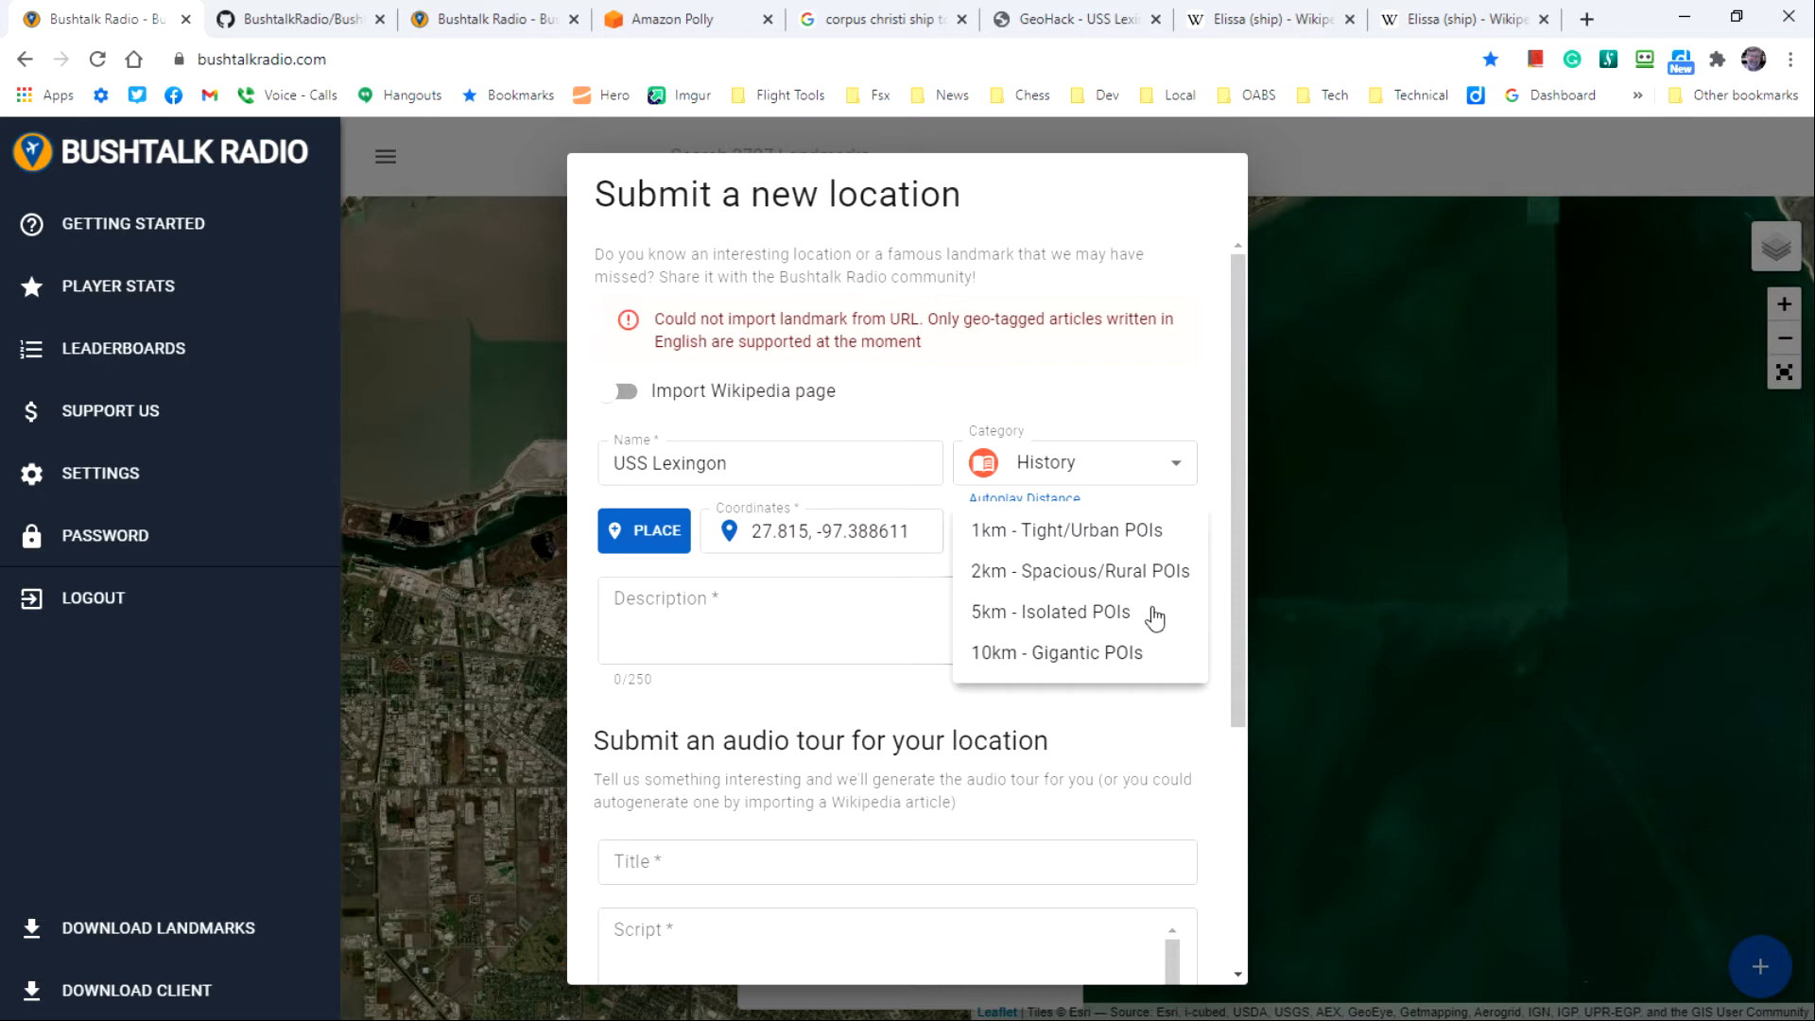
mouse_move(1100, 539)
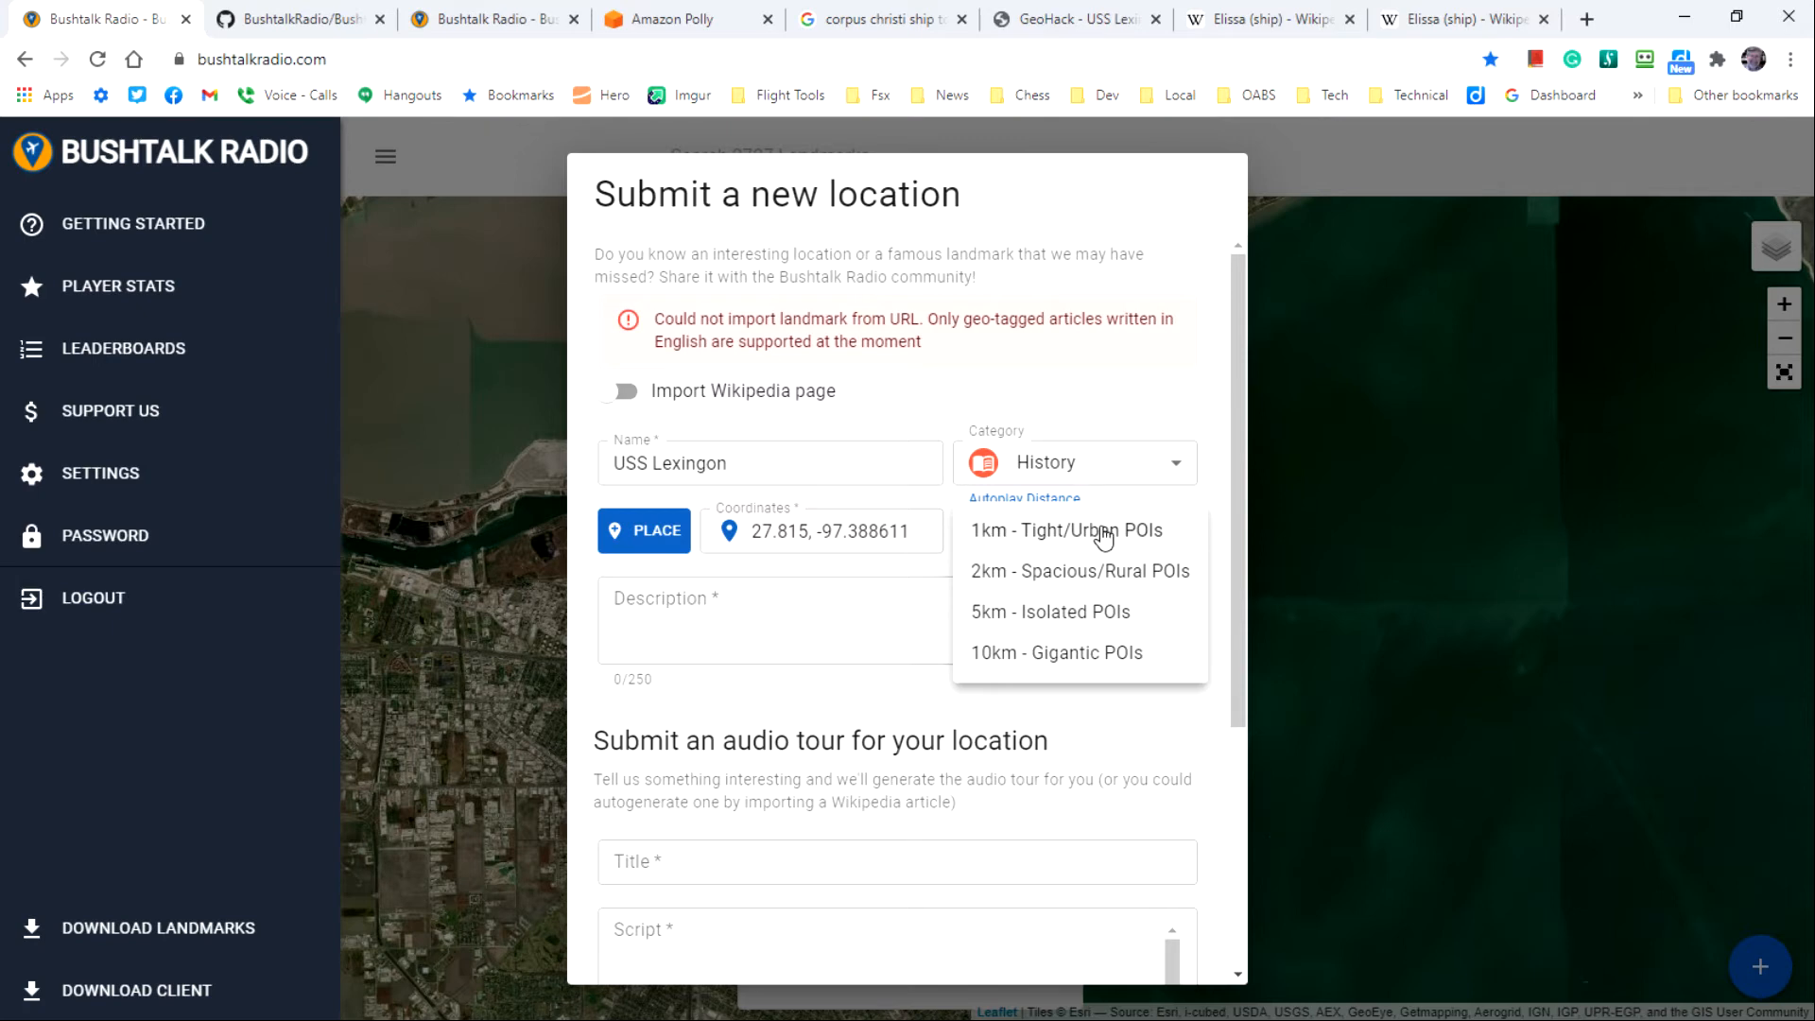
click(1065, 531)
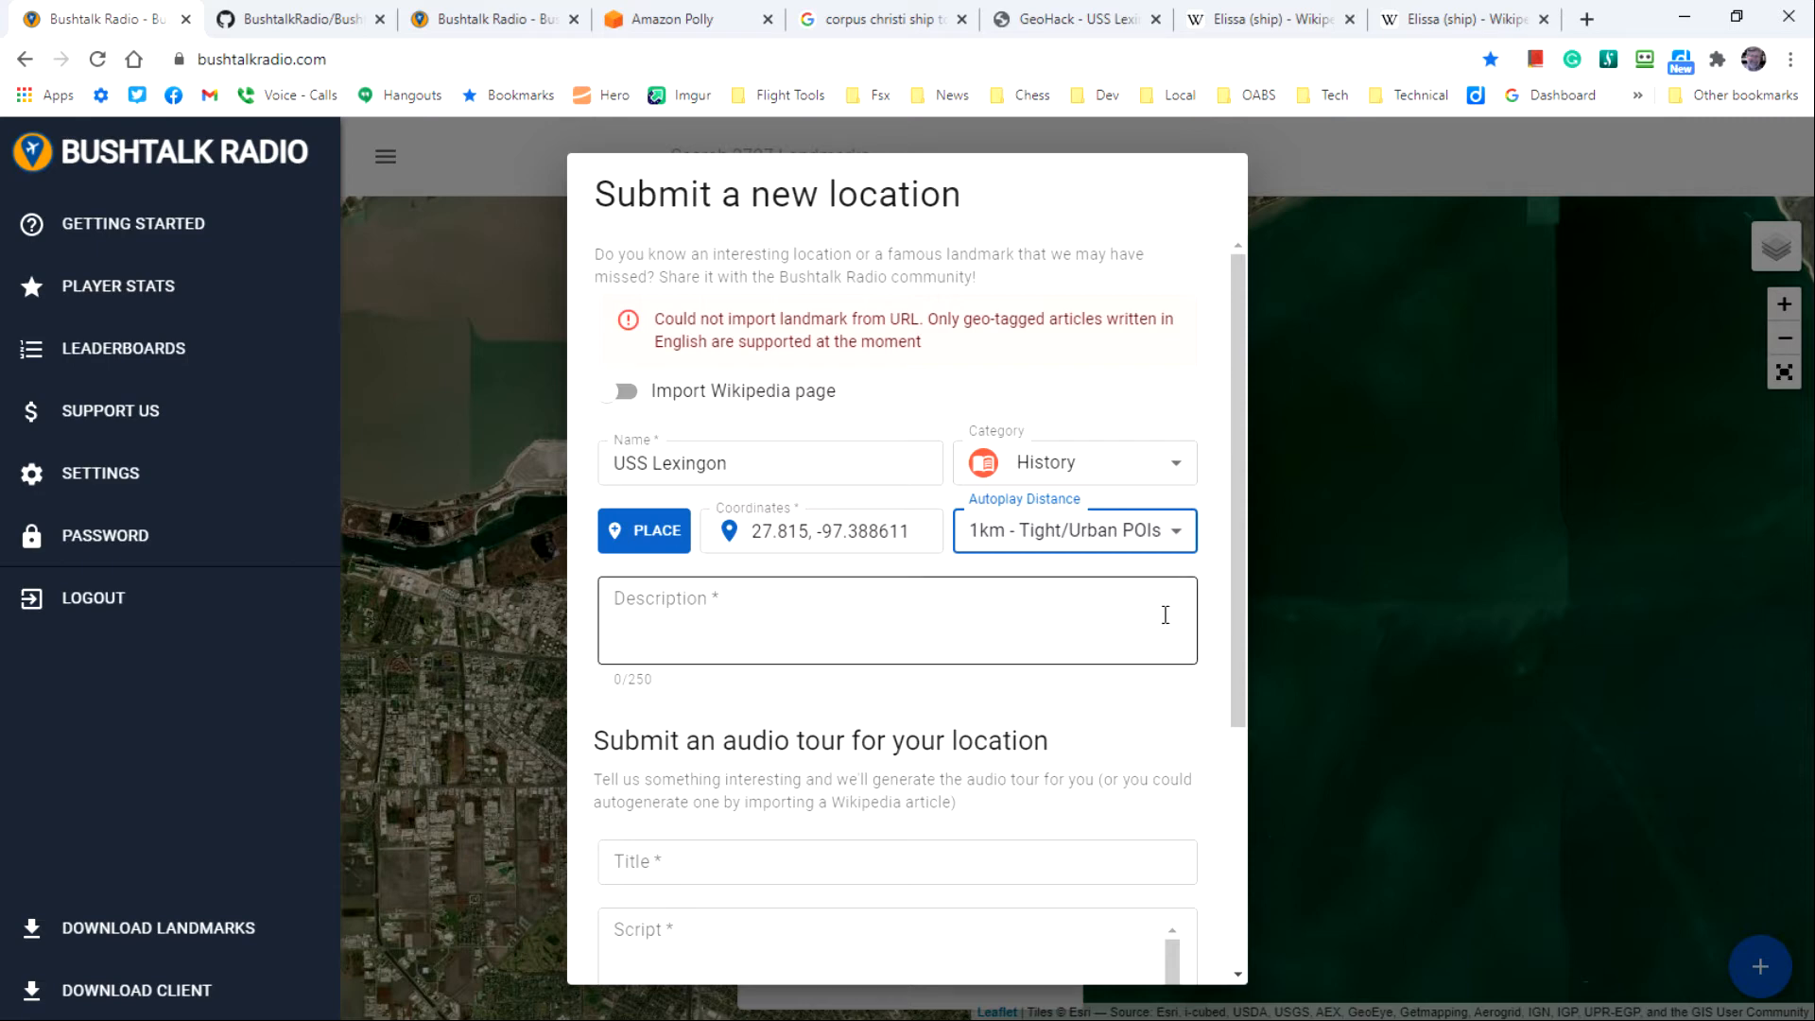
mouse_move(826, 712)
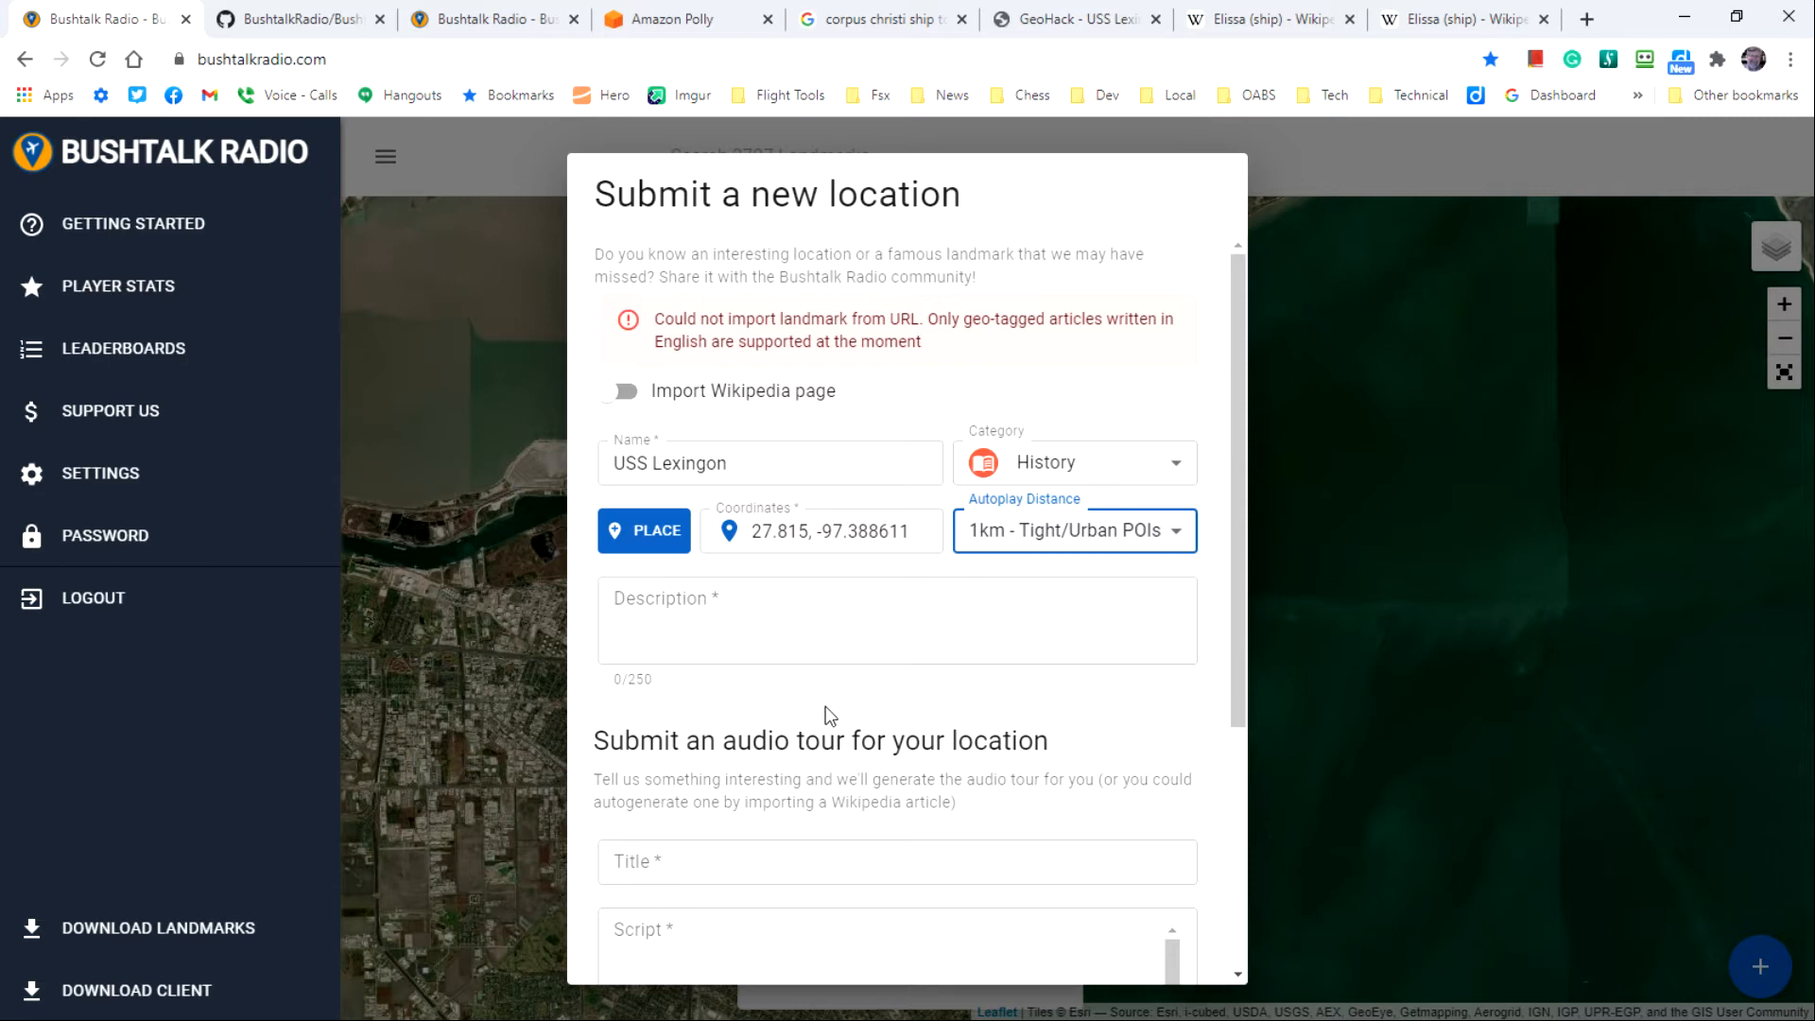
click(783, 618)
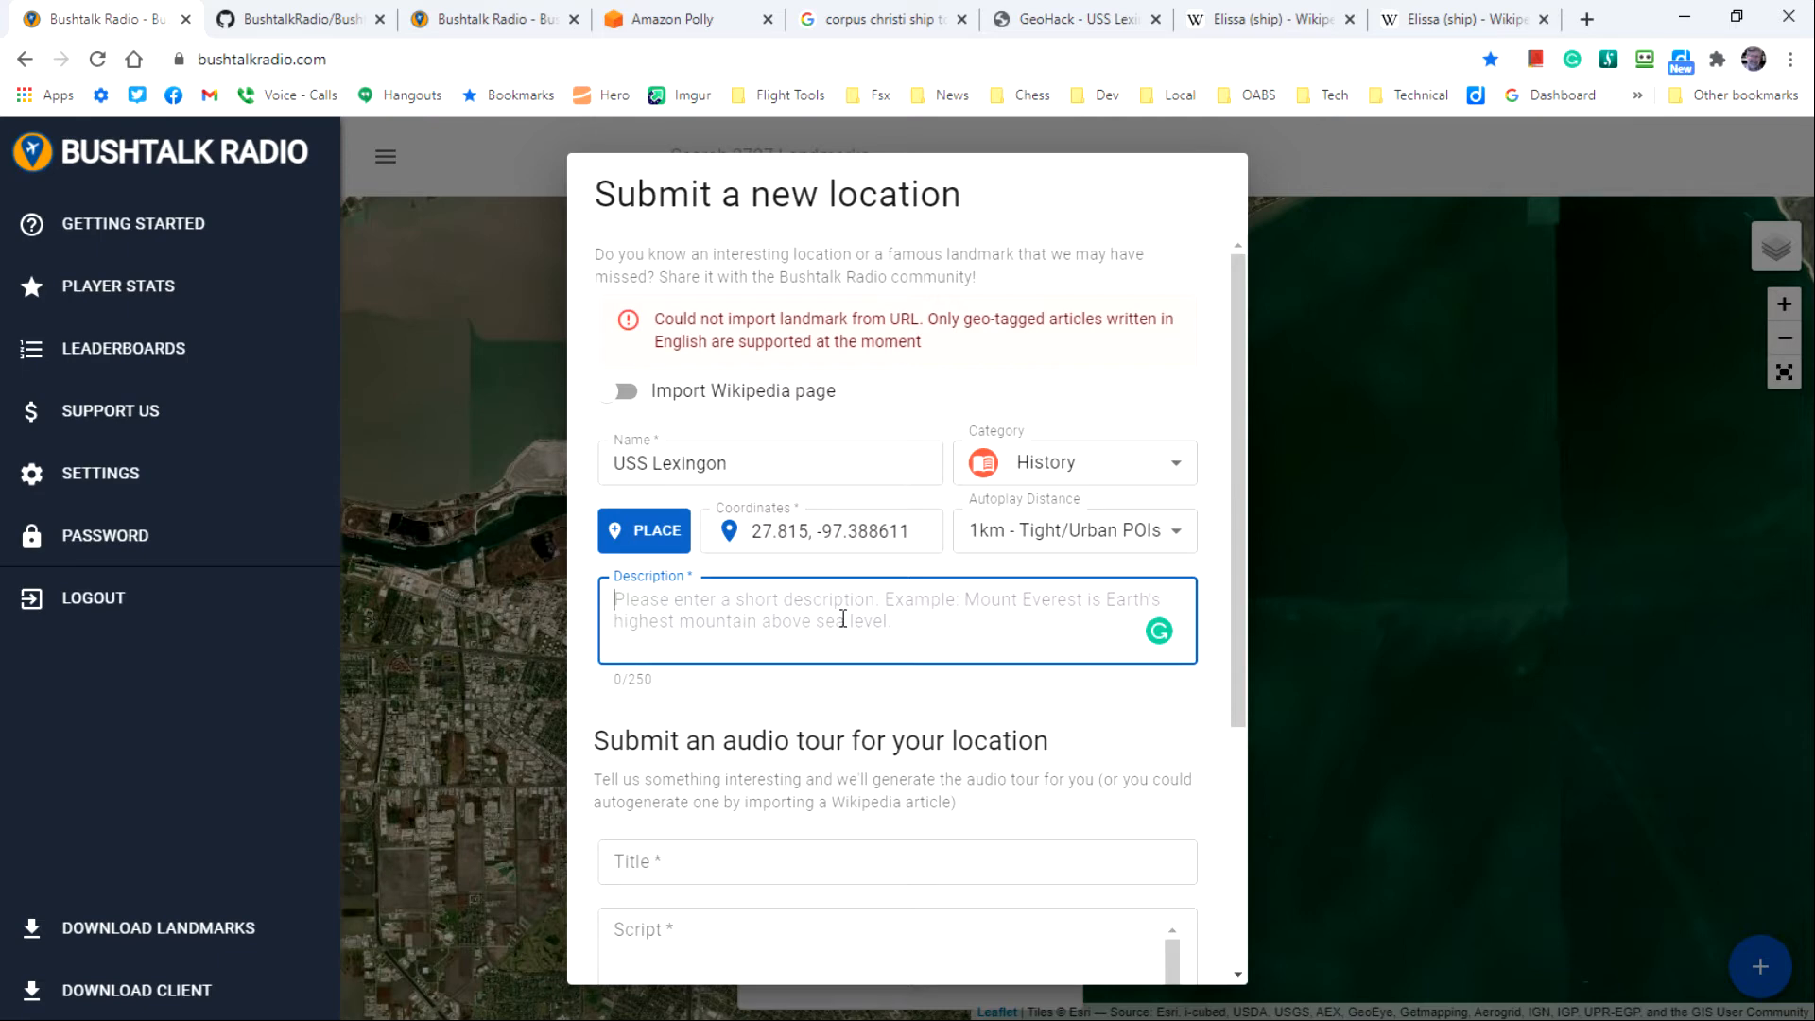
mouse_move(936, 628)
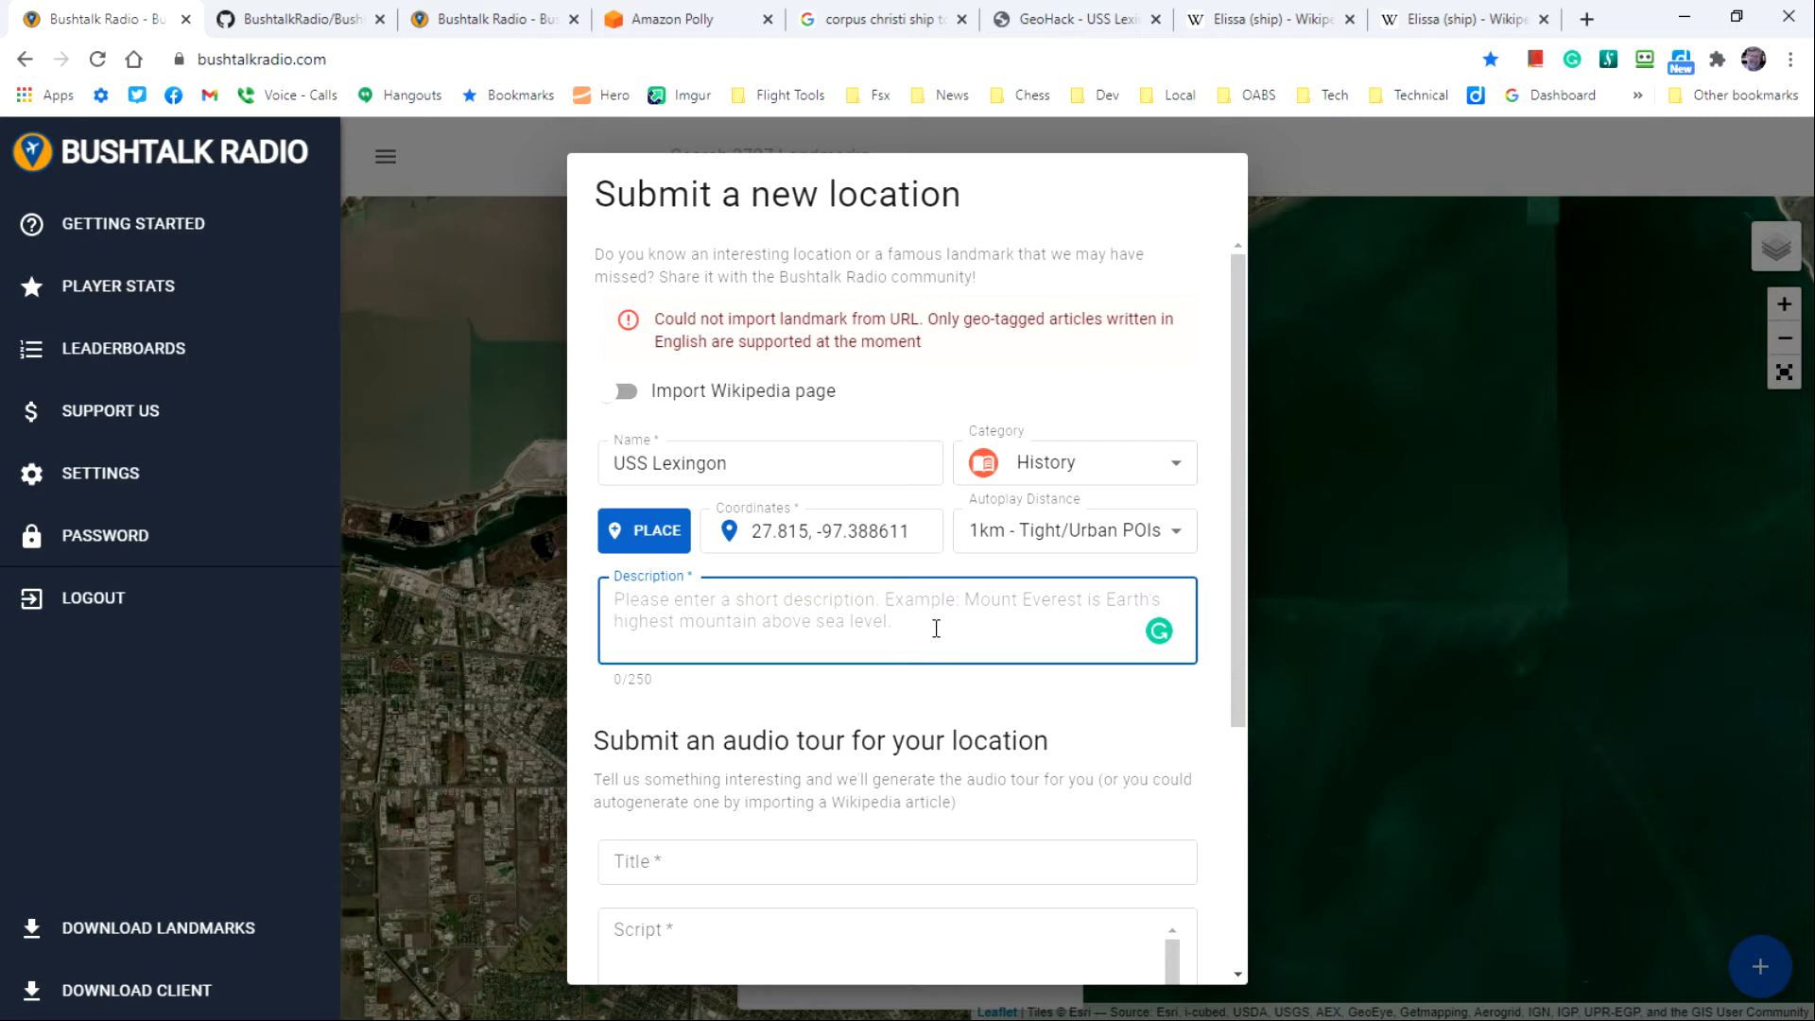
mouse_move(913, 630)
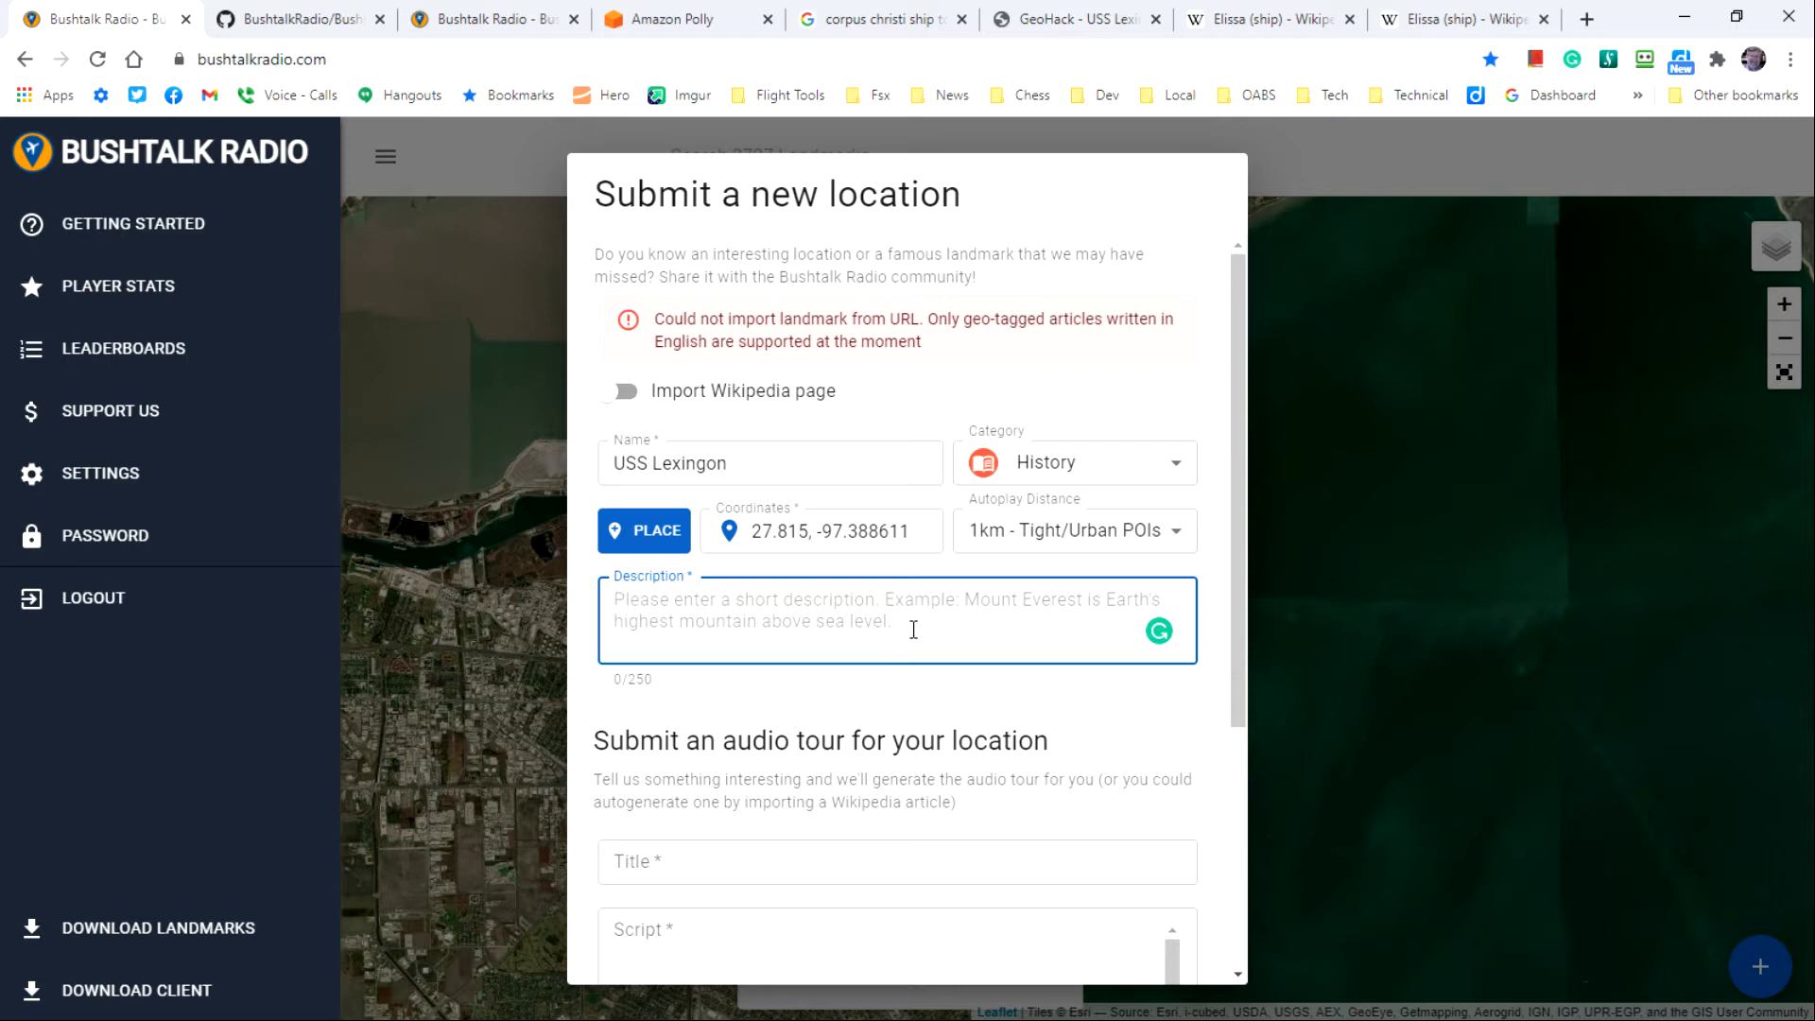
mouse_move(1104, 724)
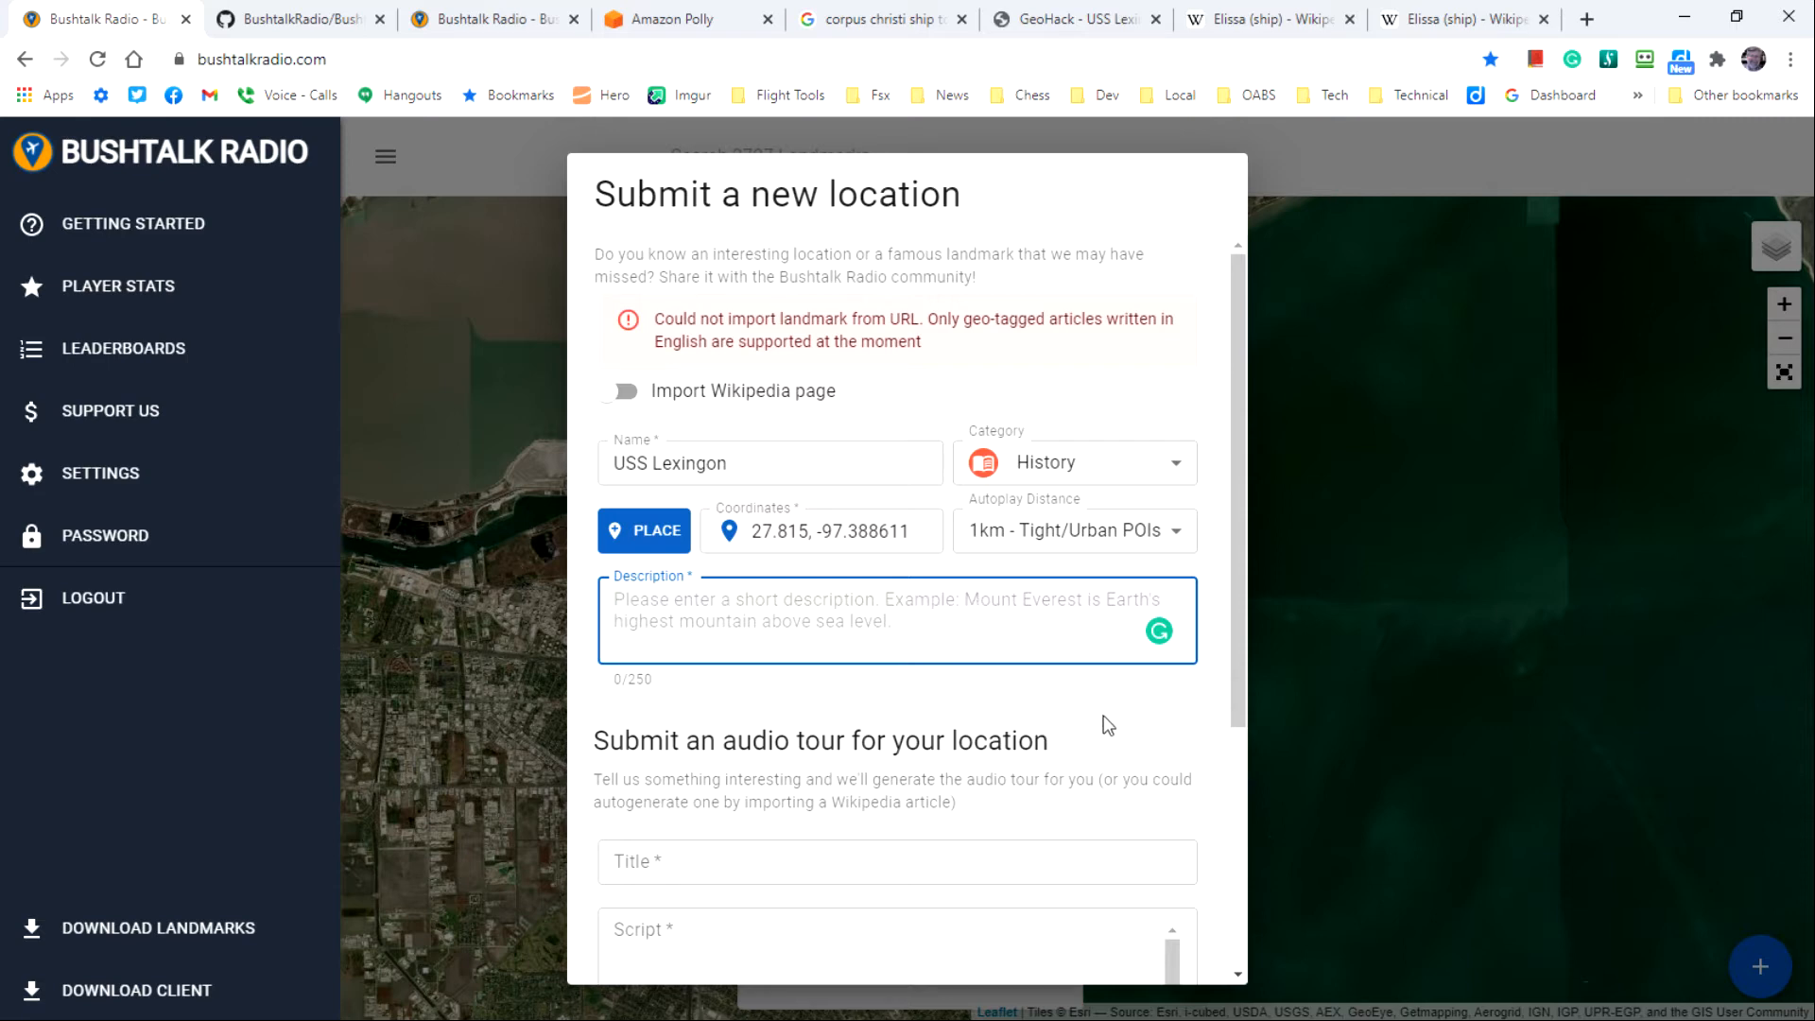
scroll(down, 3)
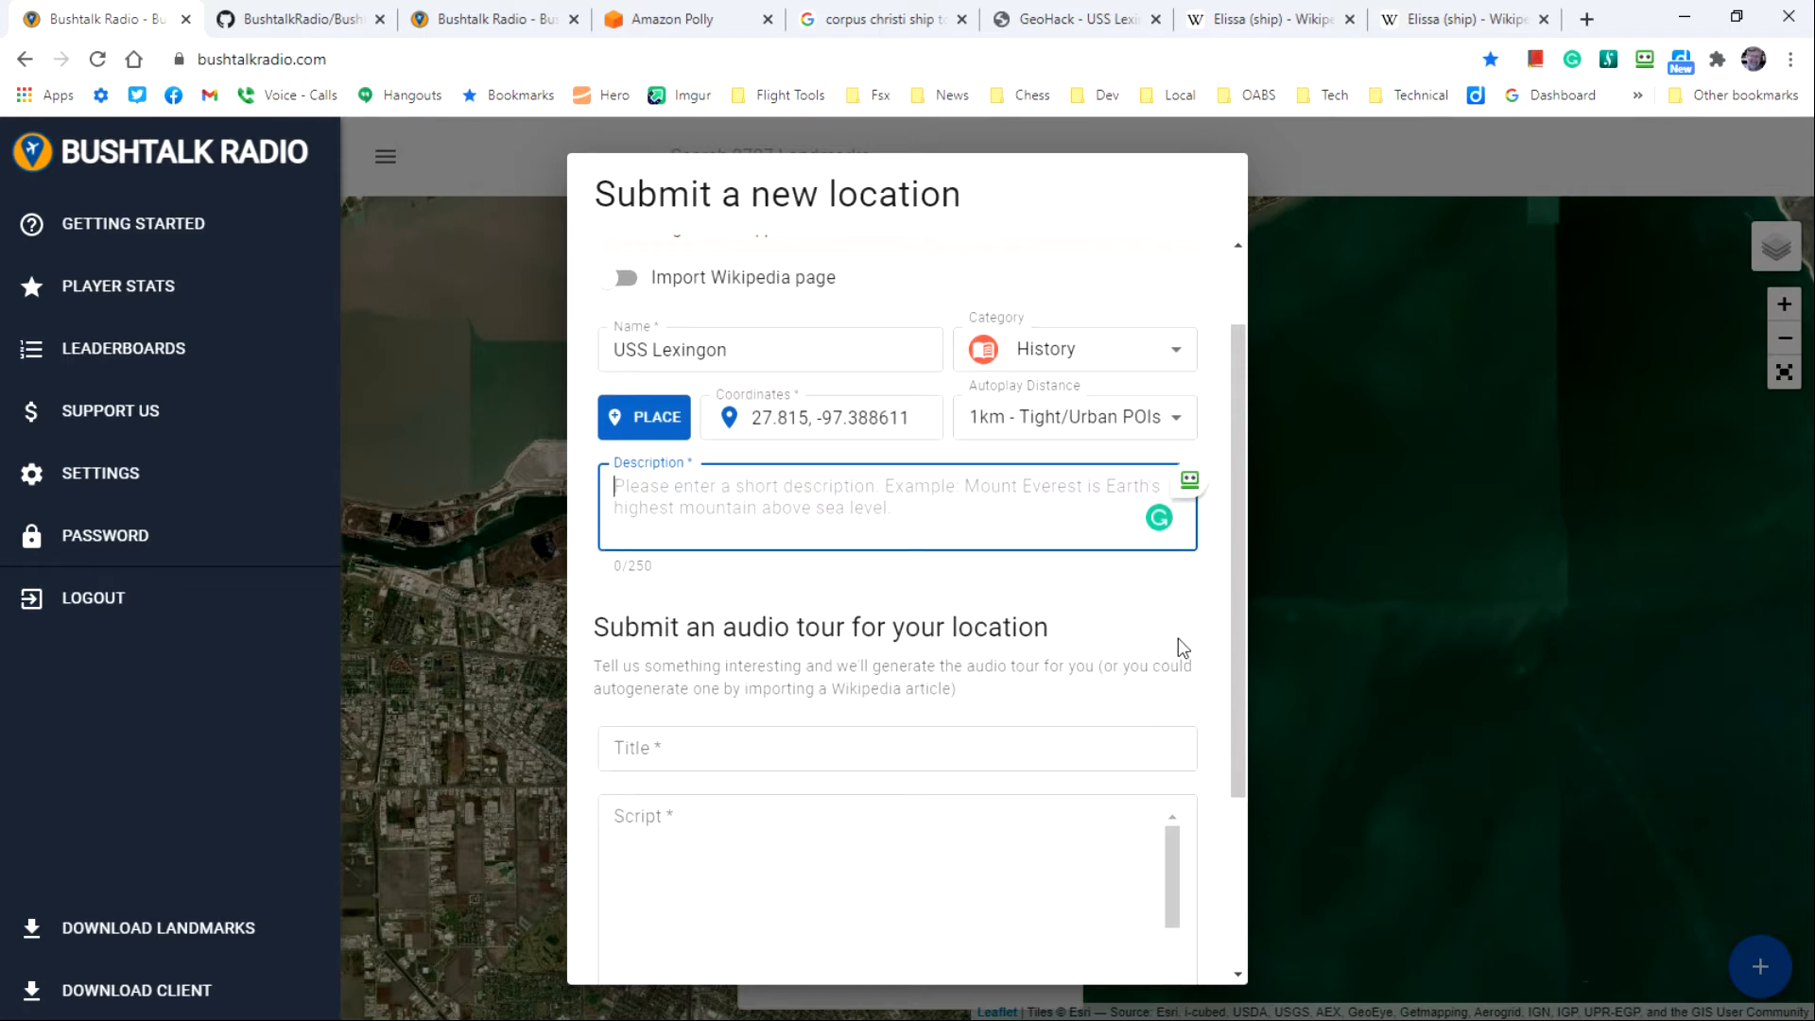
scroll(down, 3)
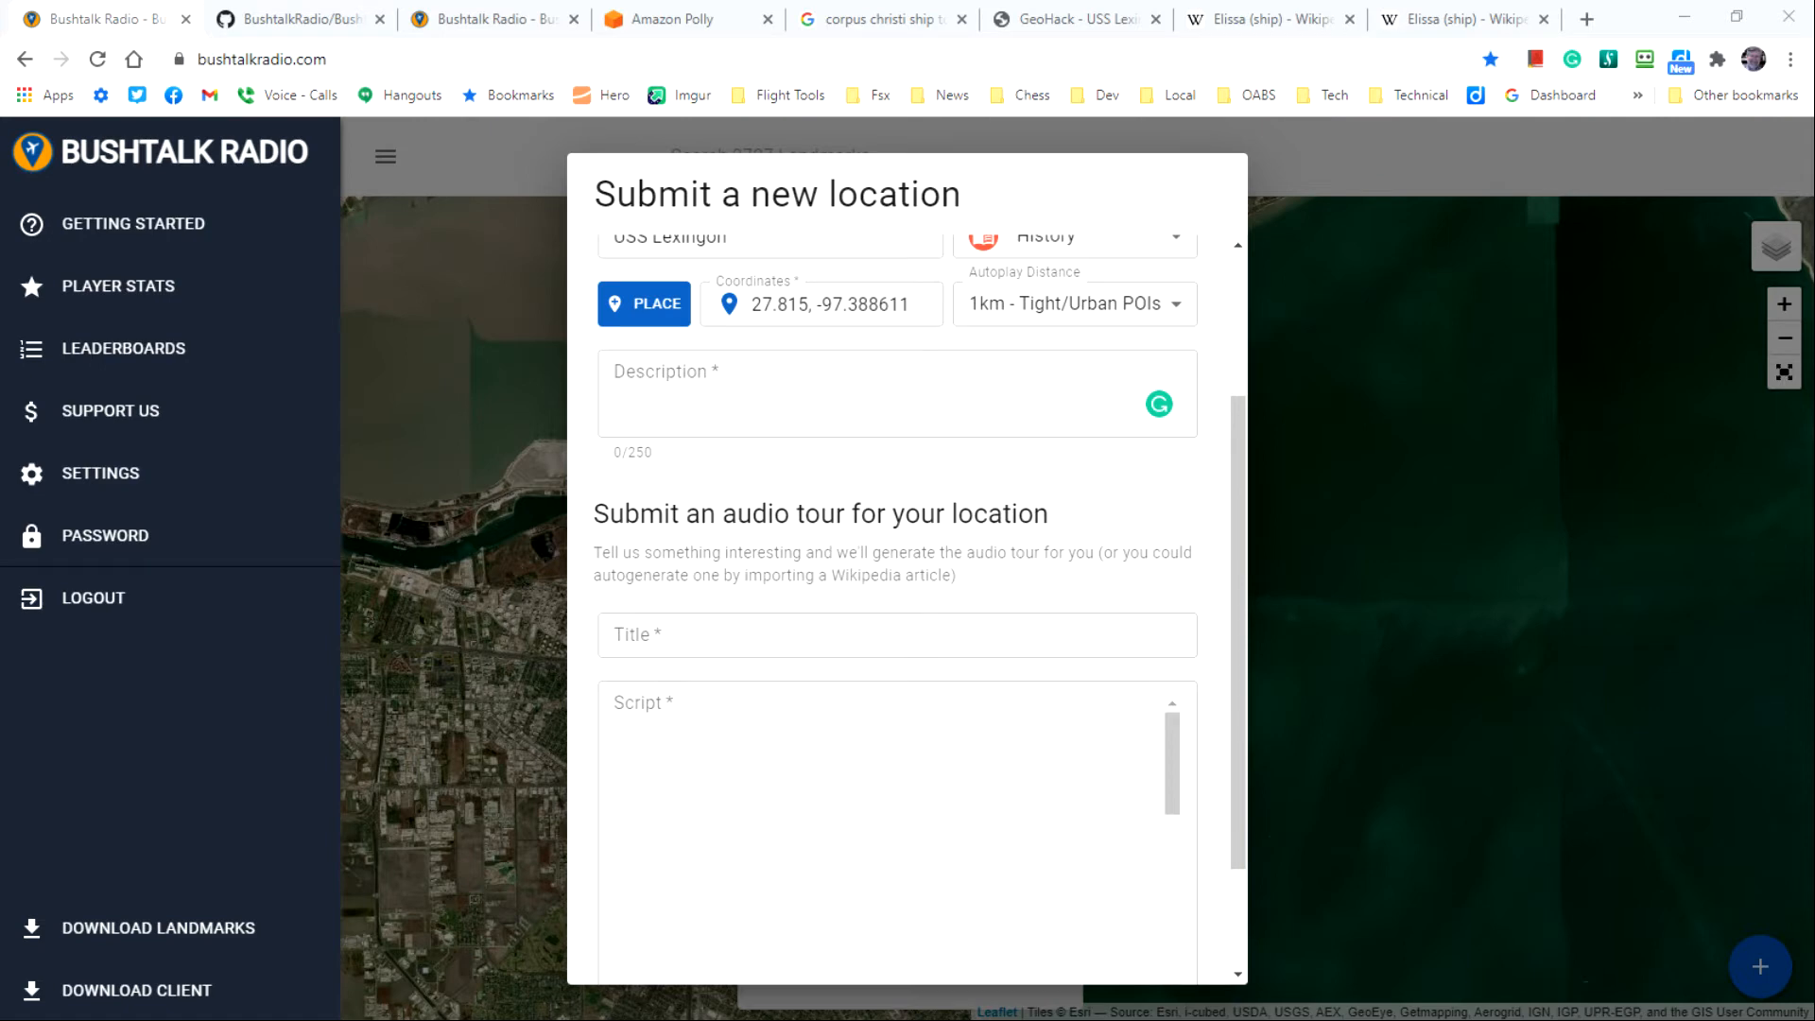
Step: Title the audio tour 'USS Lexington (CV-16)'
click(896, 635)
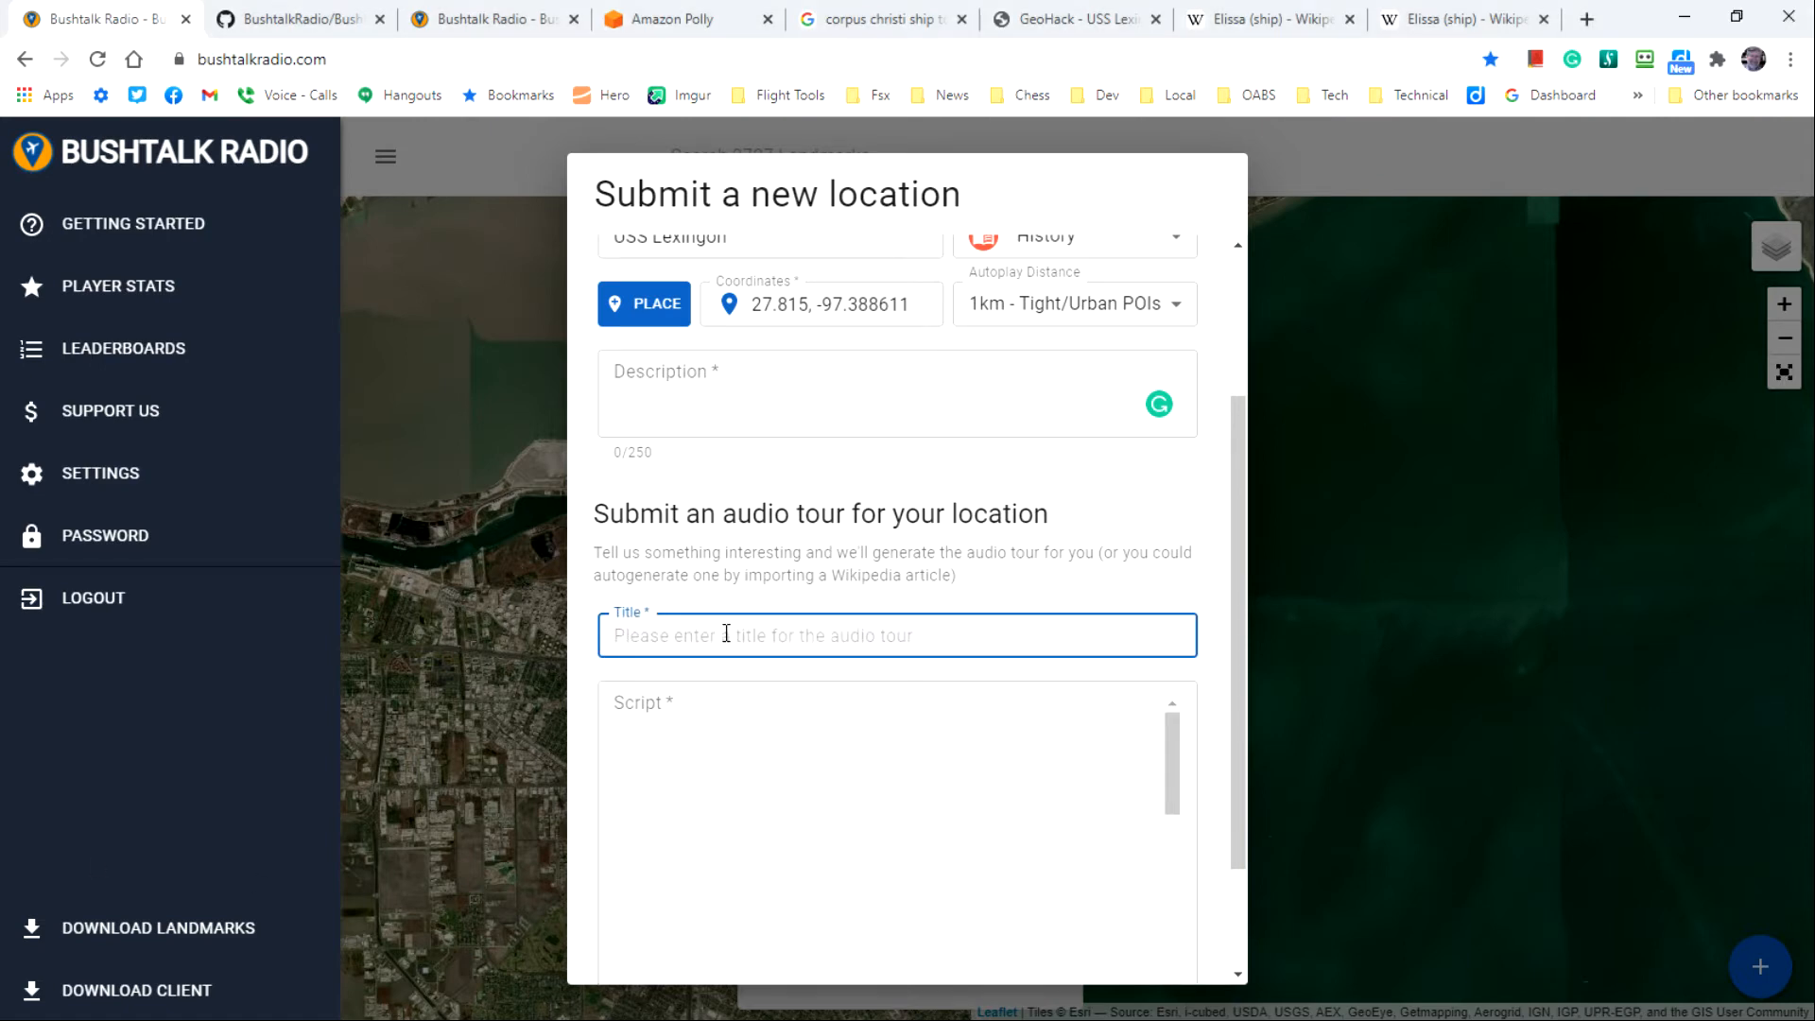
text(USS Lexington (CV-16))
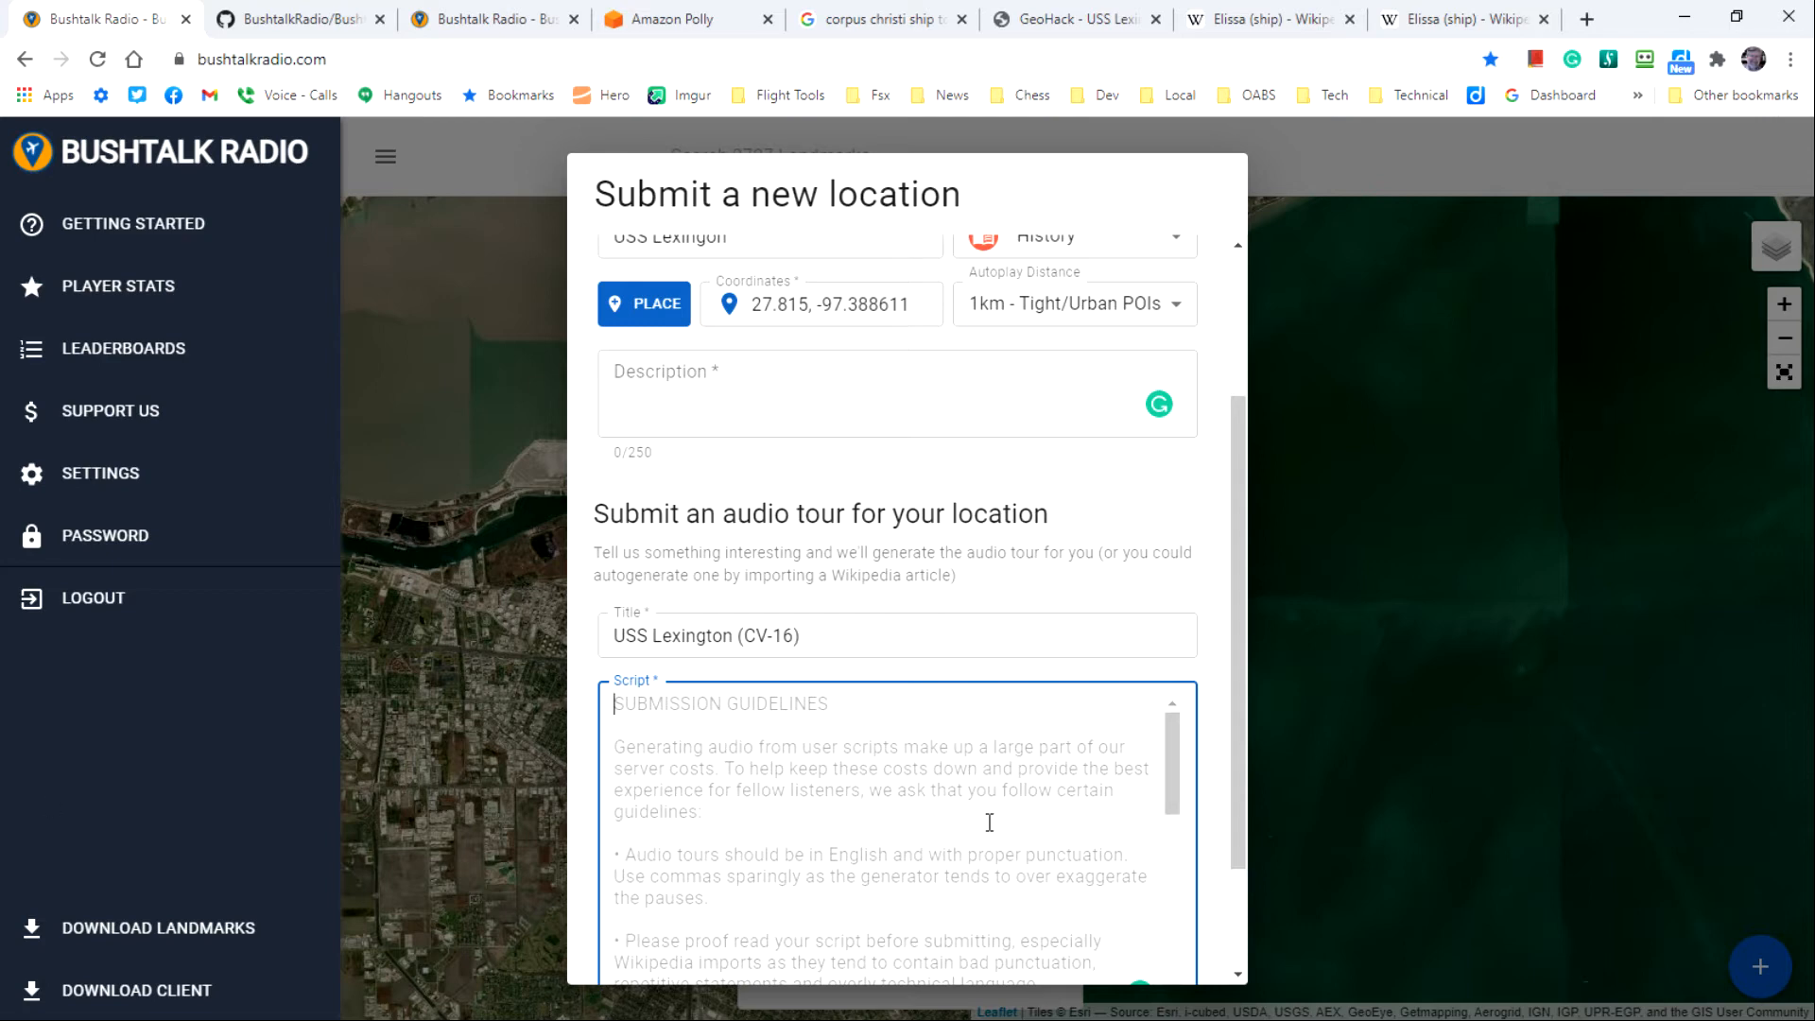
mouse_move(1269, 631)
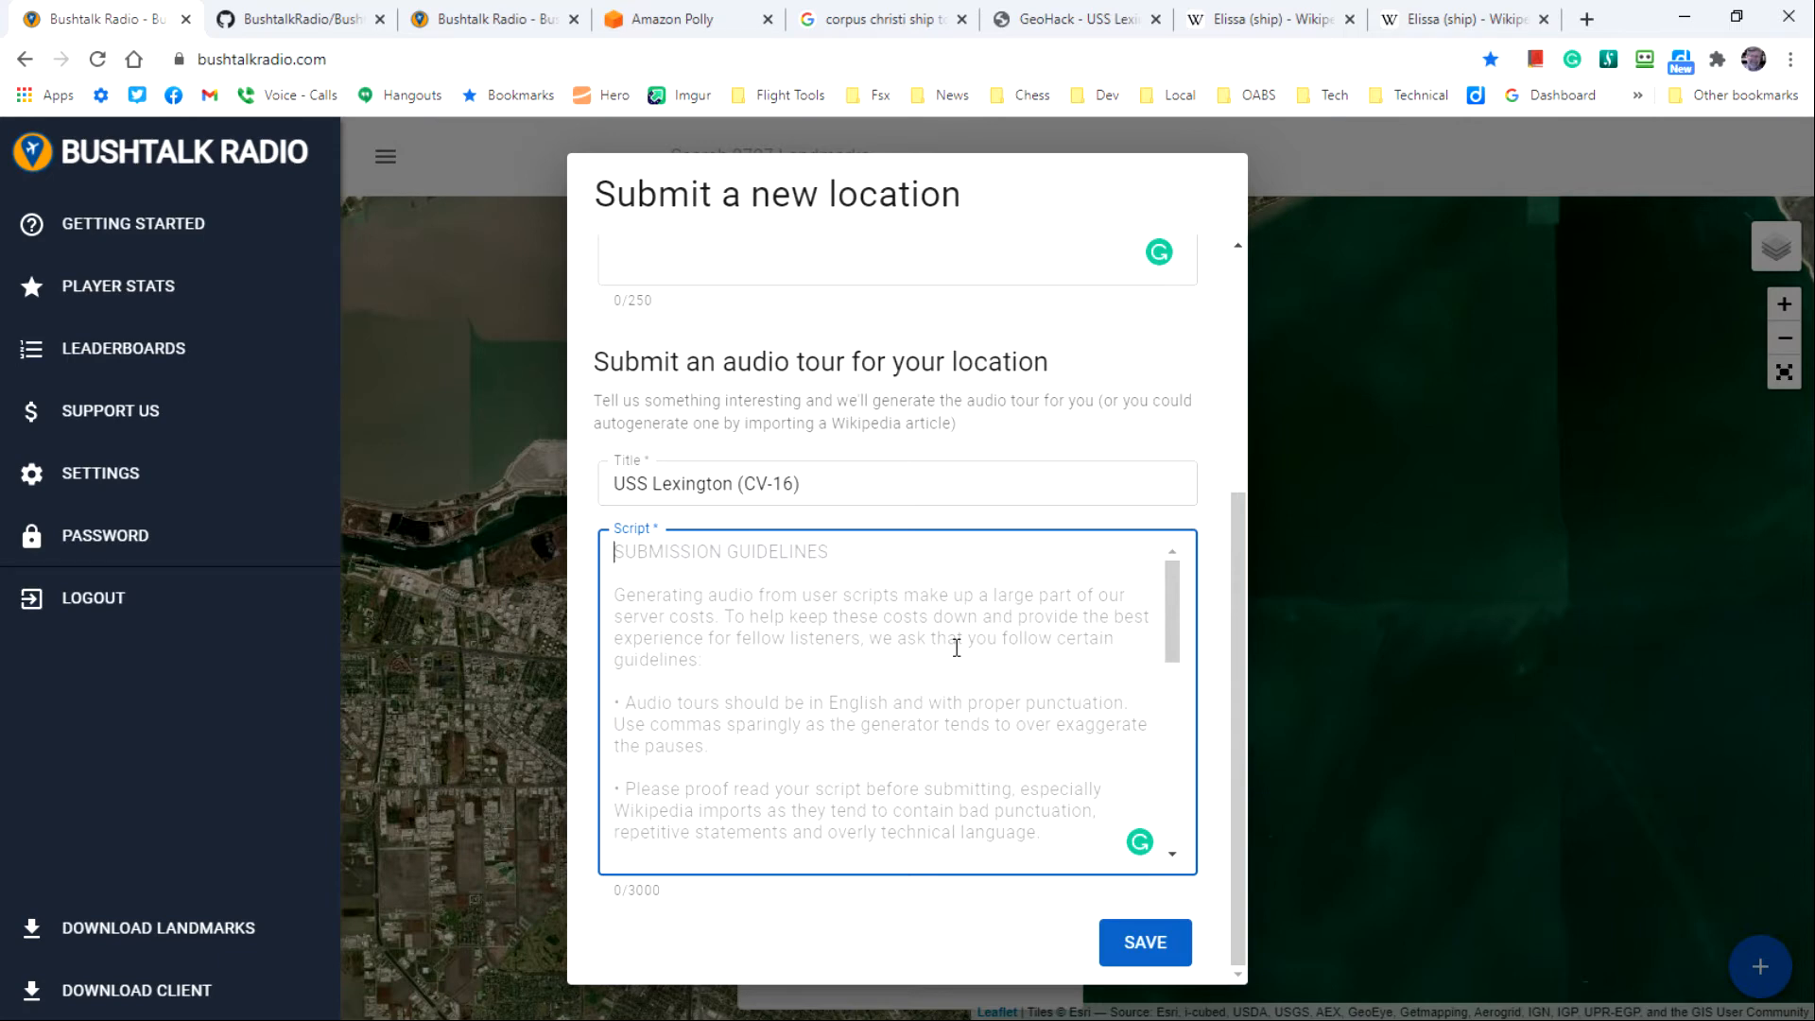
mouse_move(1179, 599)
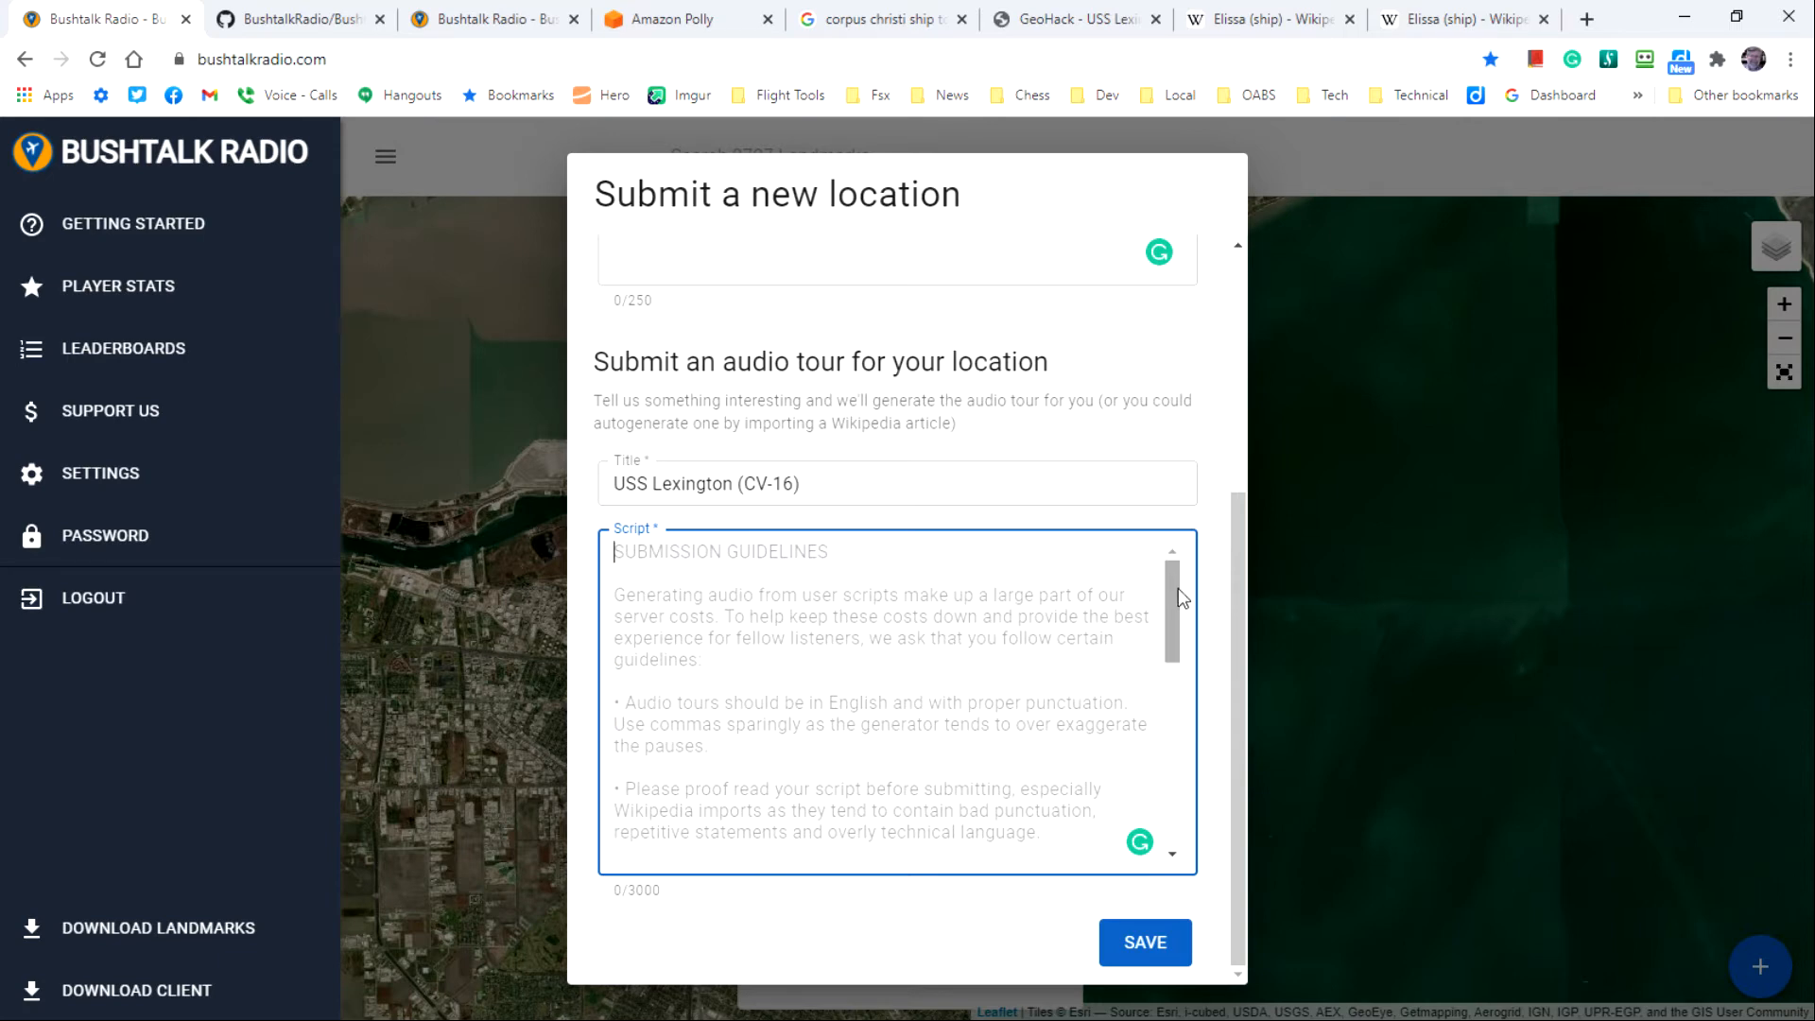
scroll(down, 3)
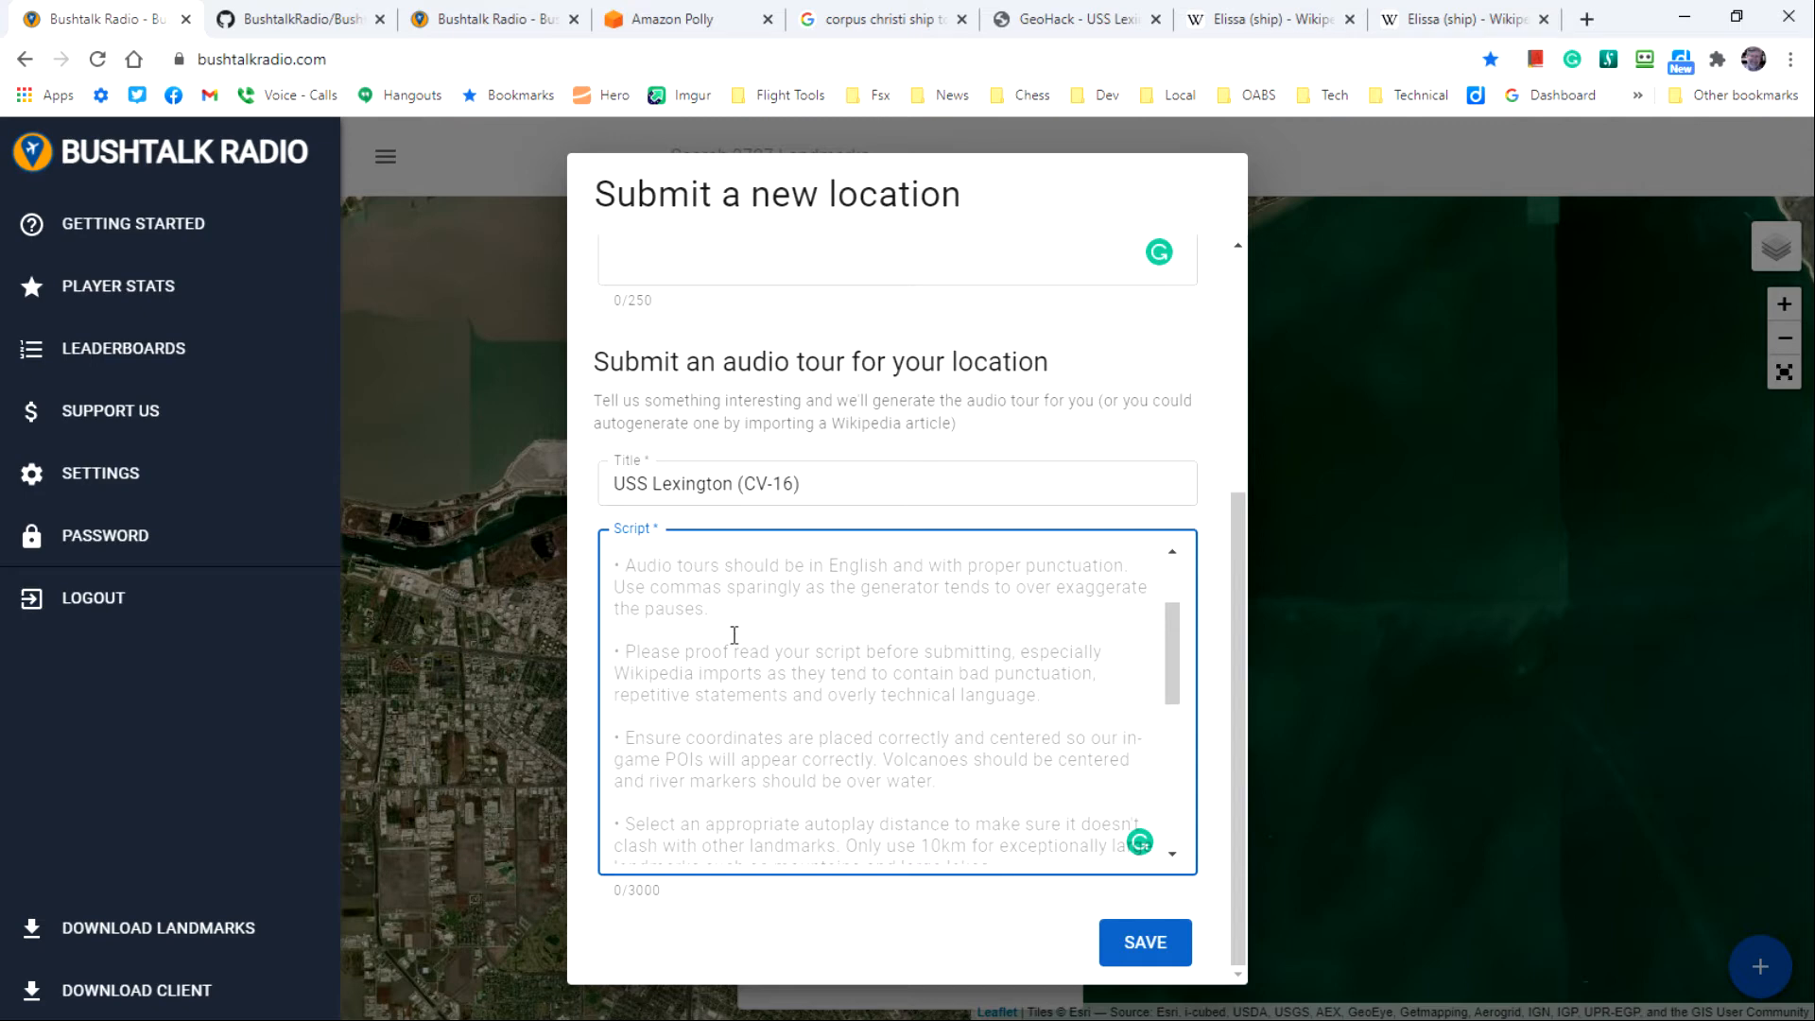
mouse_move(719, 583)
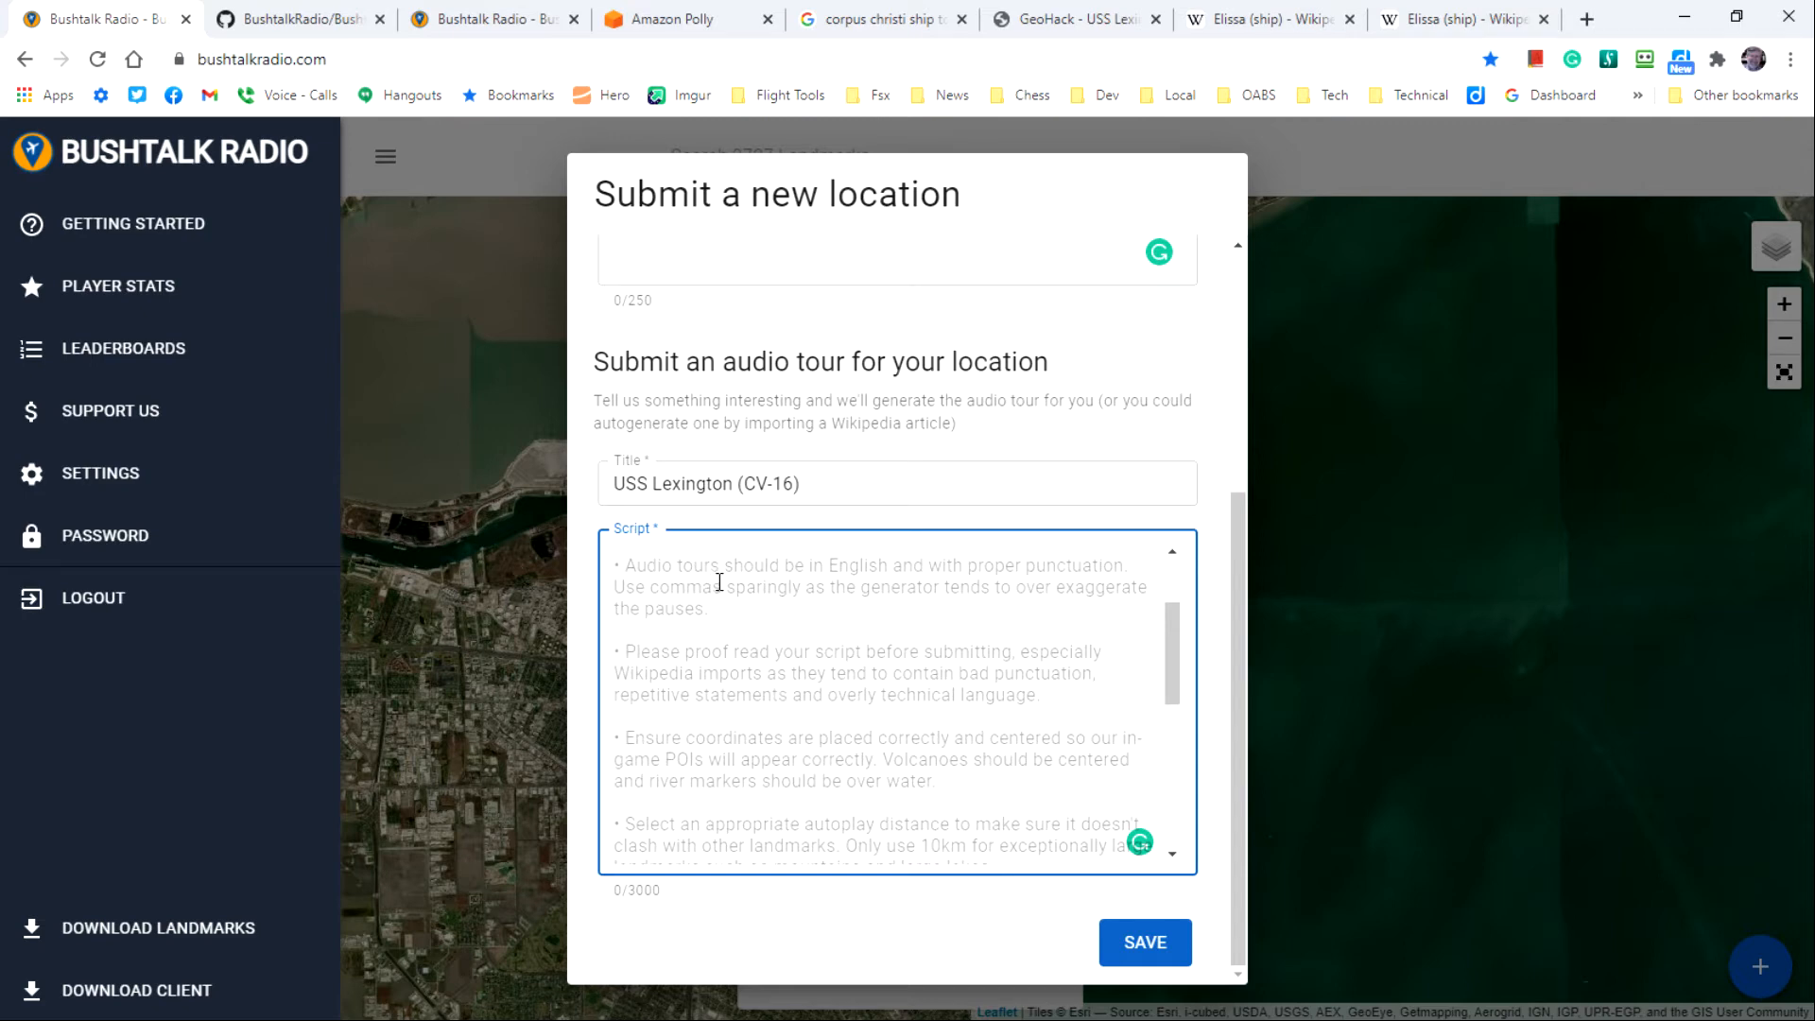
mouse_move(957, 578)
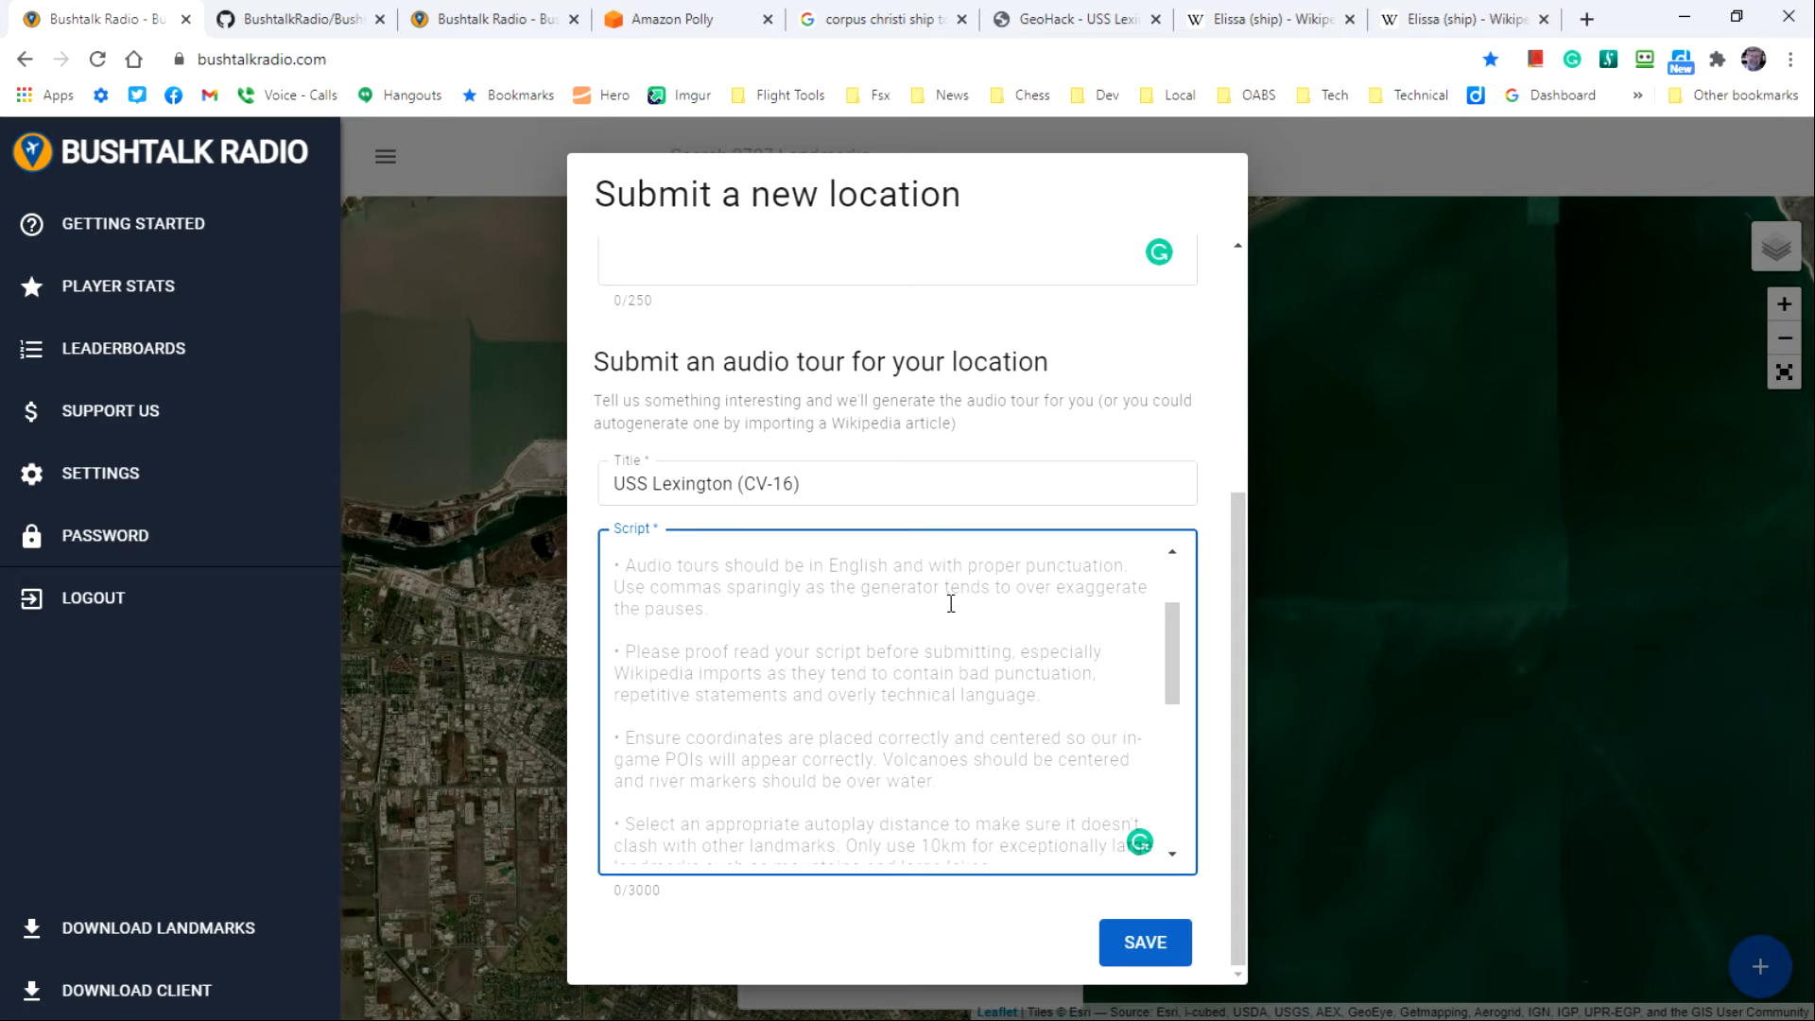
mouse_move(758, 717)
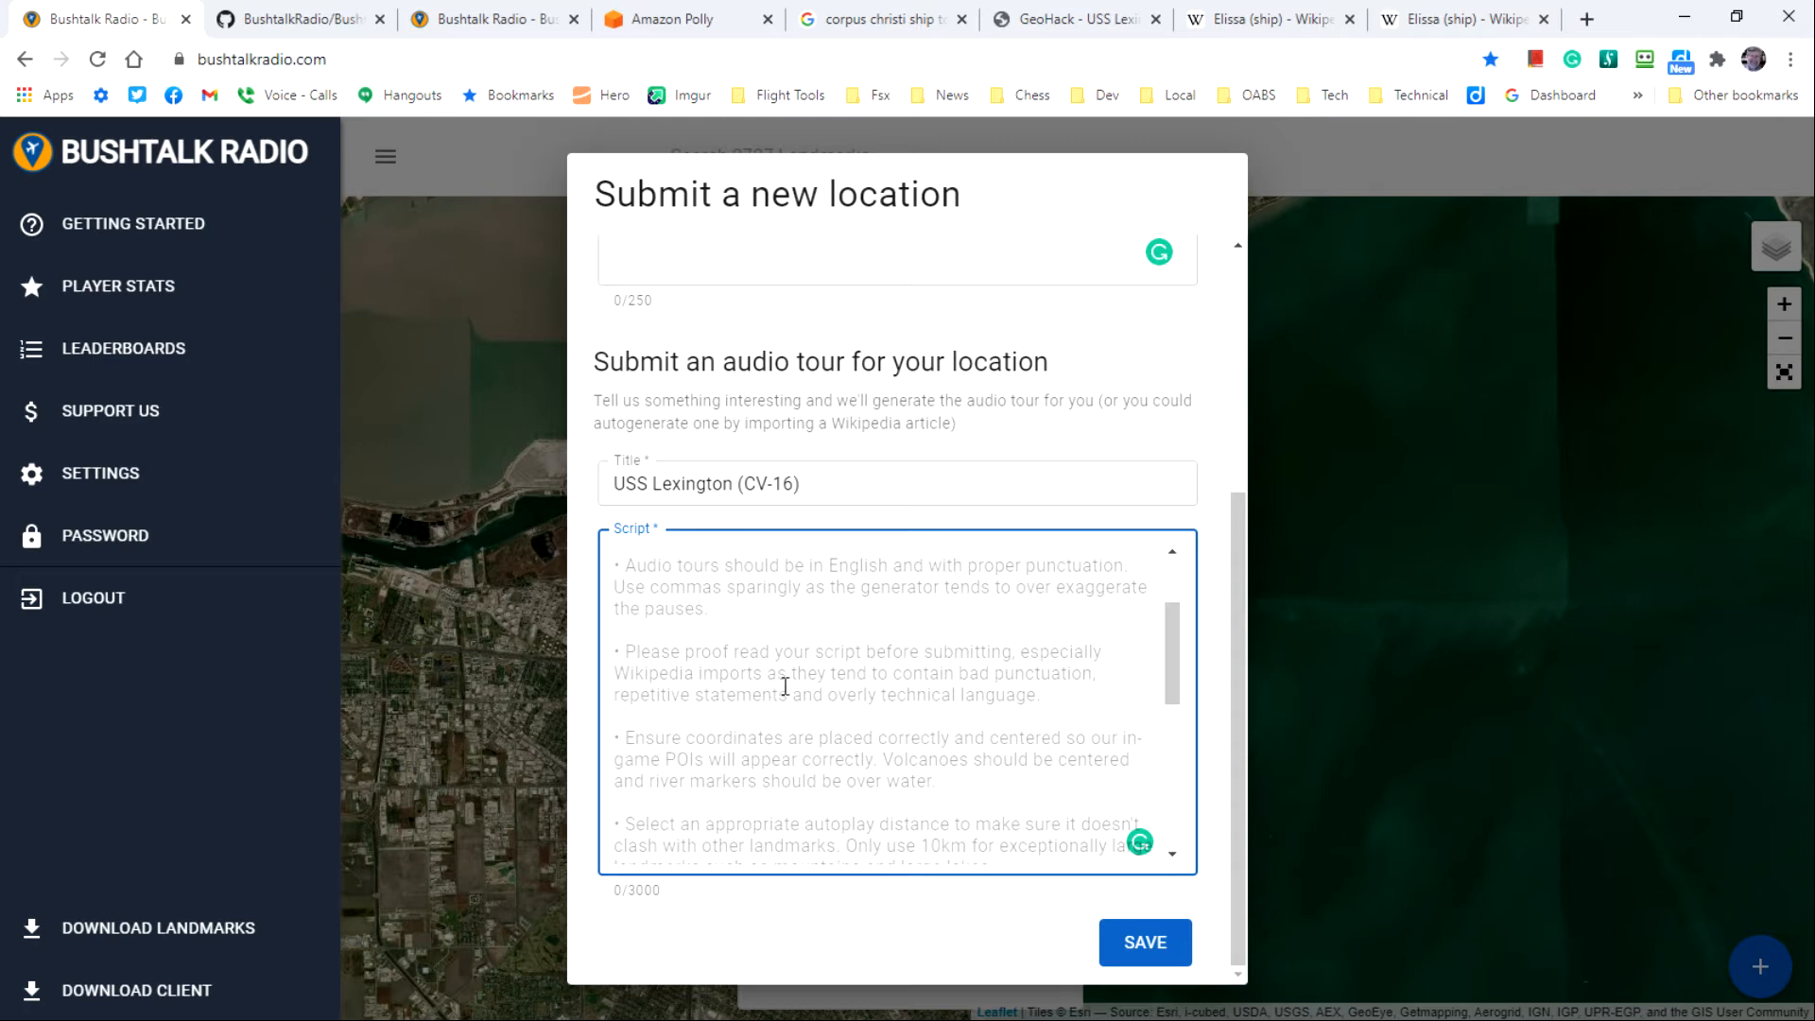
mouse_move(842, 682)
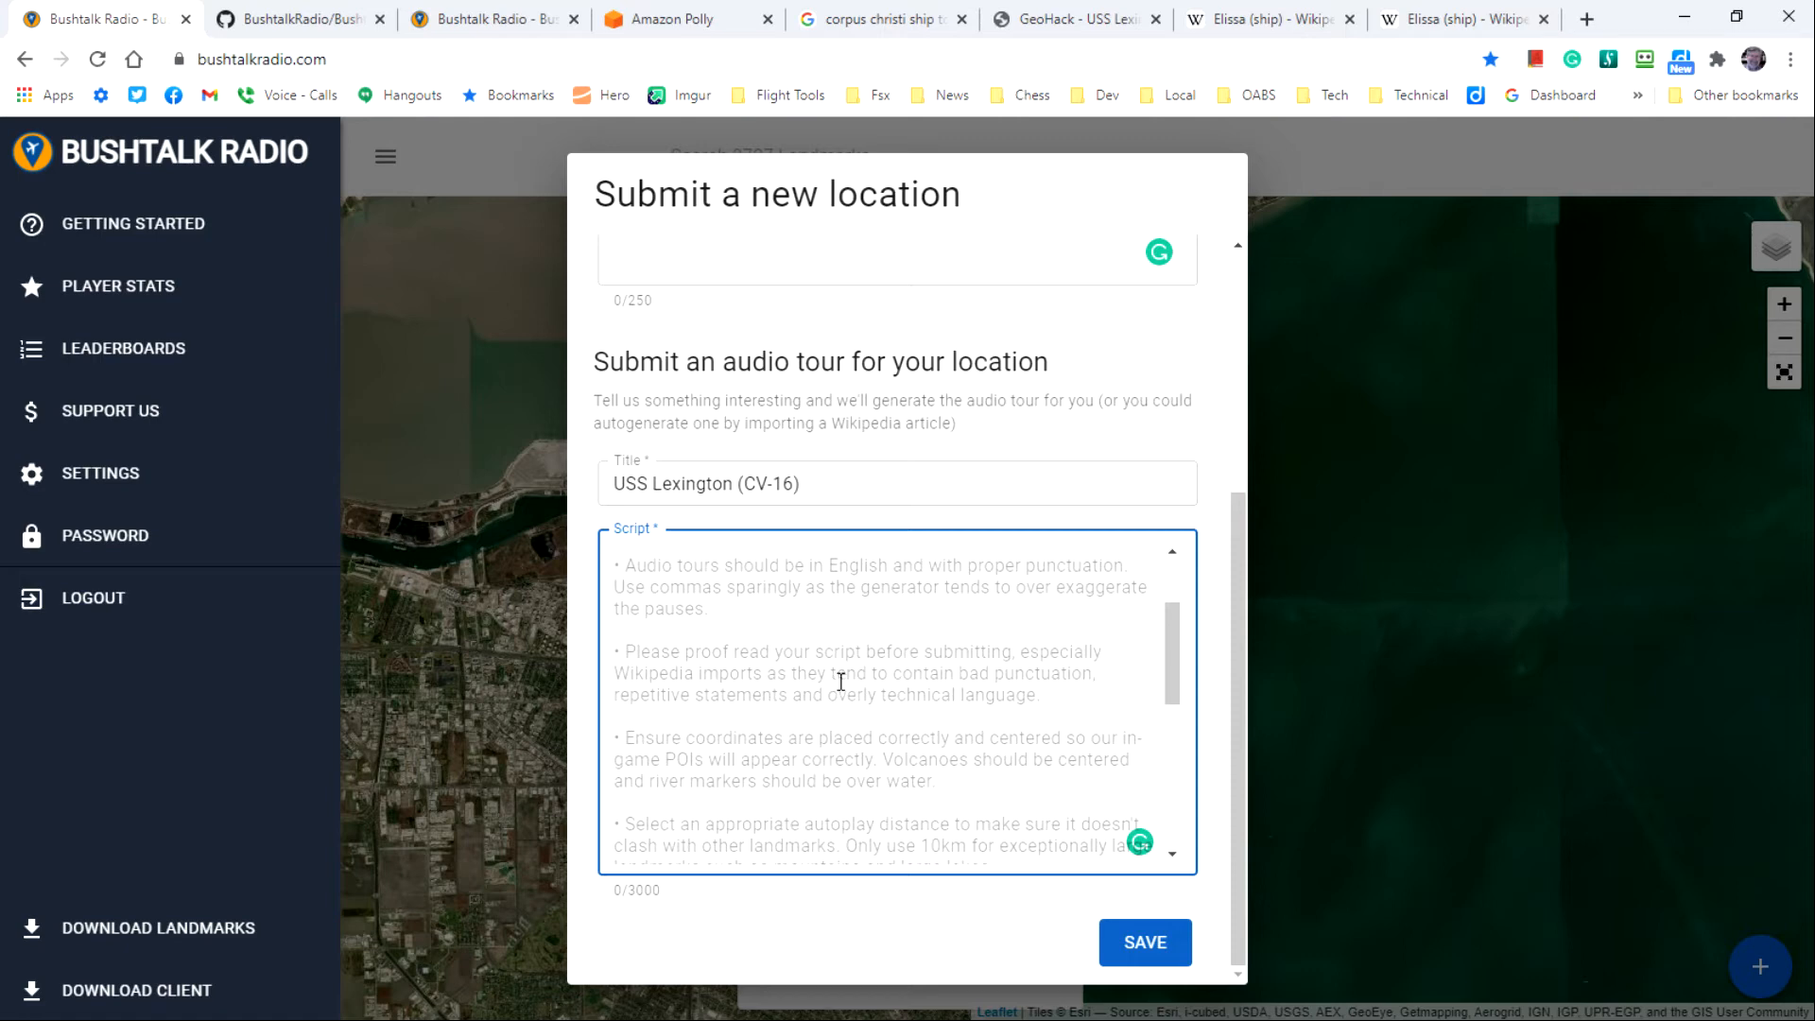
mouse_move(987, 721)
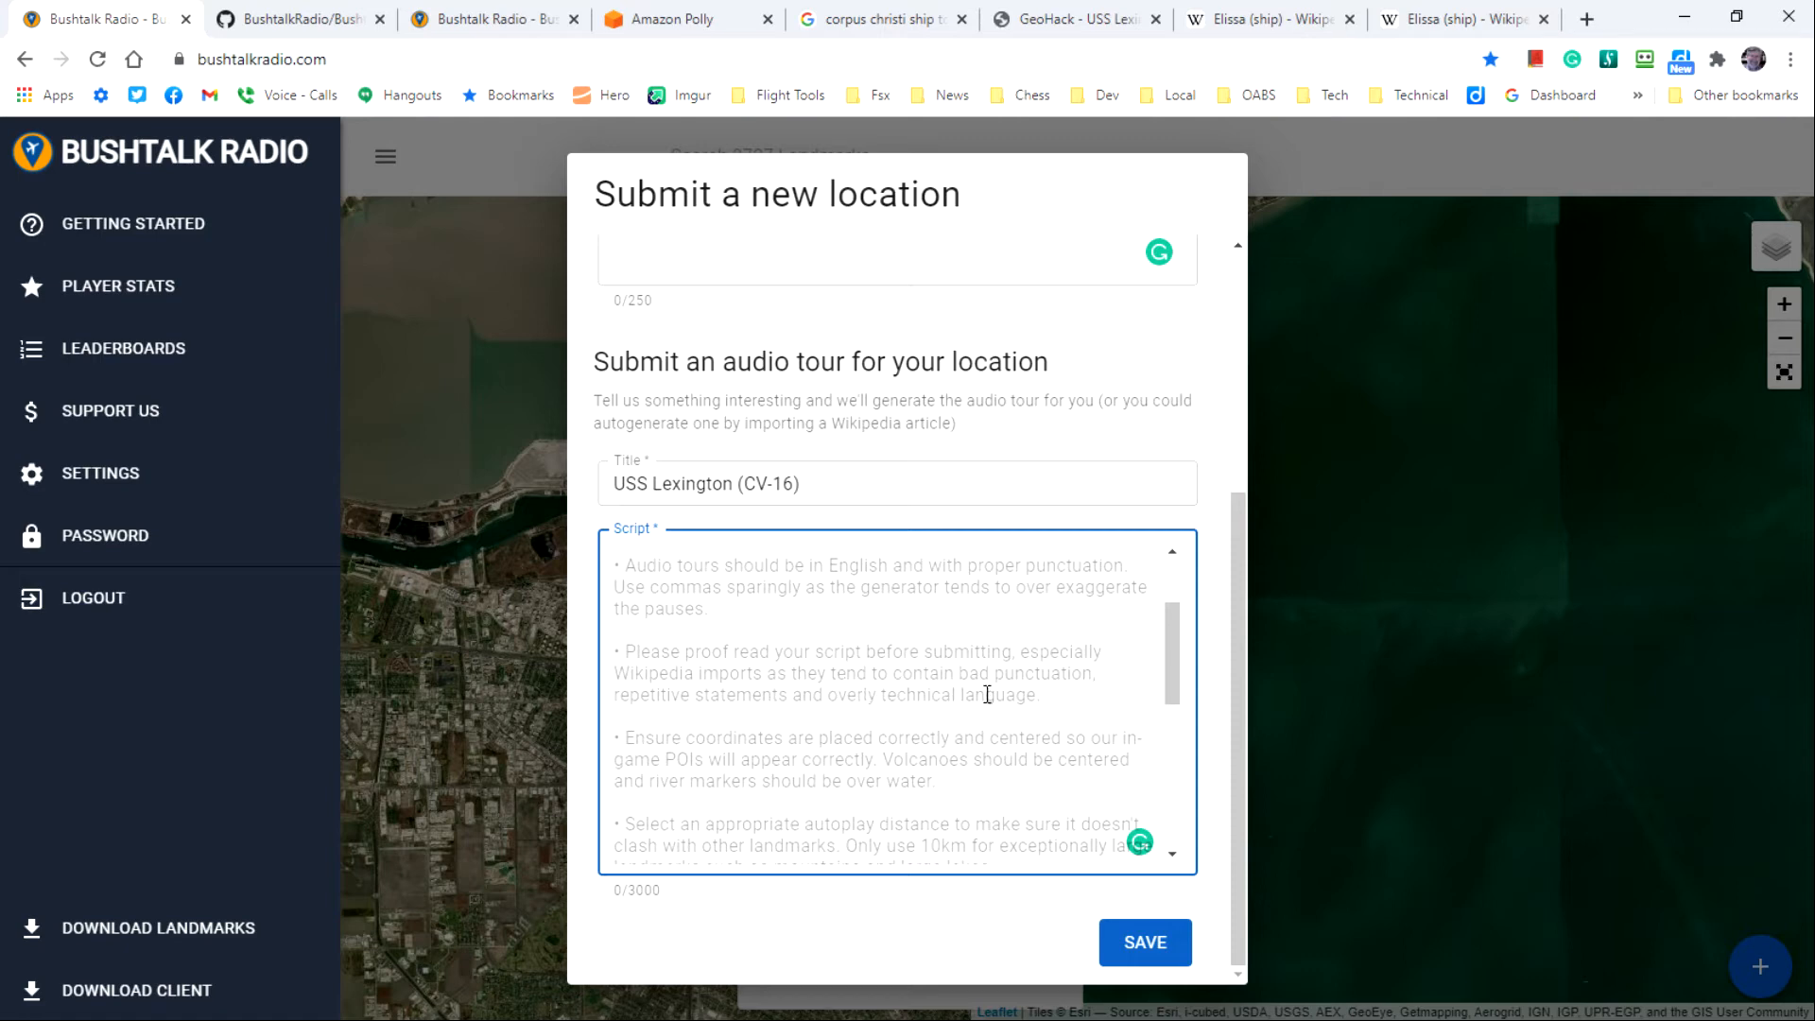
mouse_move(1076, 686)
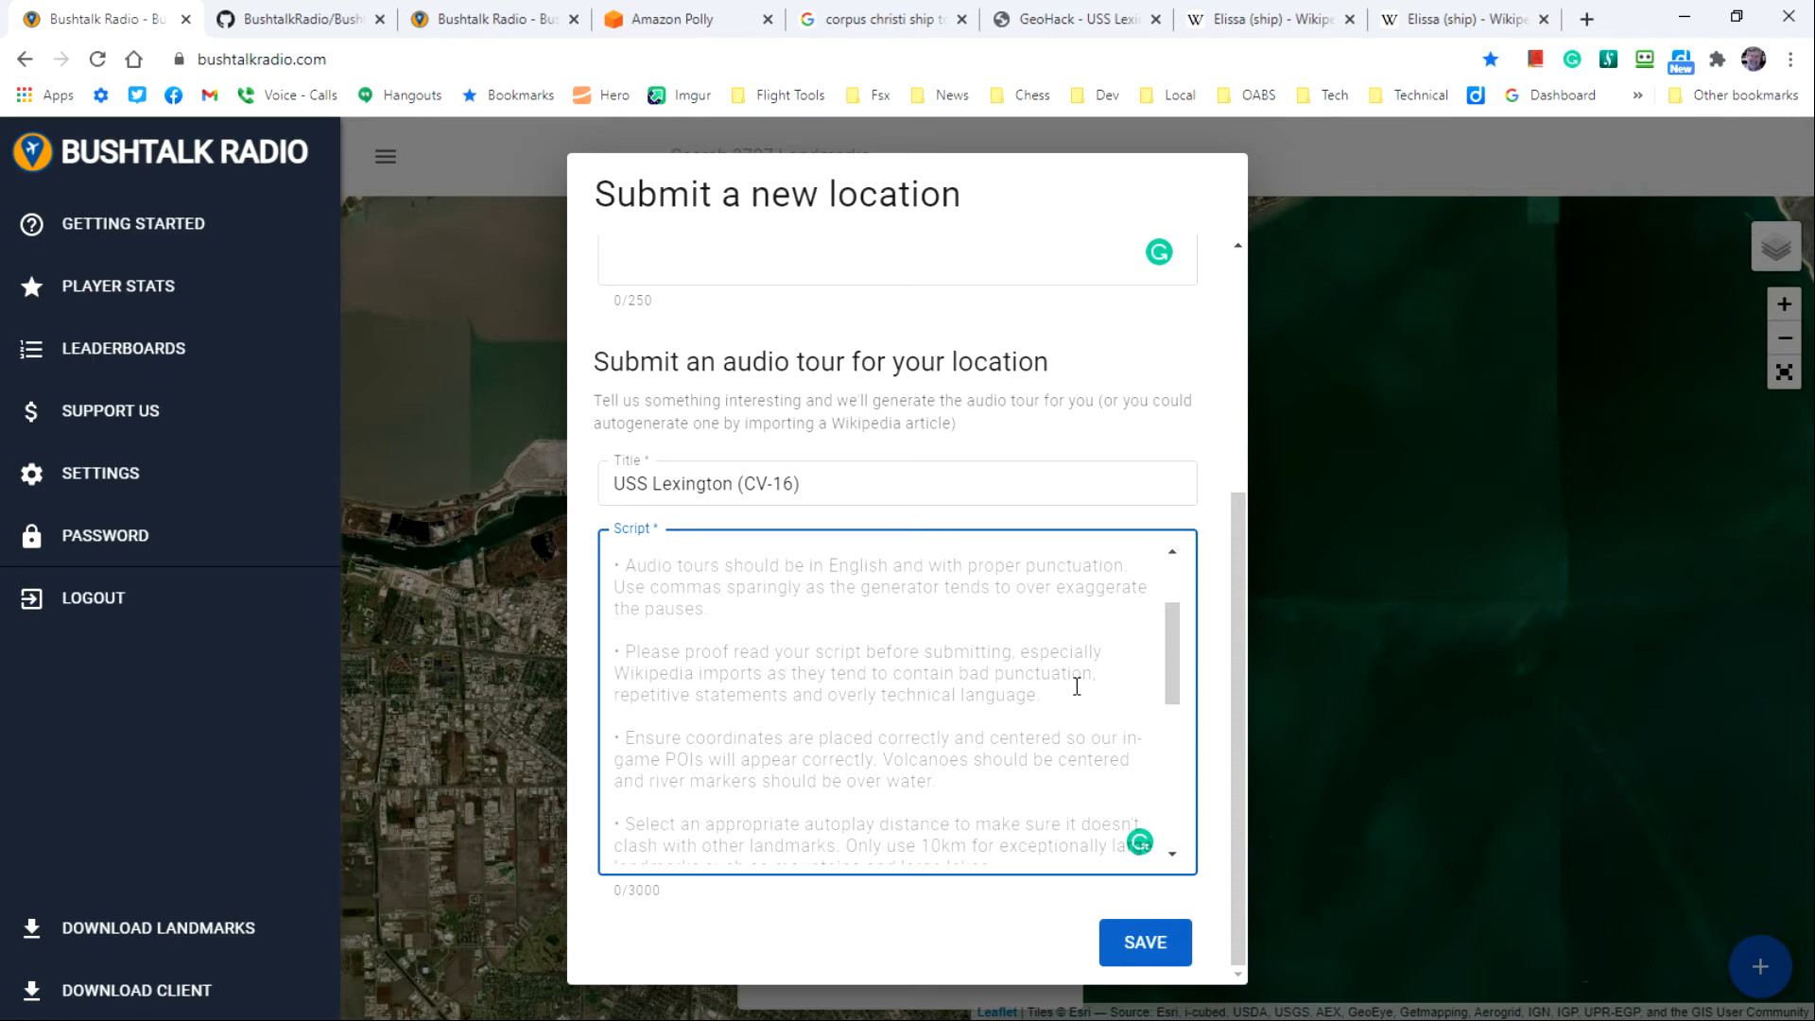
mouse_move(1067, 696)
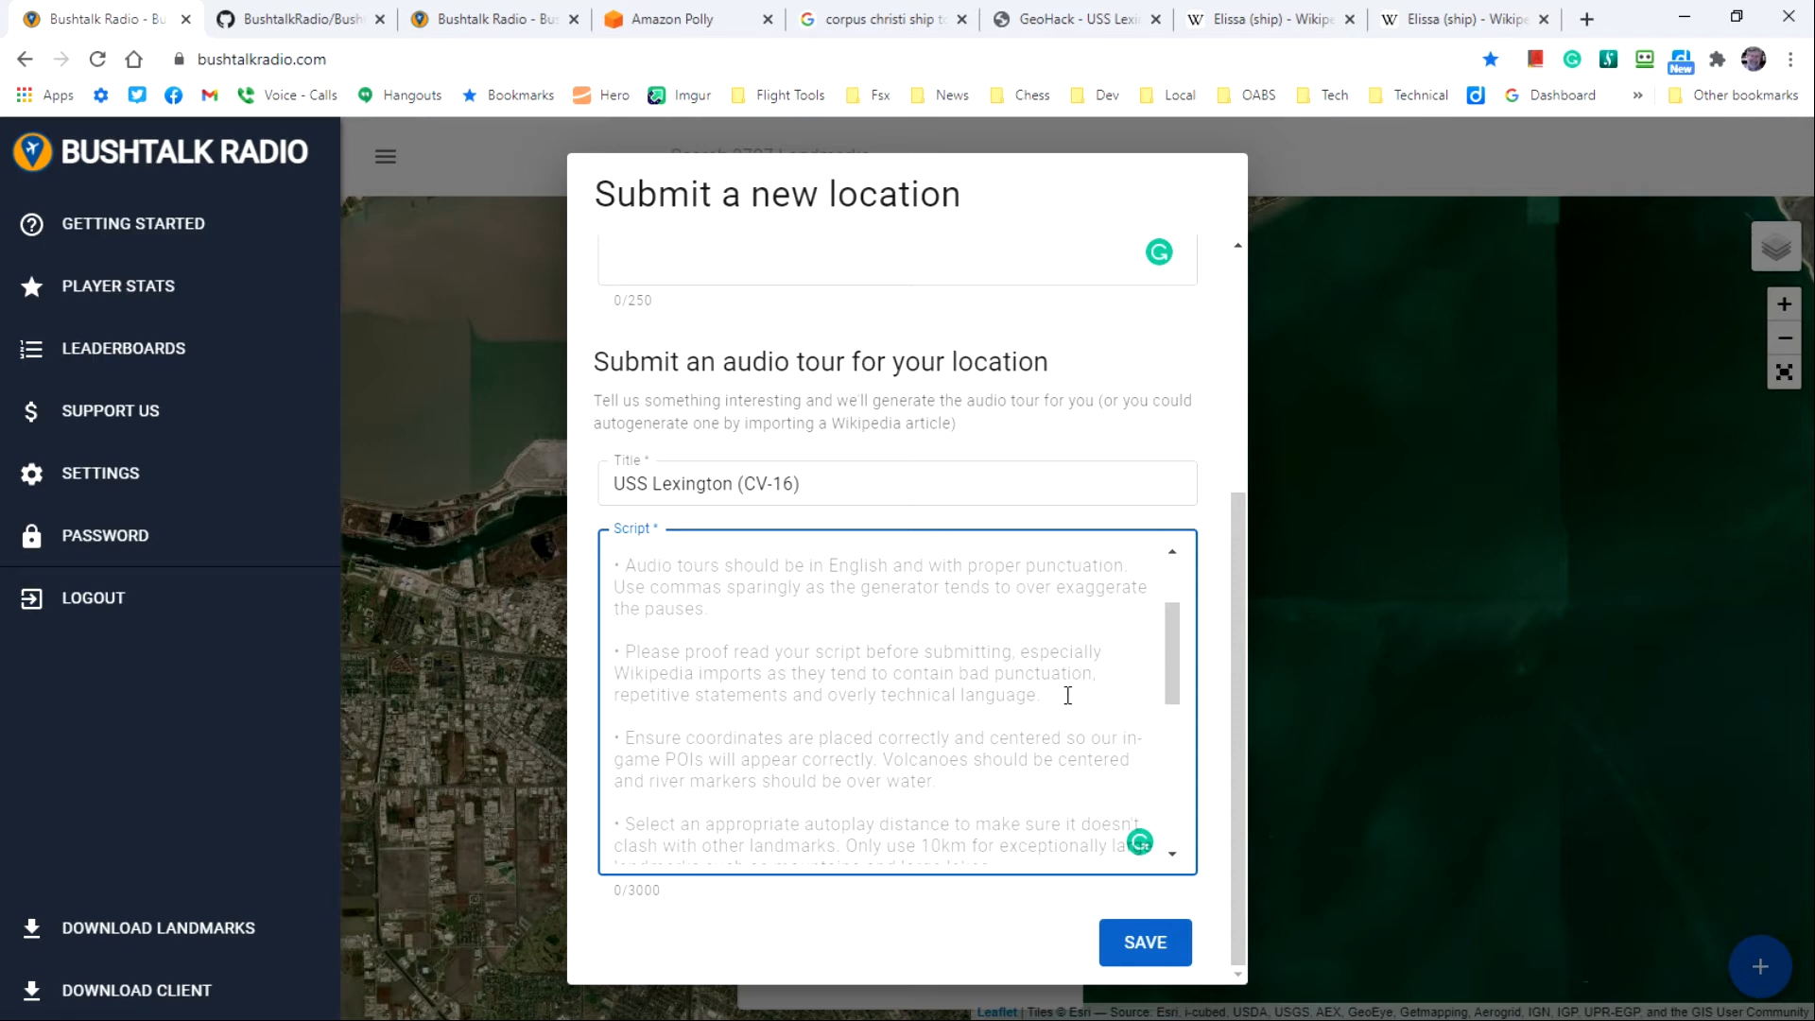
mouse_move(1066, 701)
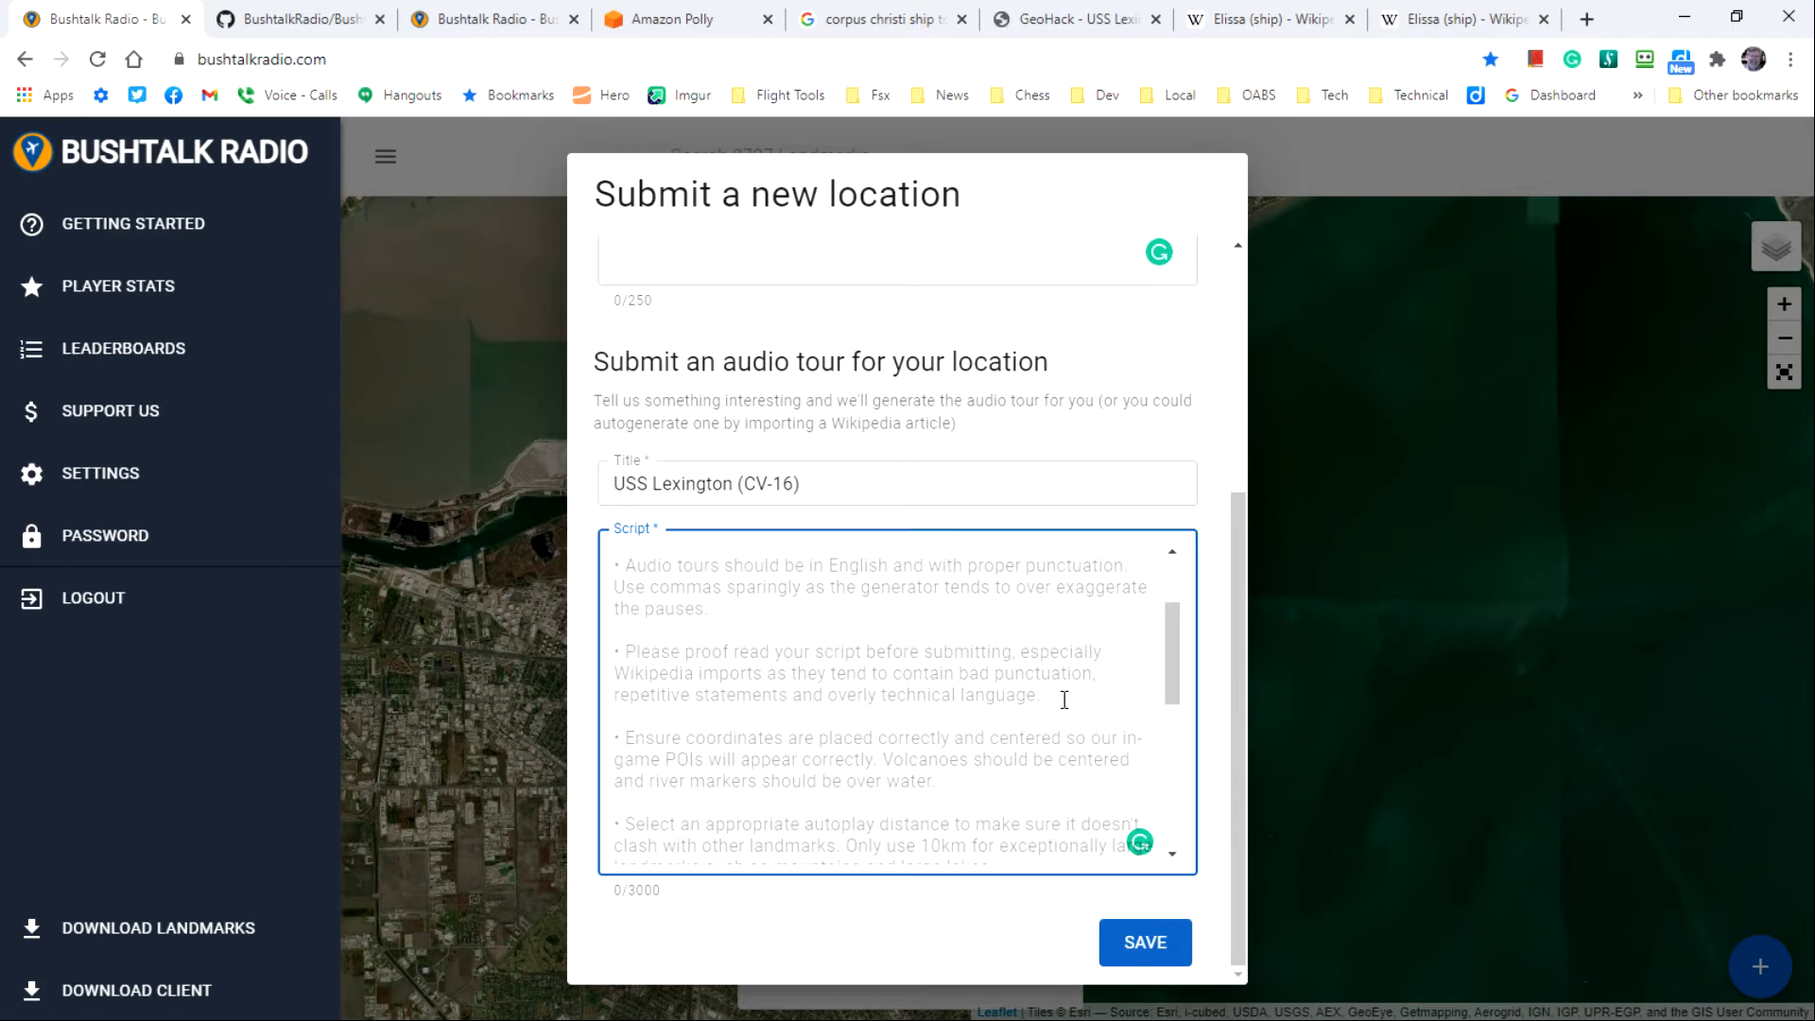
mouse_move(1189, 619)
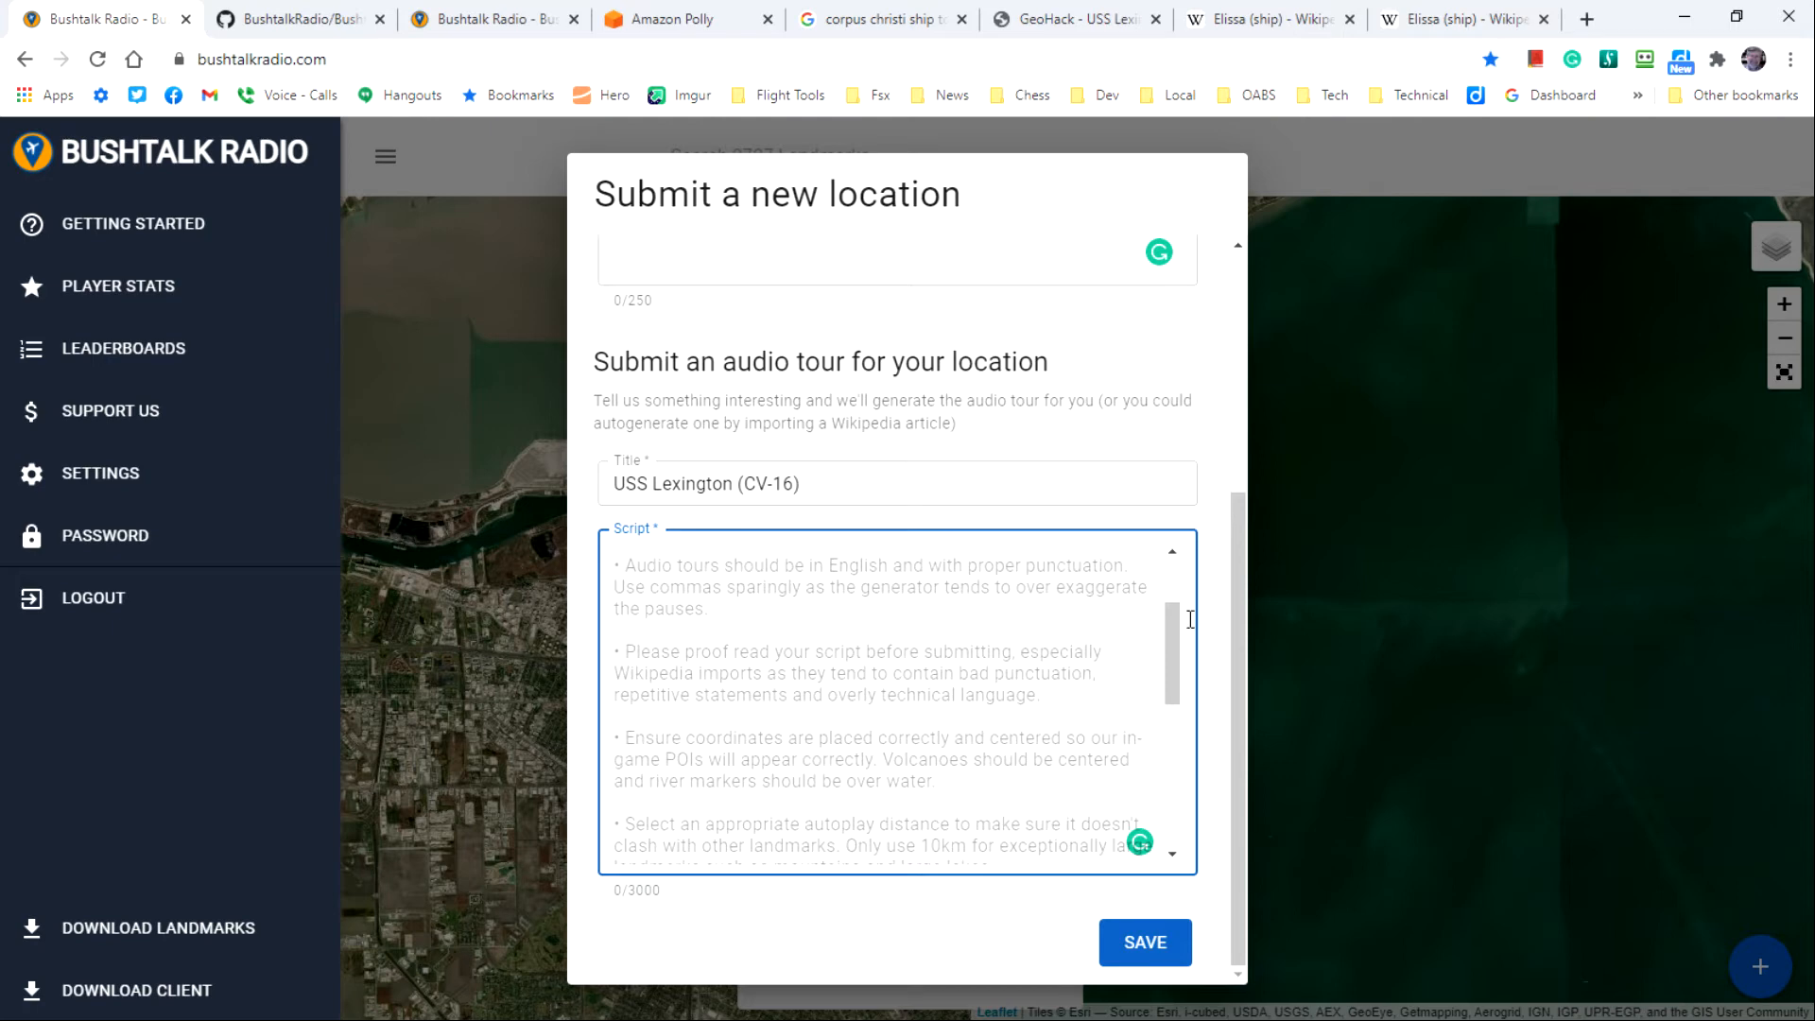
scroll(down, 3)
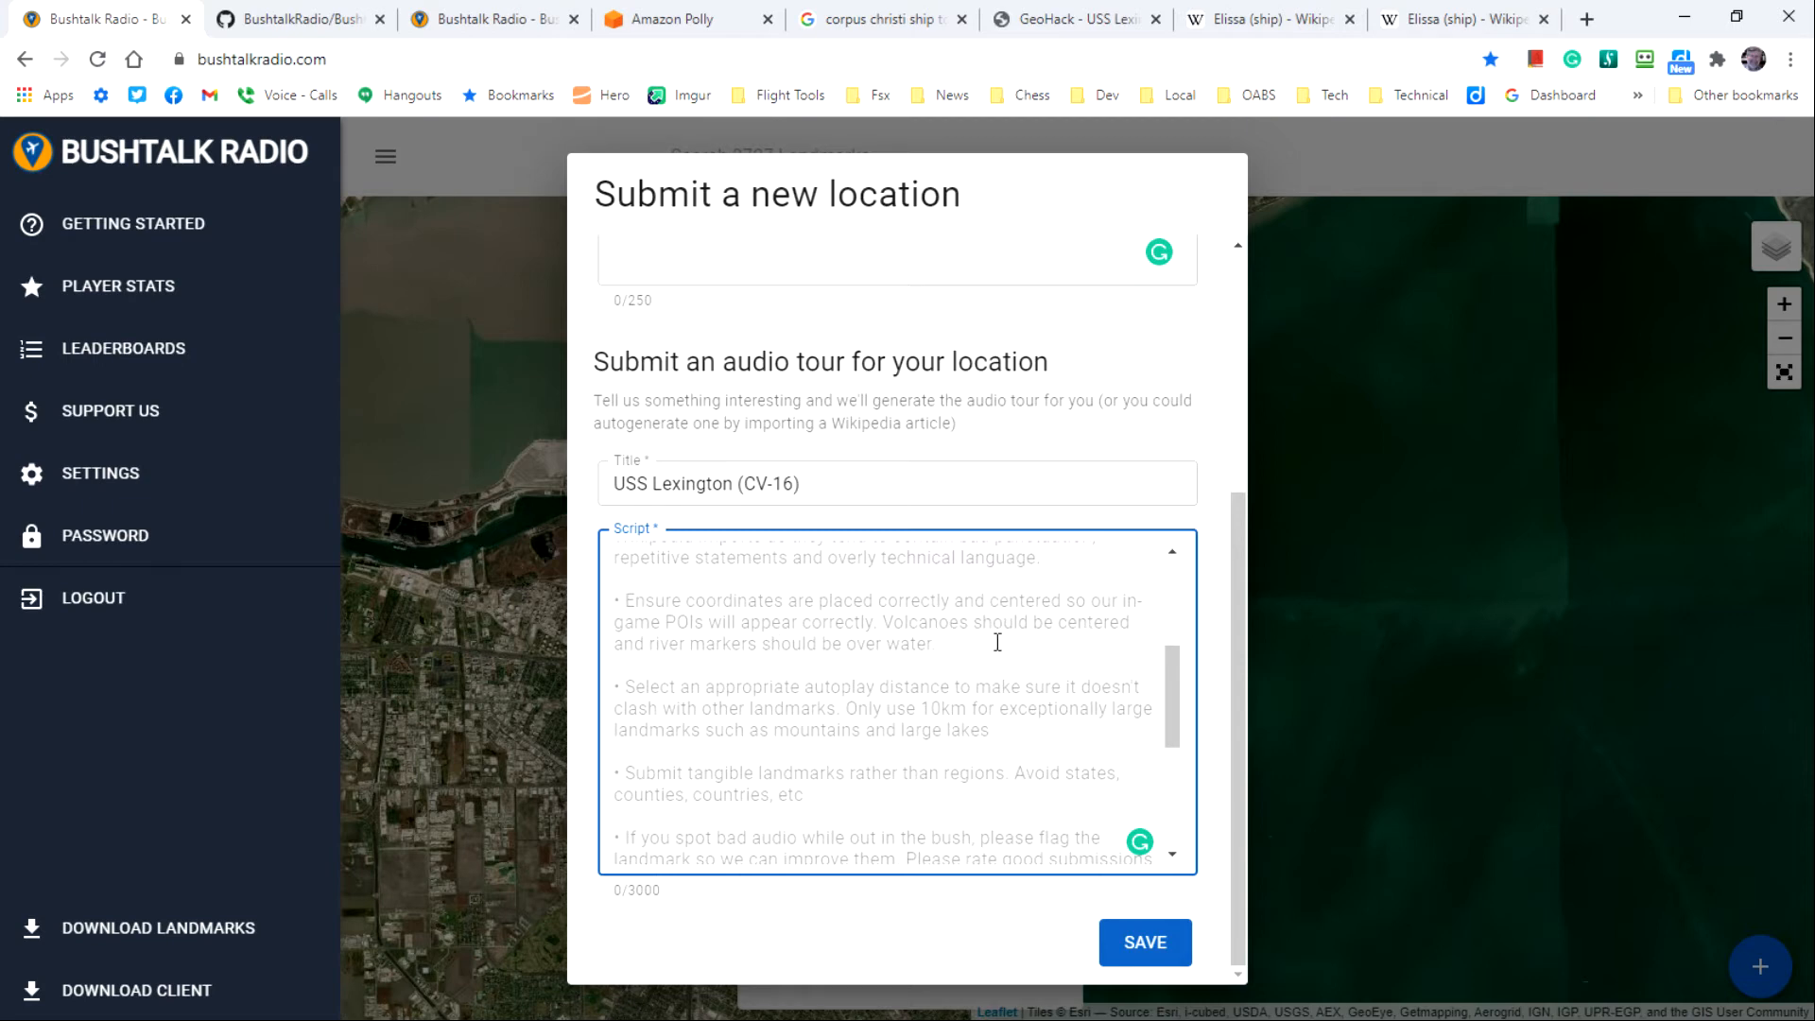
mouse_move(766, 723)
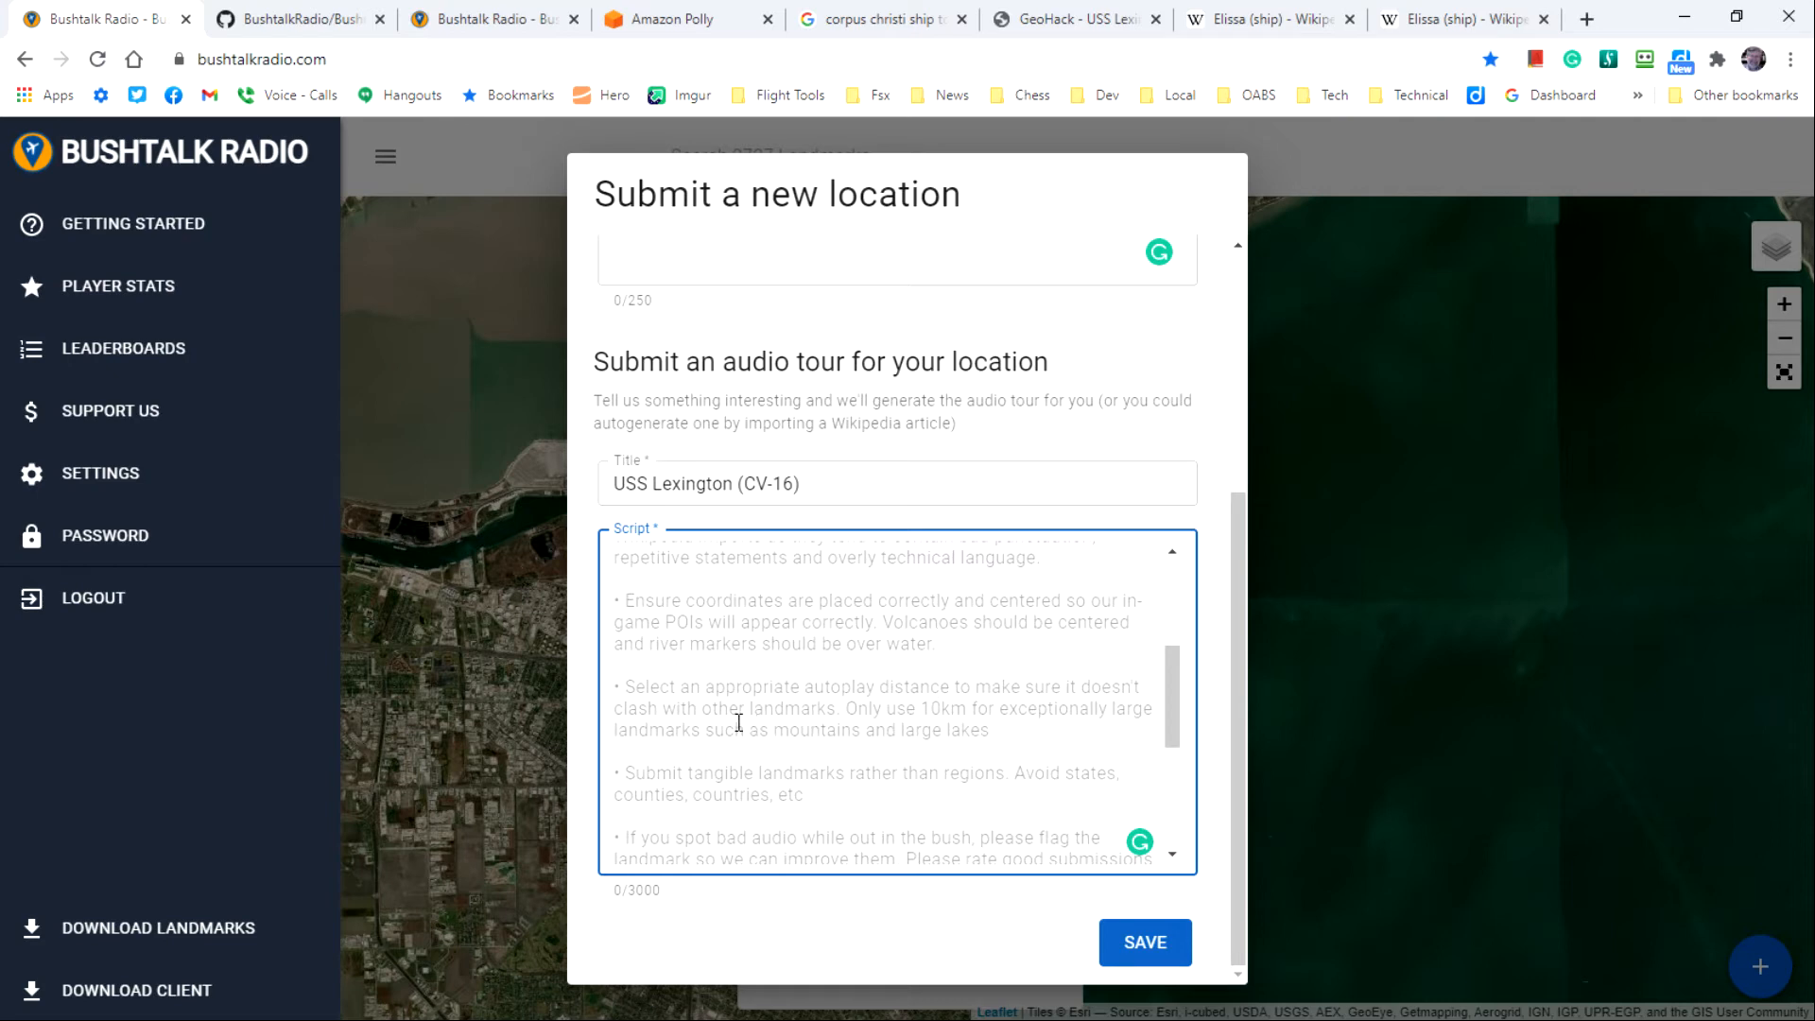
mouse_move(821, 700)
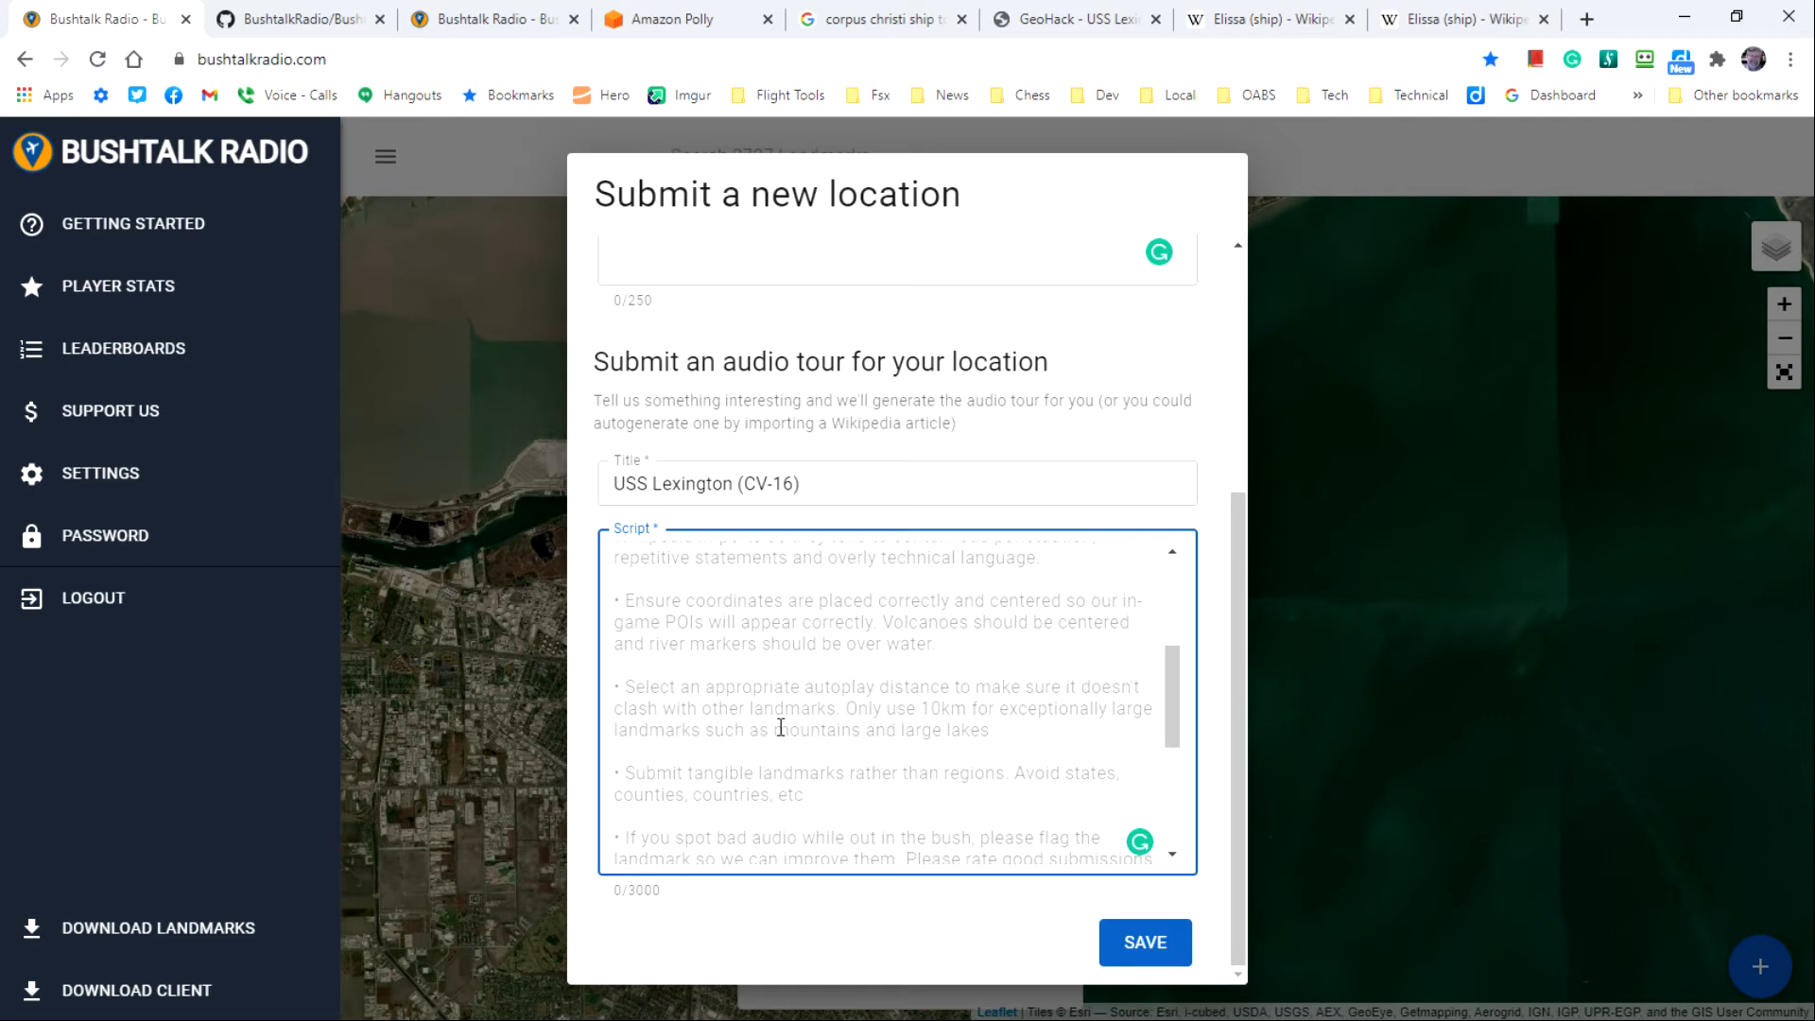
mouse_move(840, 726)
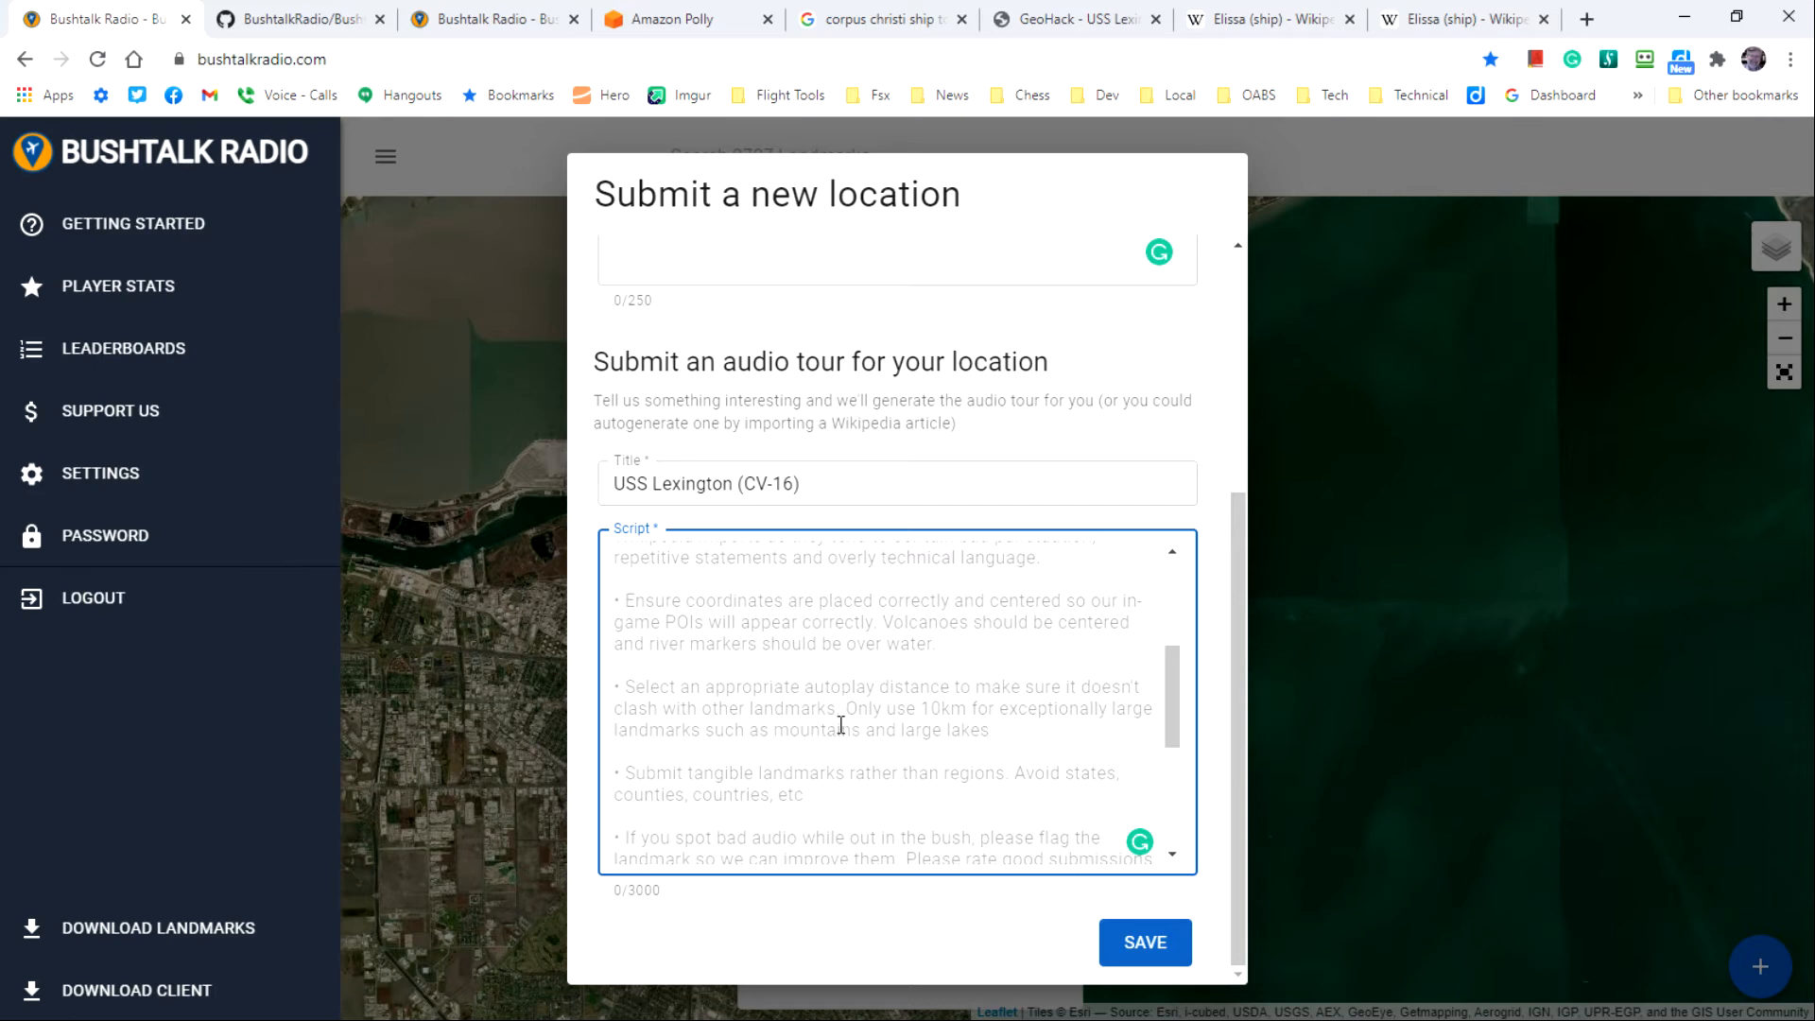
mouse_move(1001, 729)
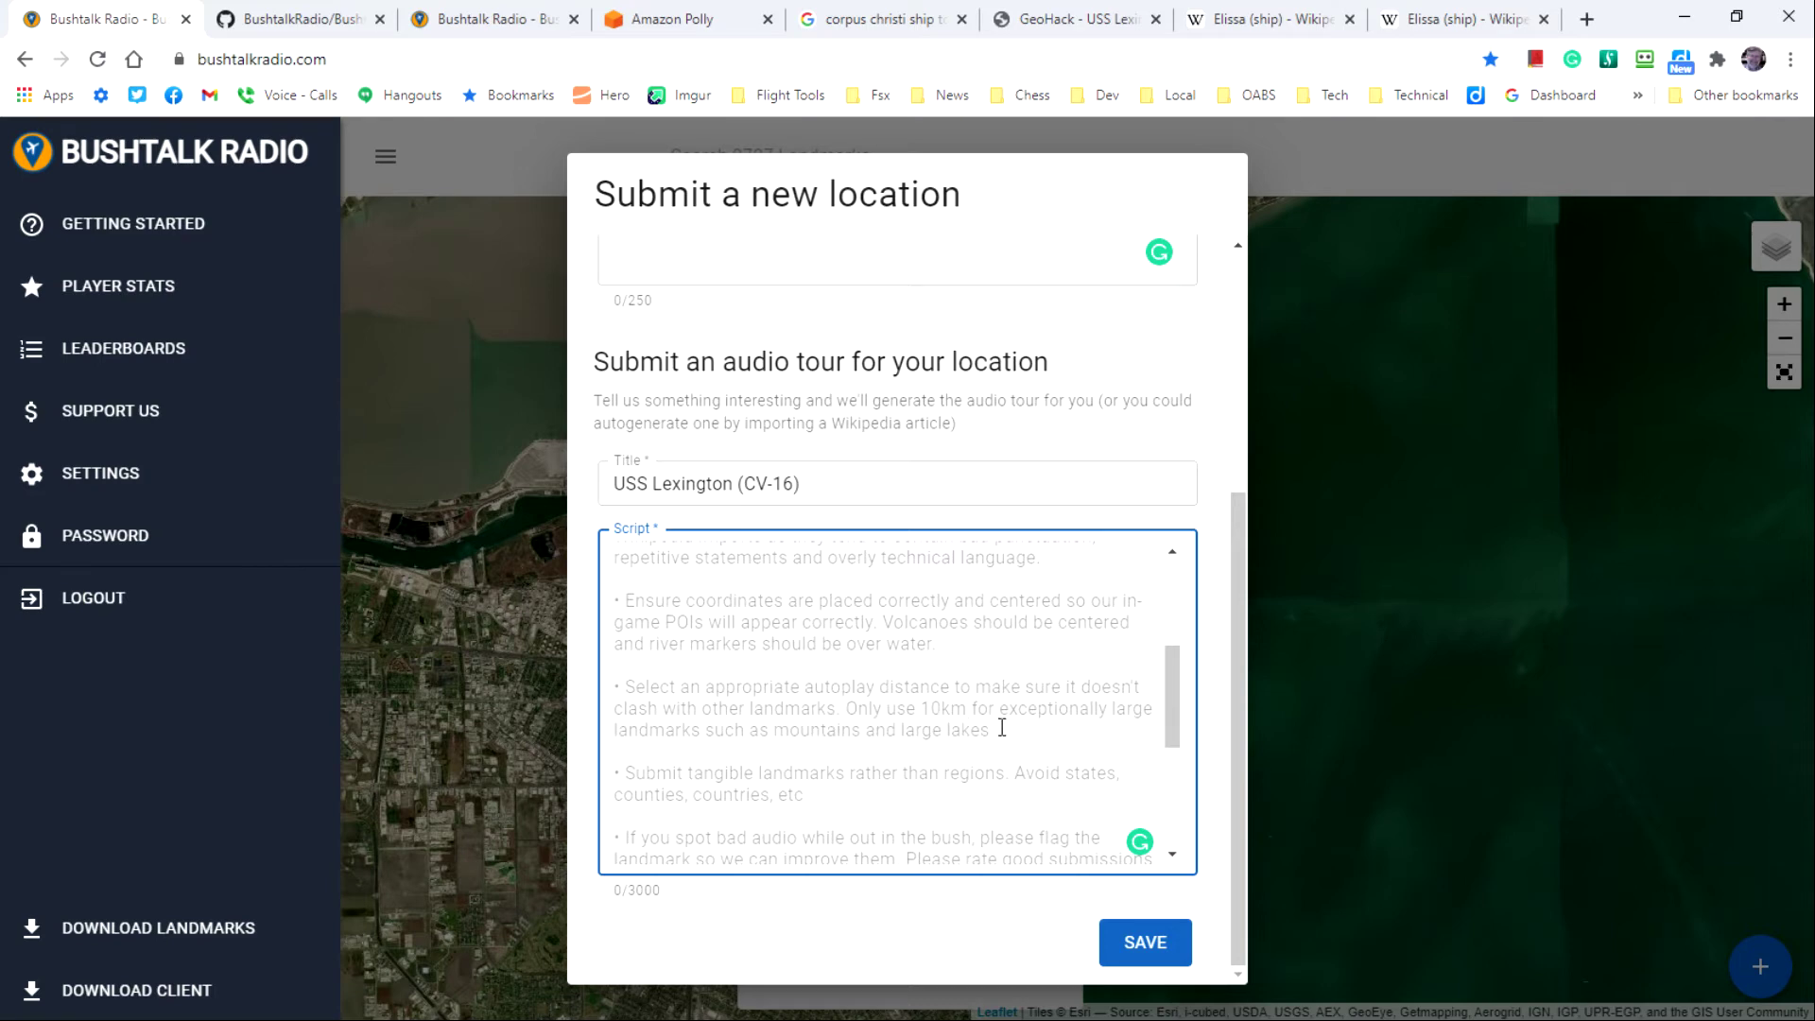
mouse_move(1040, 728)
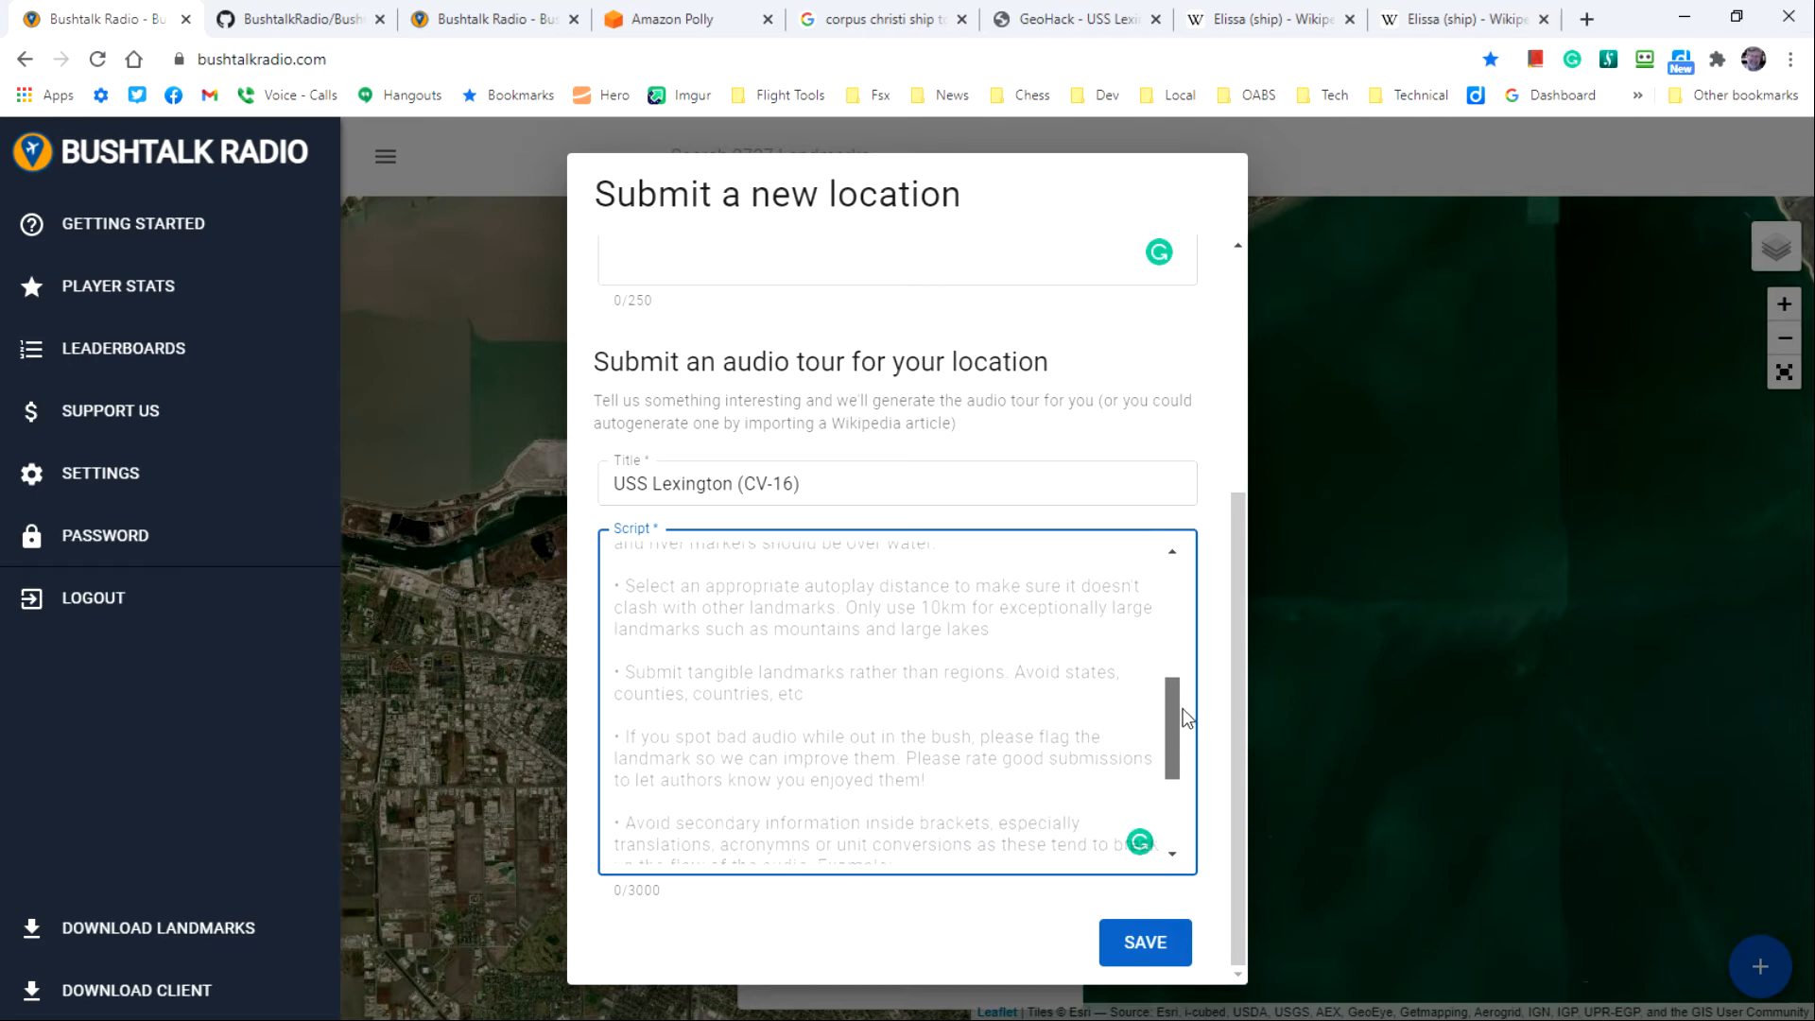
Step: Scroll down the form to view the audio tour script guidelines
scroll(down, 3)
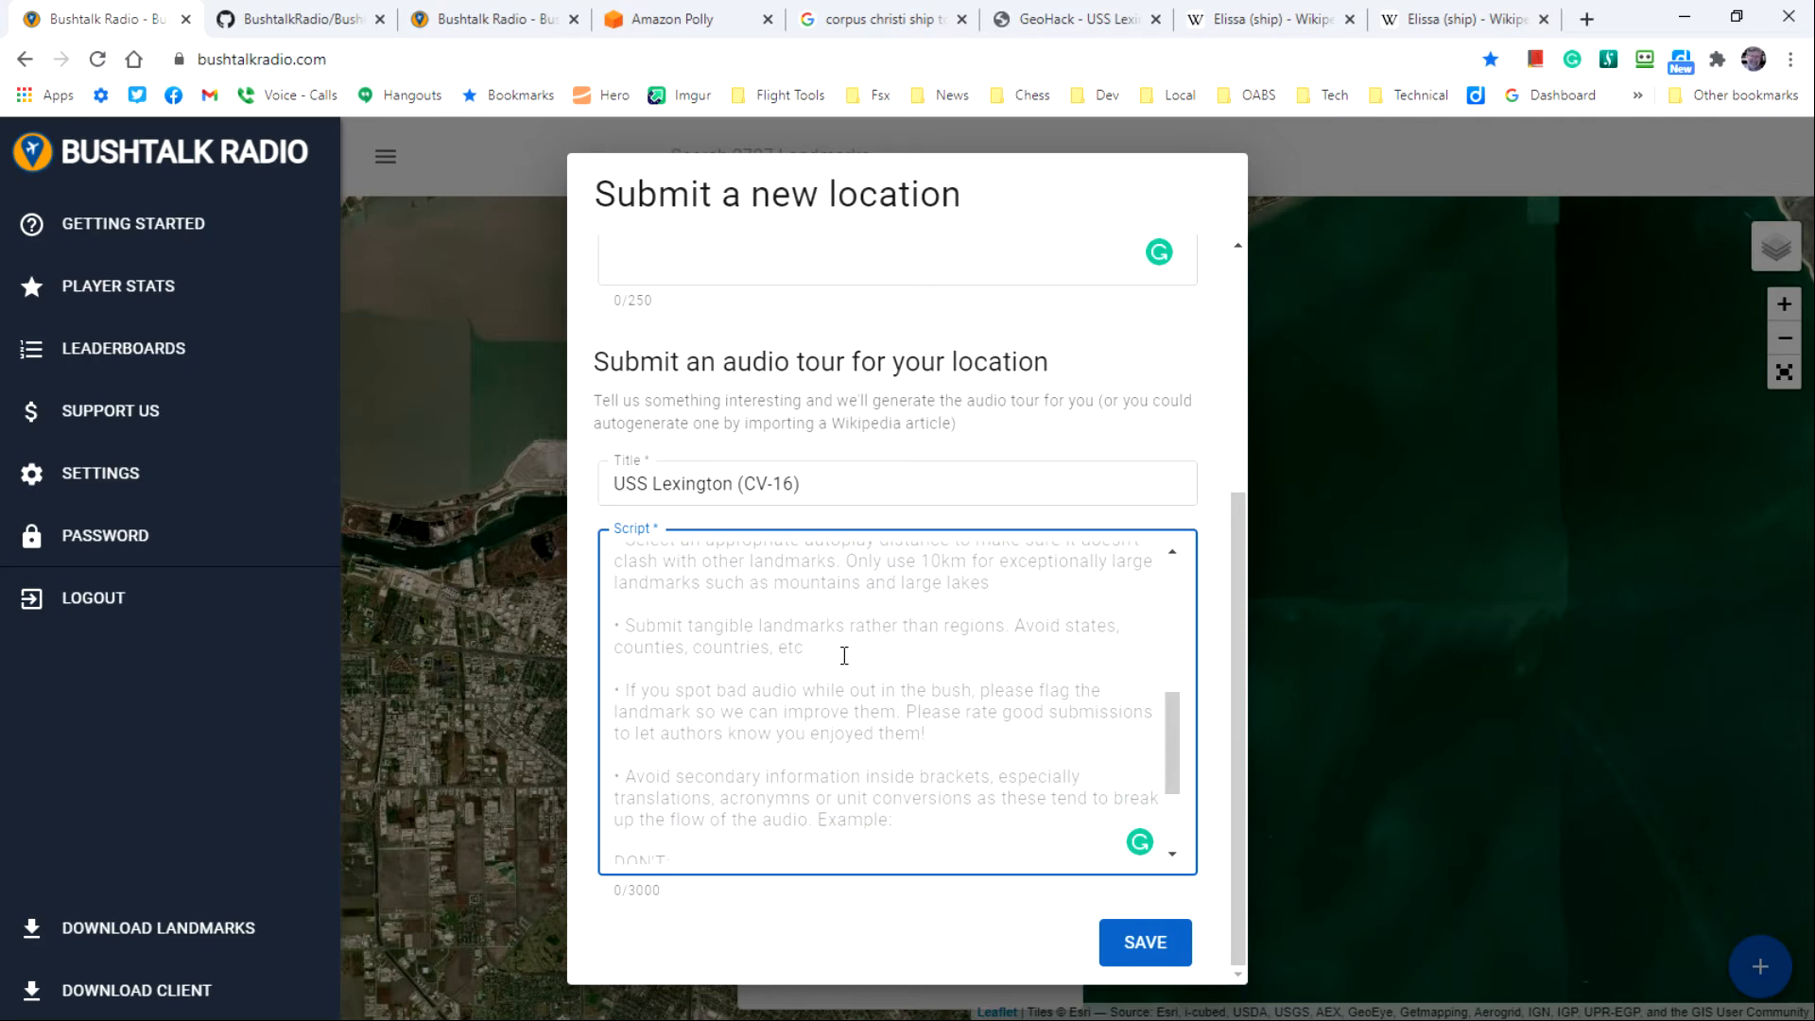
mouse_move(1034, 646)
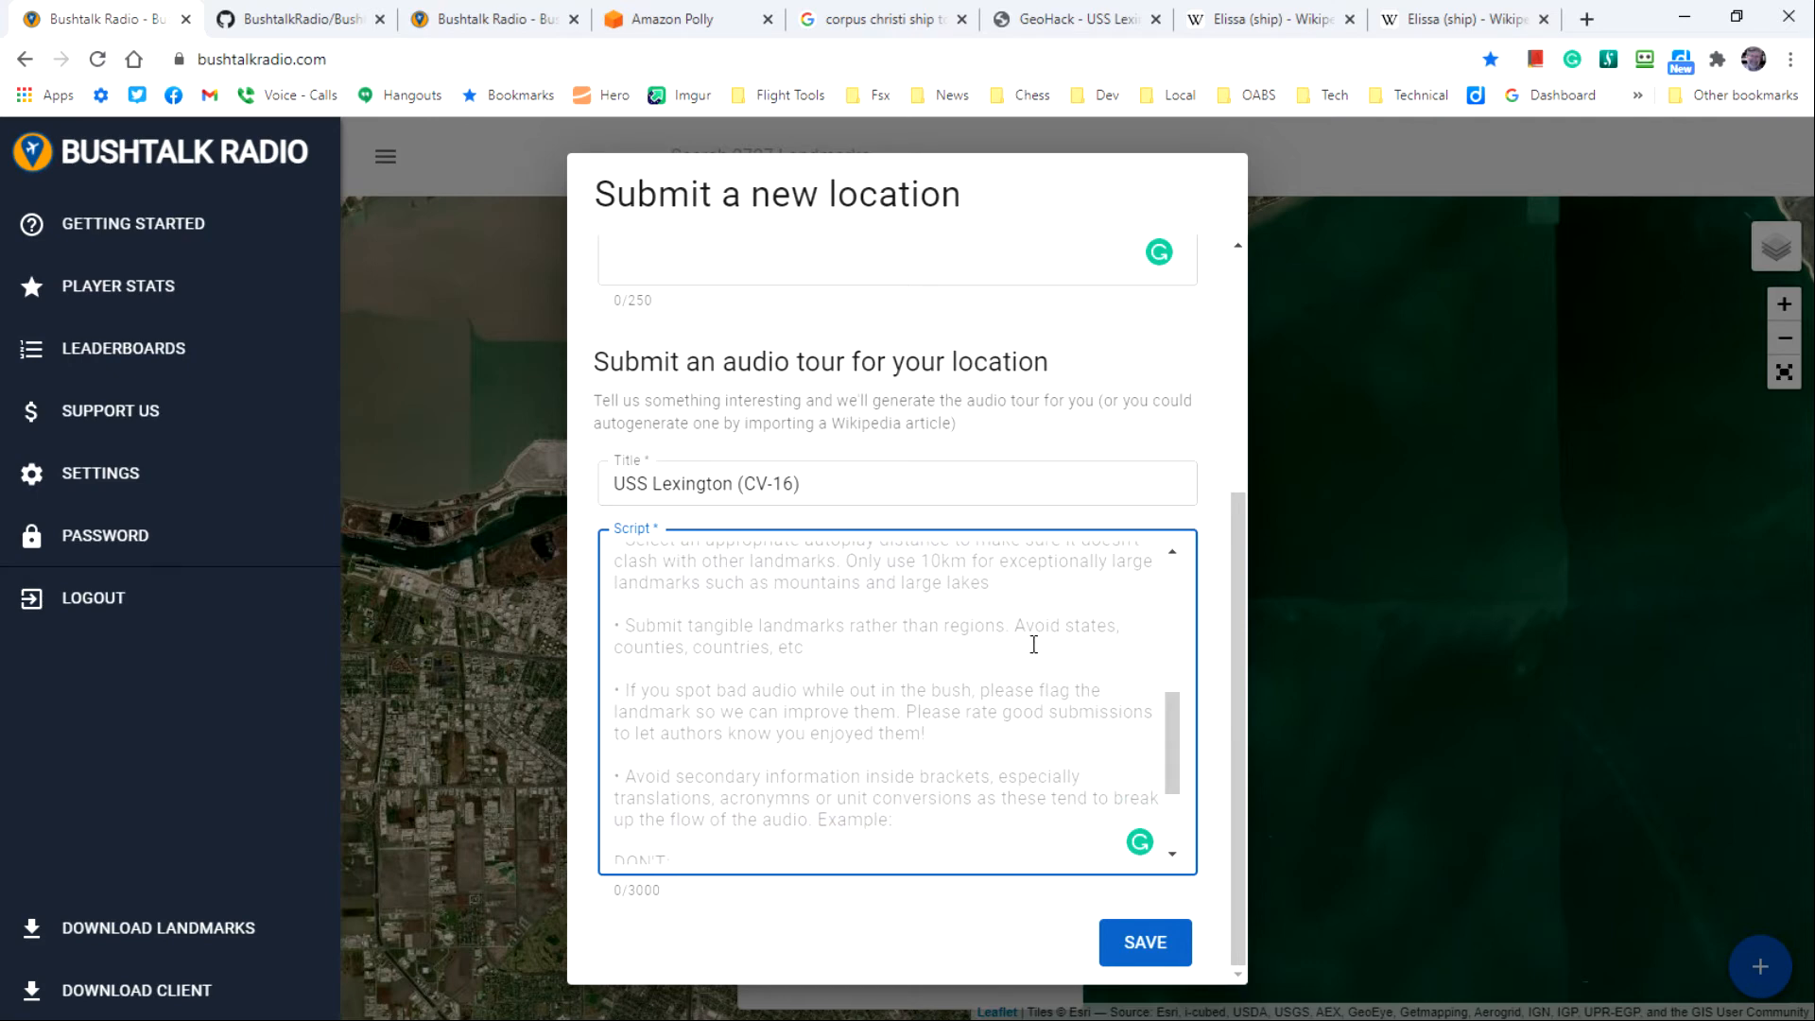
mouse_move(993, 647)
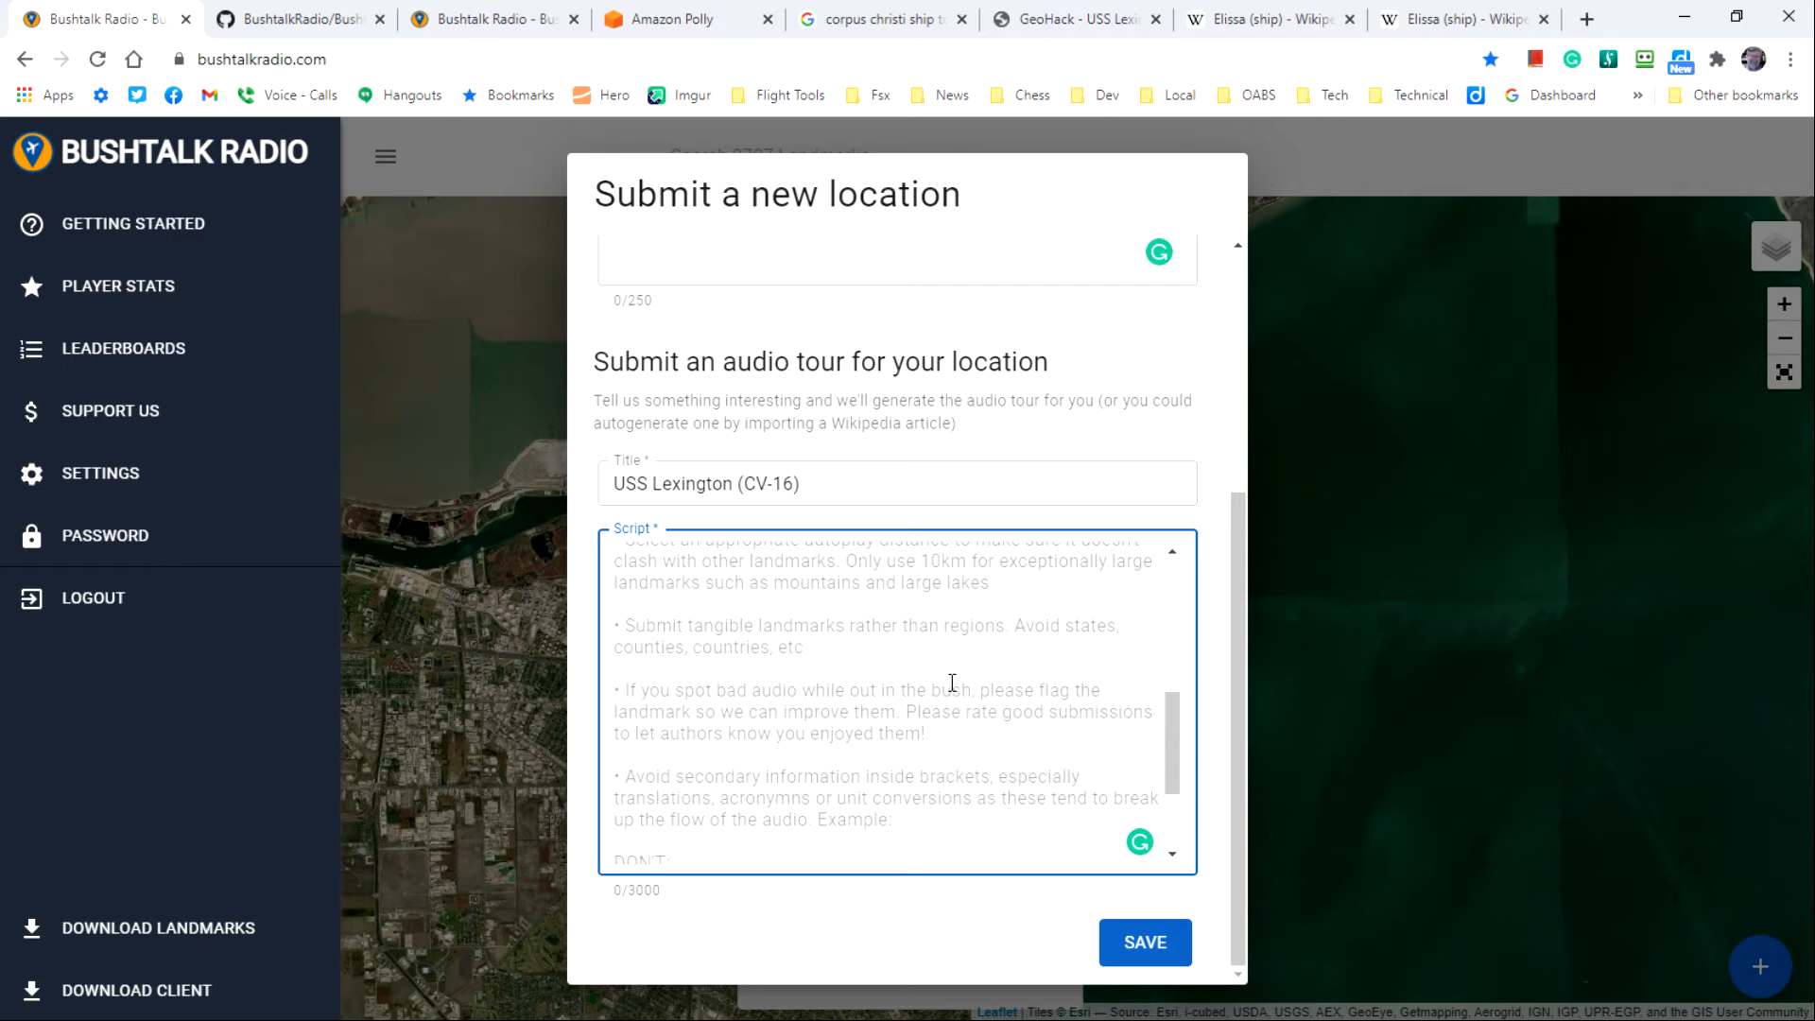
mouse_move(929, 735)
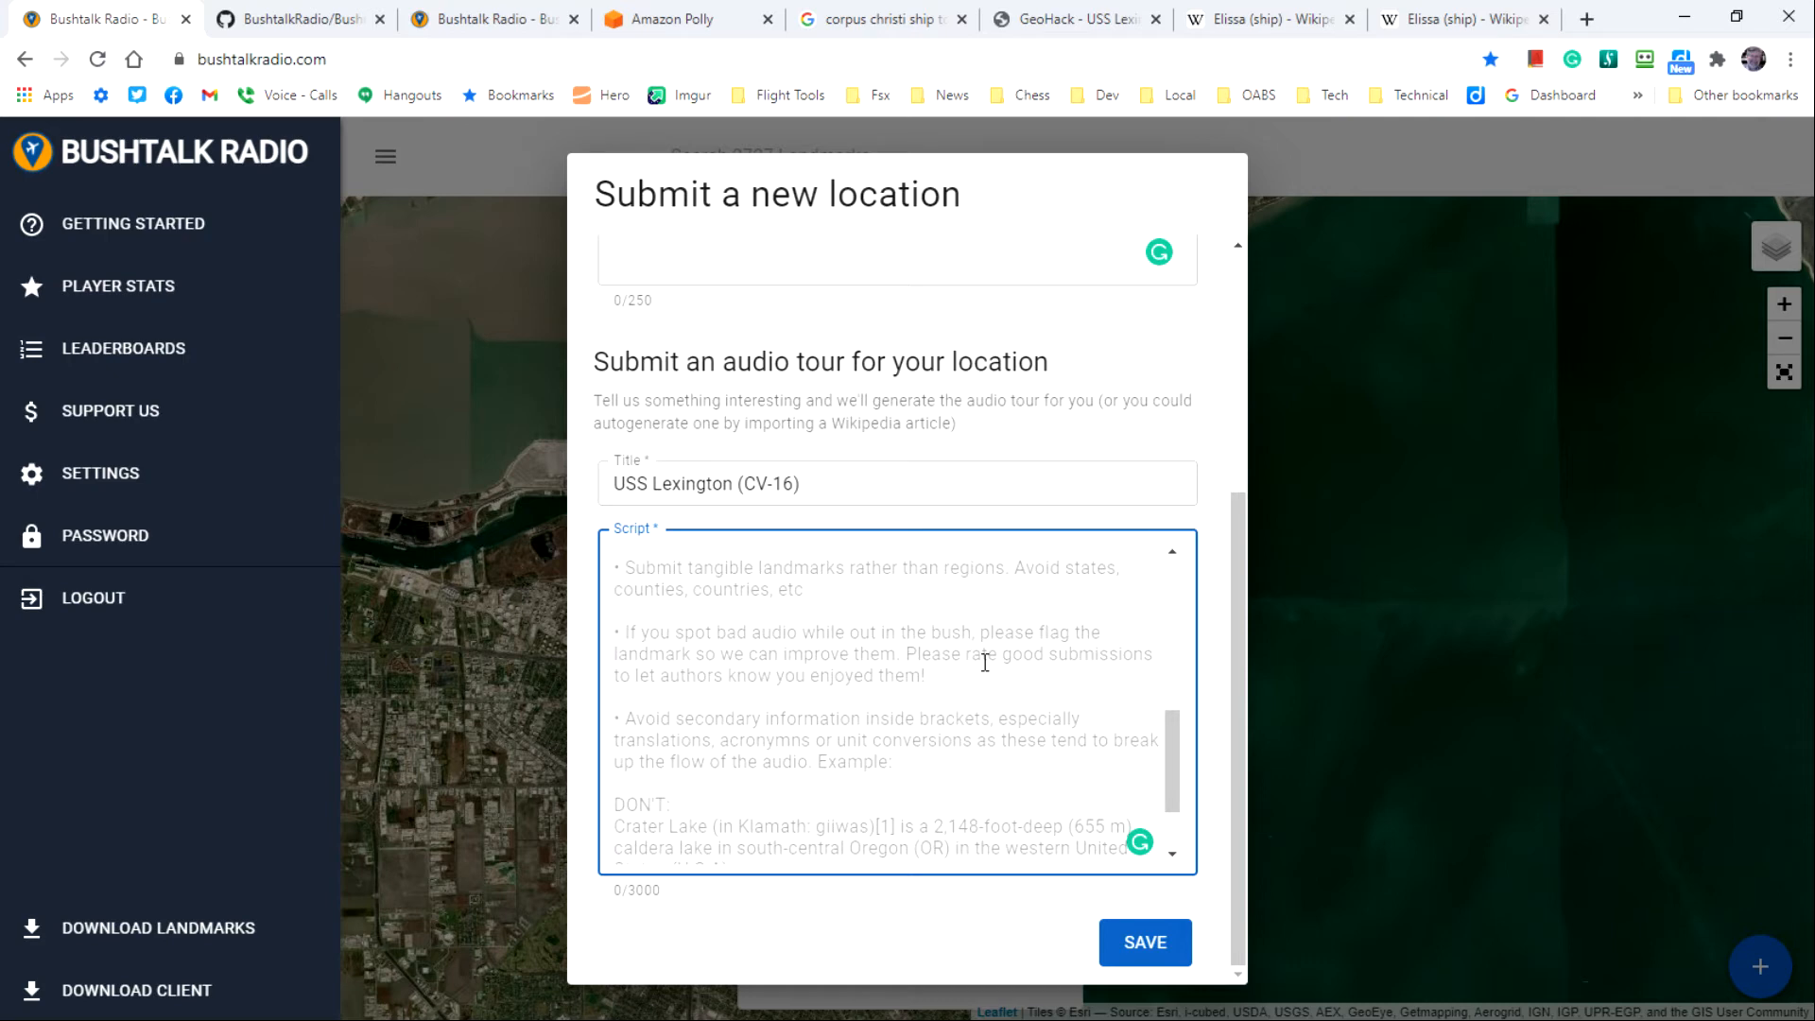
mouse_move(833, 740)
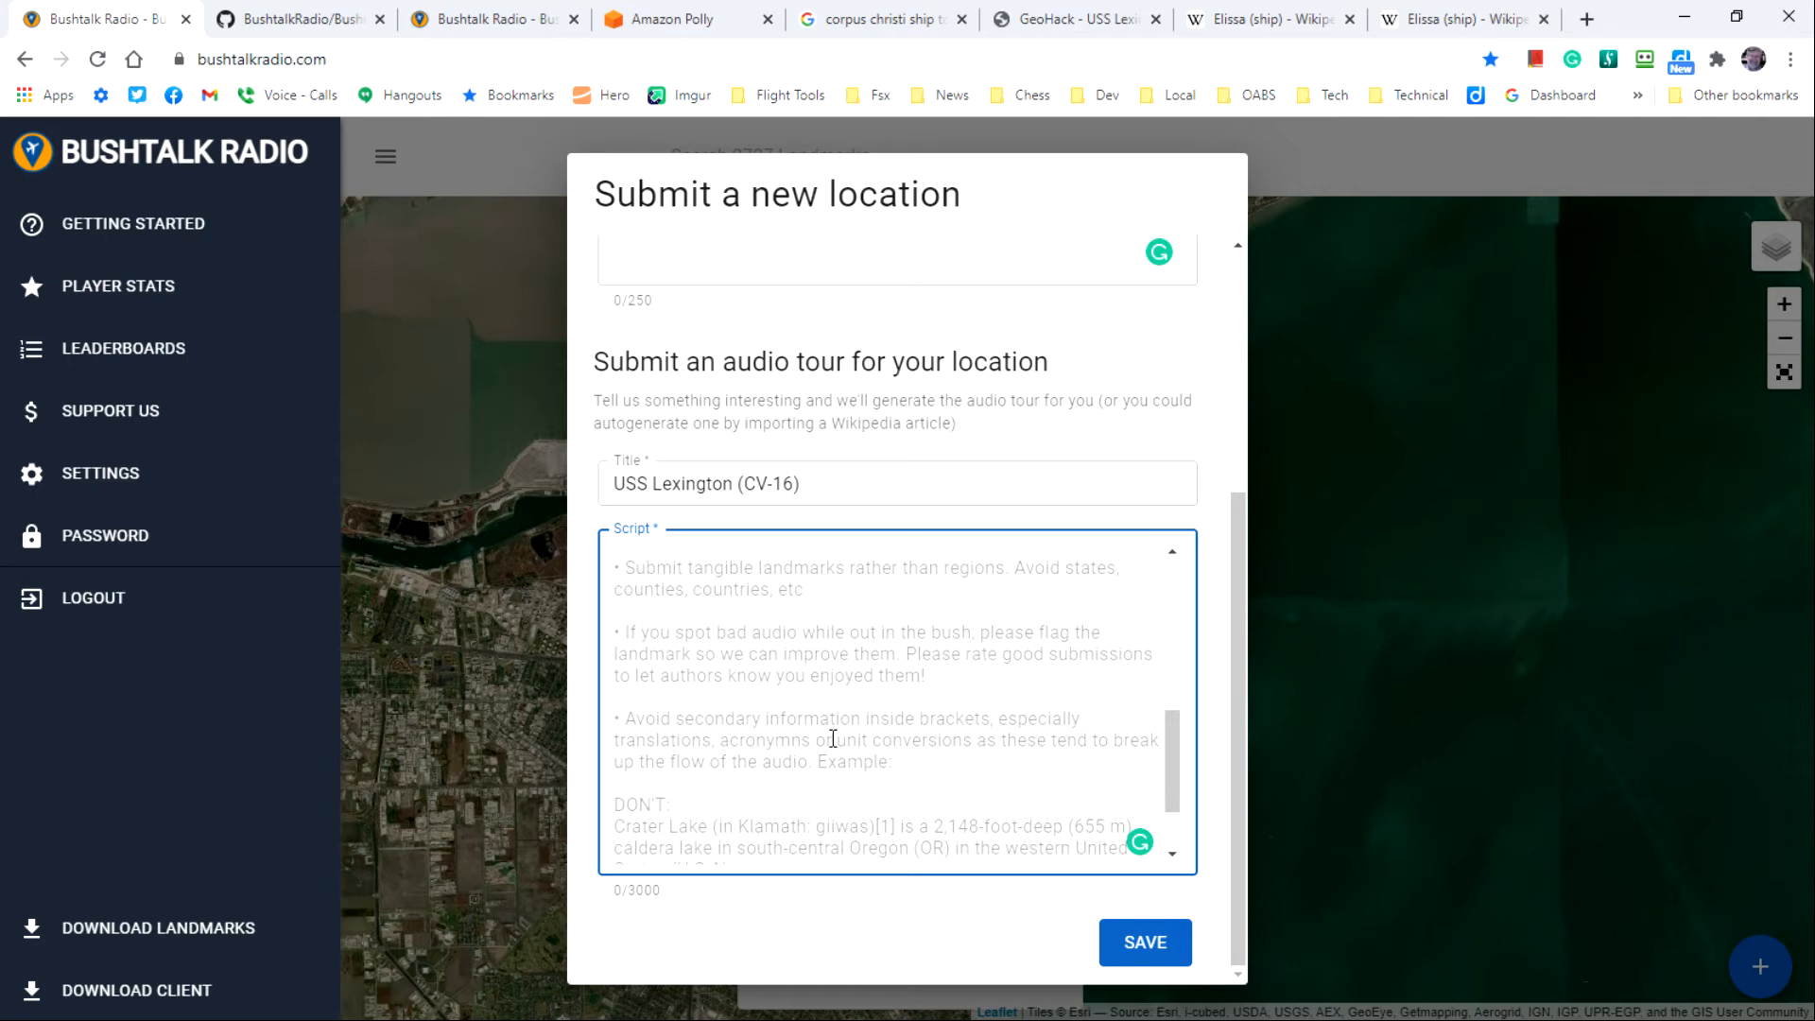
mouse_move(936, 742)
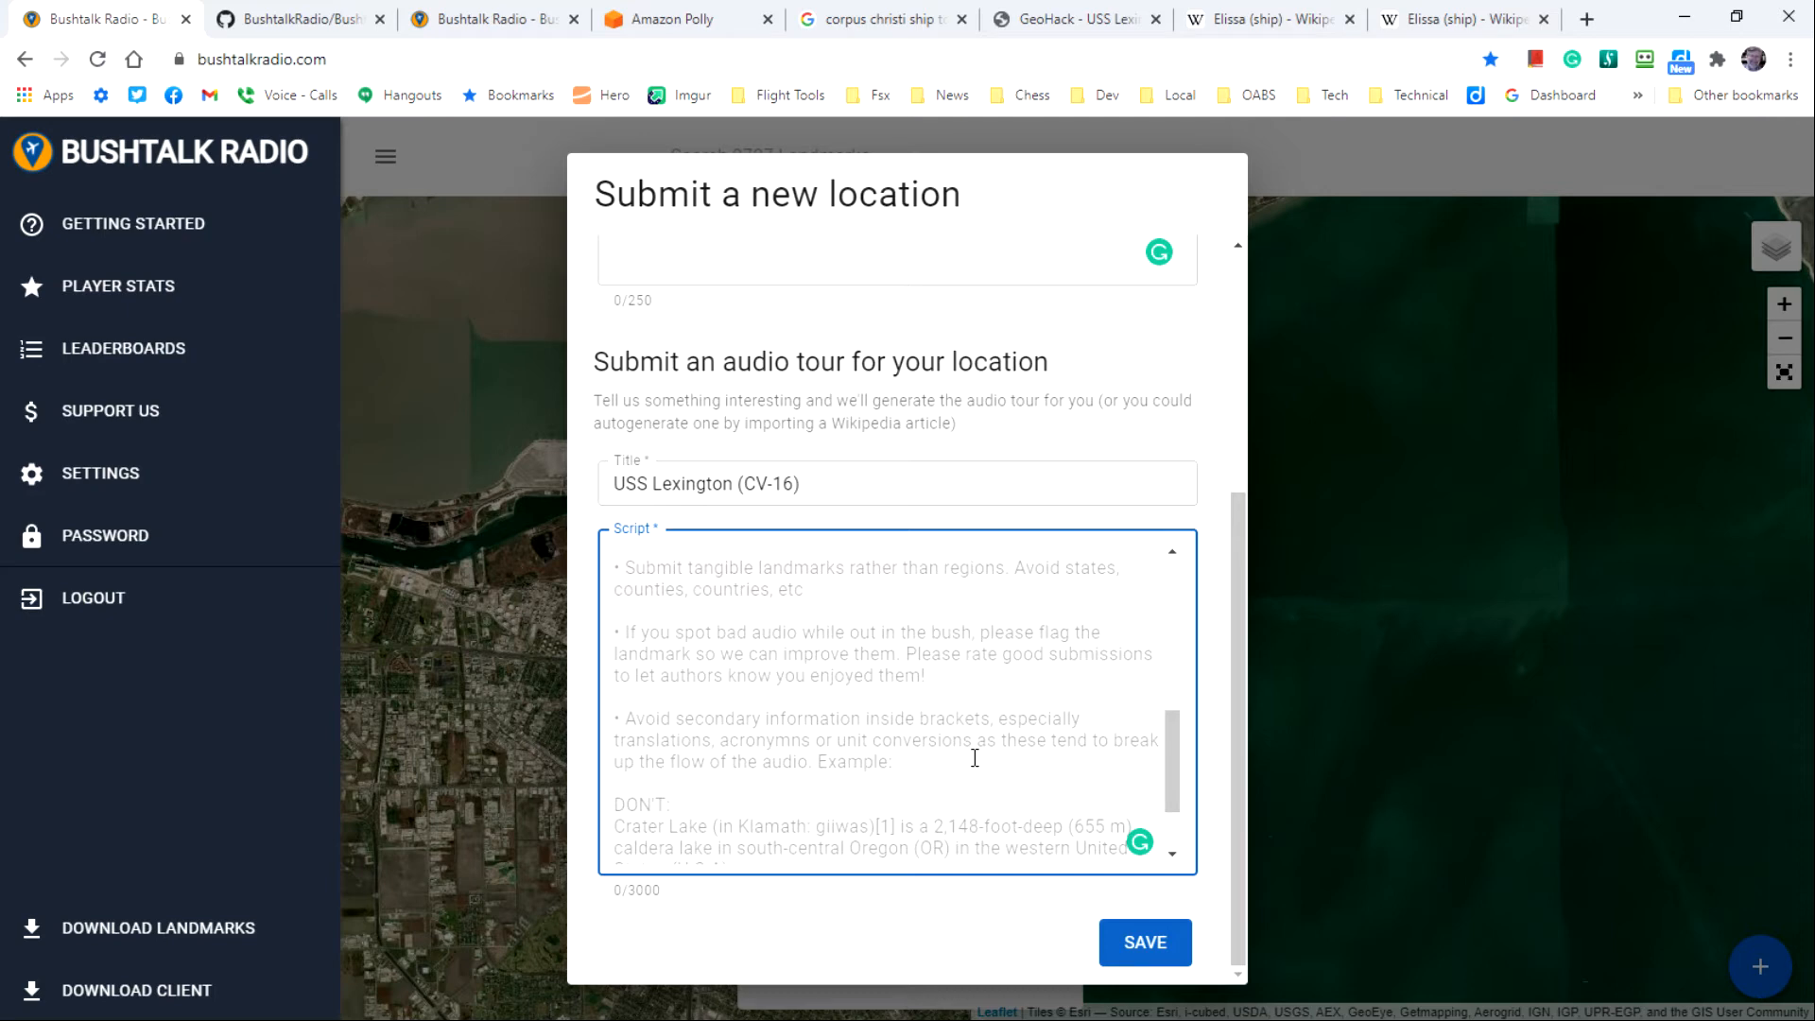
mouse_move(1050, 761)
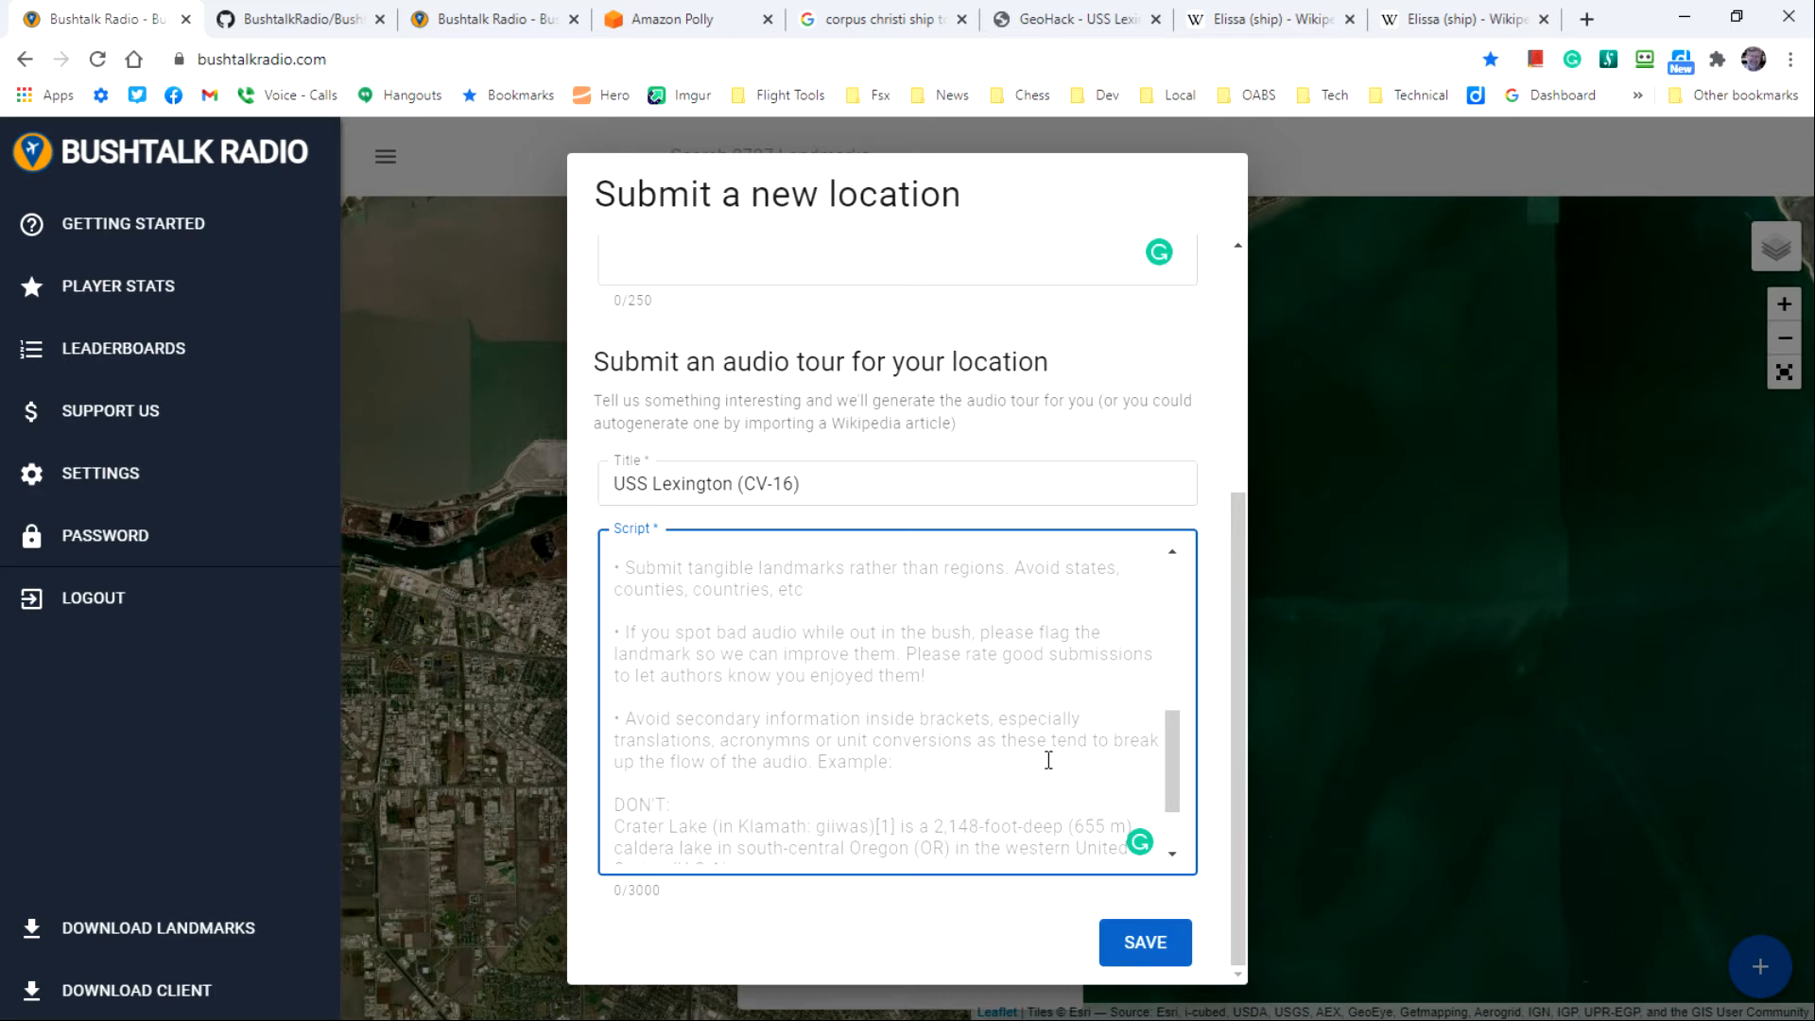
mouse_move(1114, 741)
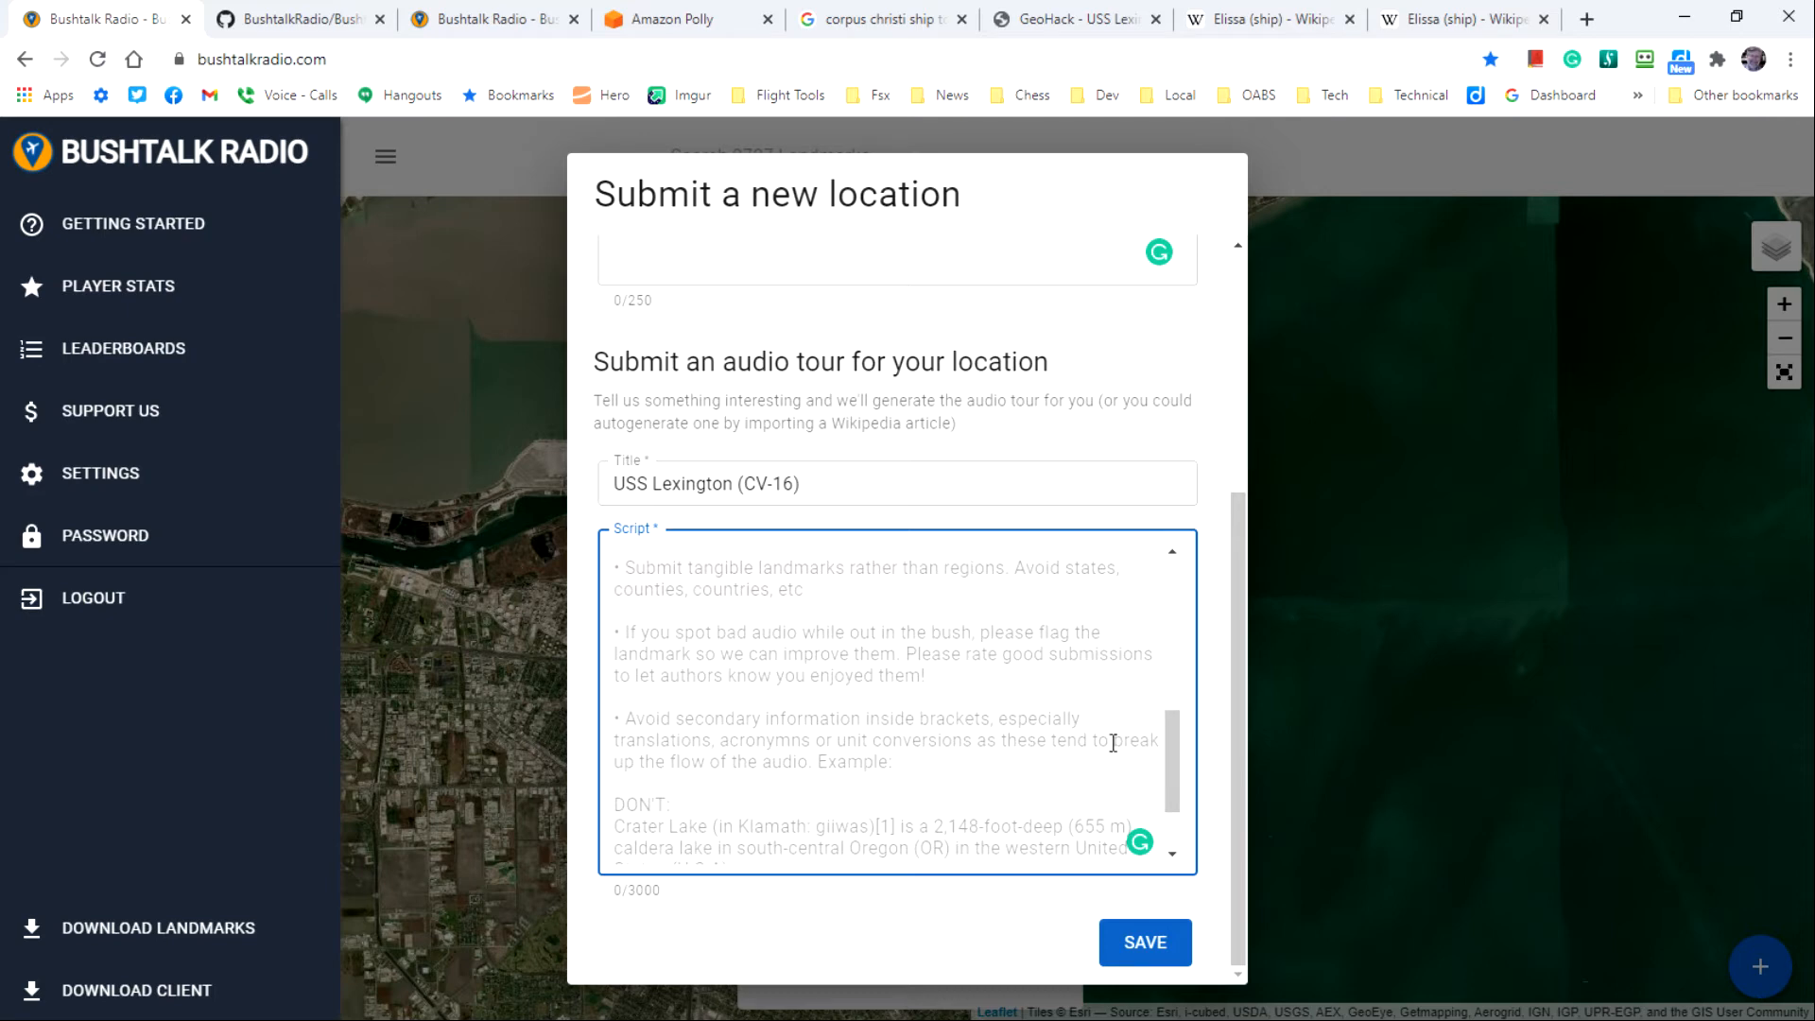
scroll(down, 3)
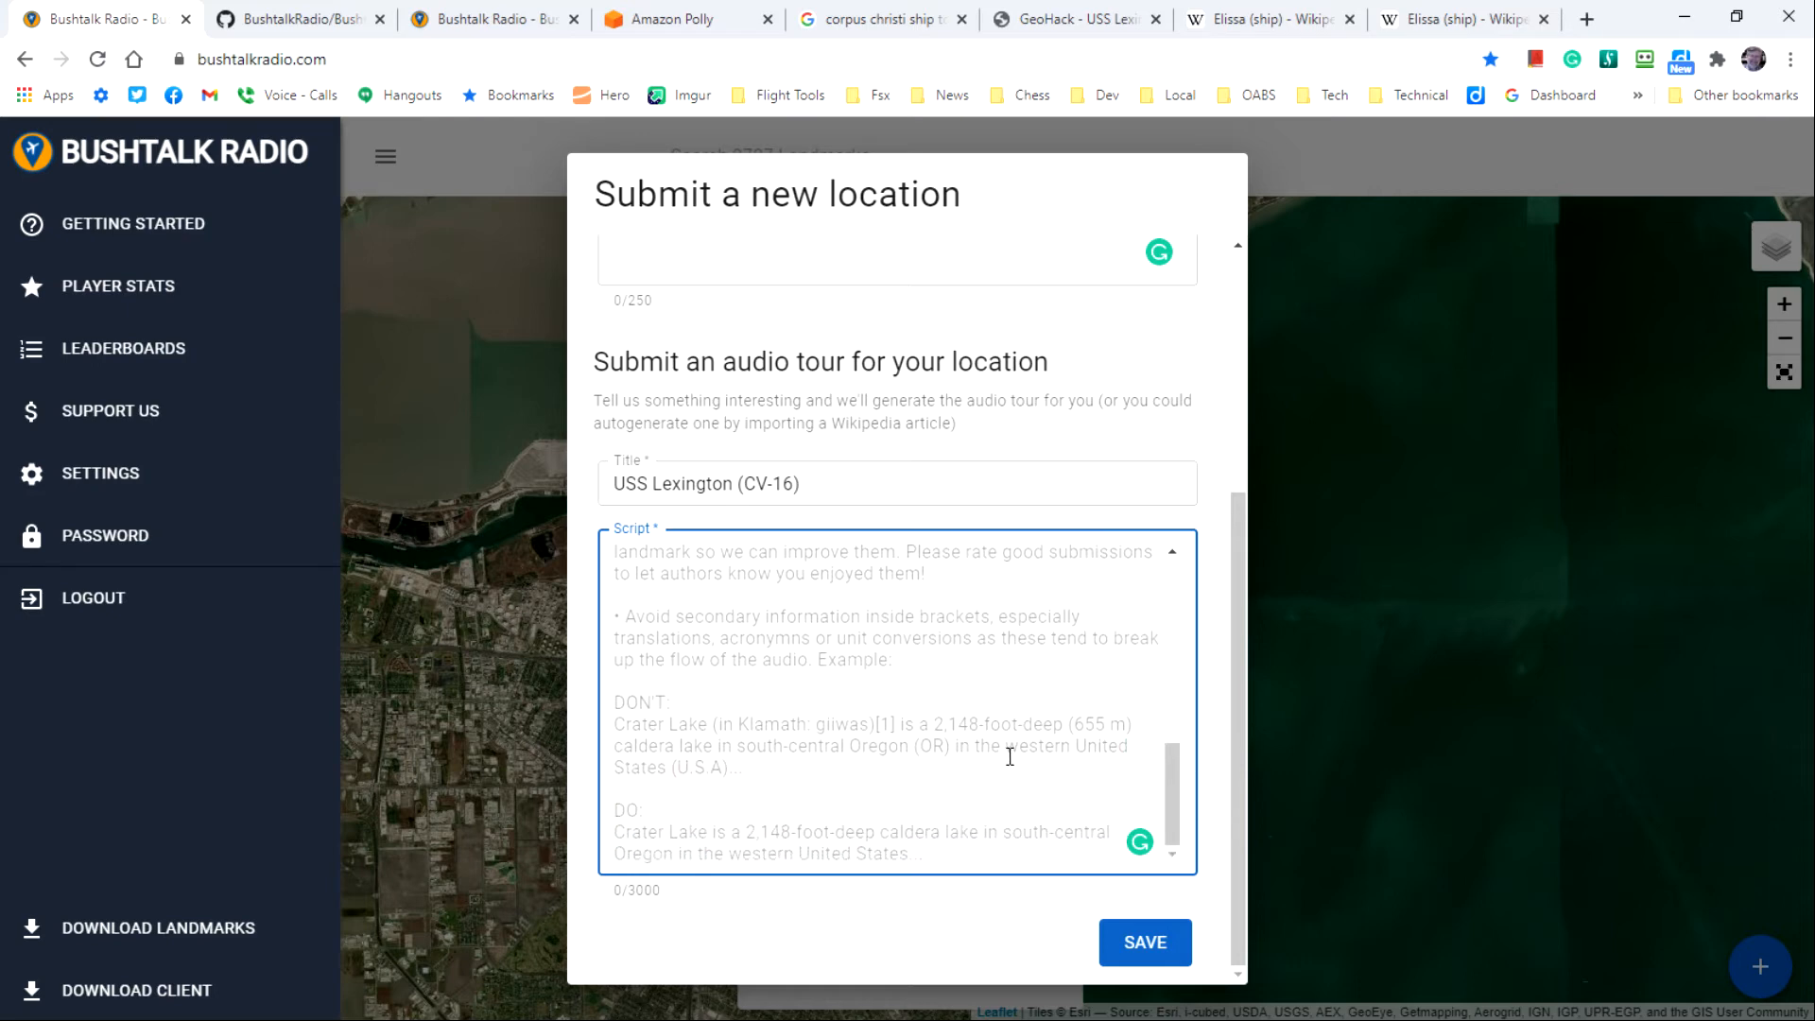
mouse_move(989, 758)
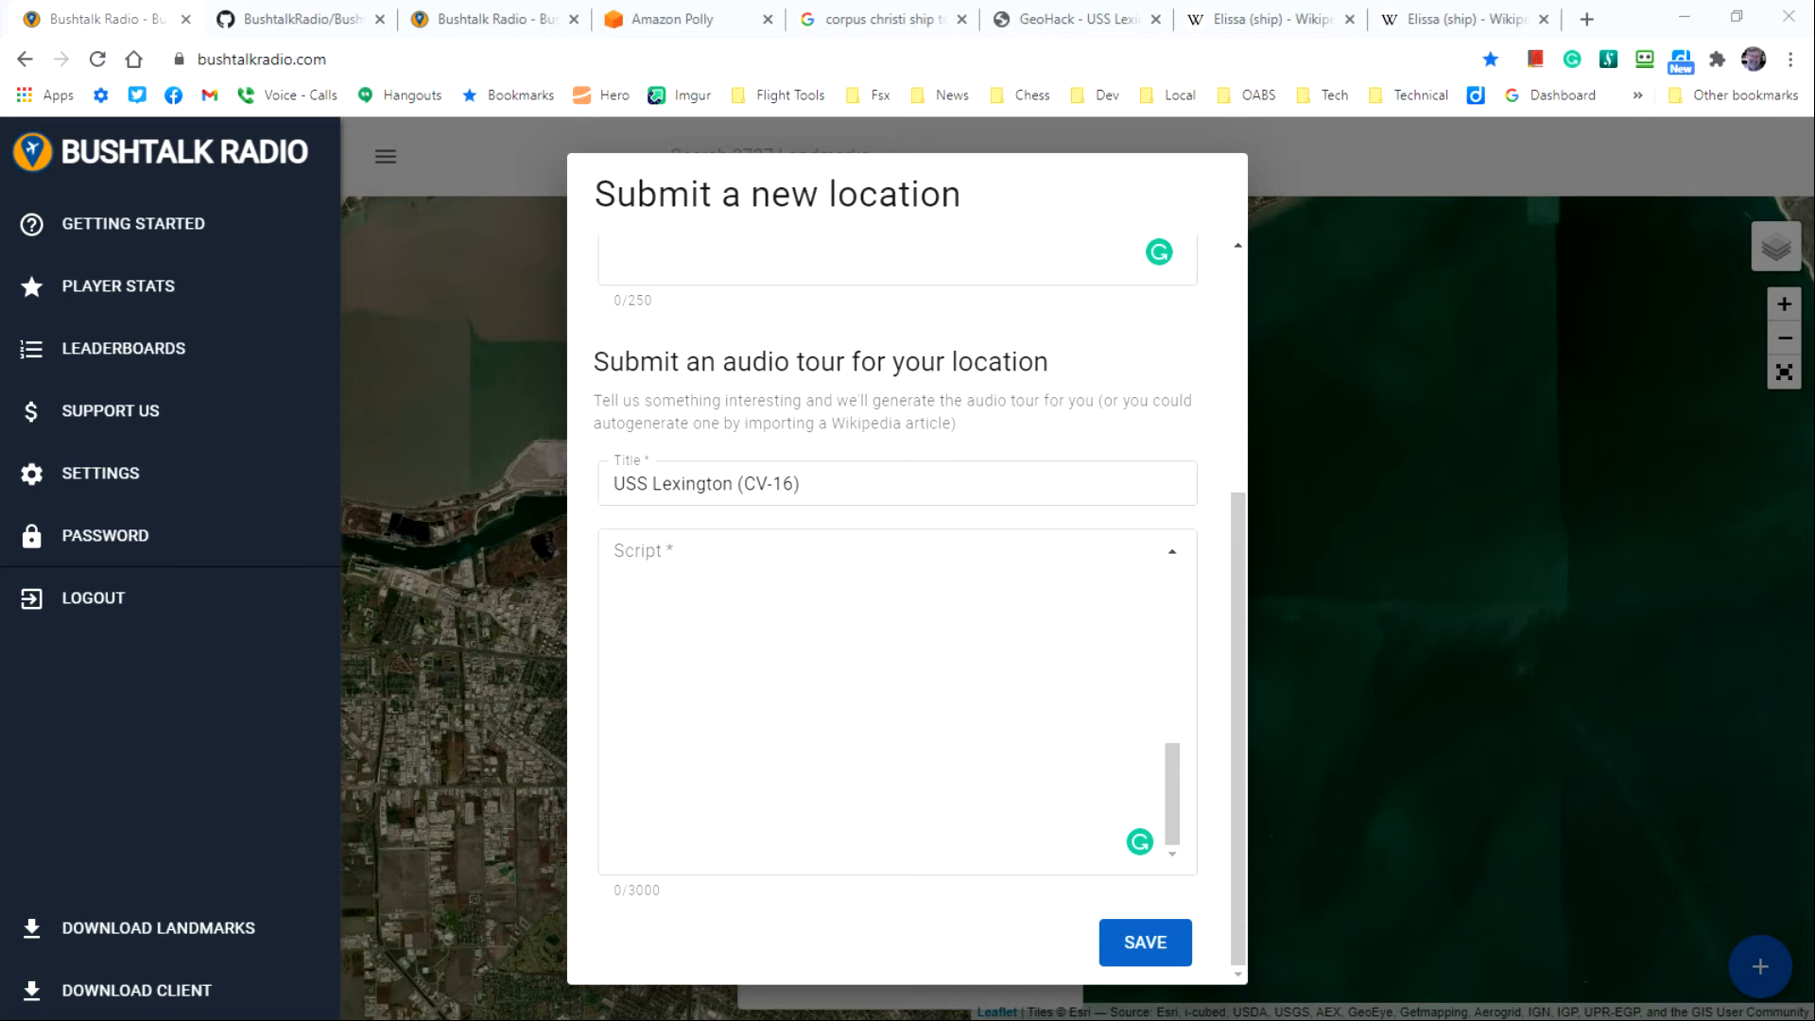
mouse_move(8, 777)
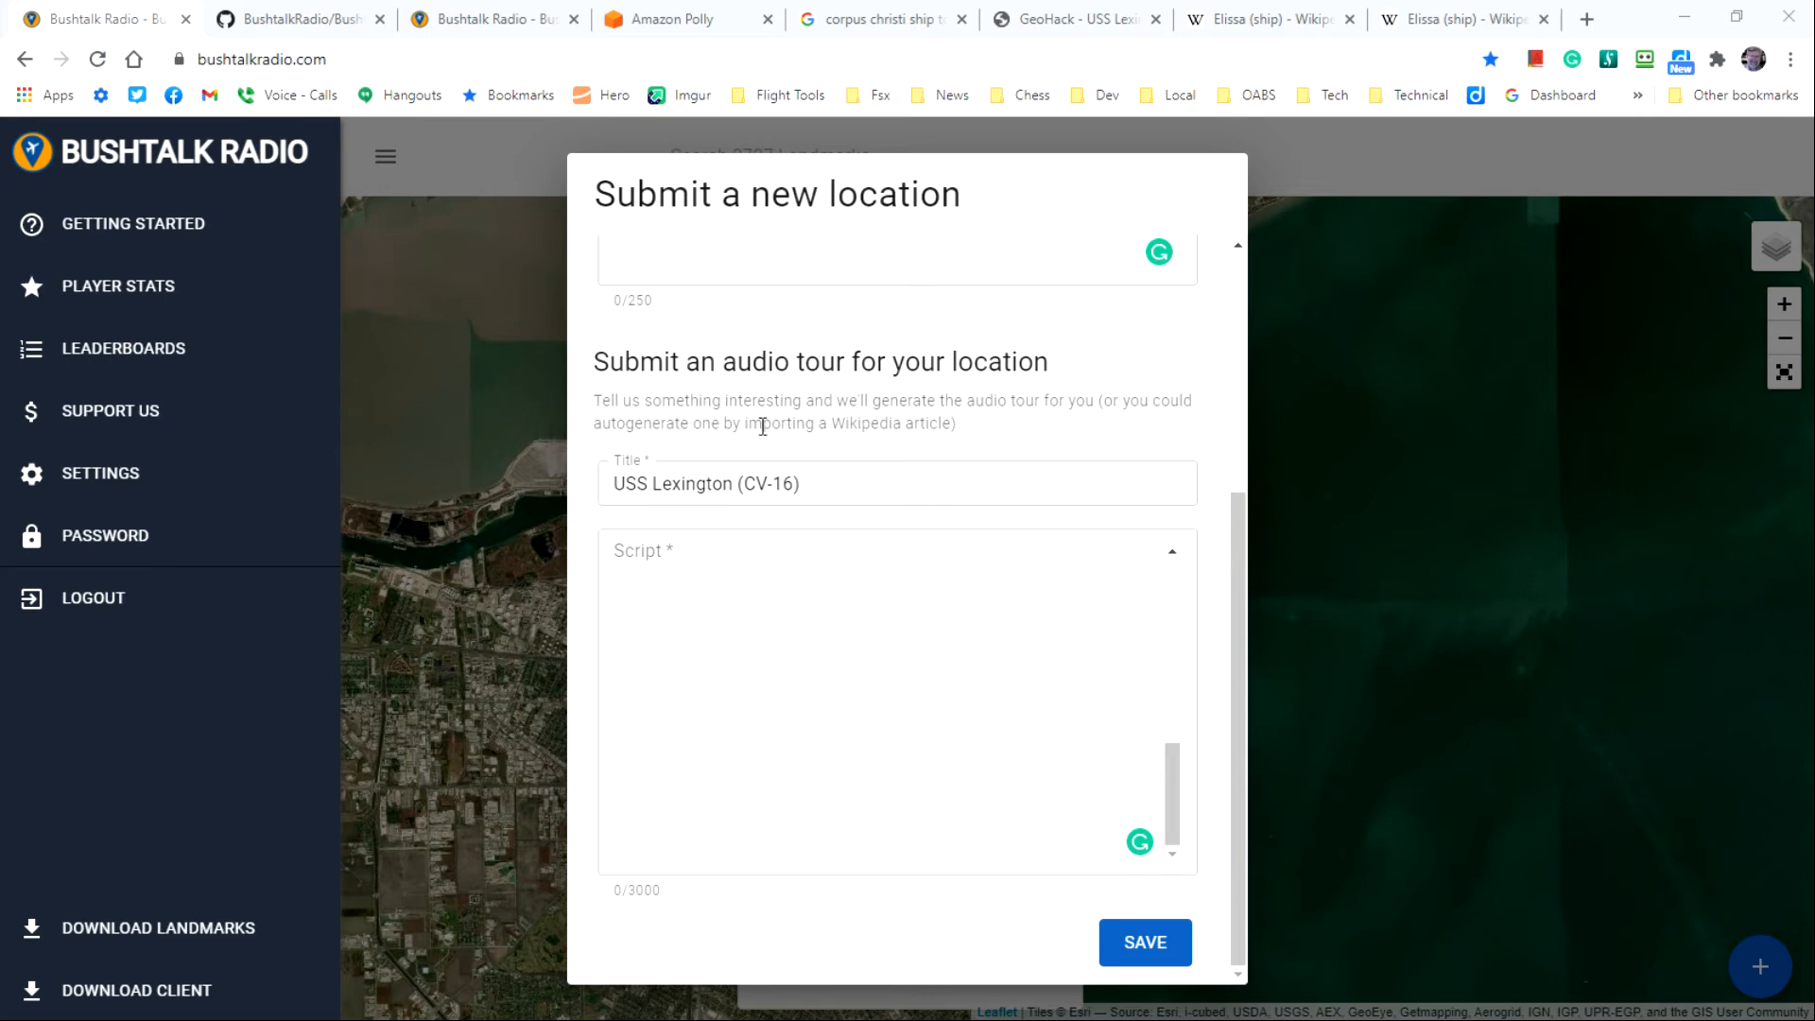
Step: Play the USS Lexington text aloud in Amazon Polly, then stop playback
click(671, 19)
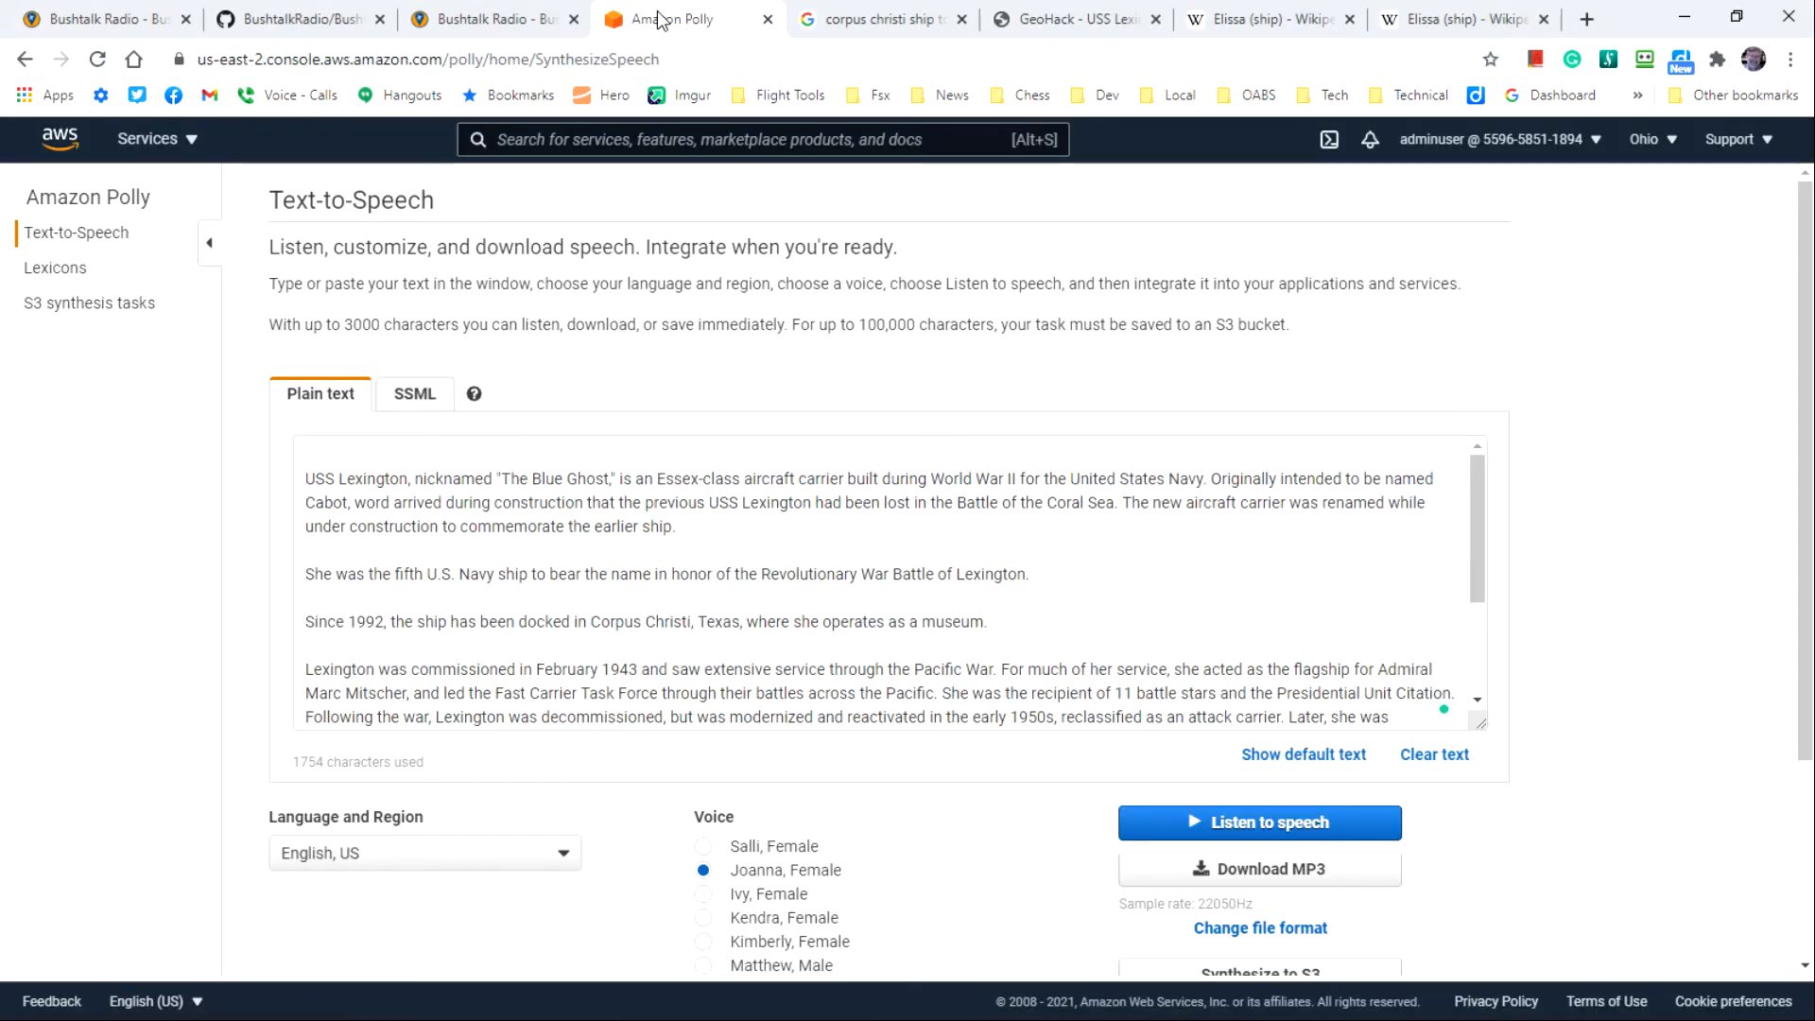
mouse_move(412, 589)
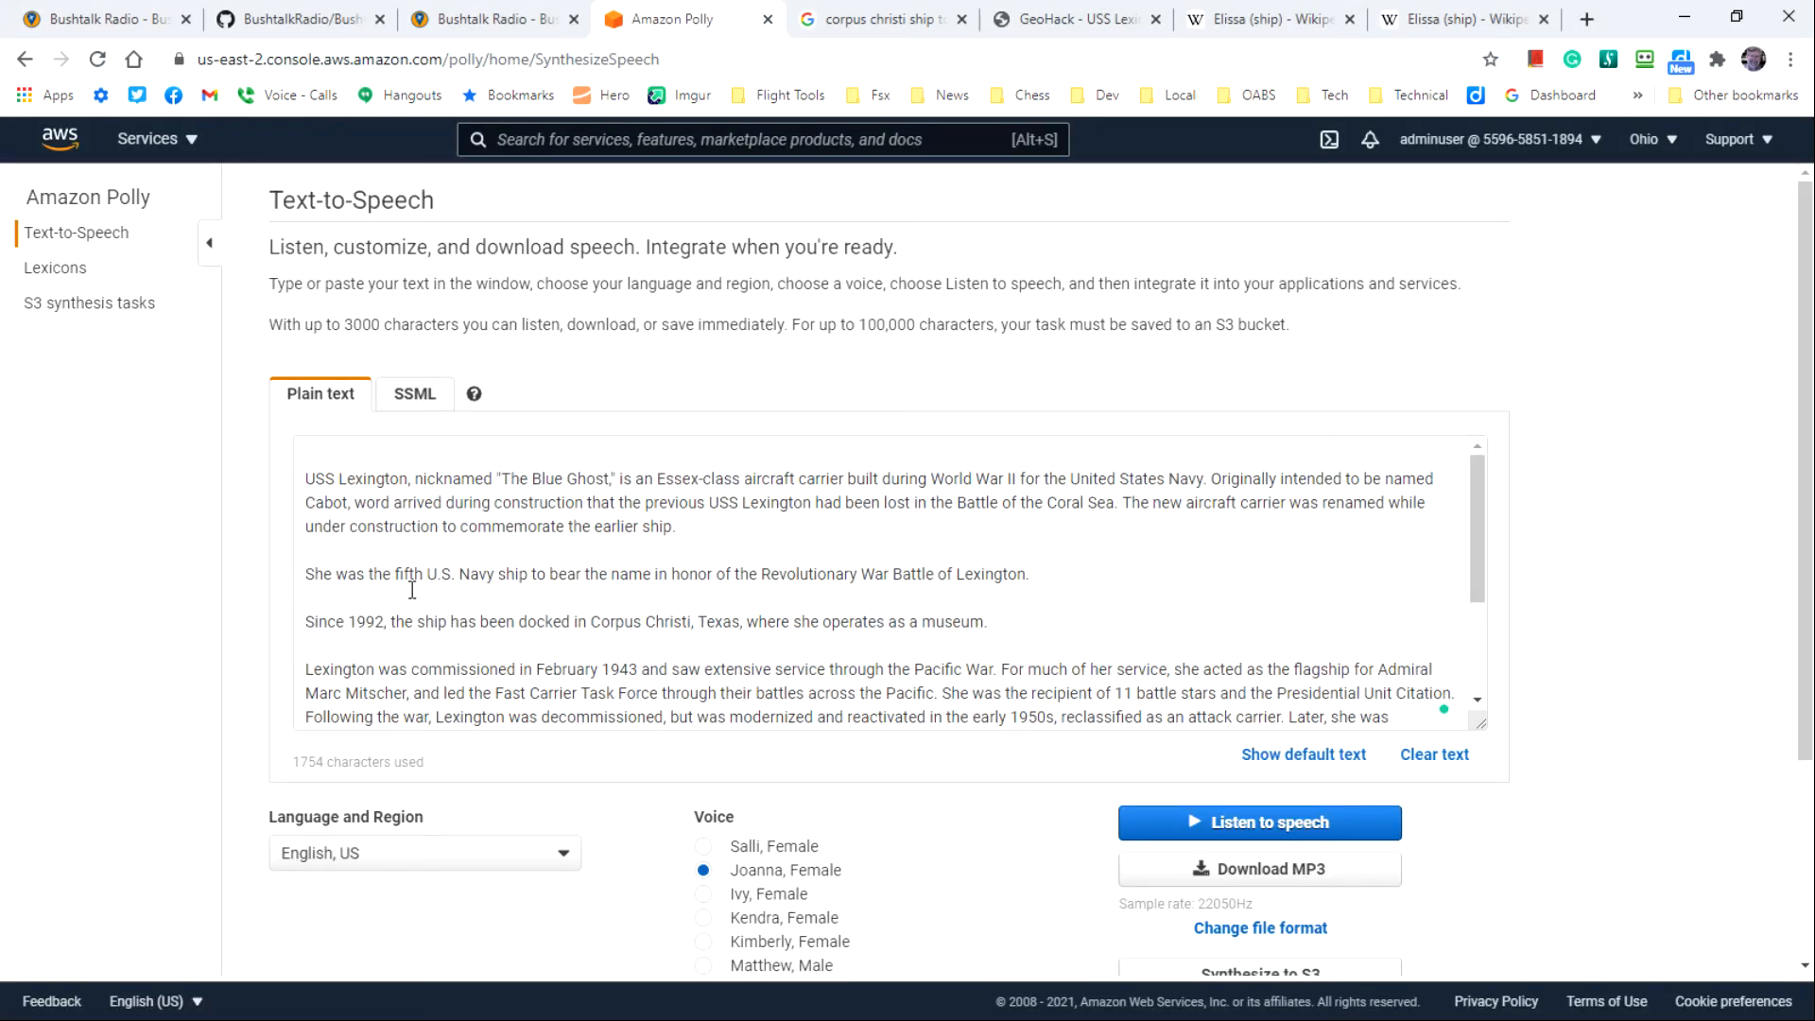
mouse_move(1113, 629)
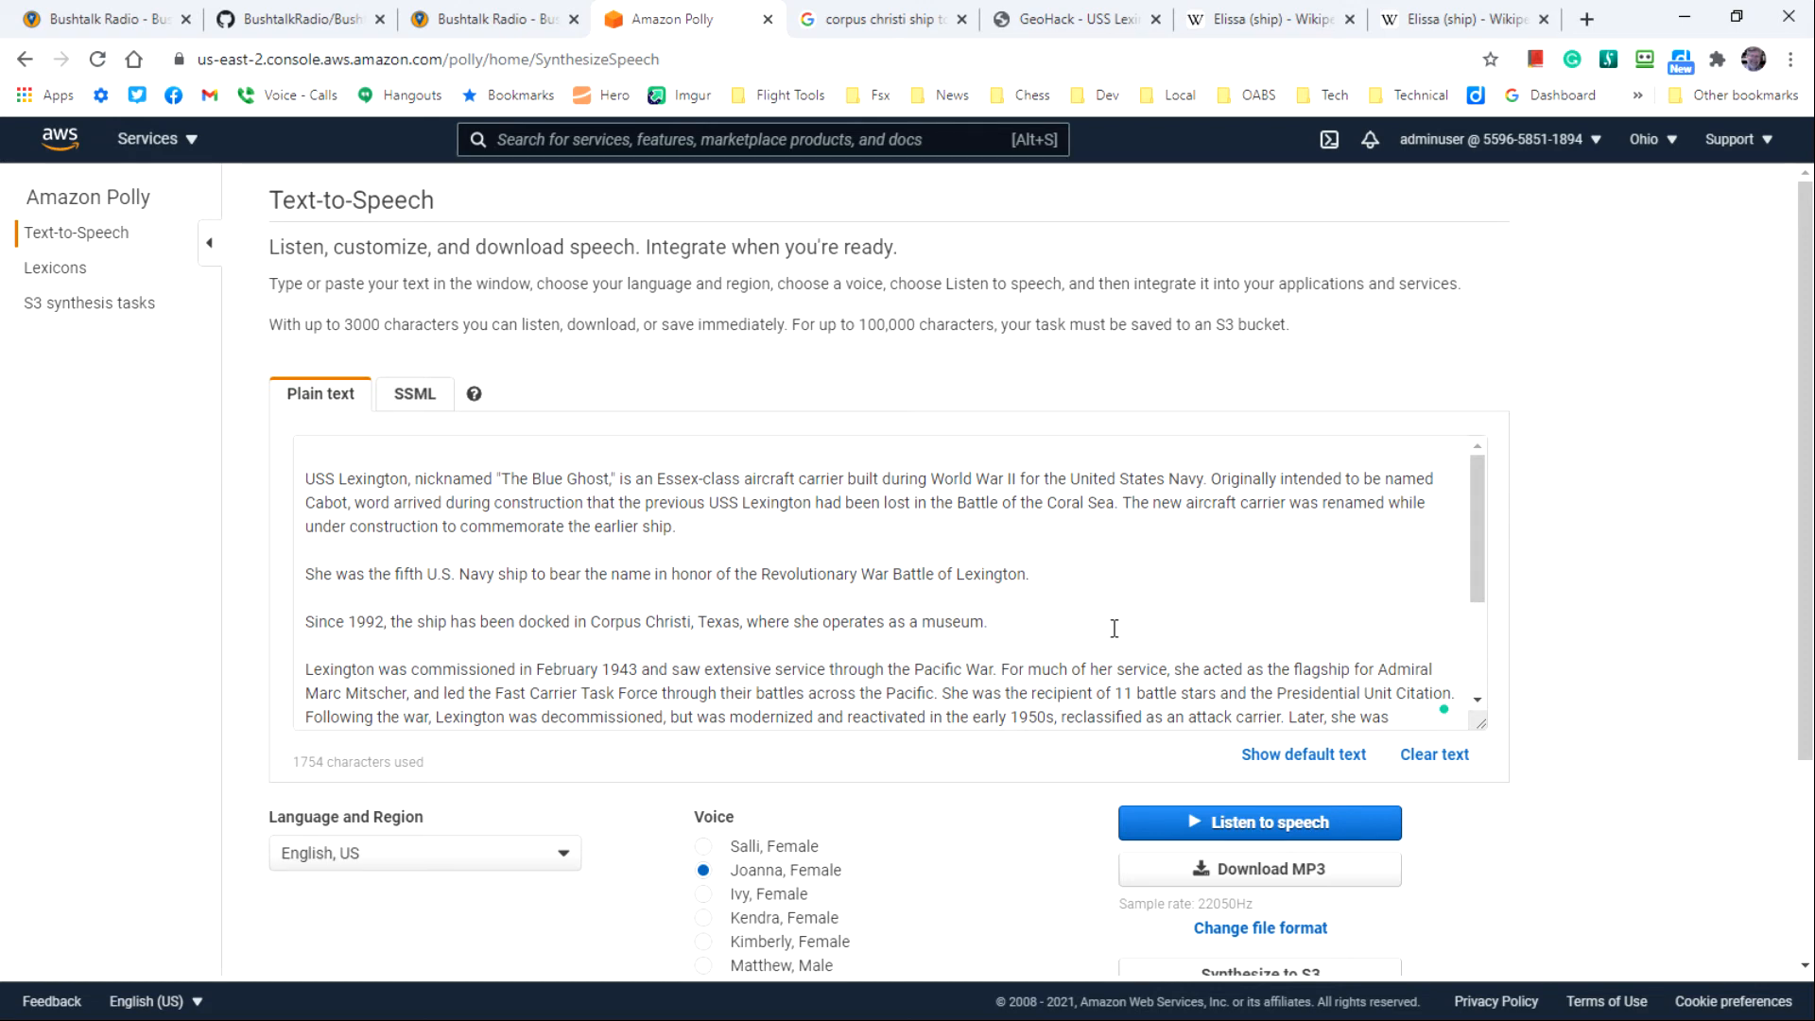
mouse_move(880, 545)
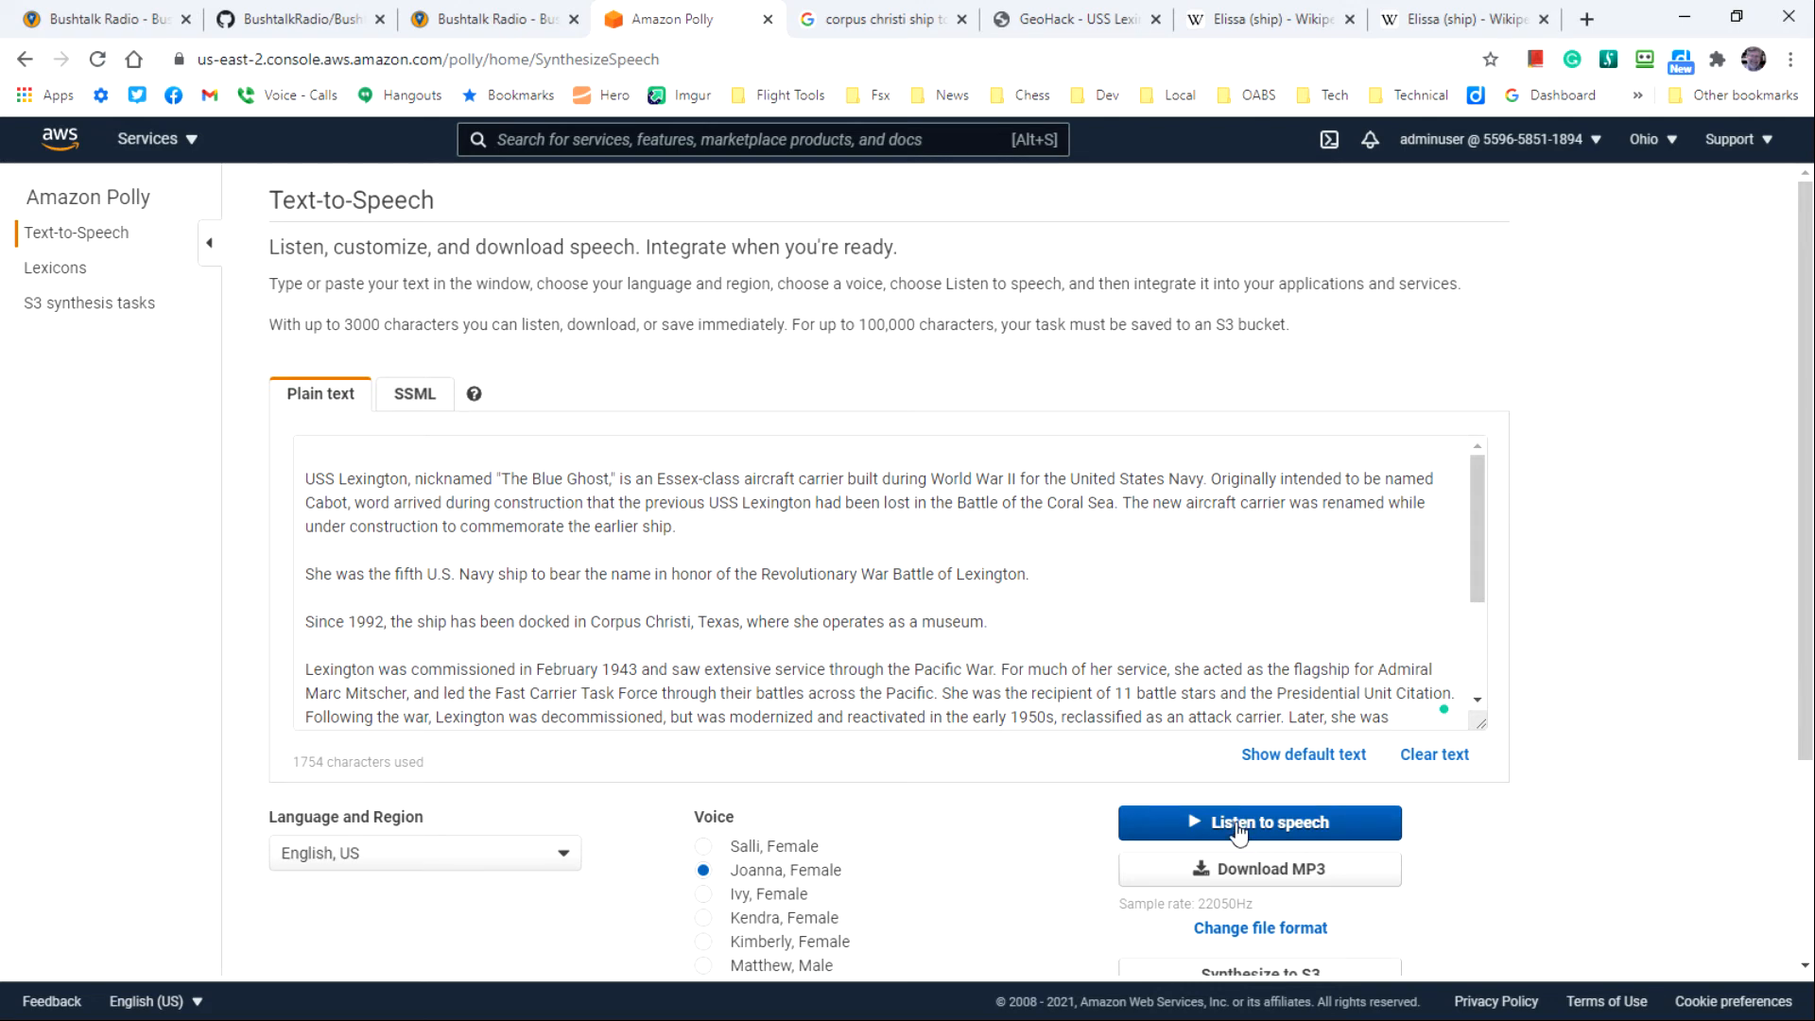
click(1260, 822)
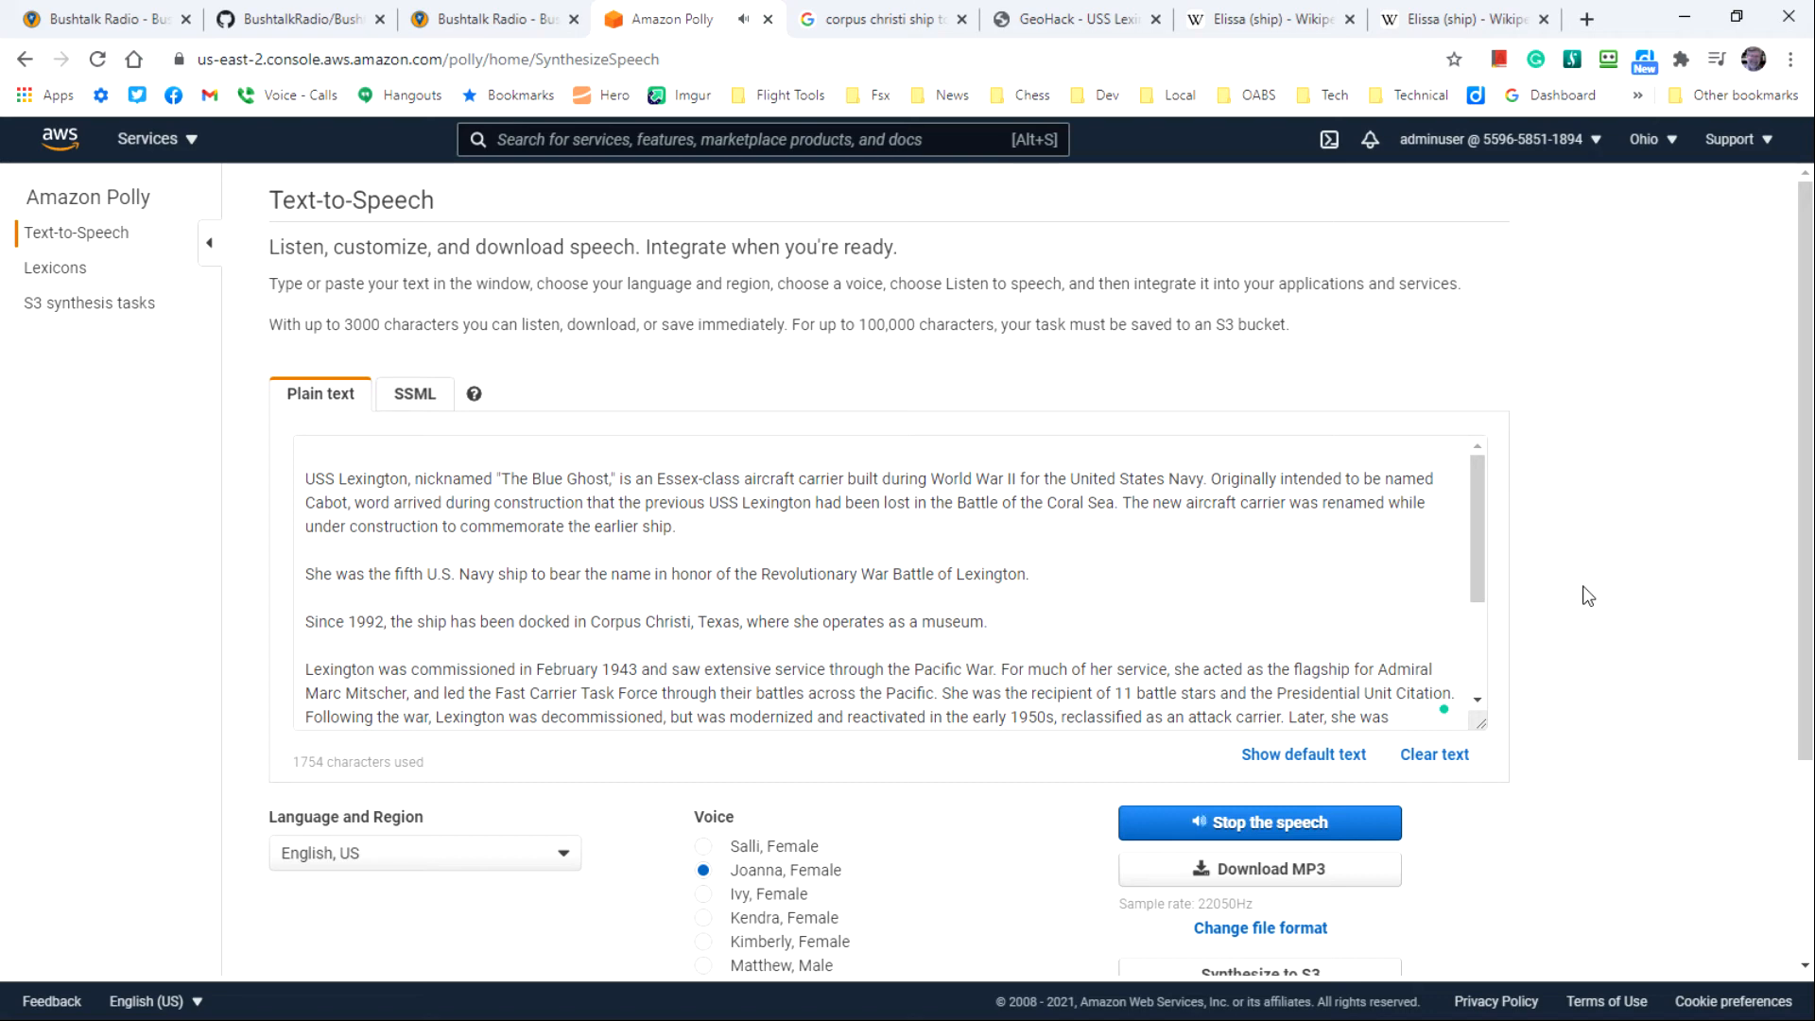
mouse_move(1568, 525)
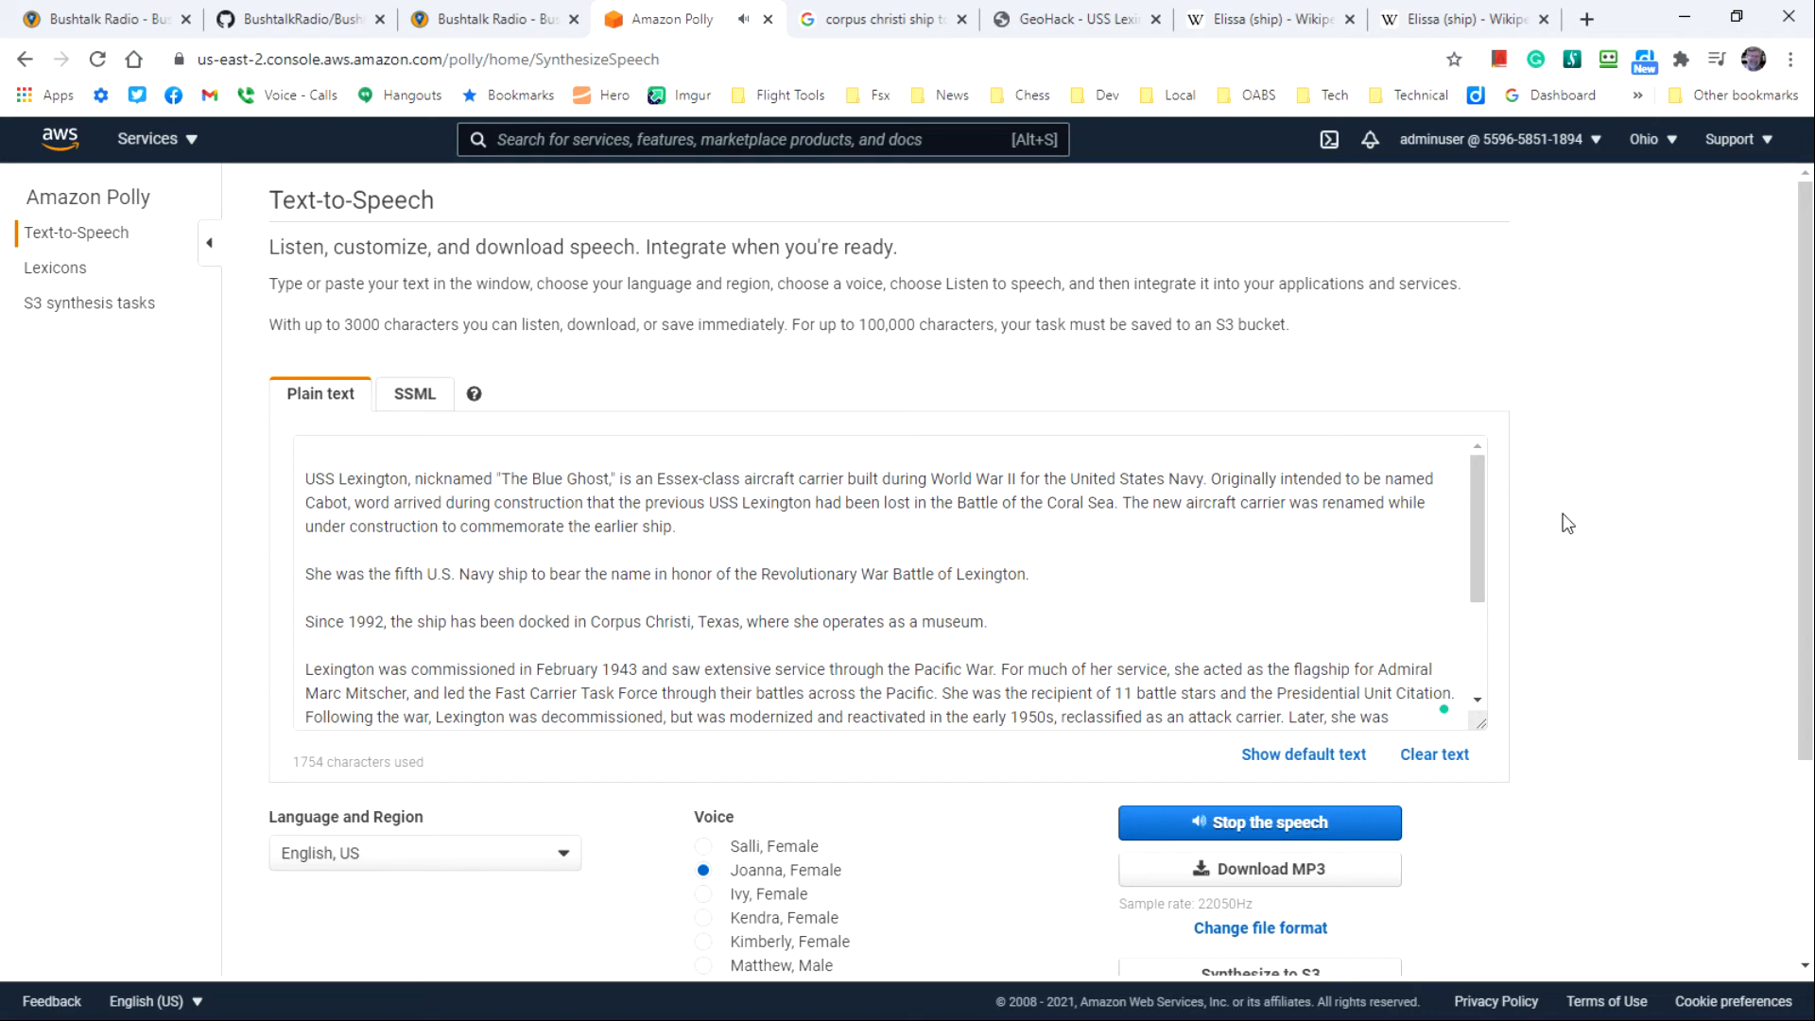
mouse_move(1271, 836)
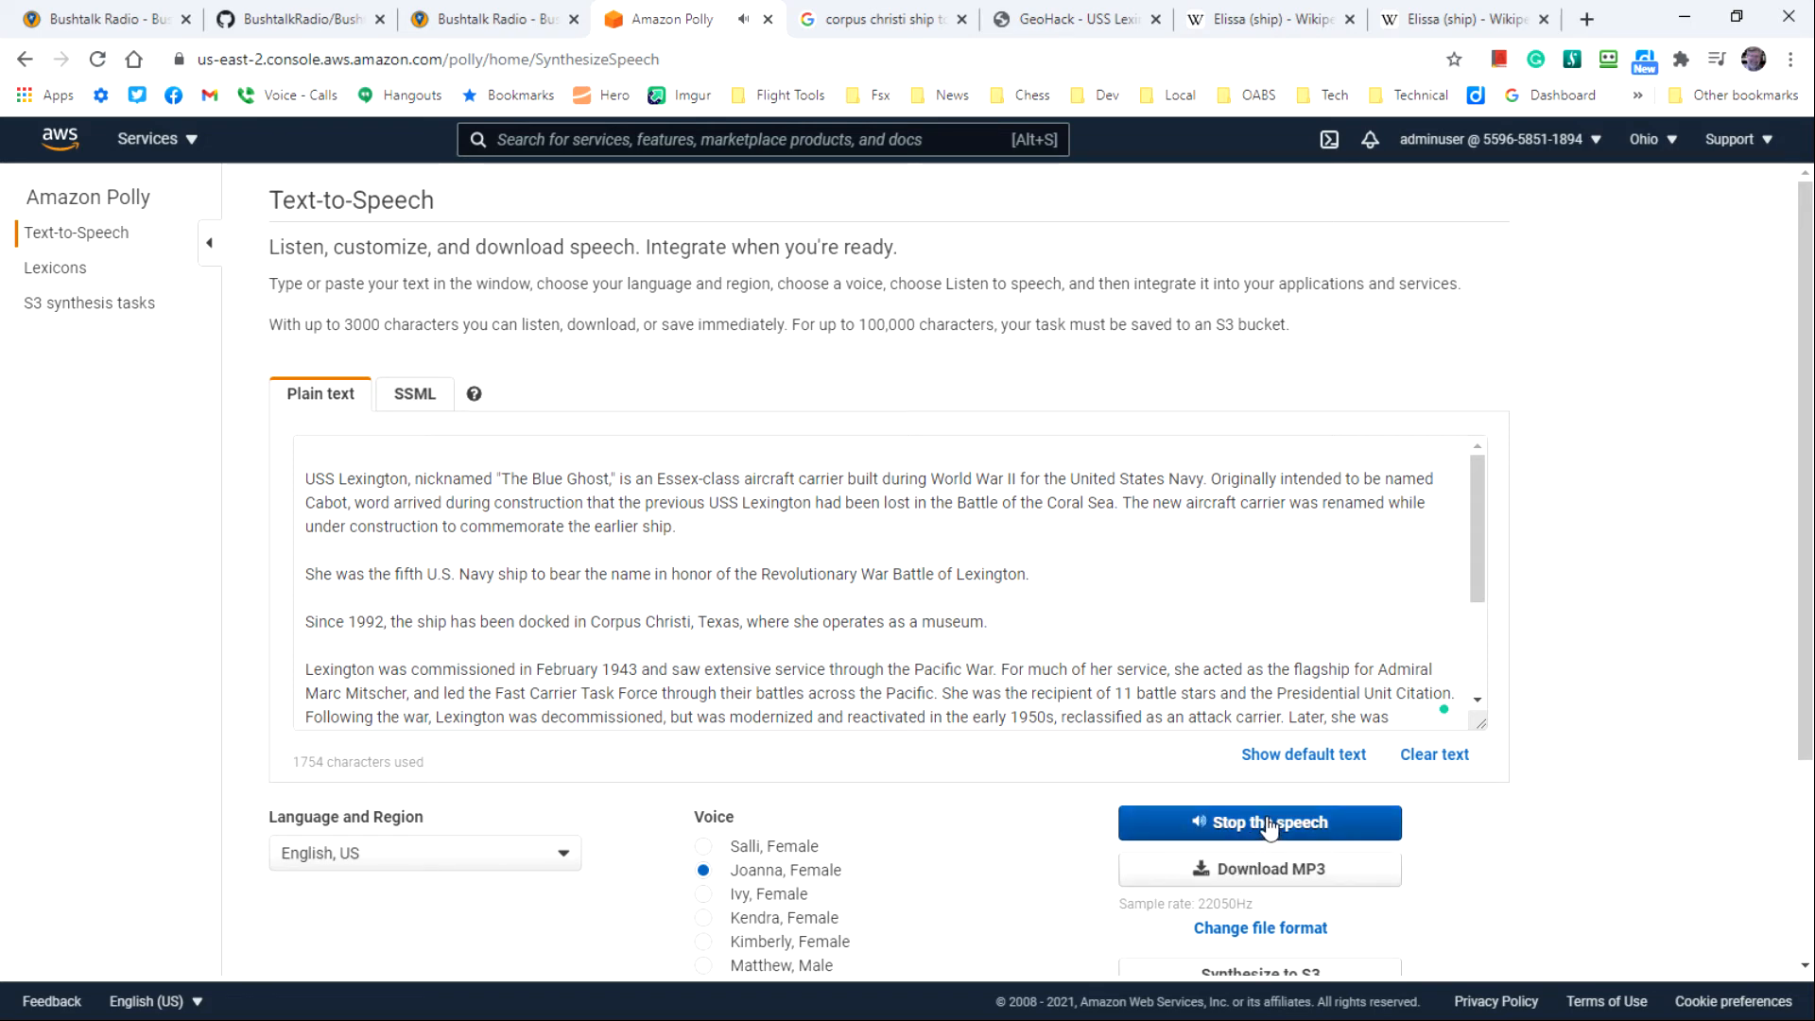
click(1260, 823)
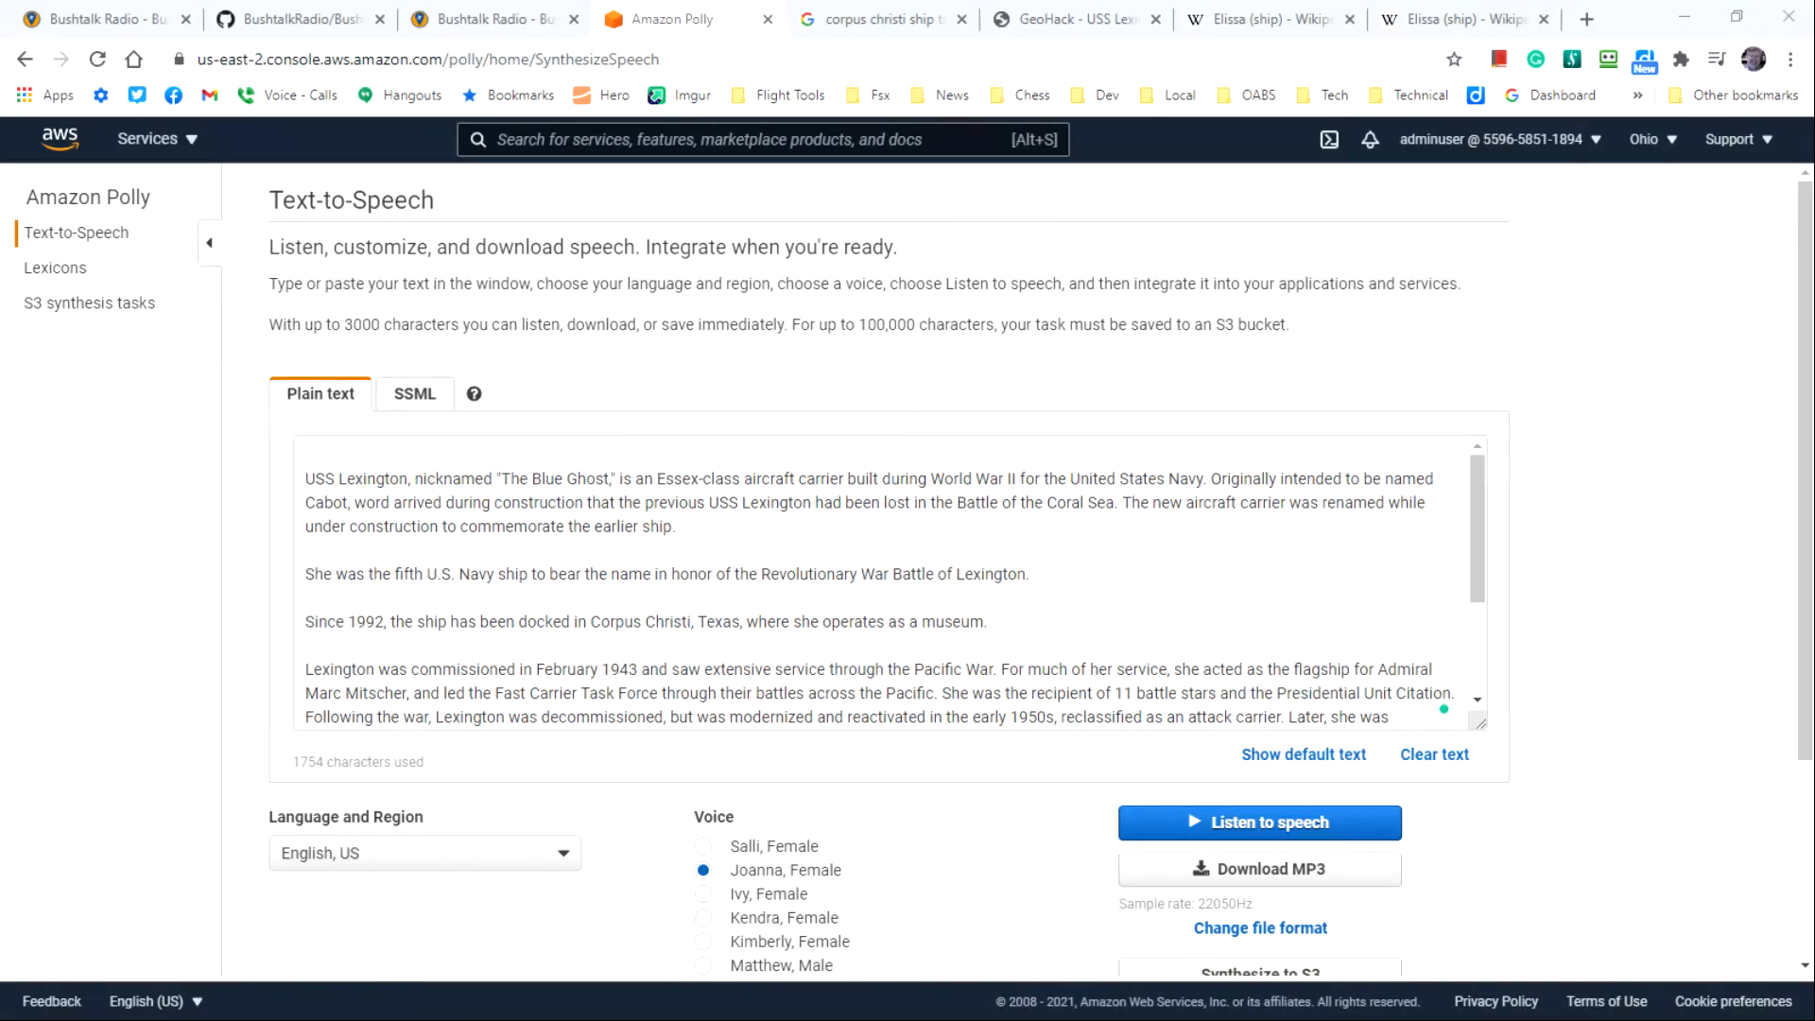
Step: Select all 1,752 characters of the ship text and return to the submission form
scroll(down, 3)
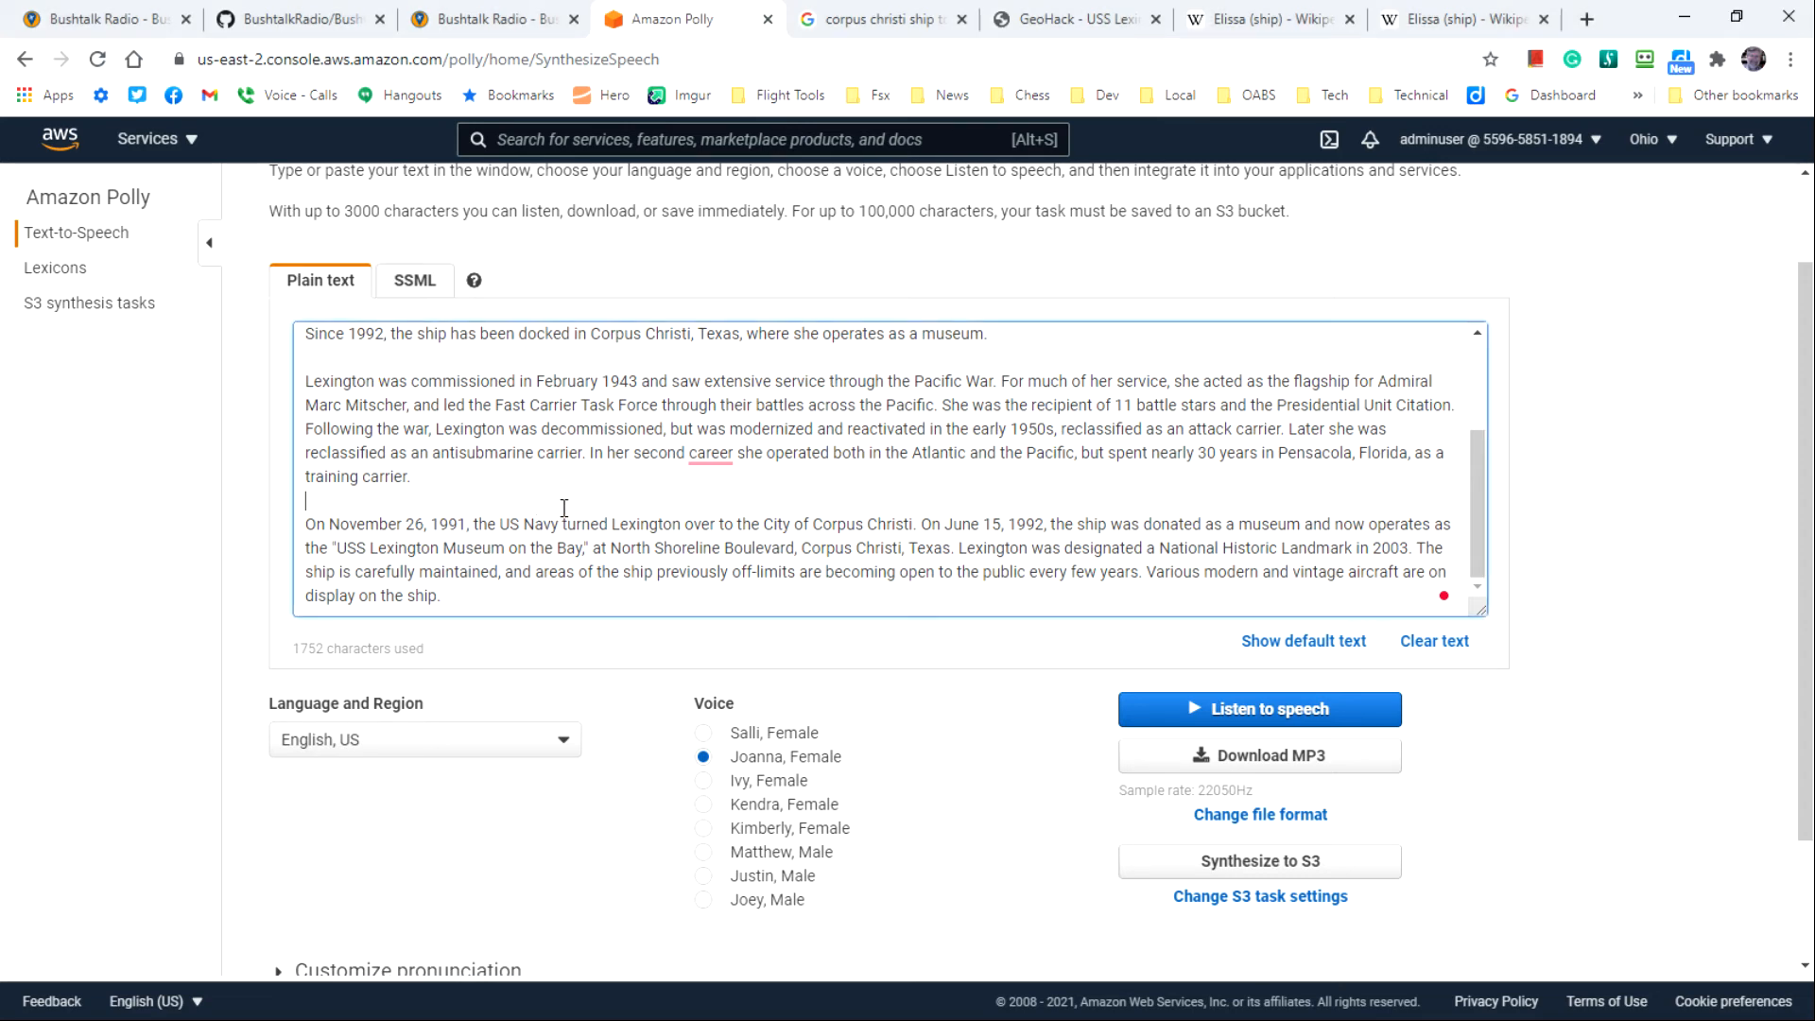
key(ctrl+a)
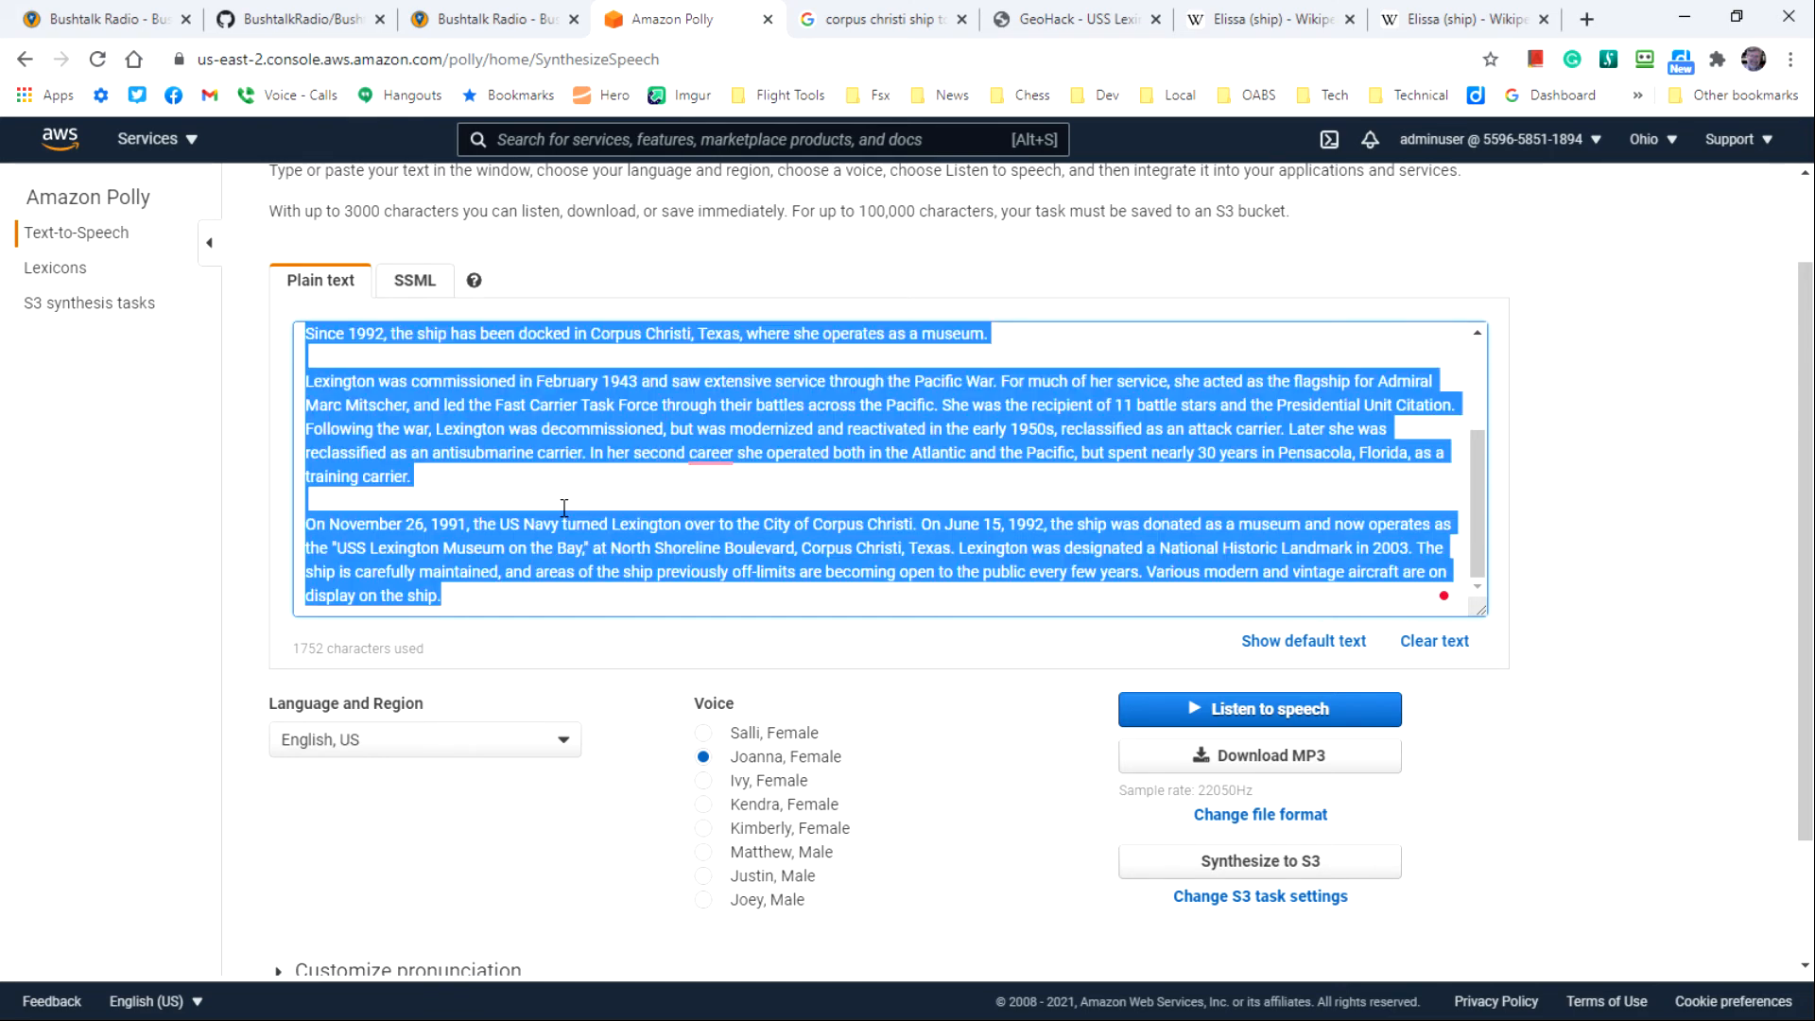
click(104, 19)
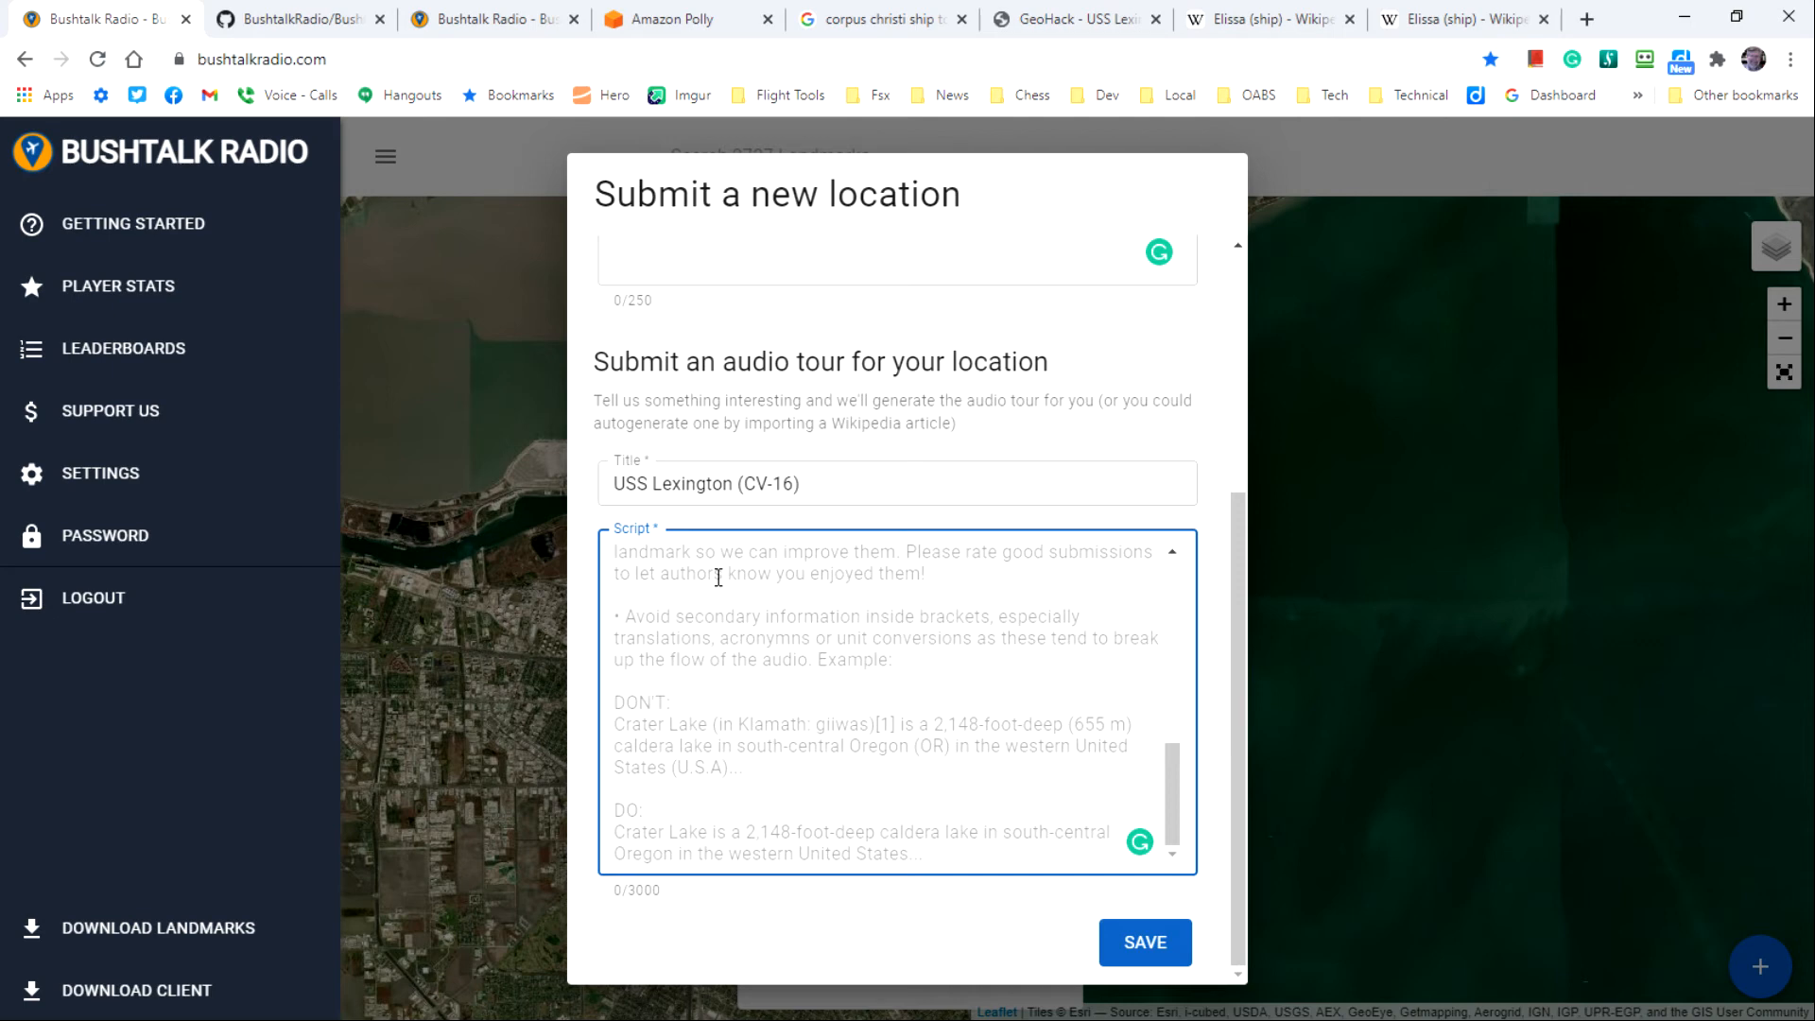
mouse_move(678, 562)
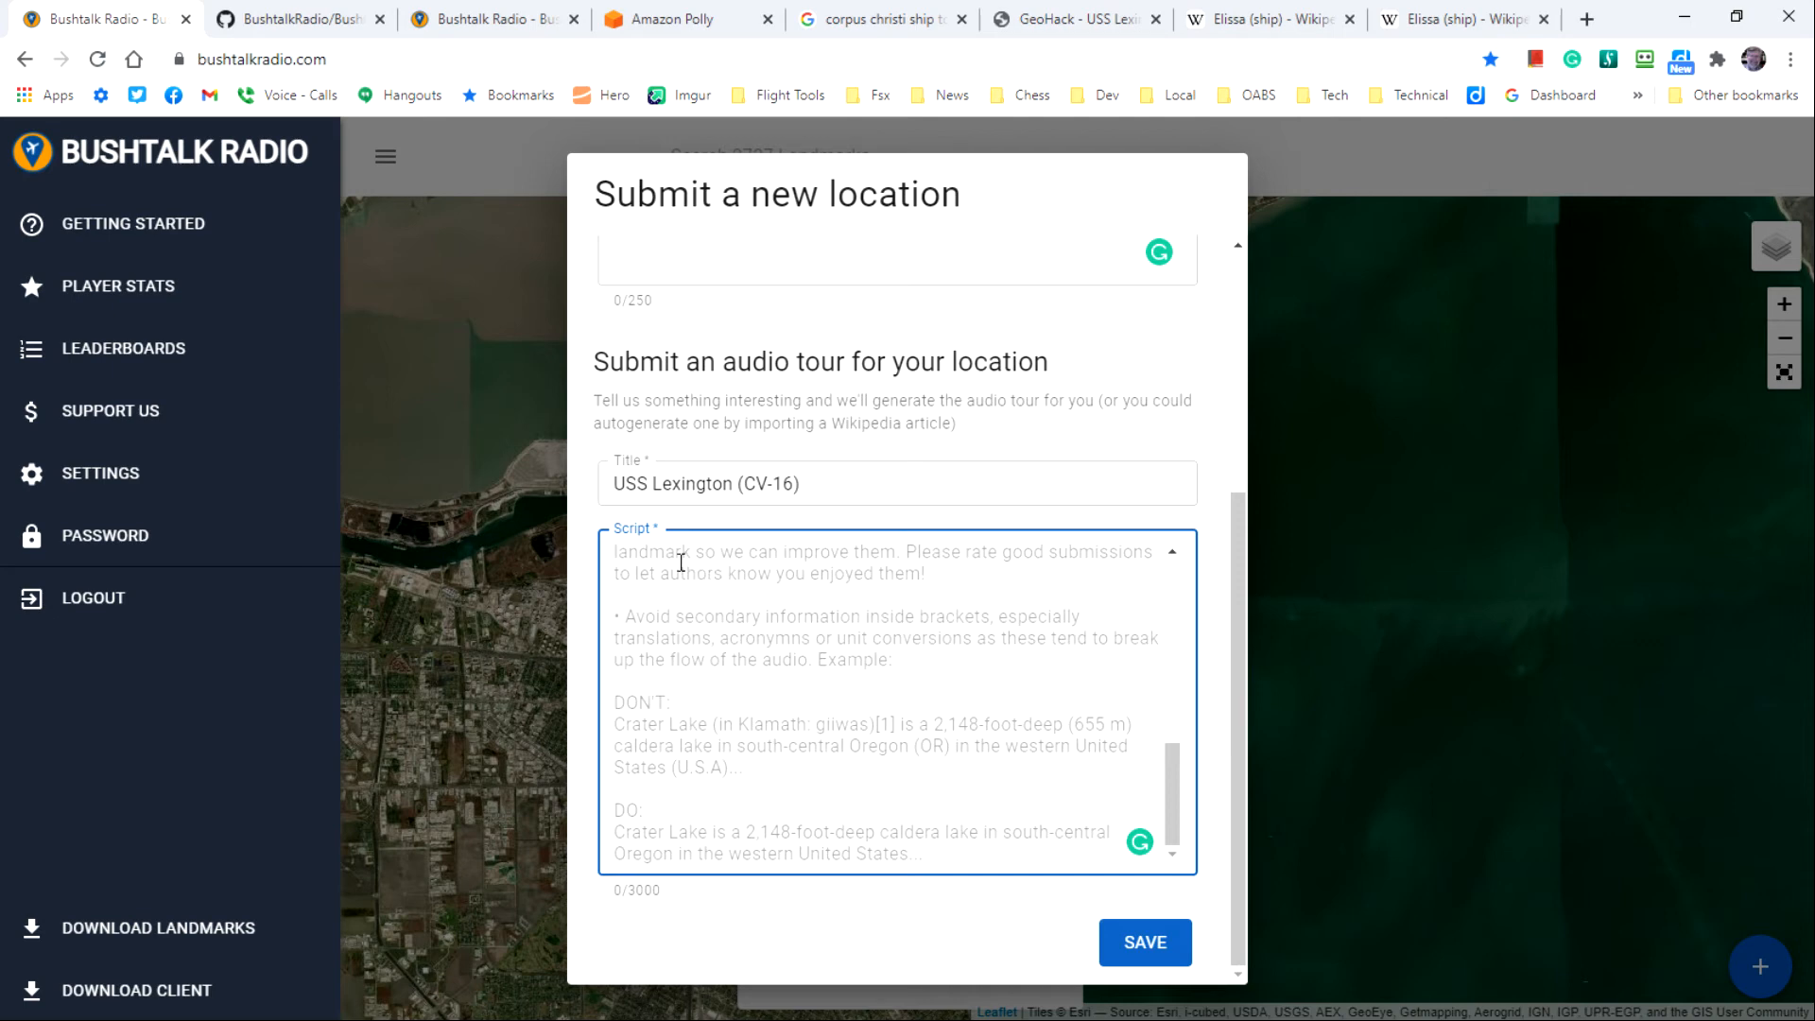
mouse_move(723, 569)
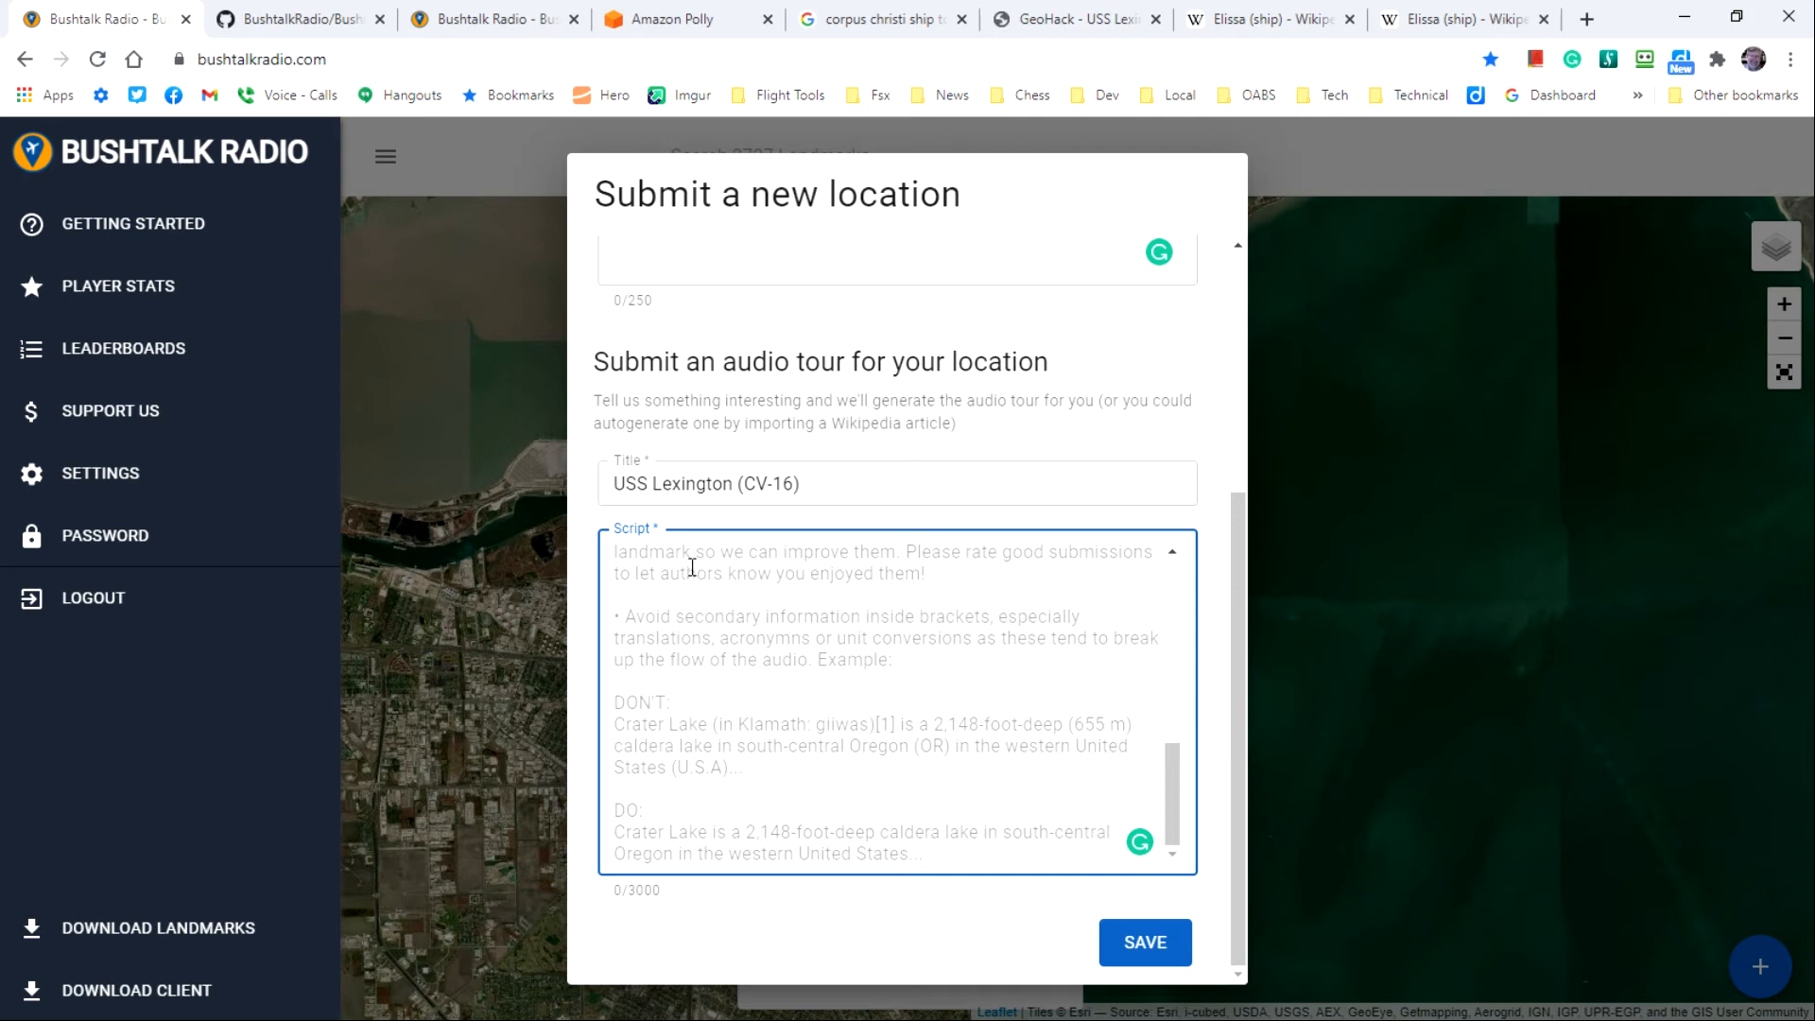
Step: Paste the USS Lexington text from Polly into the audio tour Script field
text(Following the war, Lexington was decommissioned...)
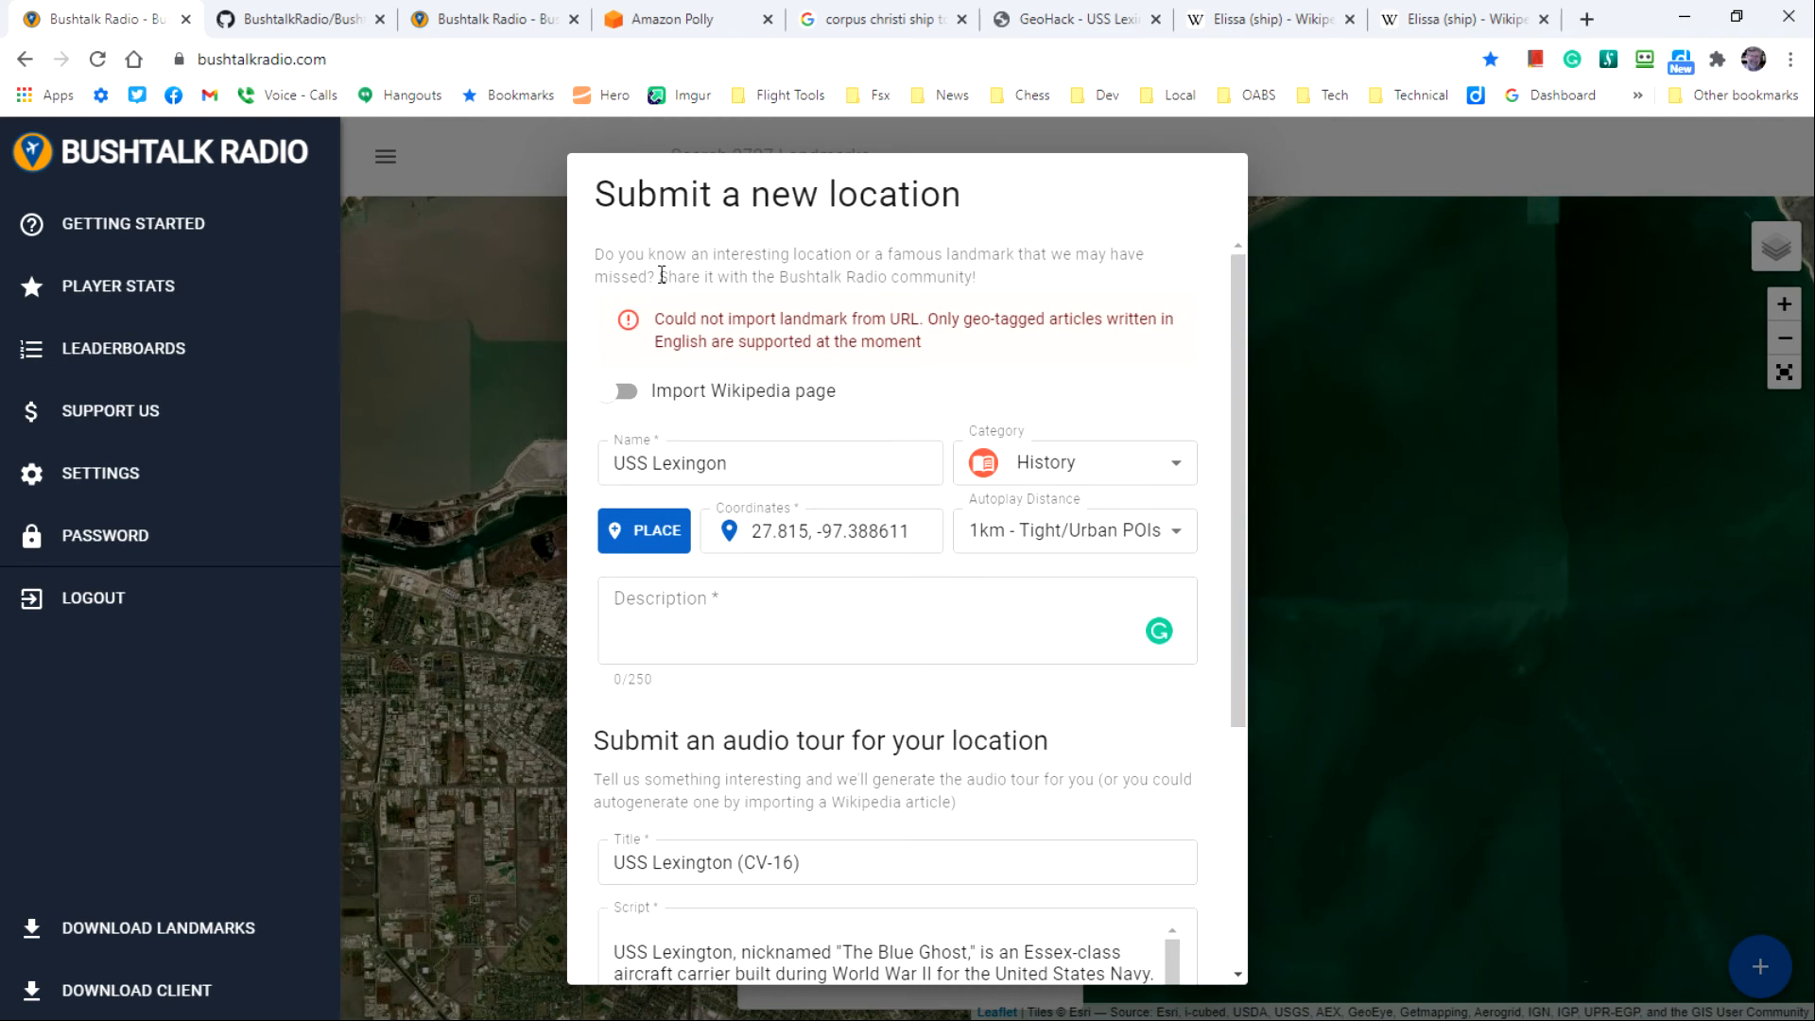
mouse_move(918, 312)
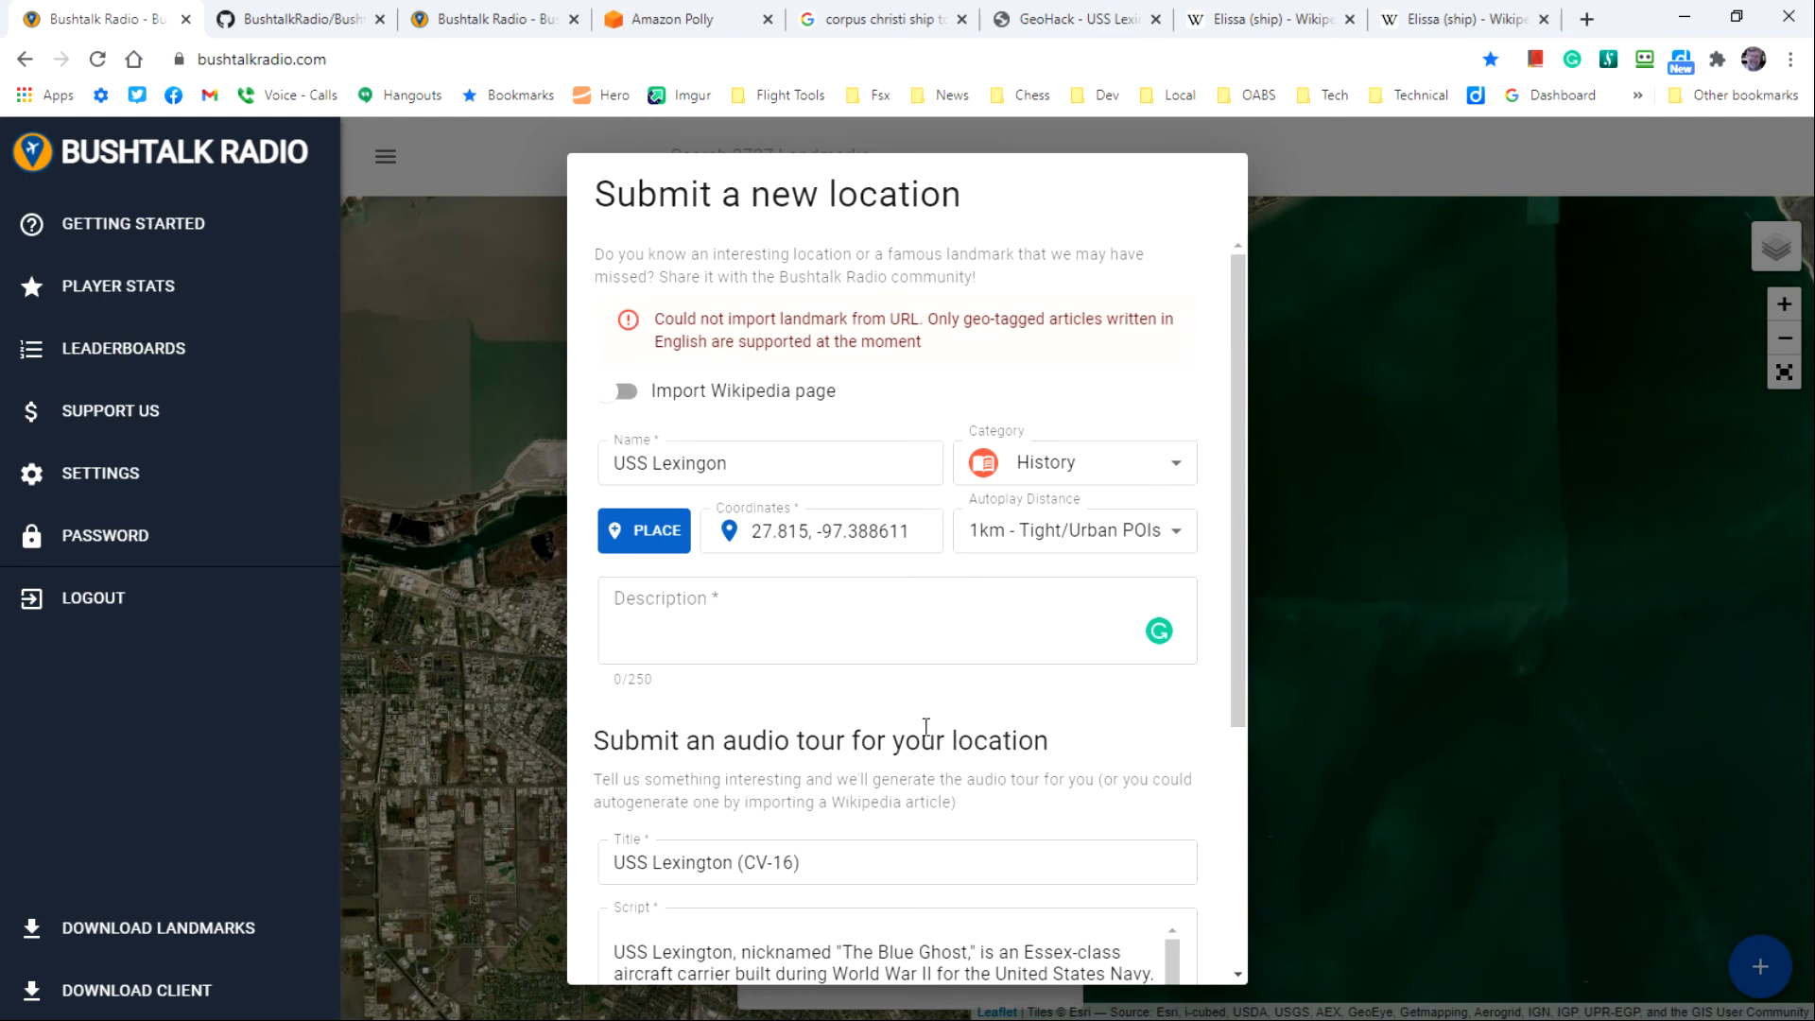
mouse_move(948, 699)
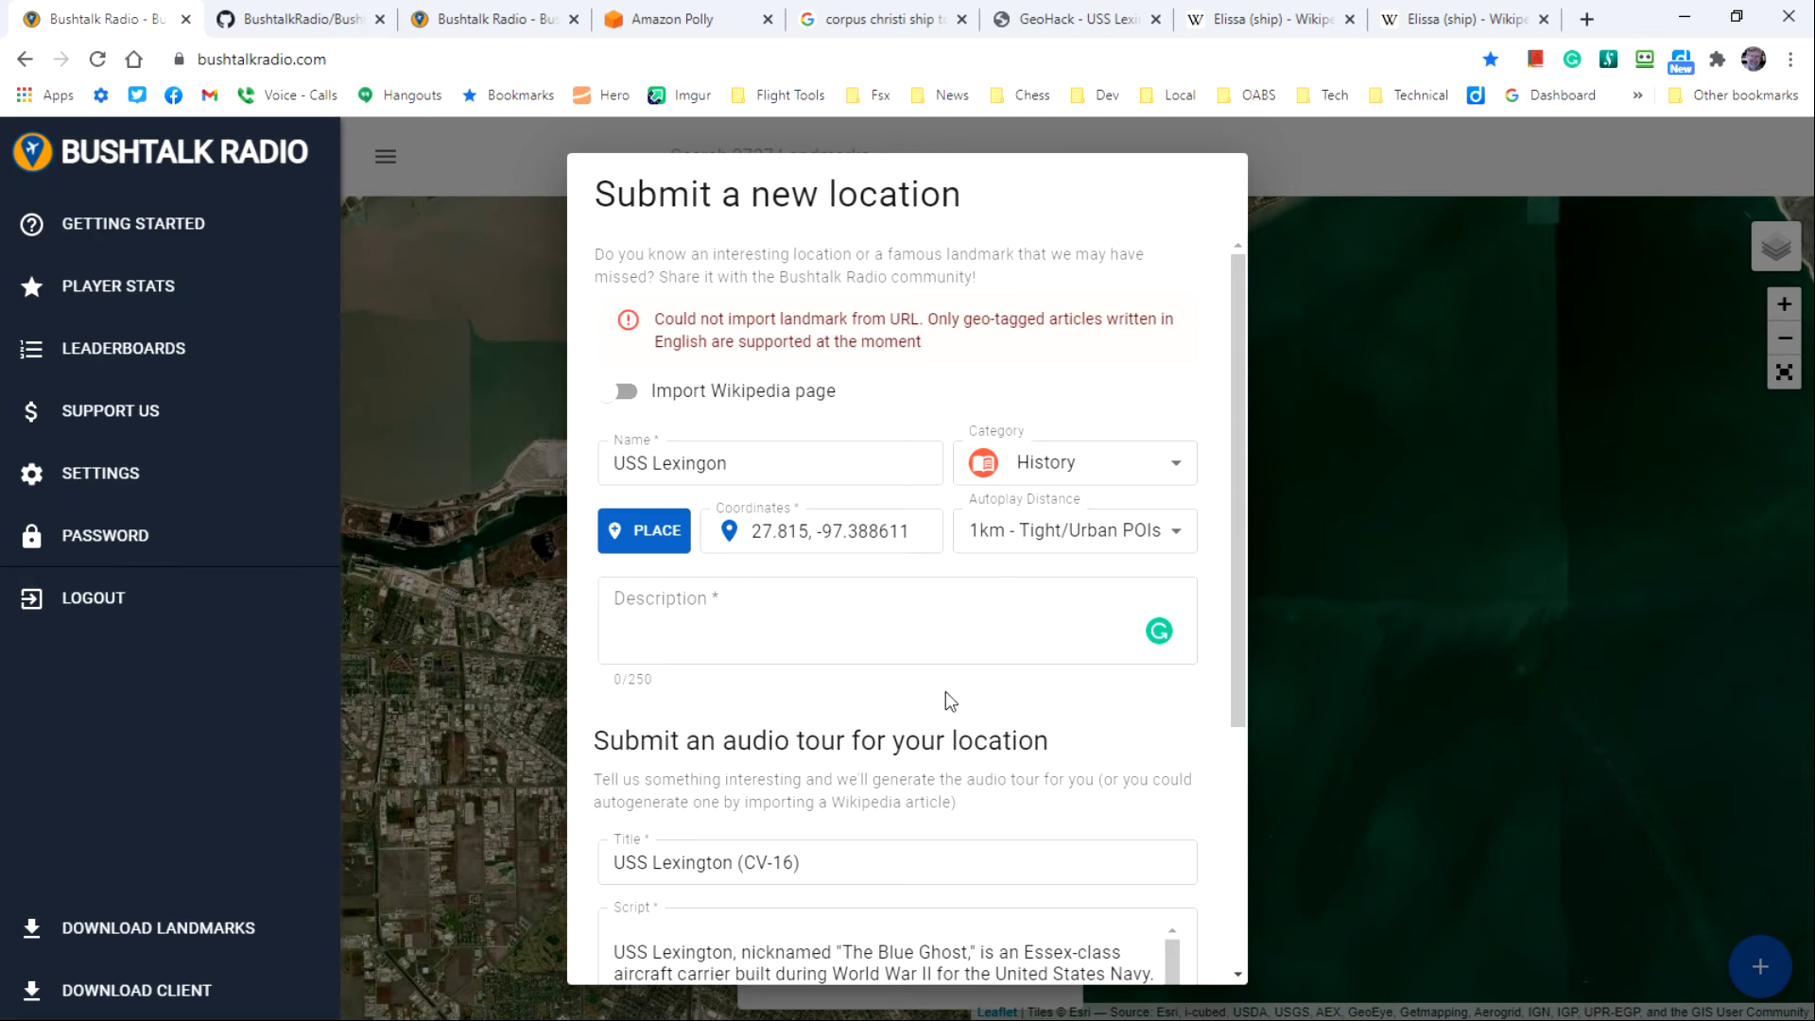
scroll(down, 3)
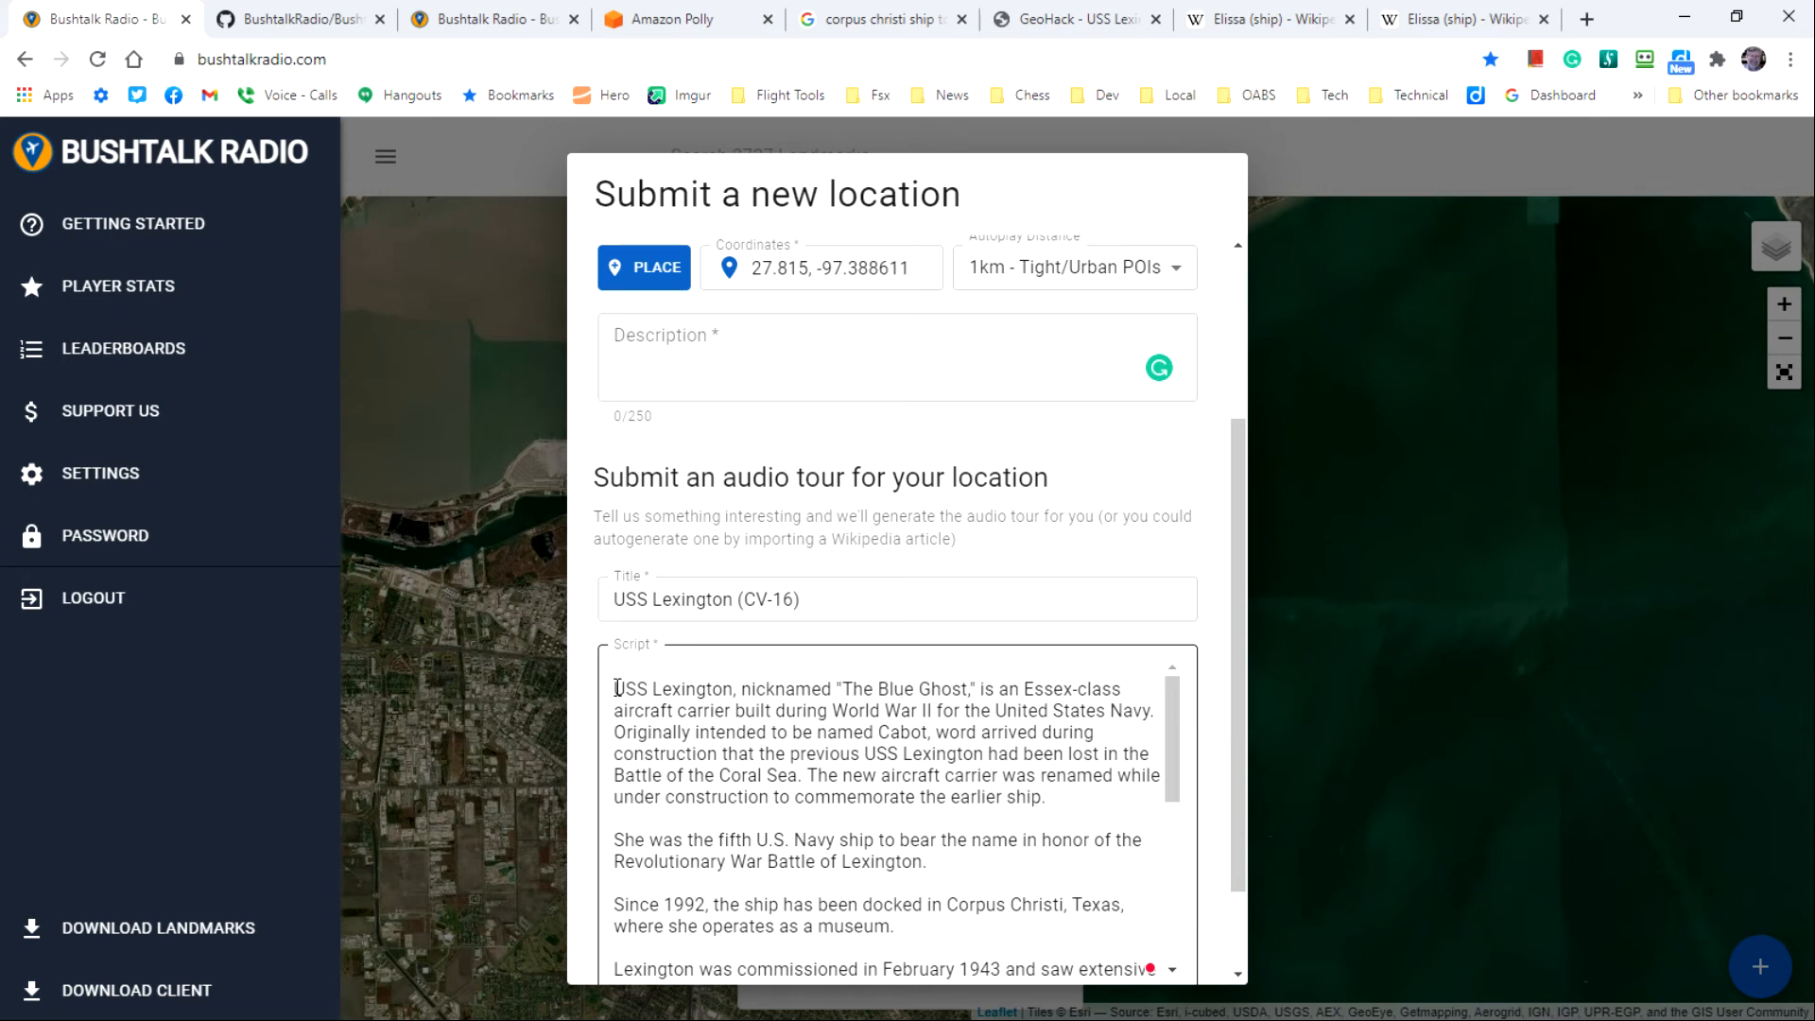
double_click(627, 688)
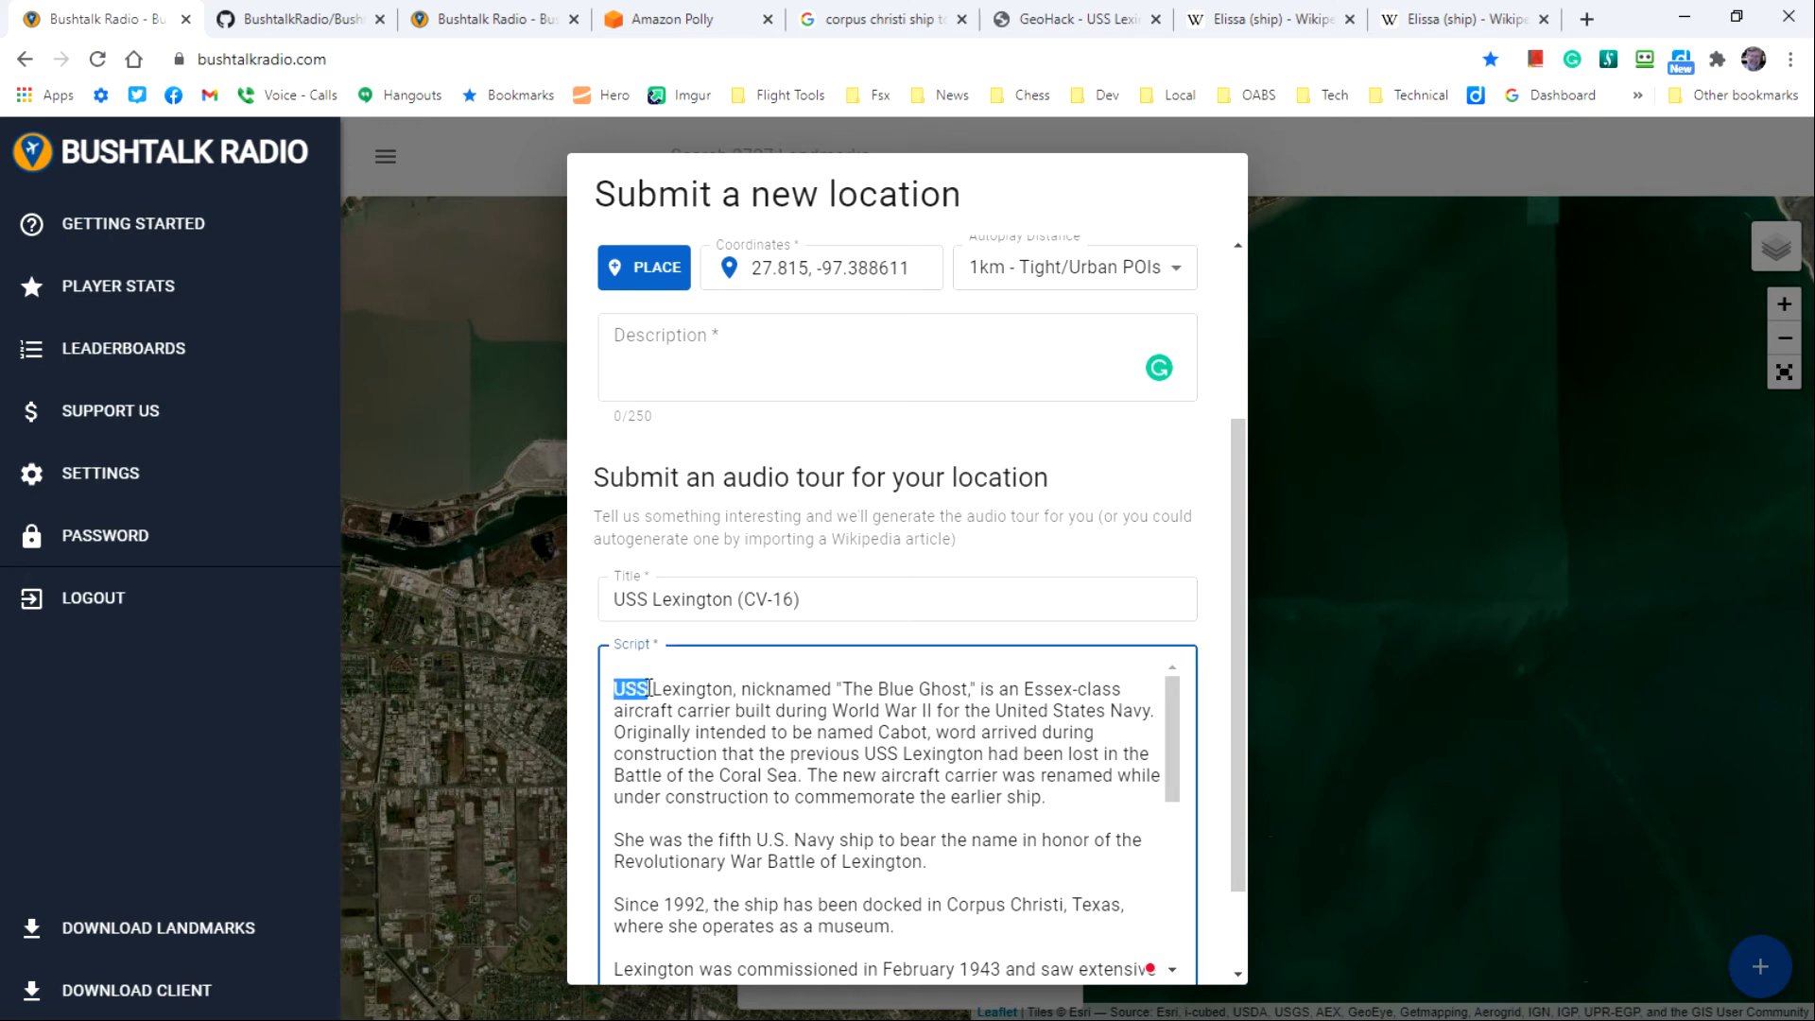
drag(646, 686, 697, 711)
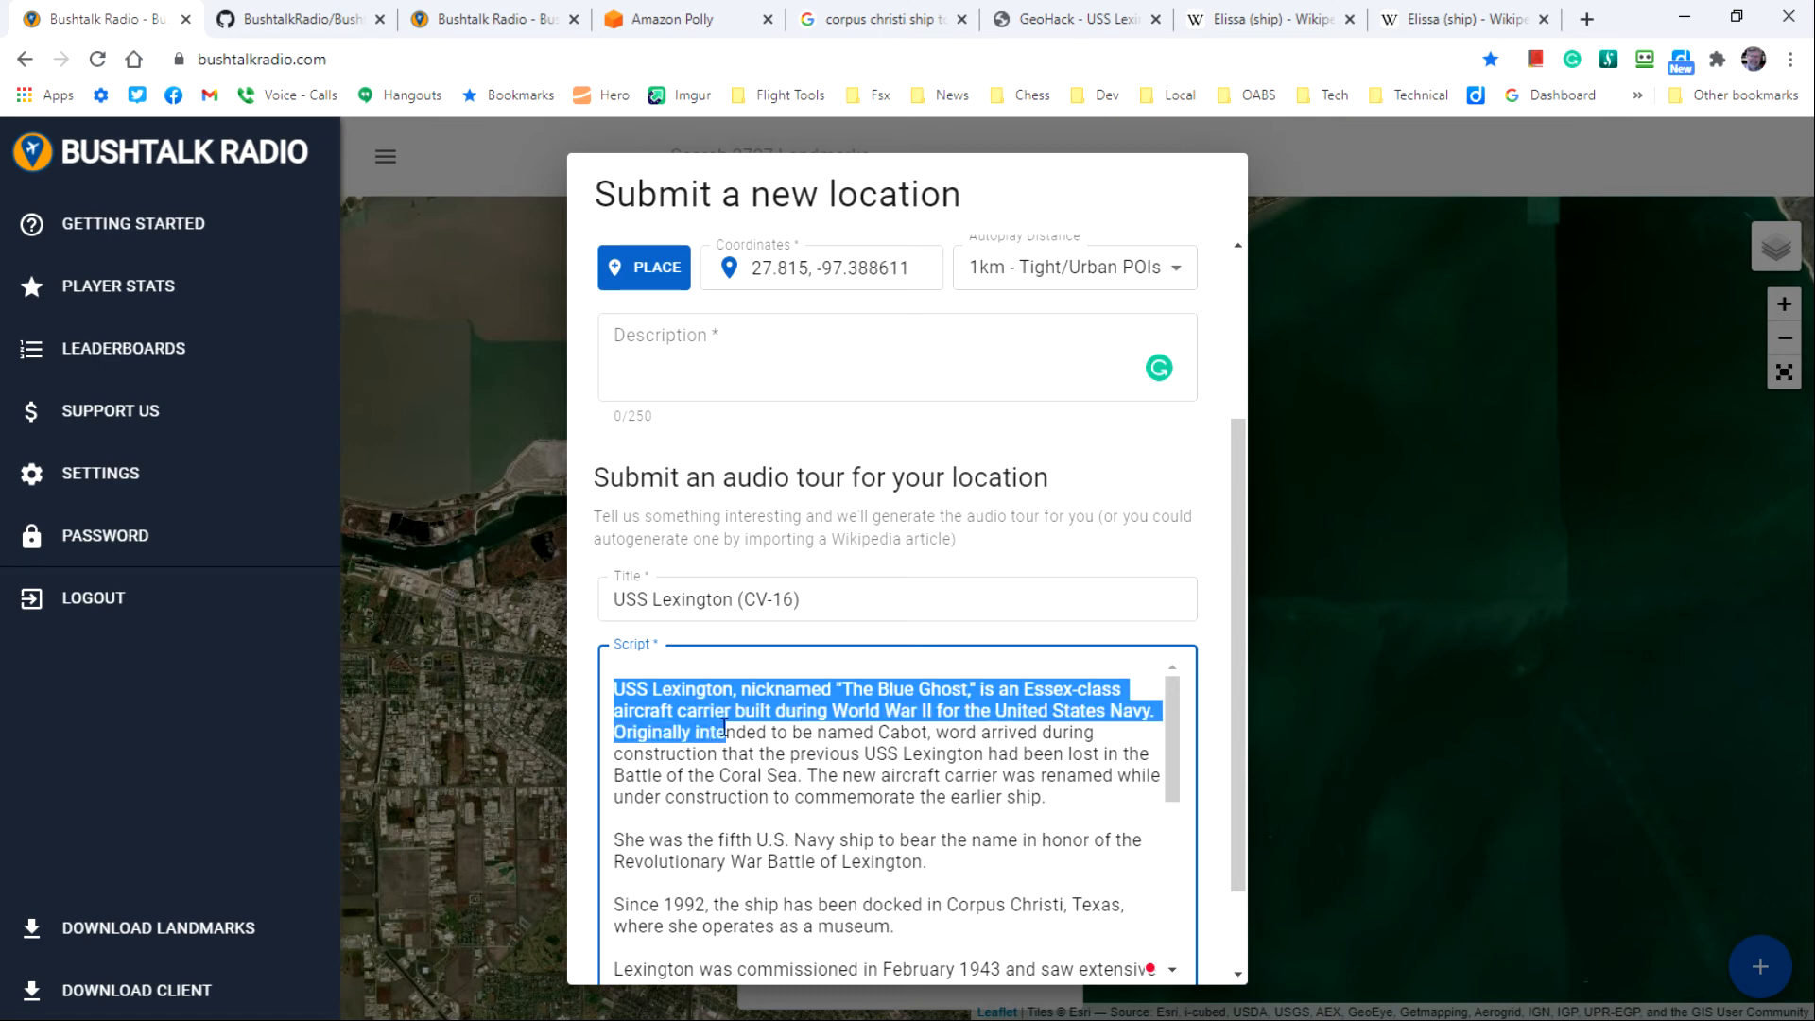
drag(723, 730, 810, 775)
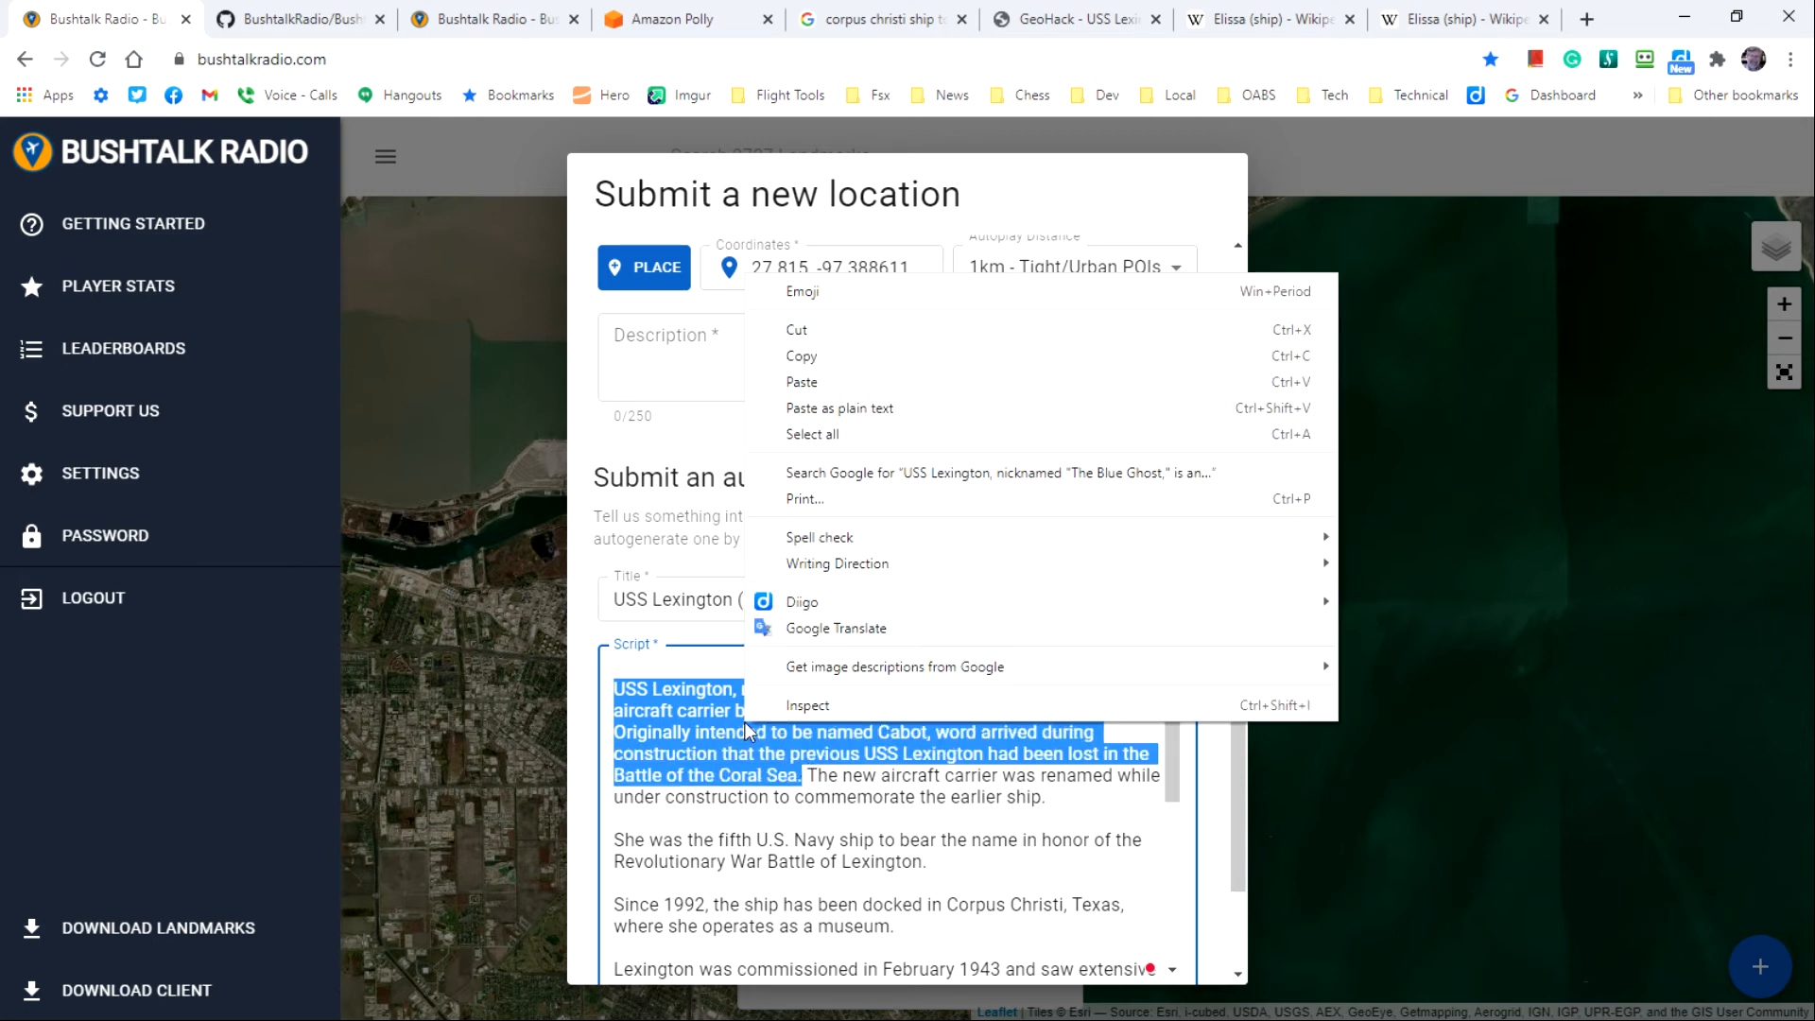
click(701, 357)
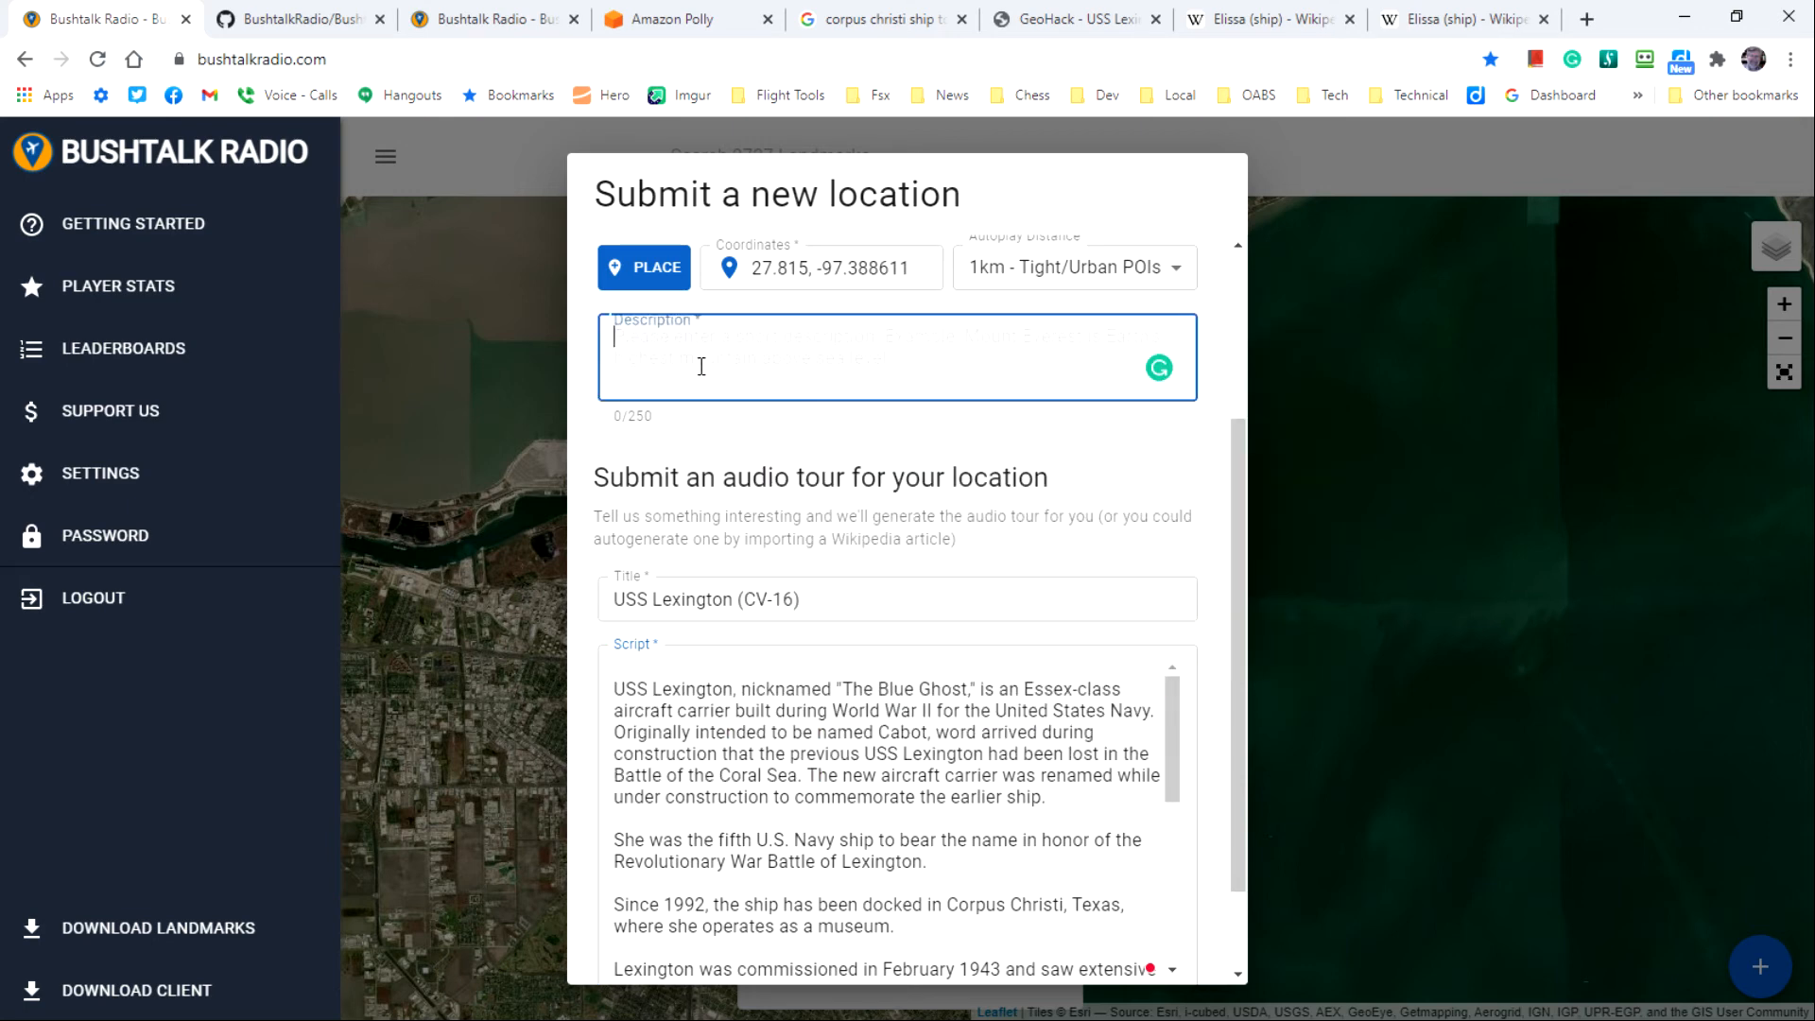
text(aircraft carrier built during World War II for the United States Navy. Originally intended to be named Cabot, word arrived during construction that the previous USS Lexington had been lost)
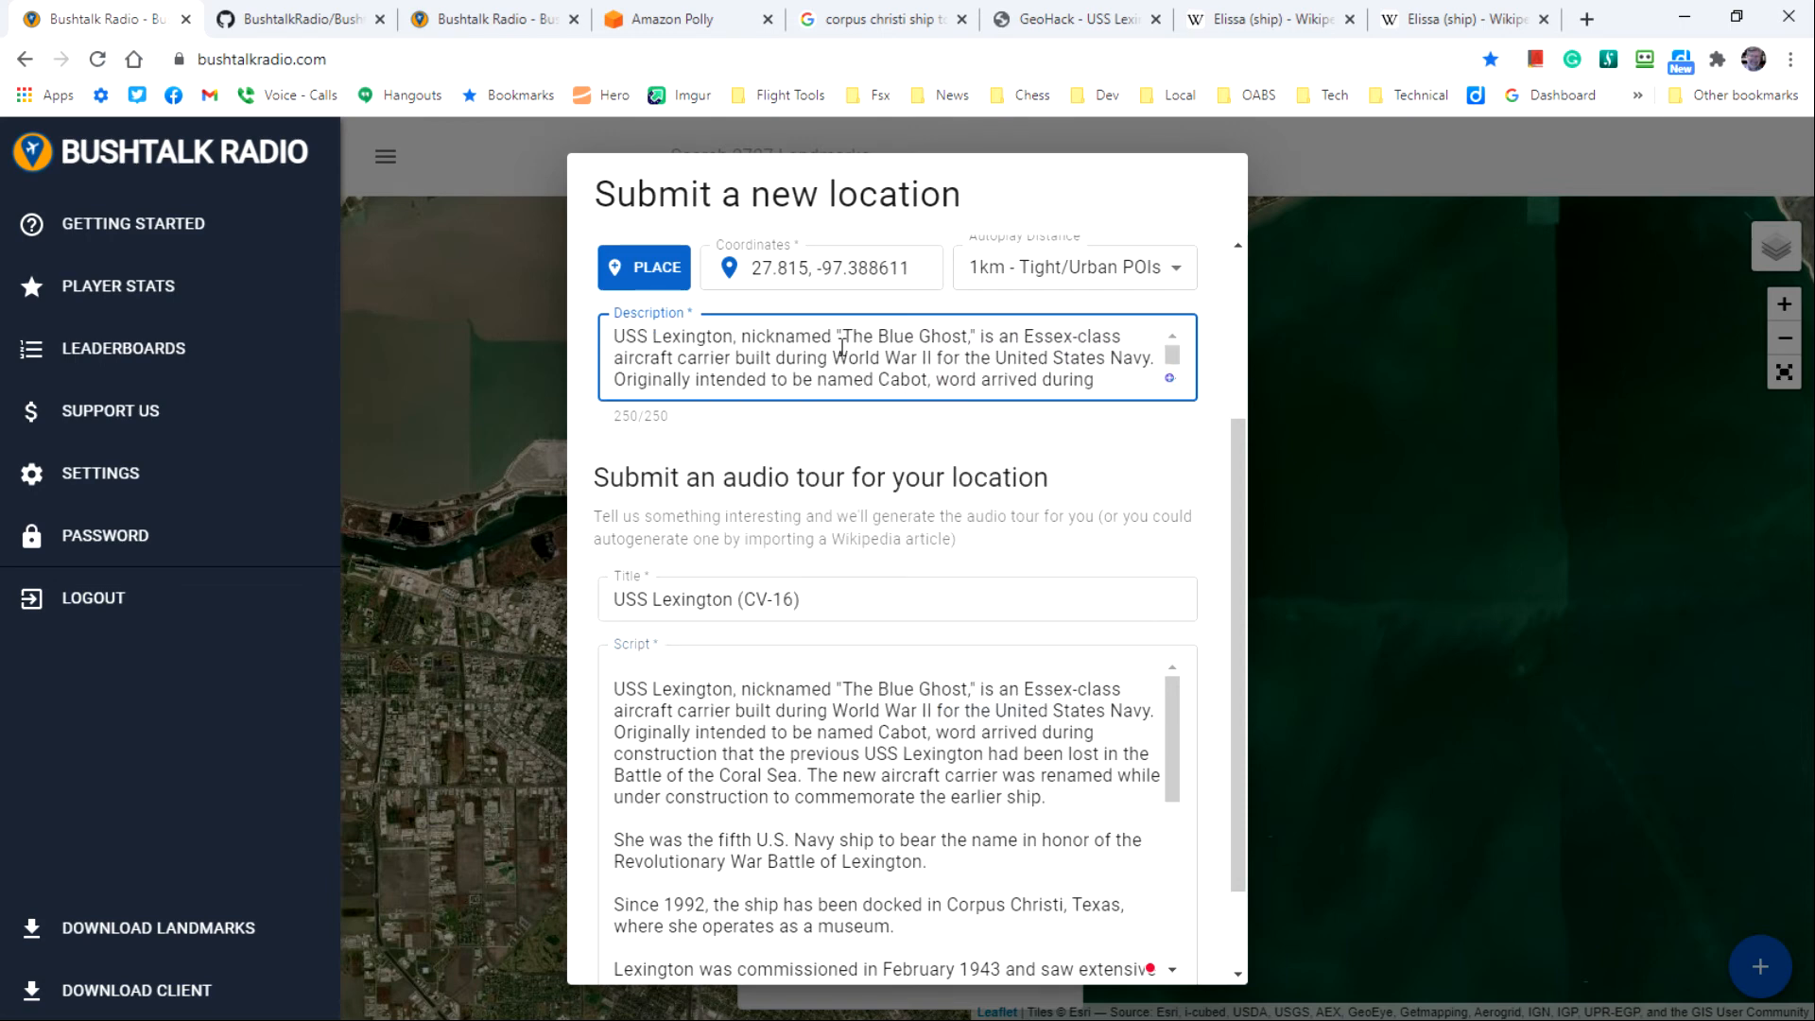
double_click(760, 337)
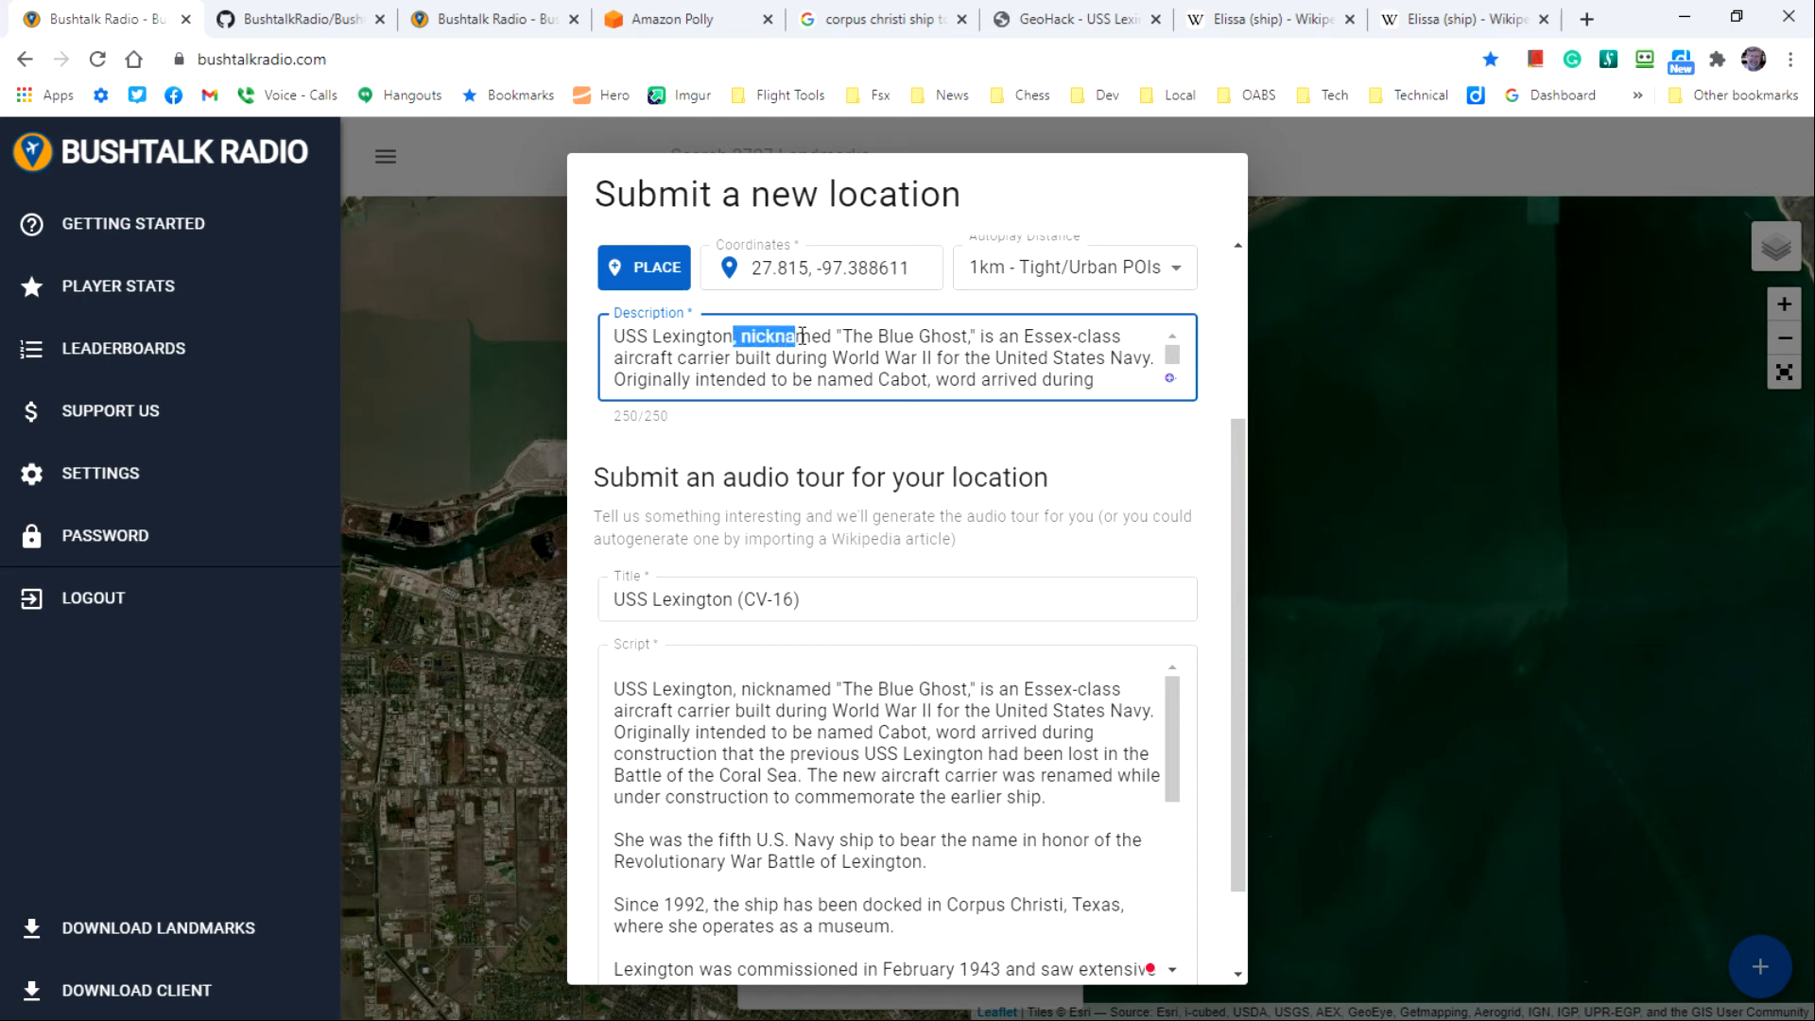
drag(737, 336, 975, 335)
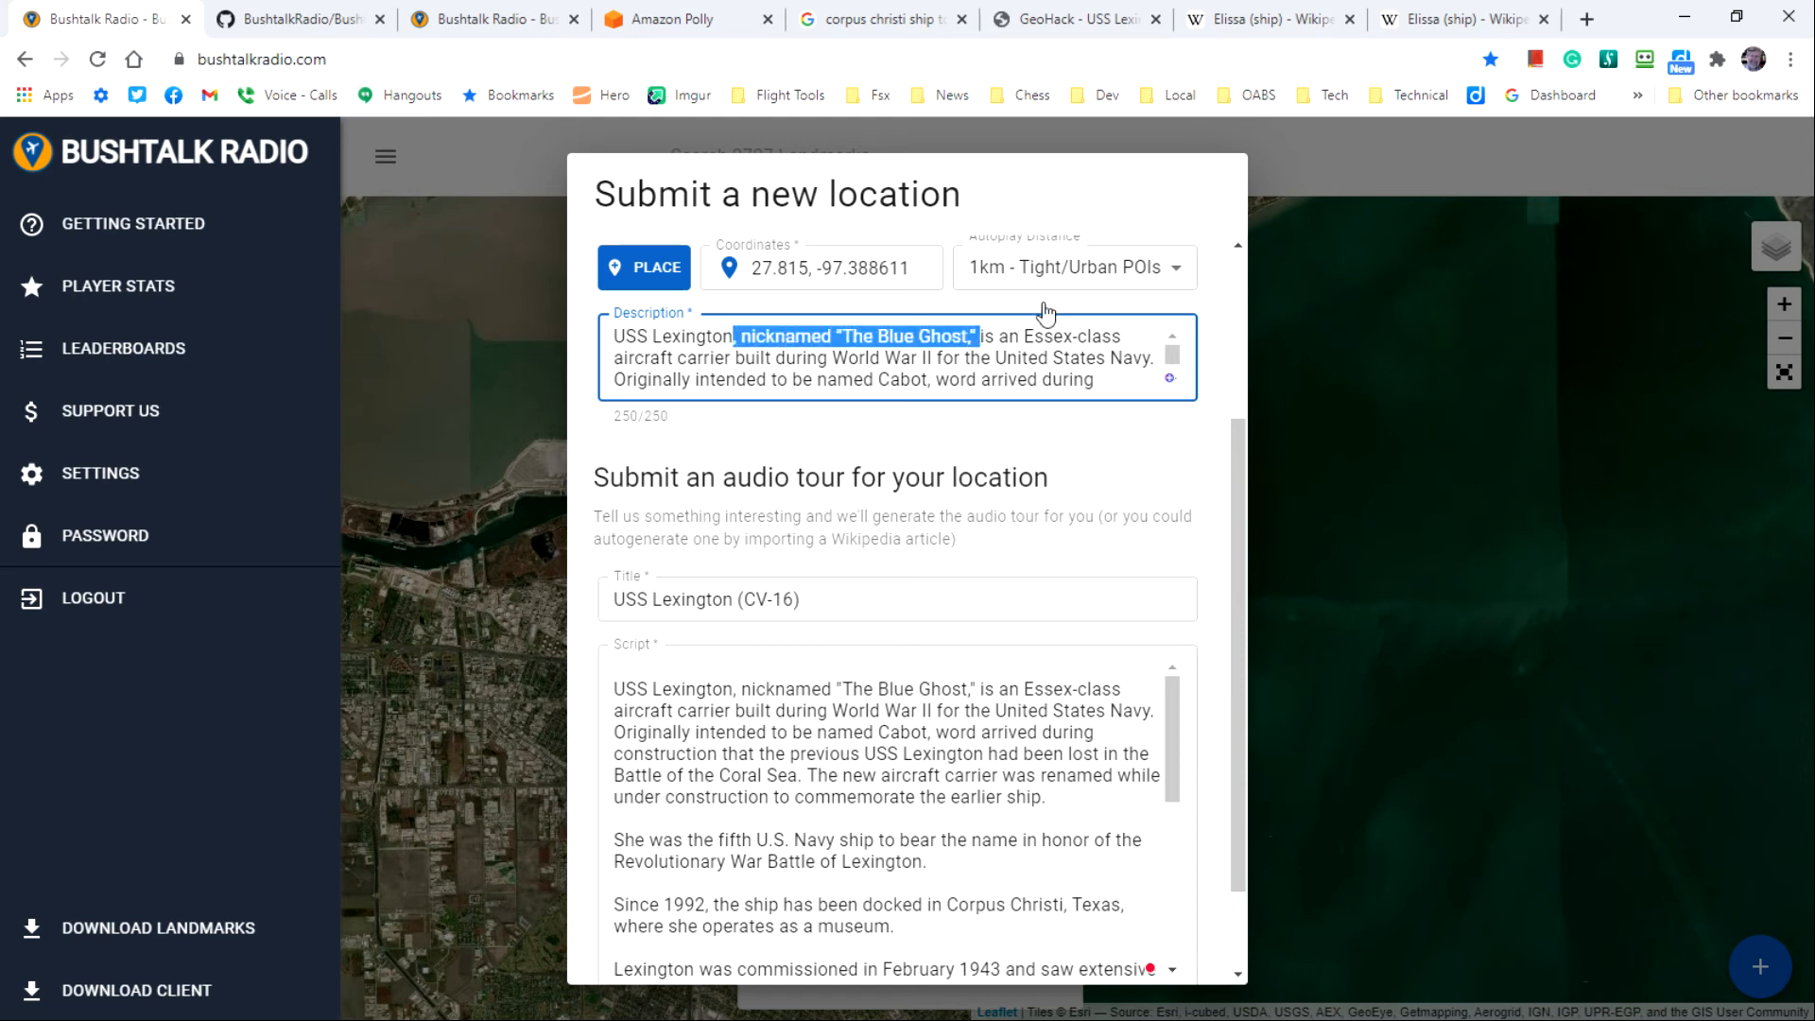
mouse_move(1030, 310)
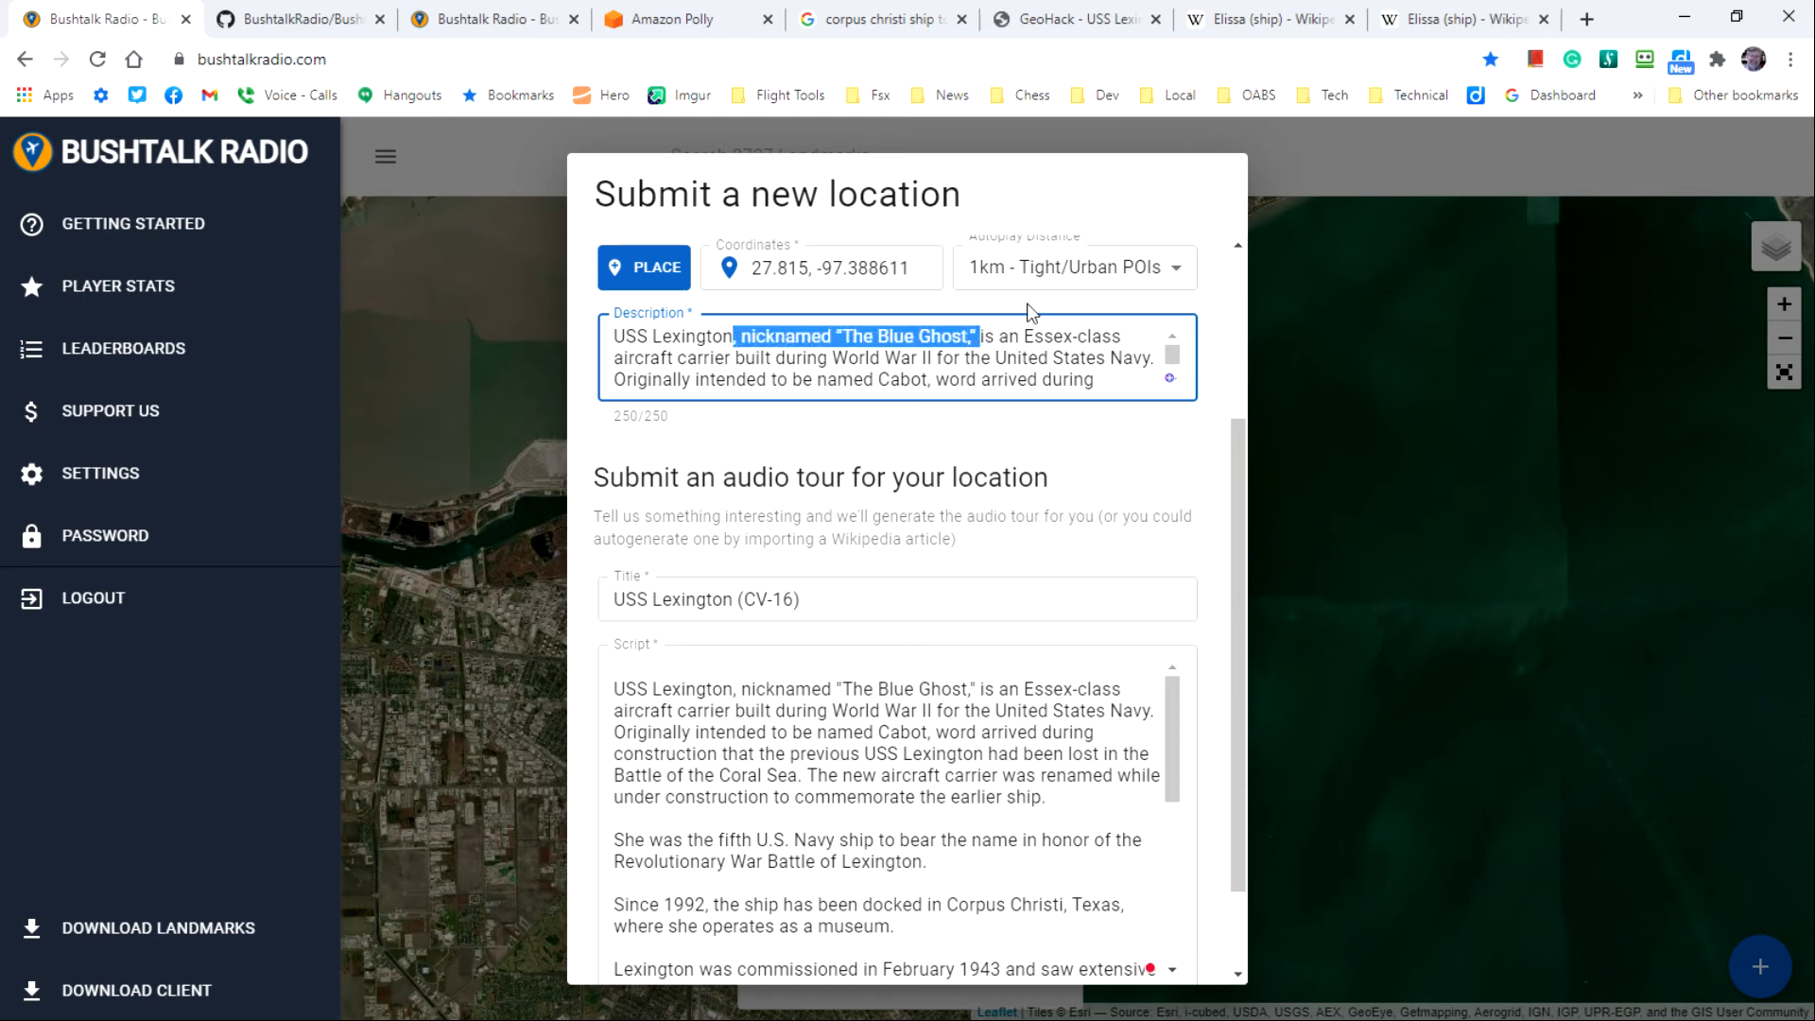
key(Delete)
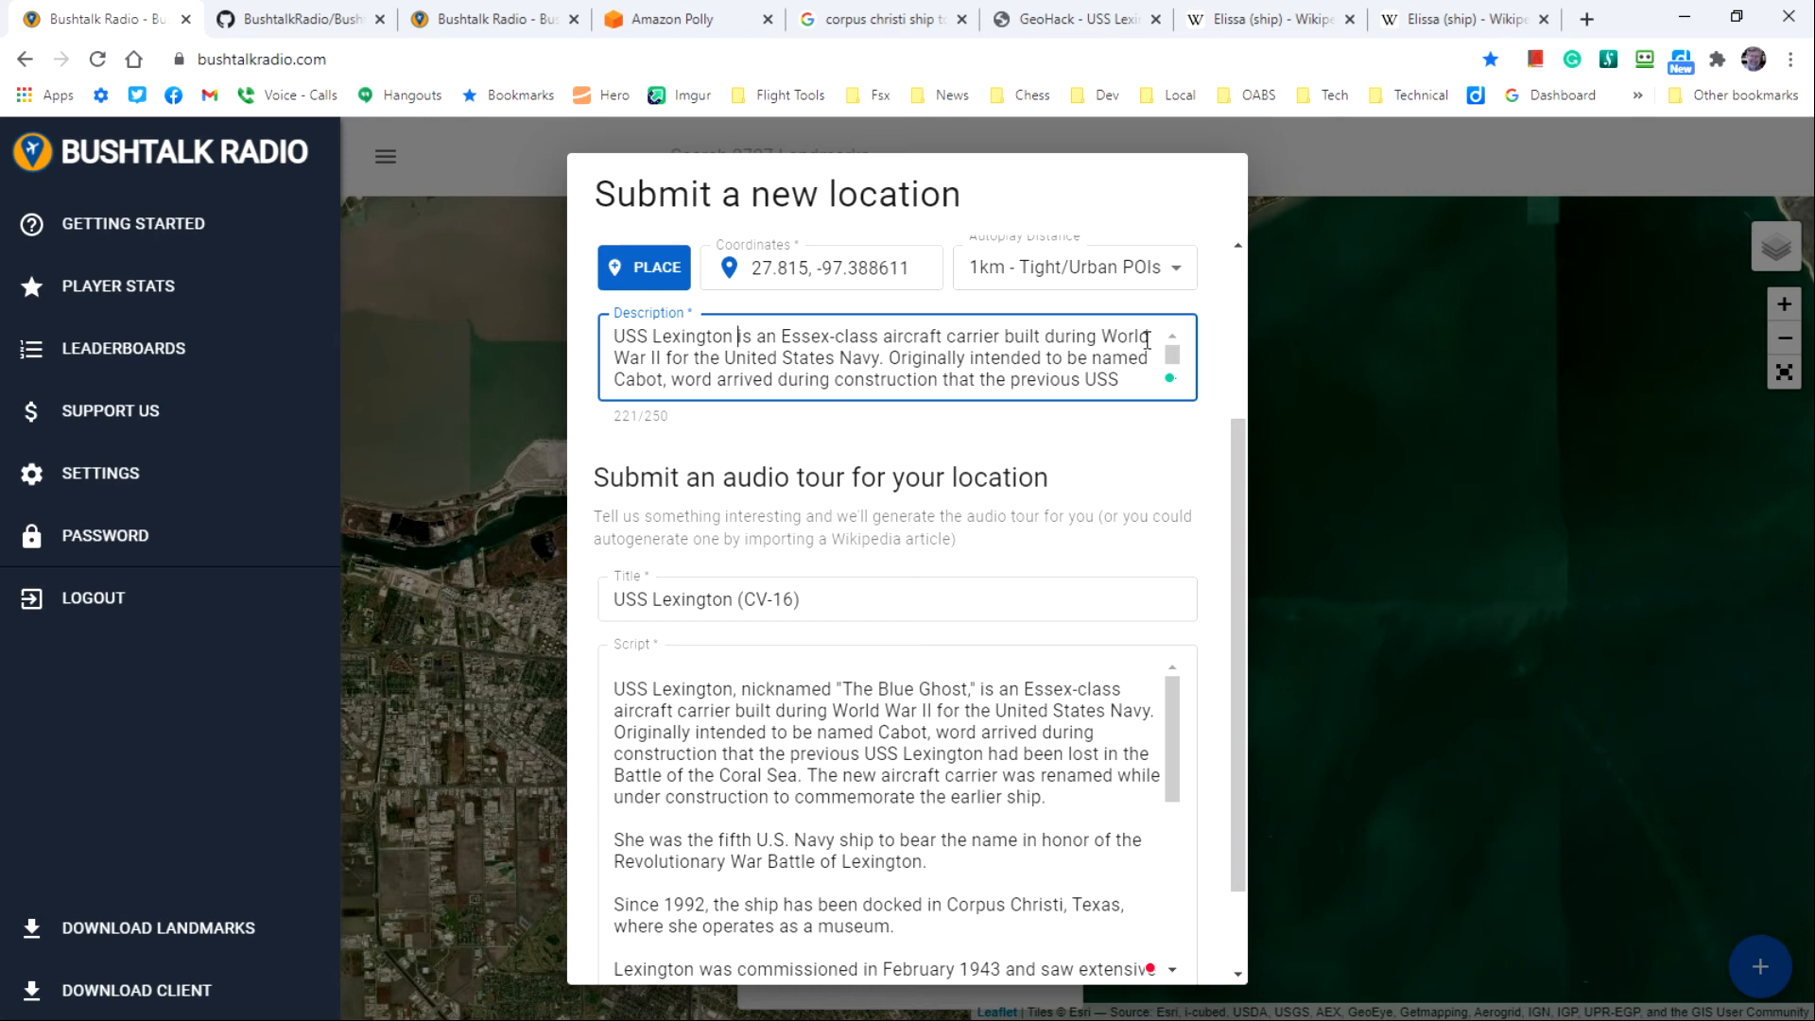
scroll(down, 3)
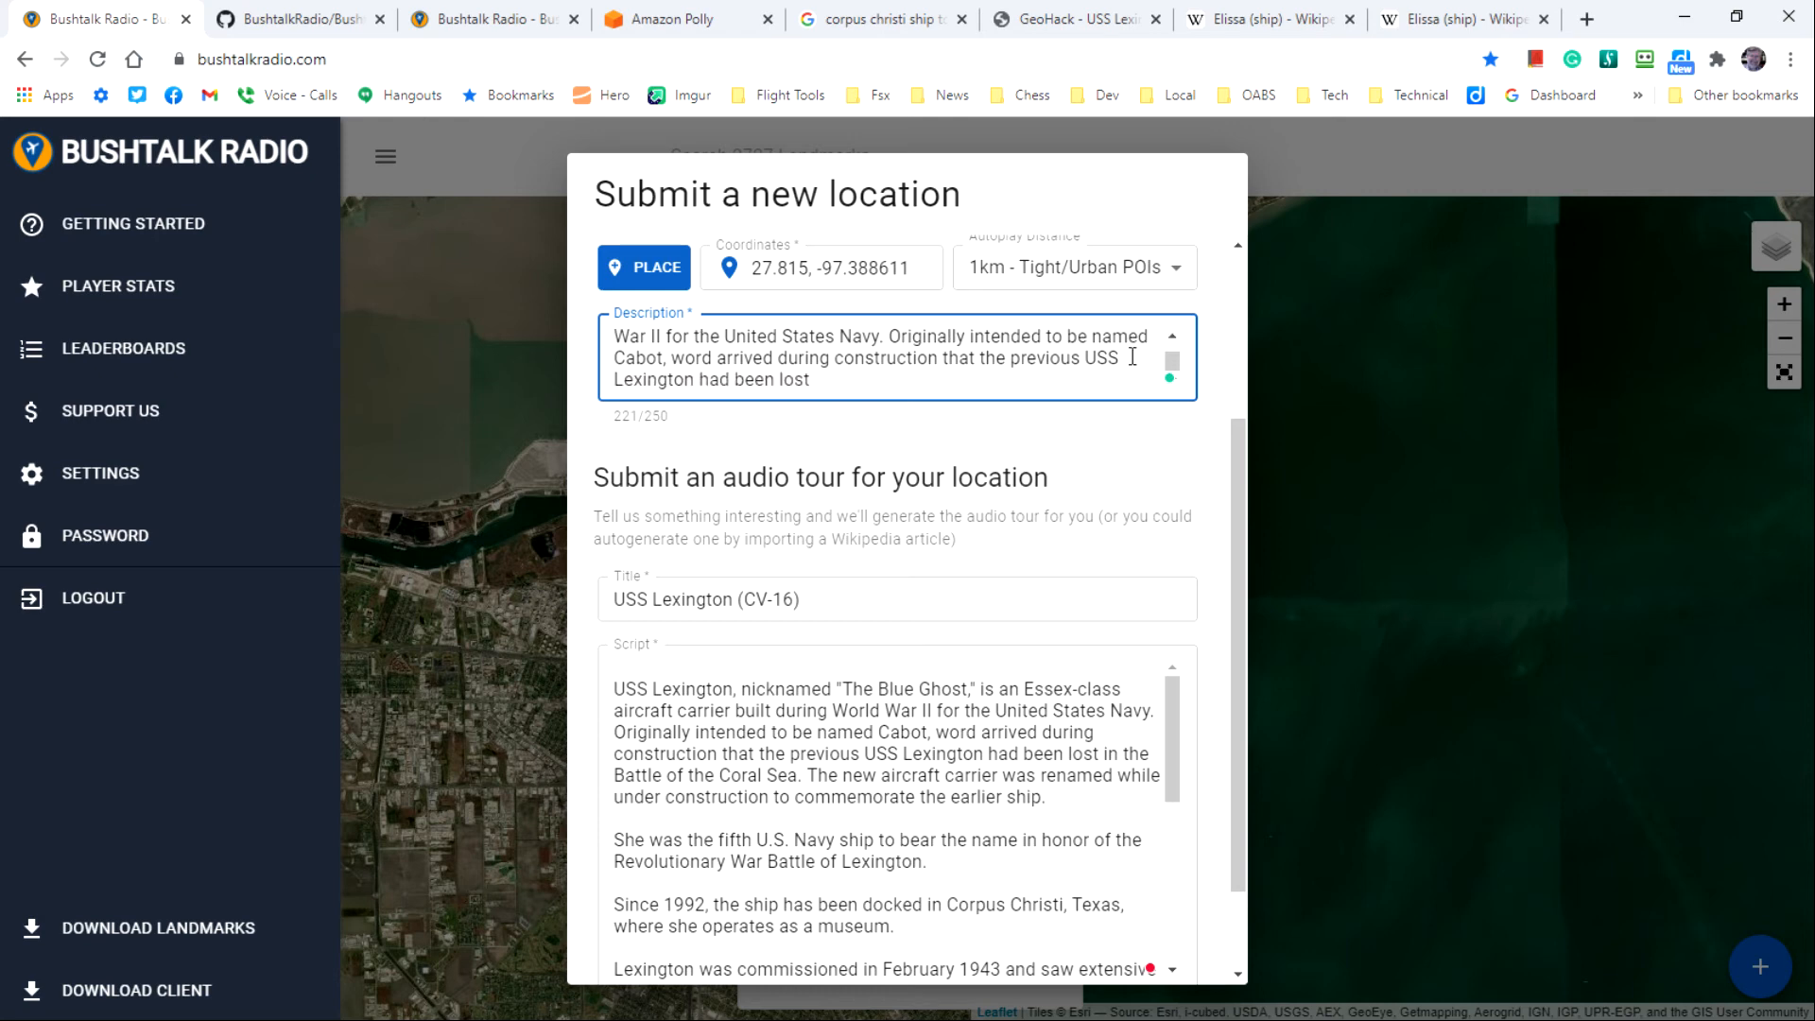
mouse_move(1045, 386)
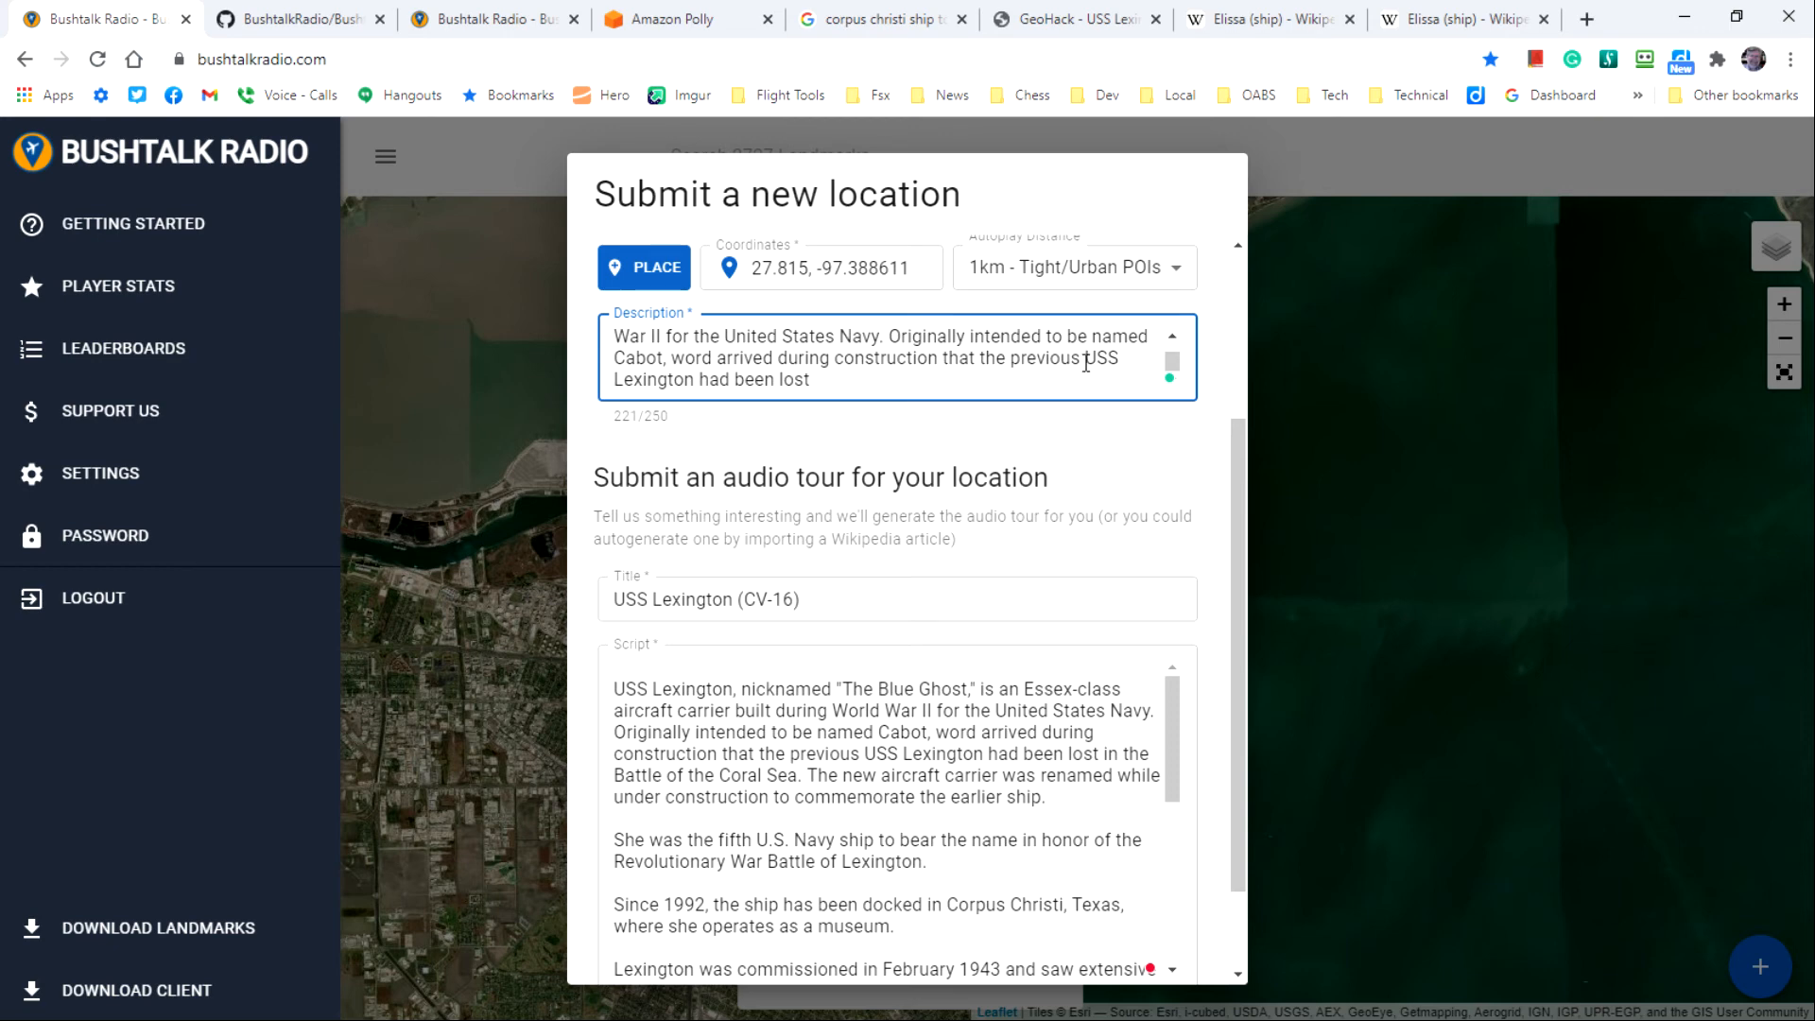
click(903, 599)
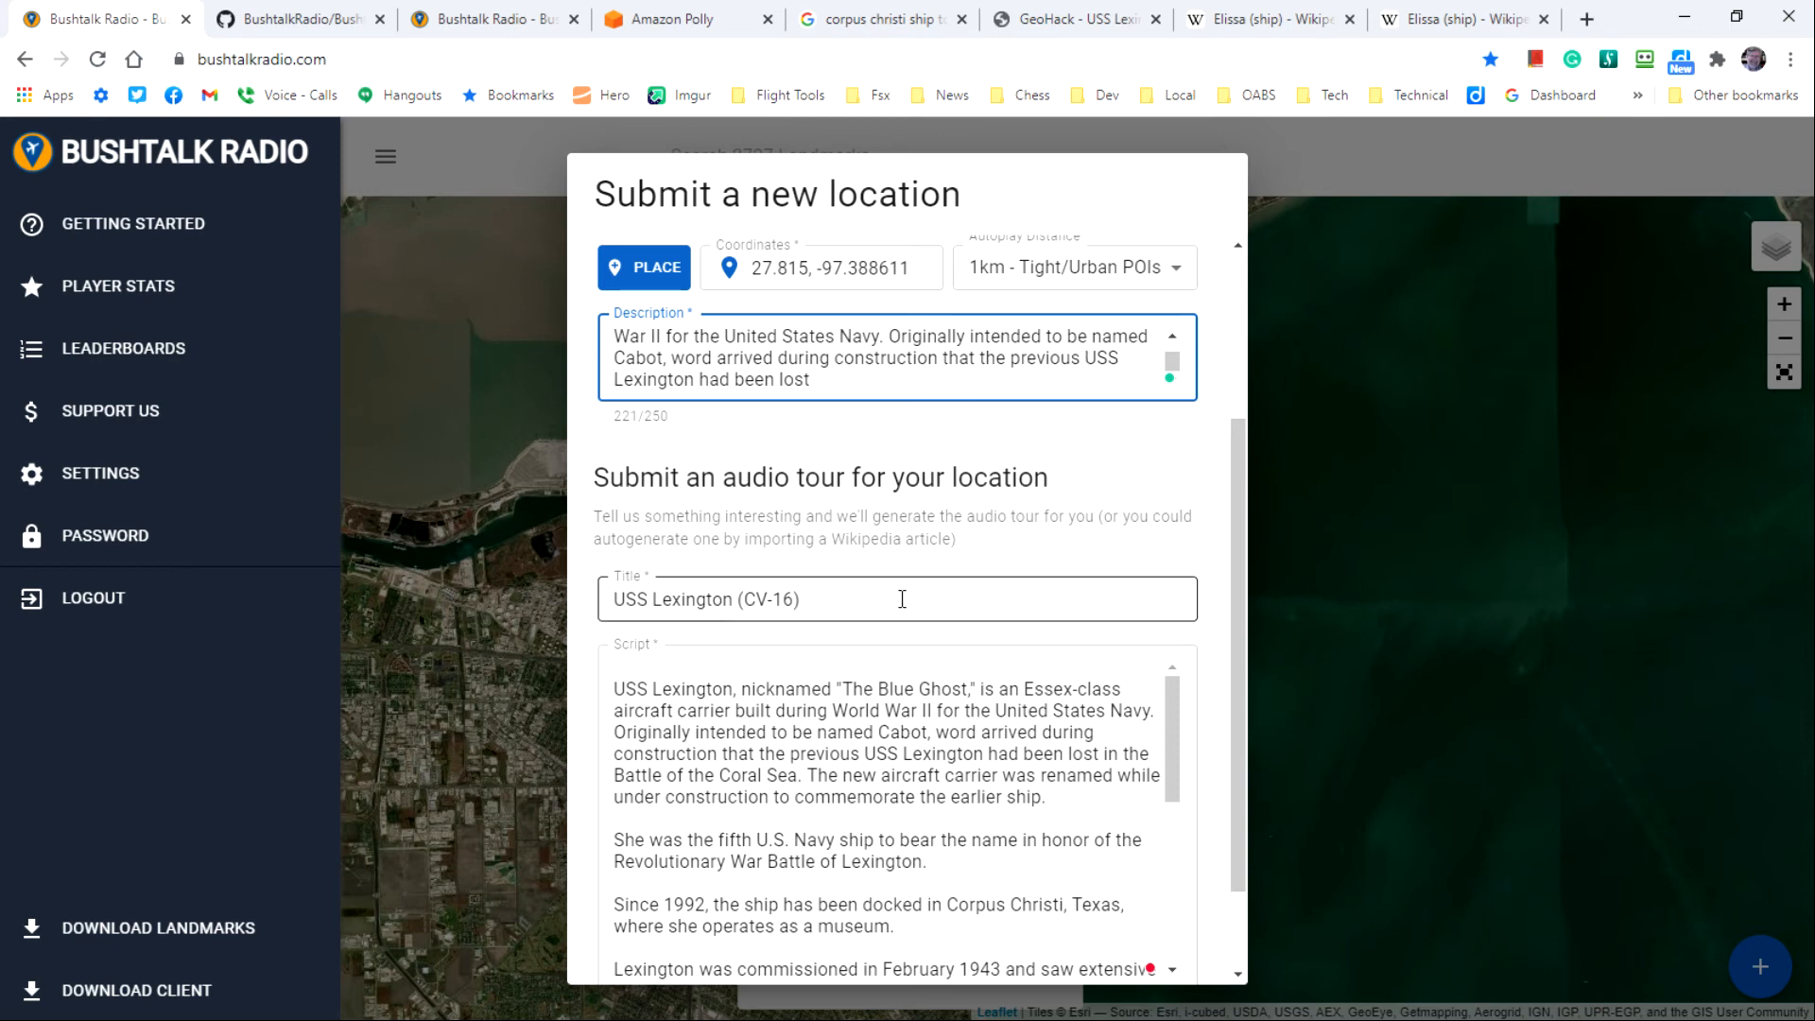
mouse_move(834, 774)
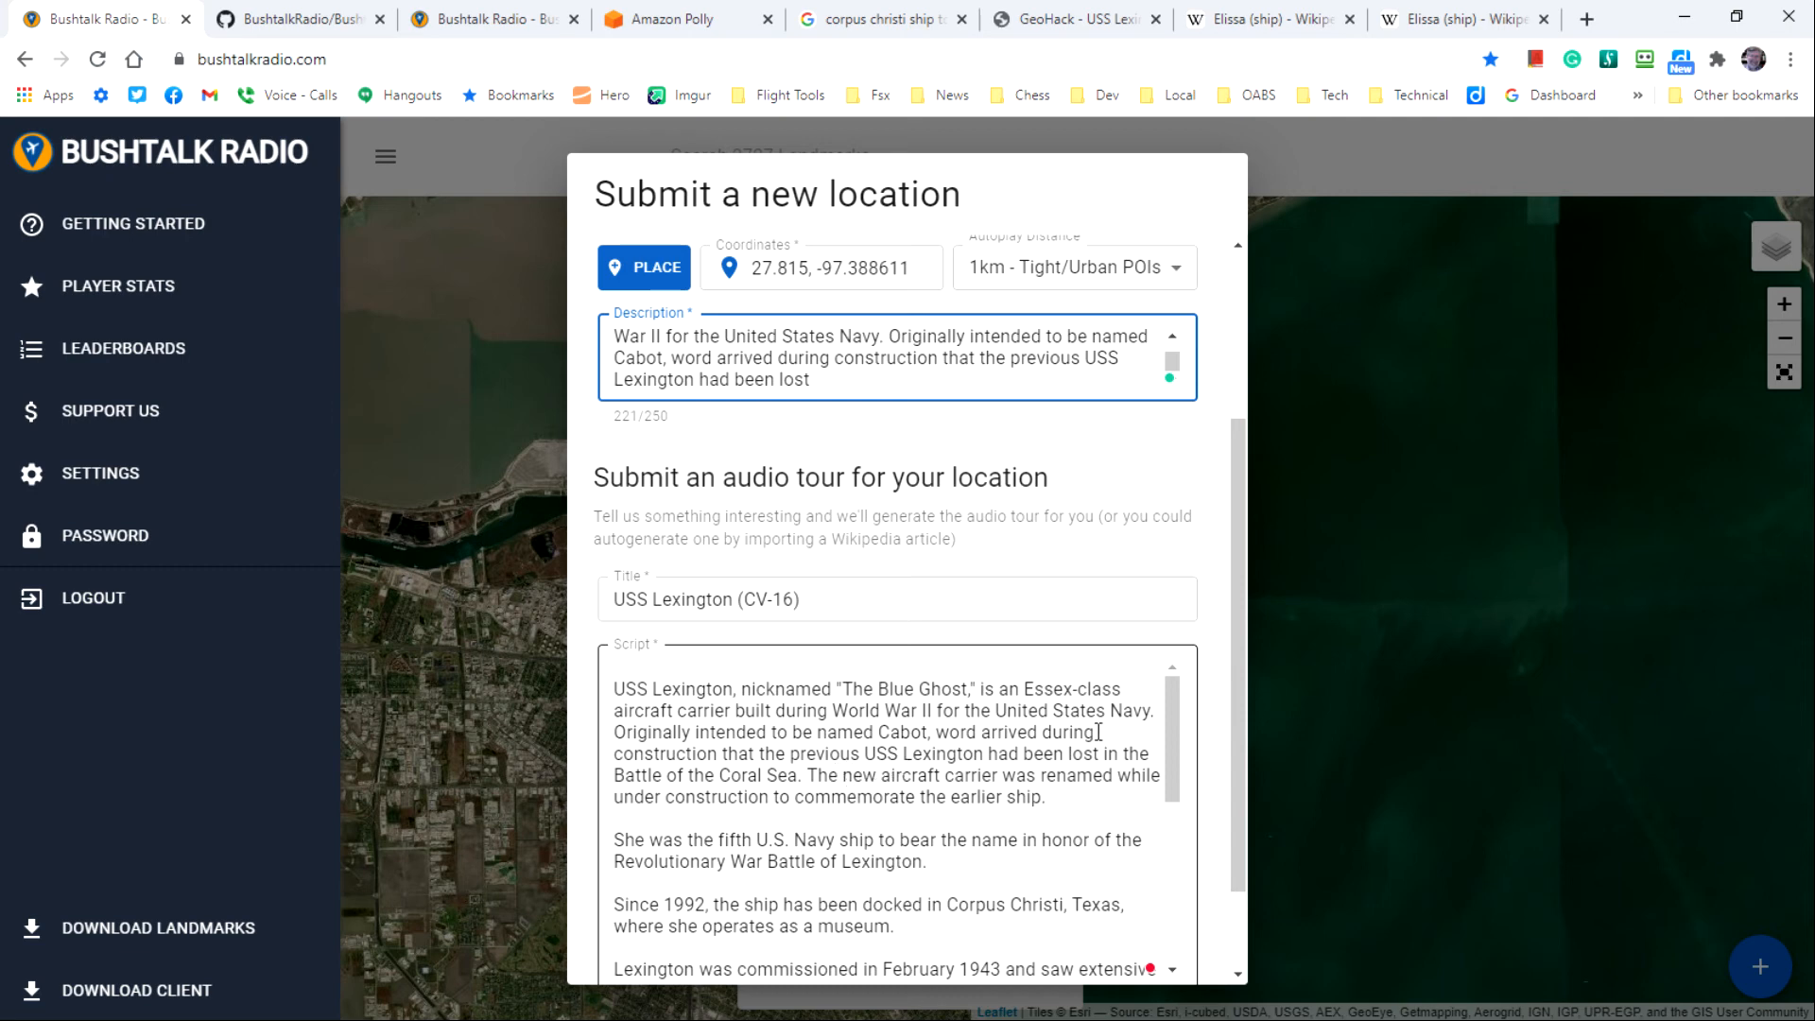
drag(1100, 752, 998, 775)
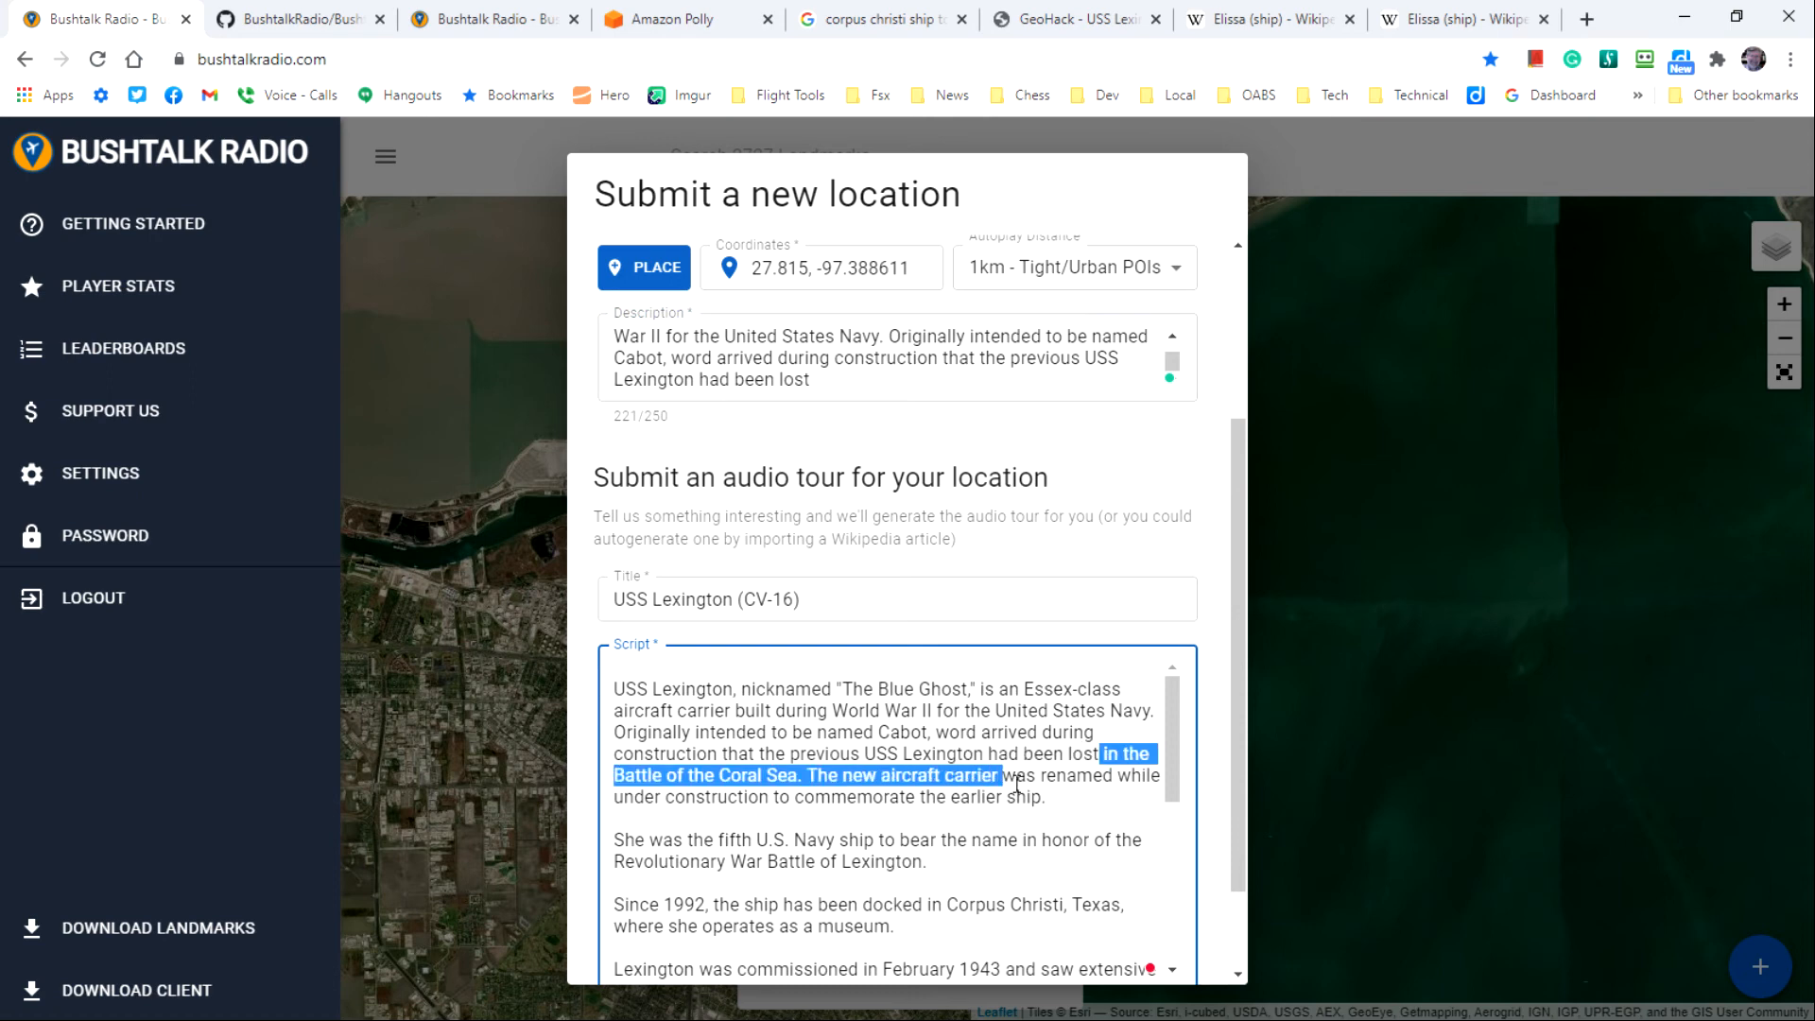
drag(994, 775, 1042, 796)
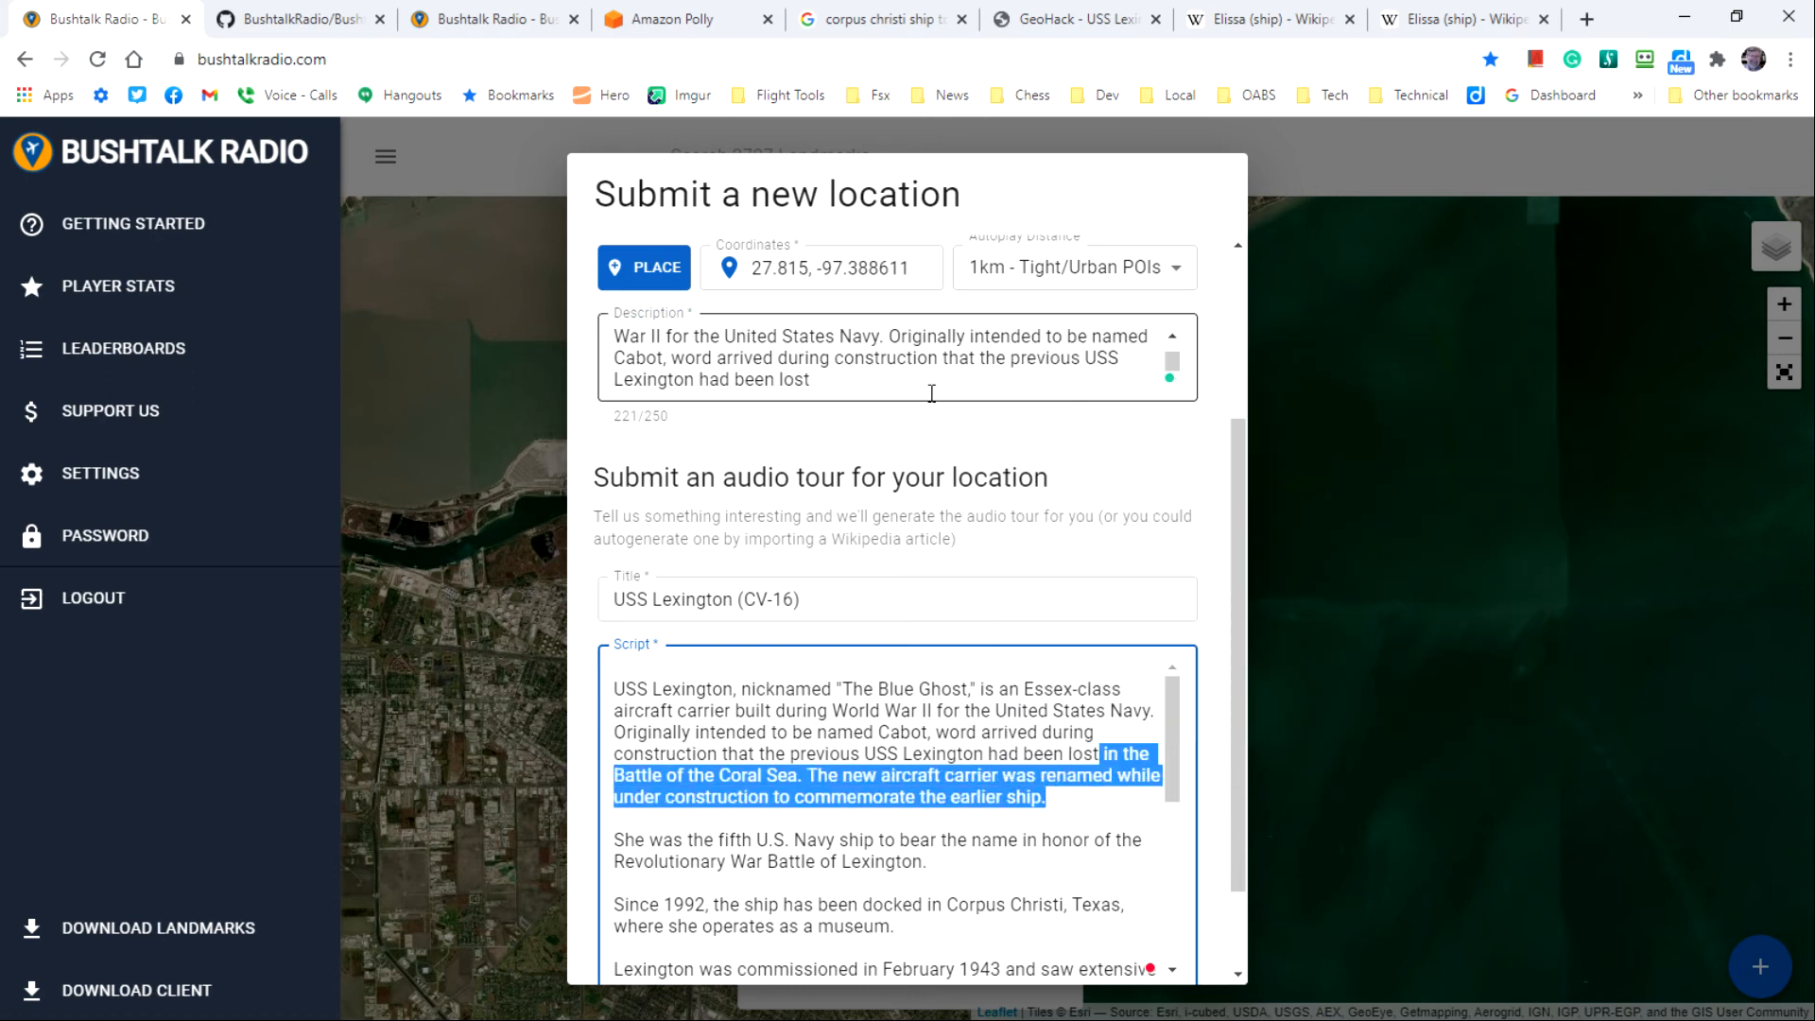
click(926, 397)
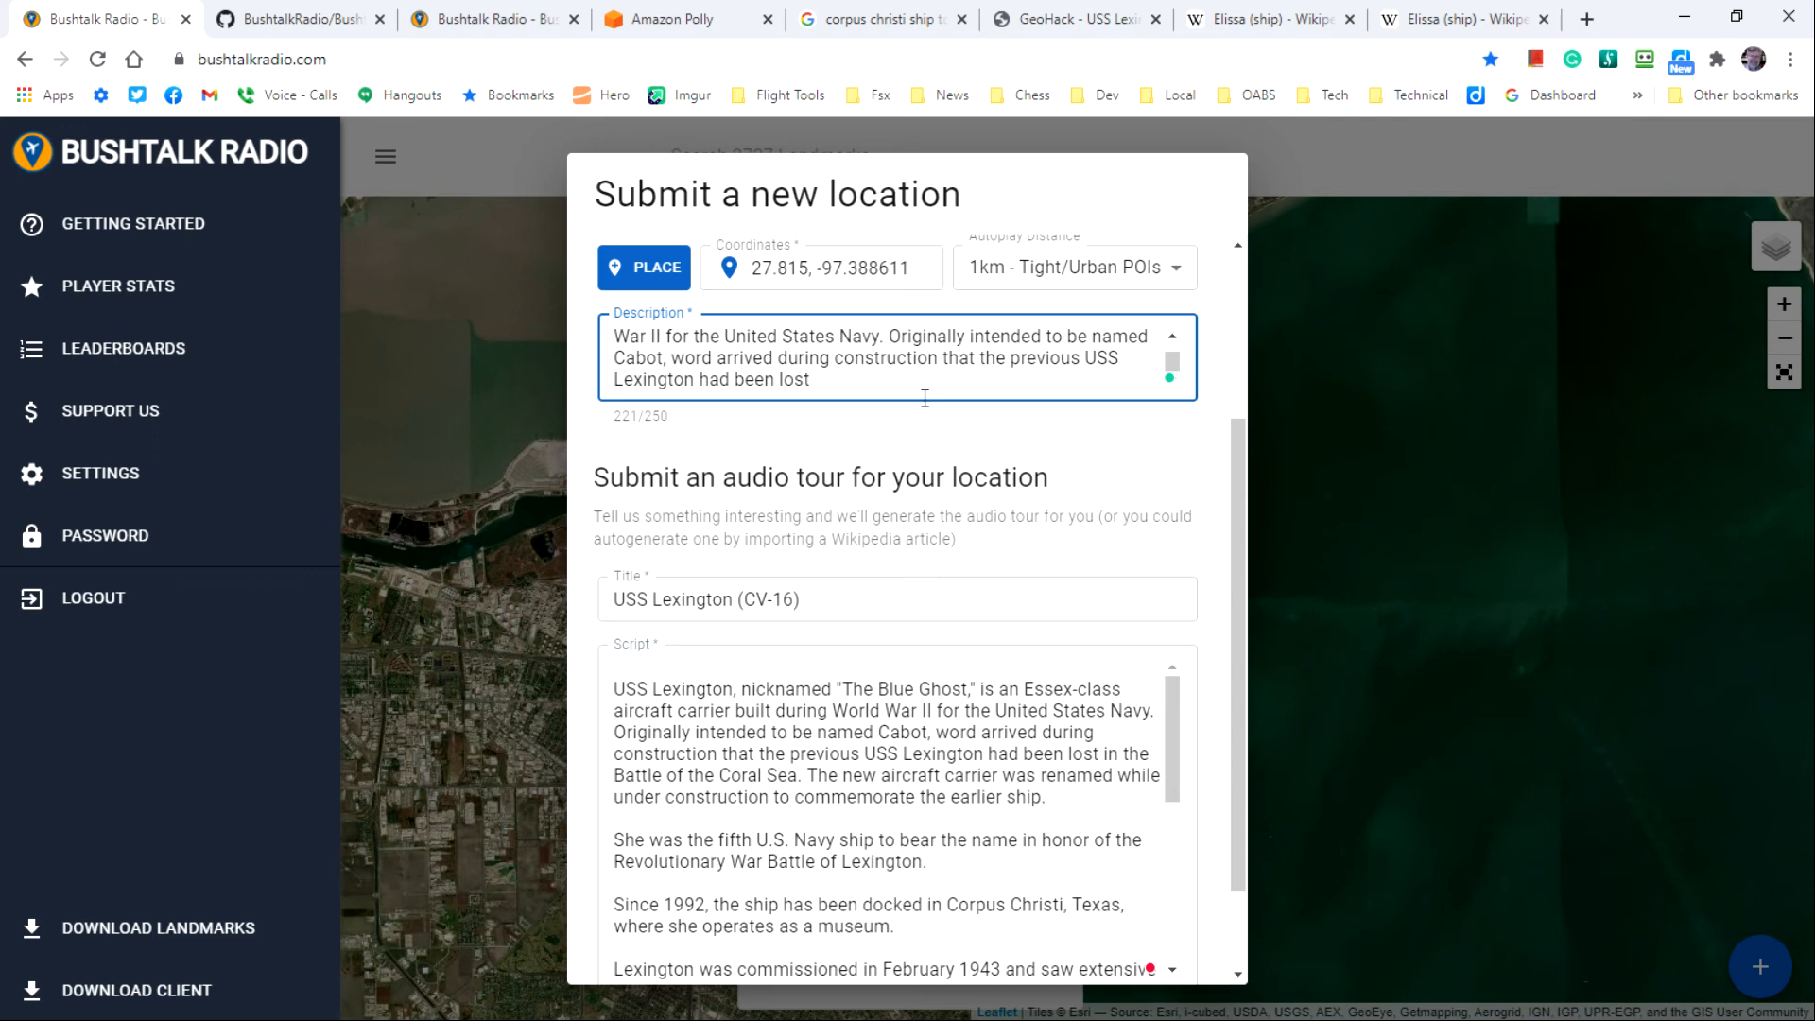
Step: Trim the Lexington description to its first sentence about the Essex-class carrier
text(in the Battle of the Coral S)
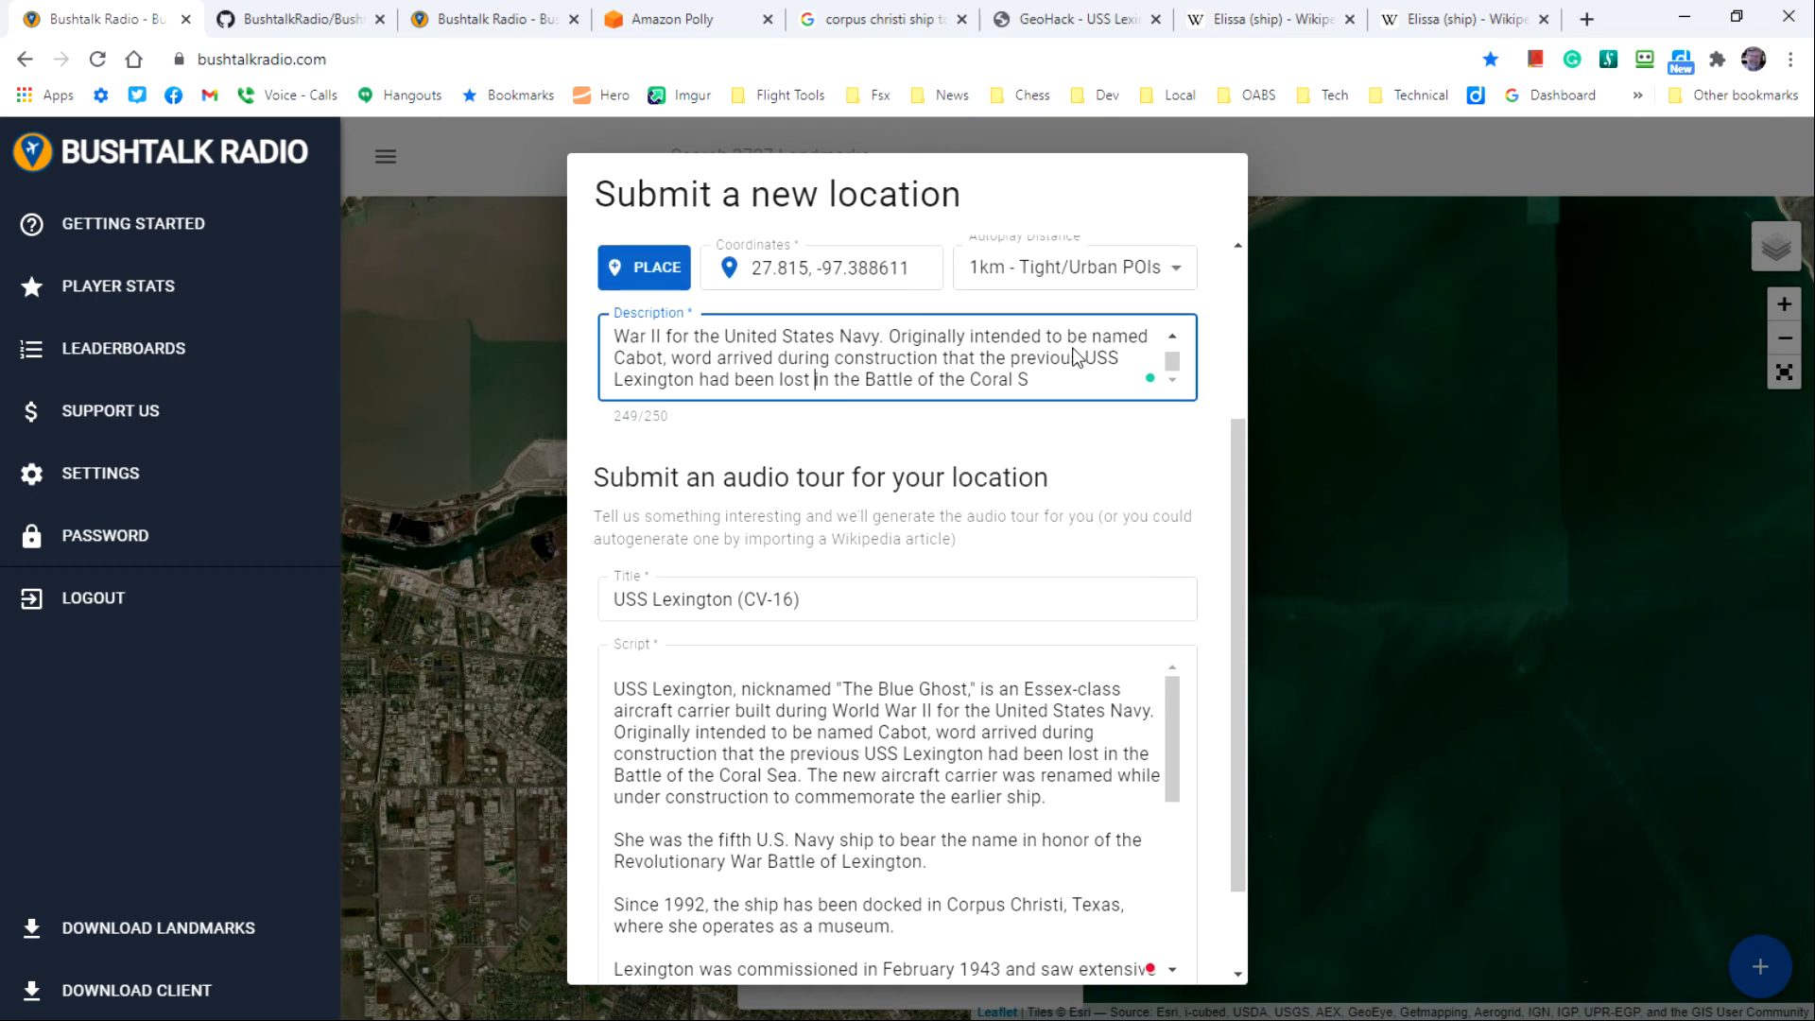
mouse_move(1030, 438)
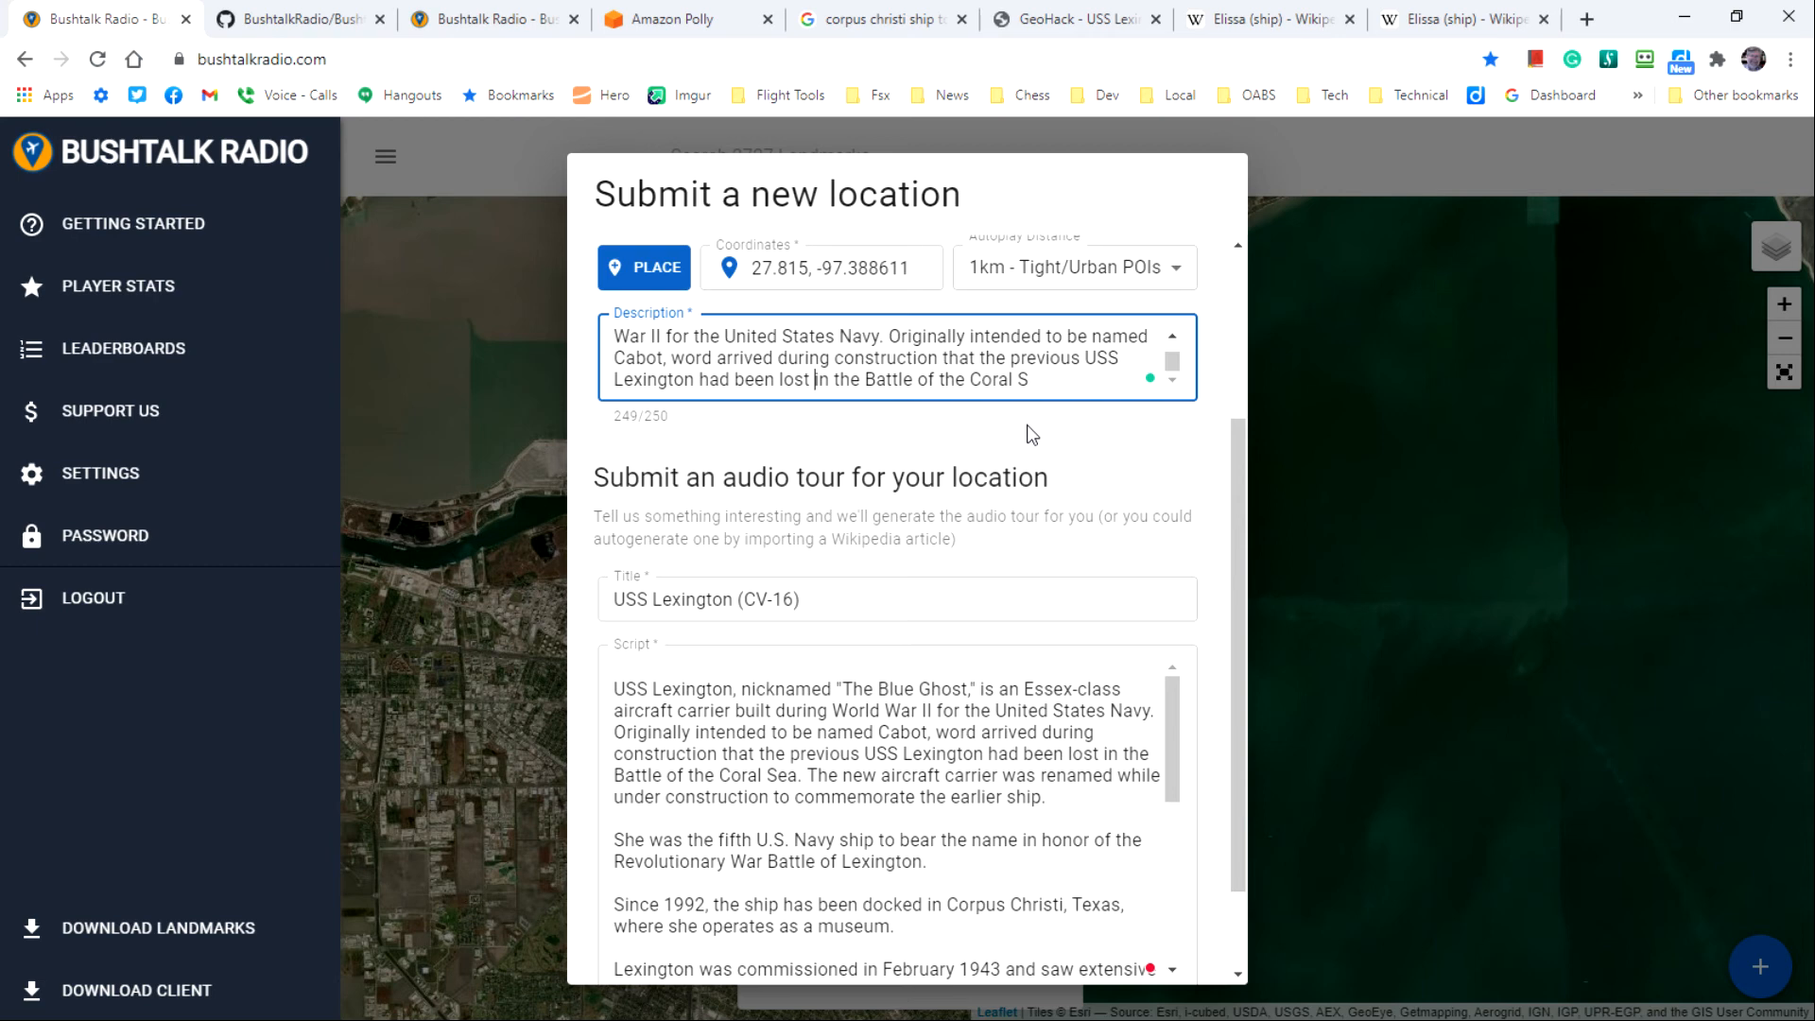
mouse_move(786, 421)
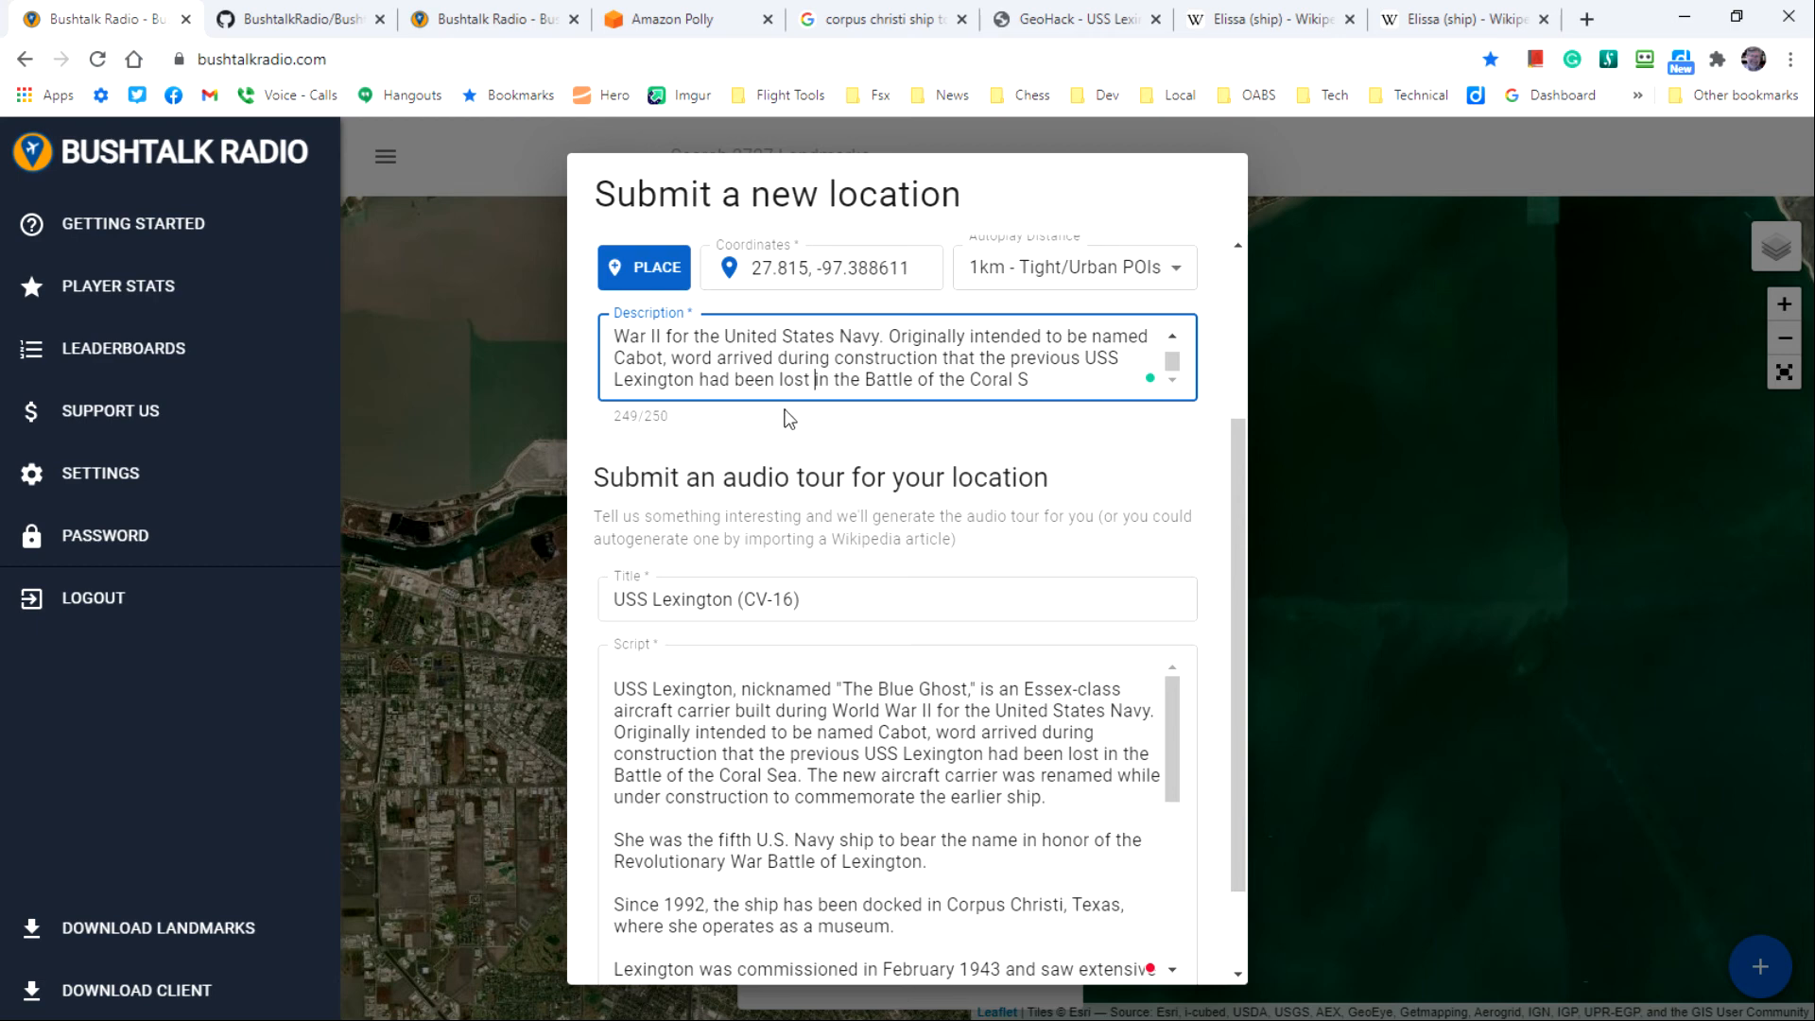
mouse_move(1055, 379)
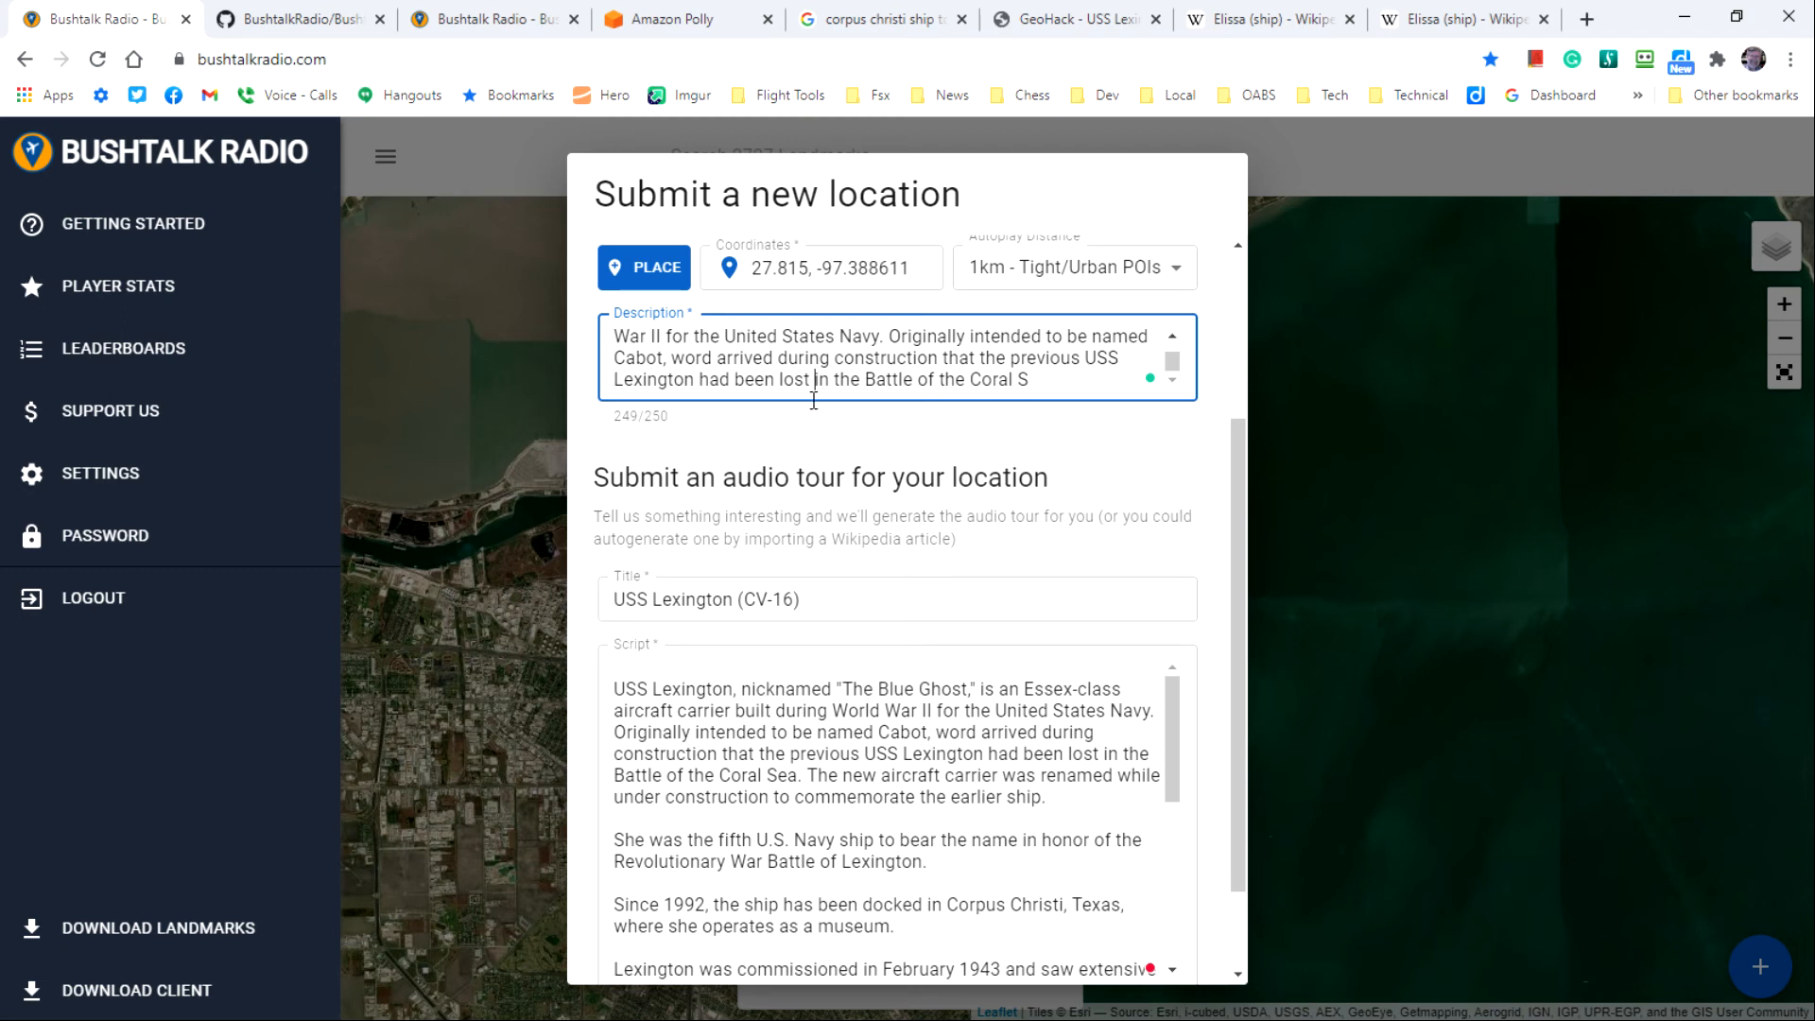
drag(801, 380, 1028, 380)
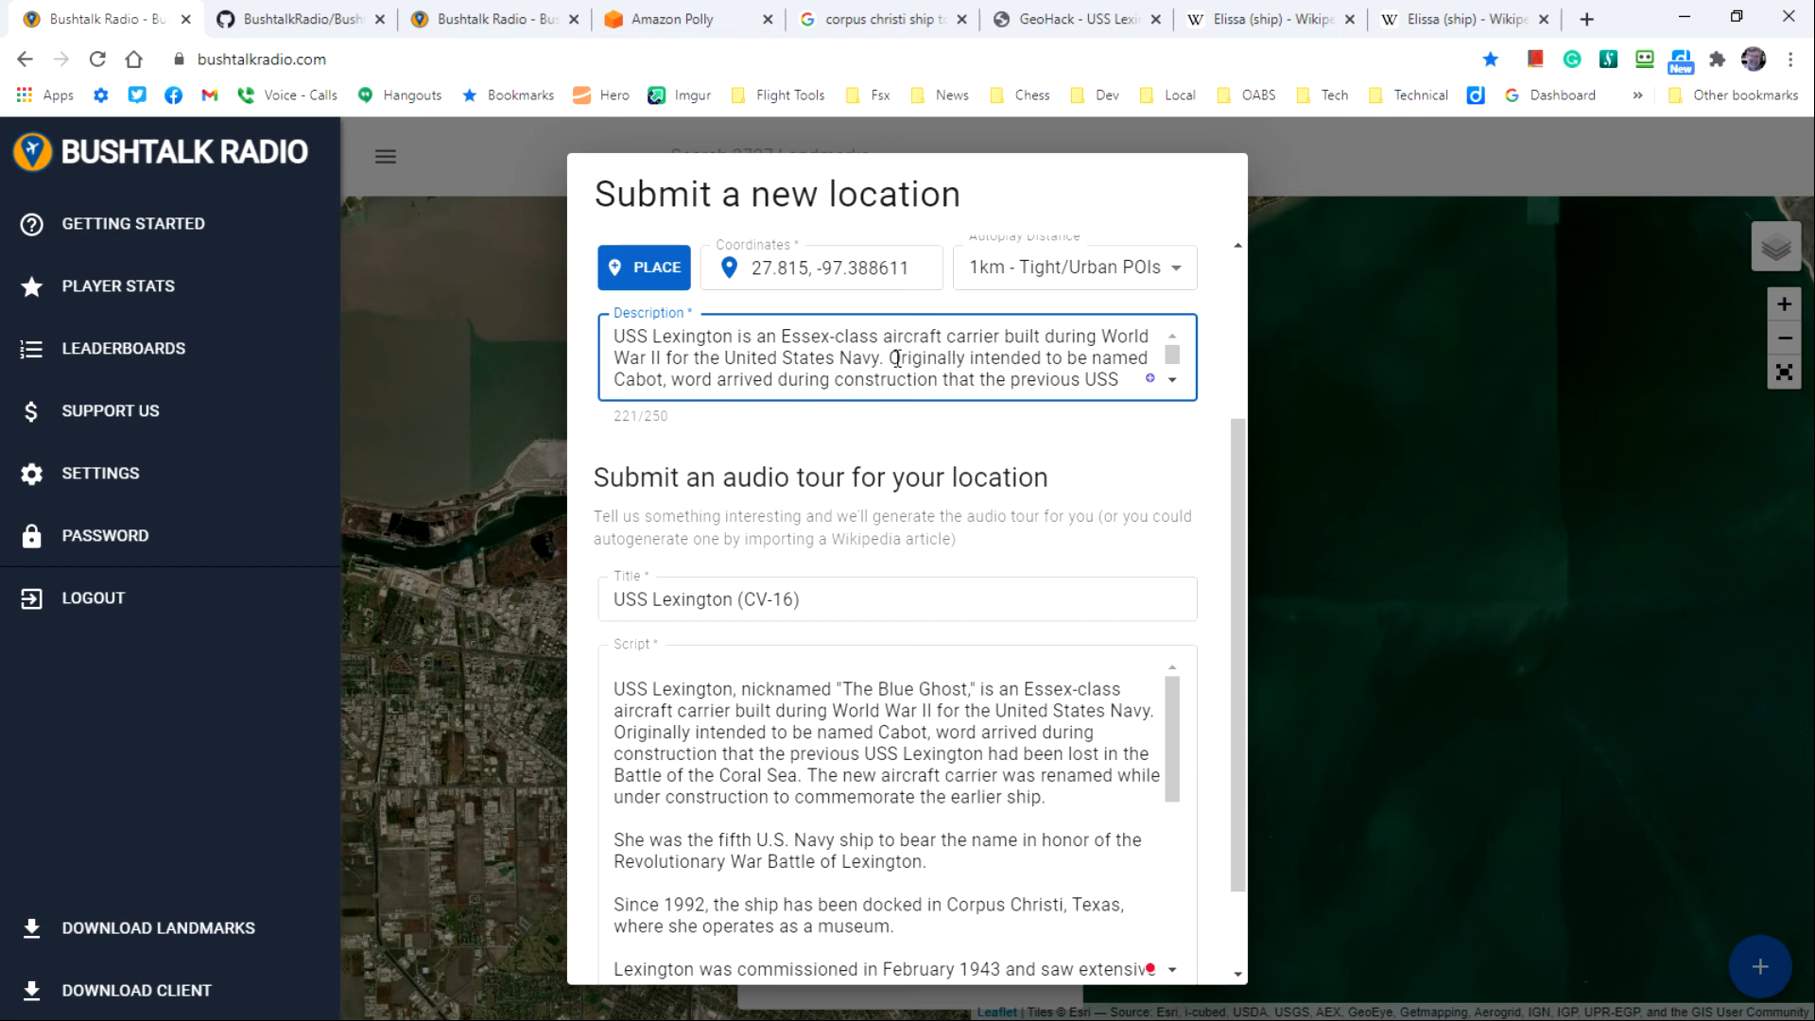
drag(914, 336, 787, 380)
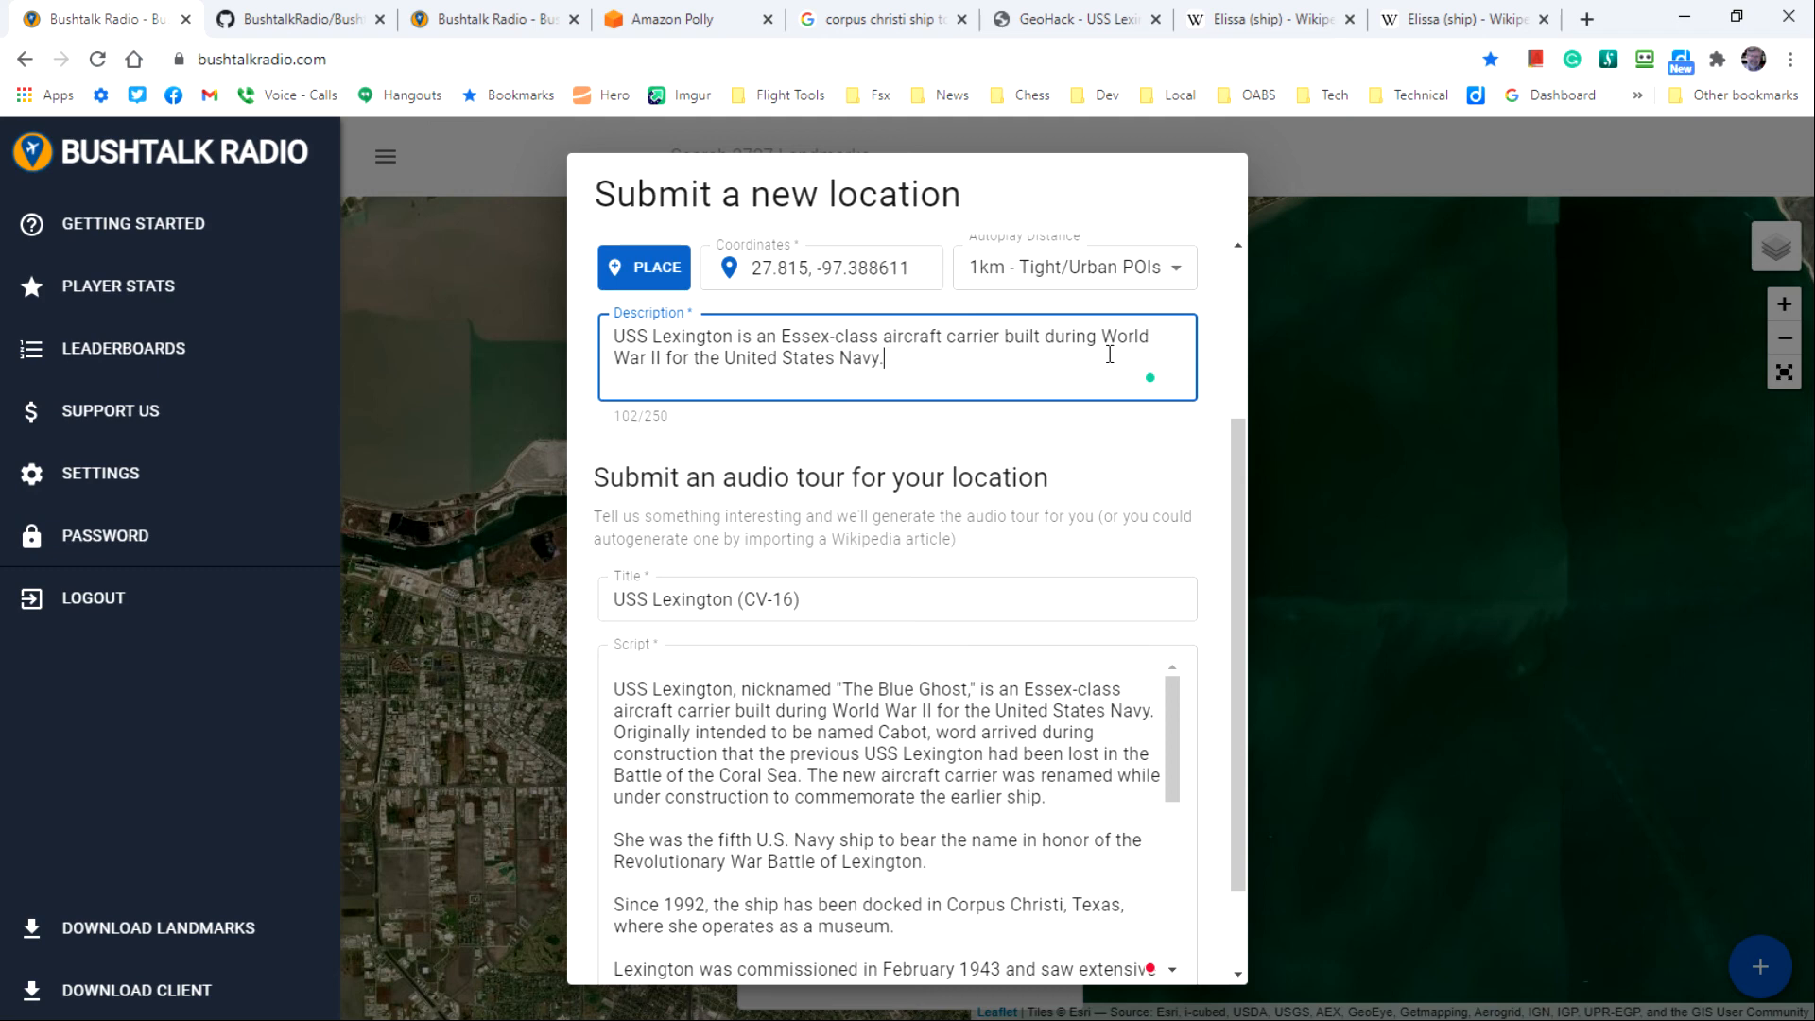
mouse_move(1007, 577)
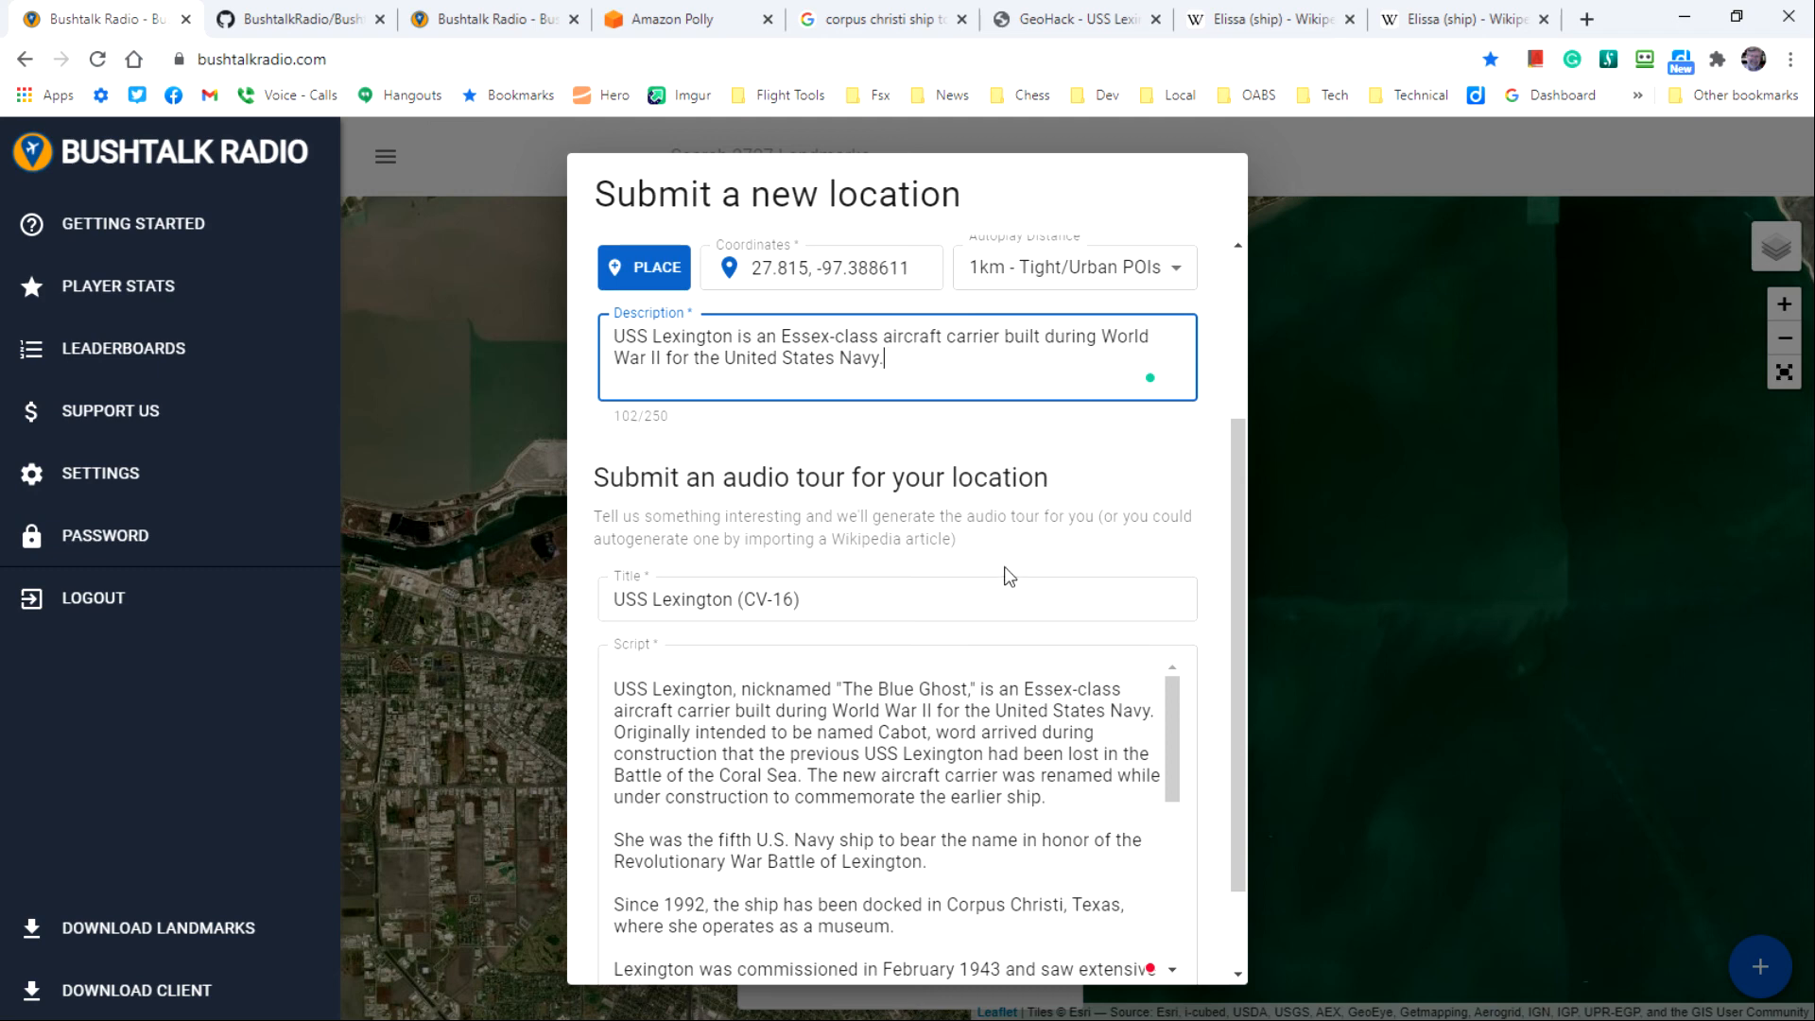
Step: Set autoplay distance to 2km - Spacious/Rural POIs and save the USS Lexington location
click(727, 598)
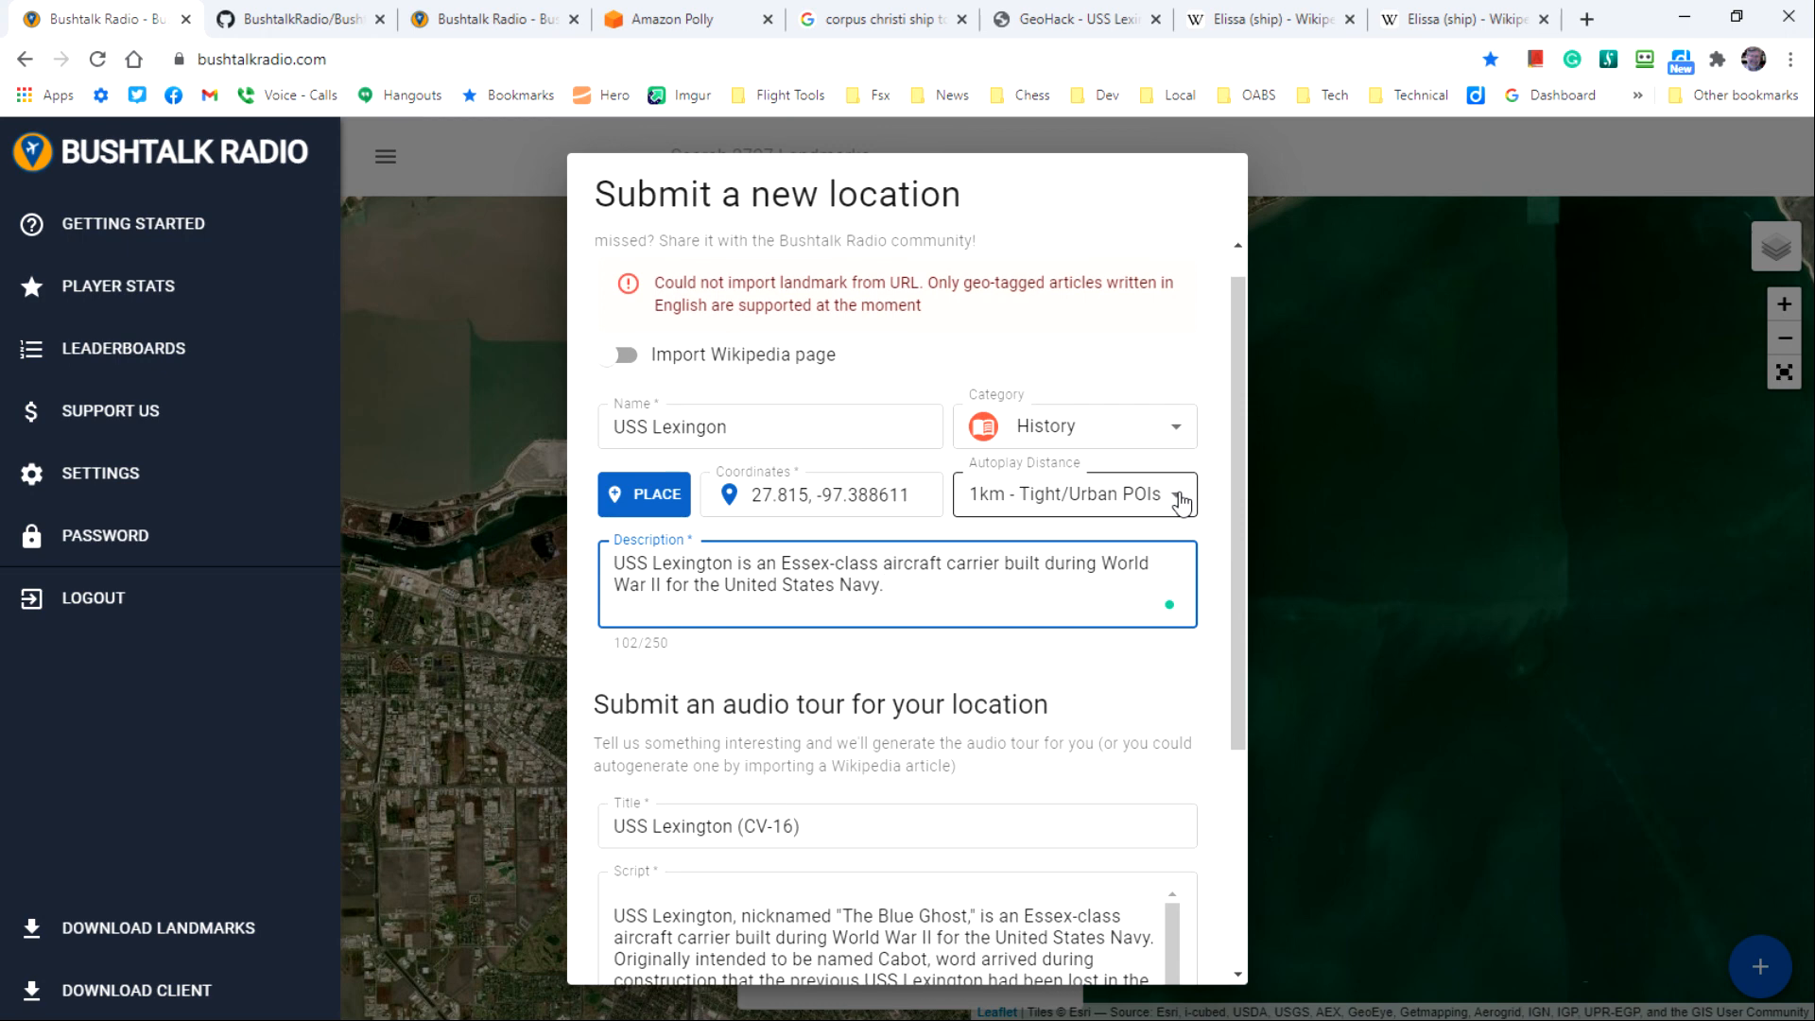
click(1071, 494)
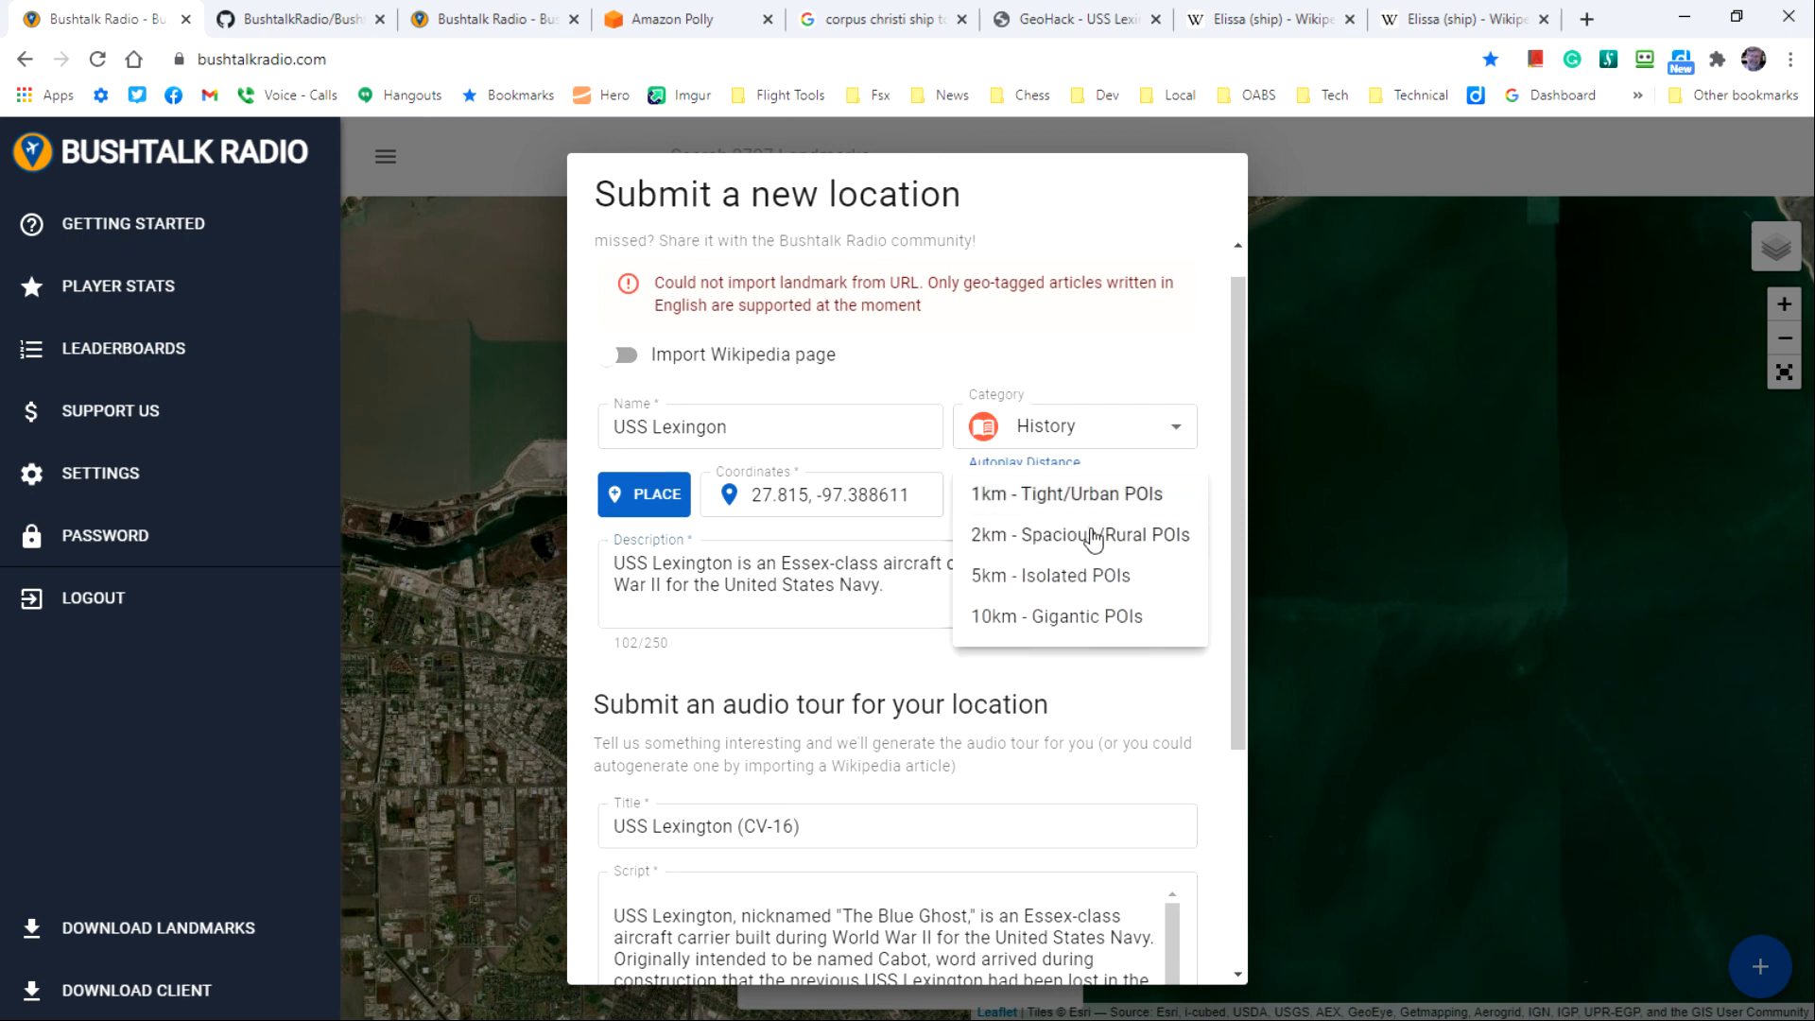
click(1079, 534)
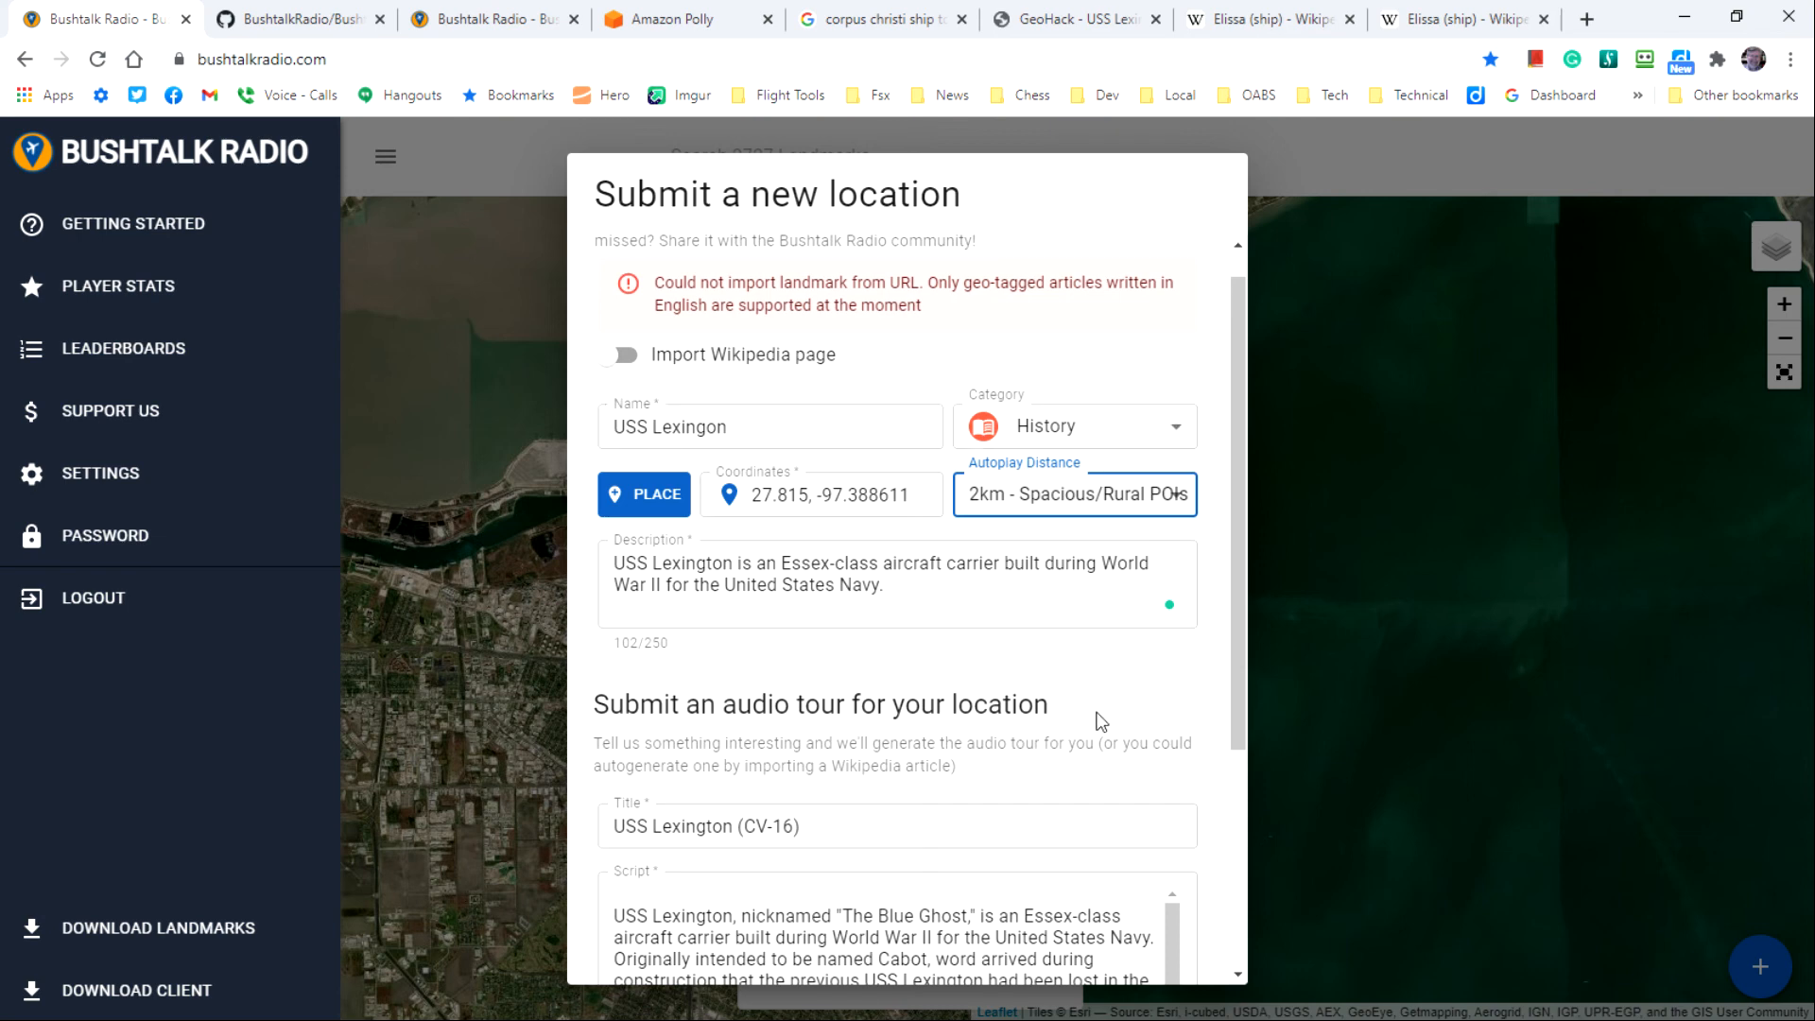
scroll(down, 3)
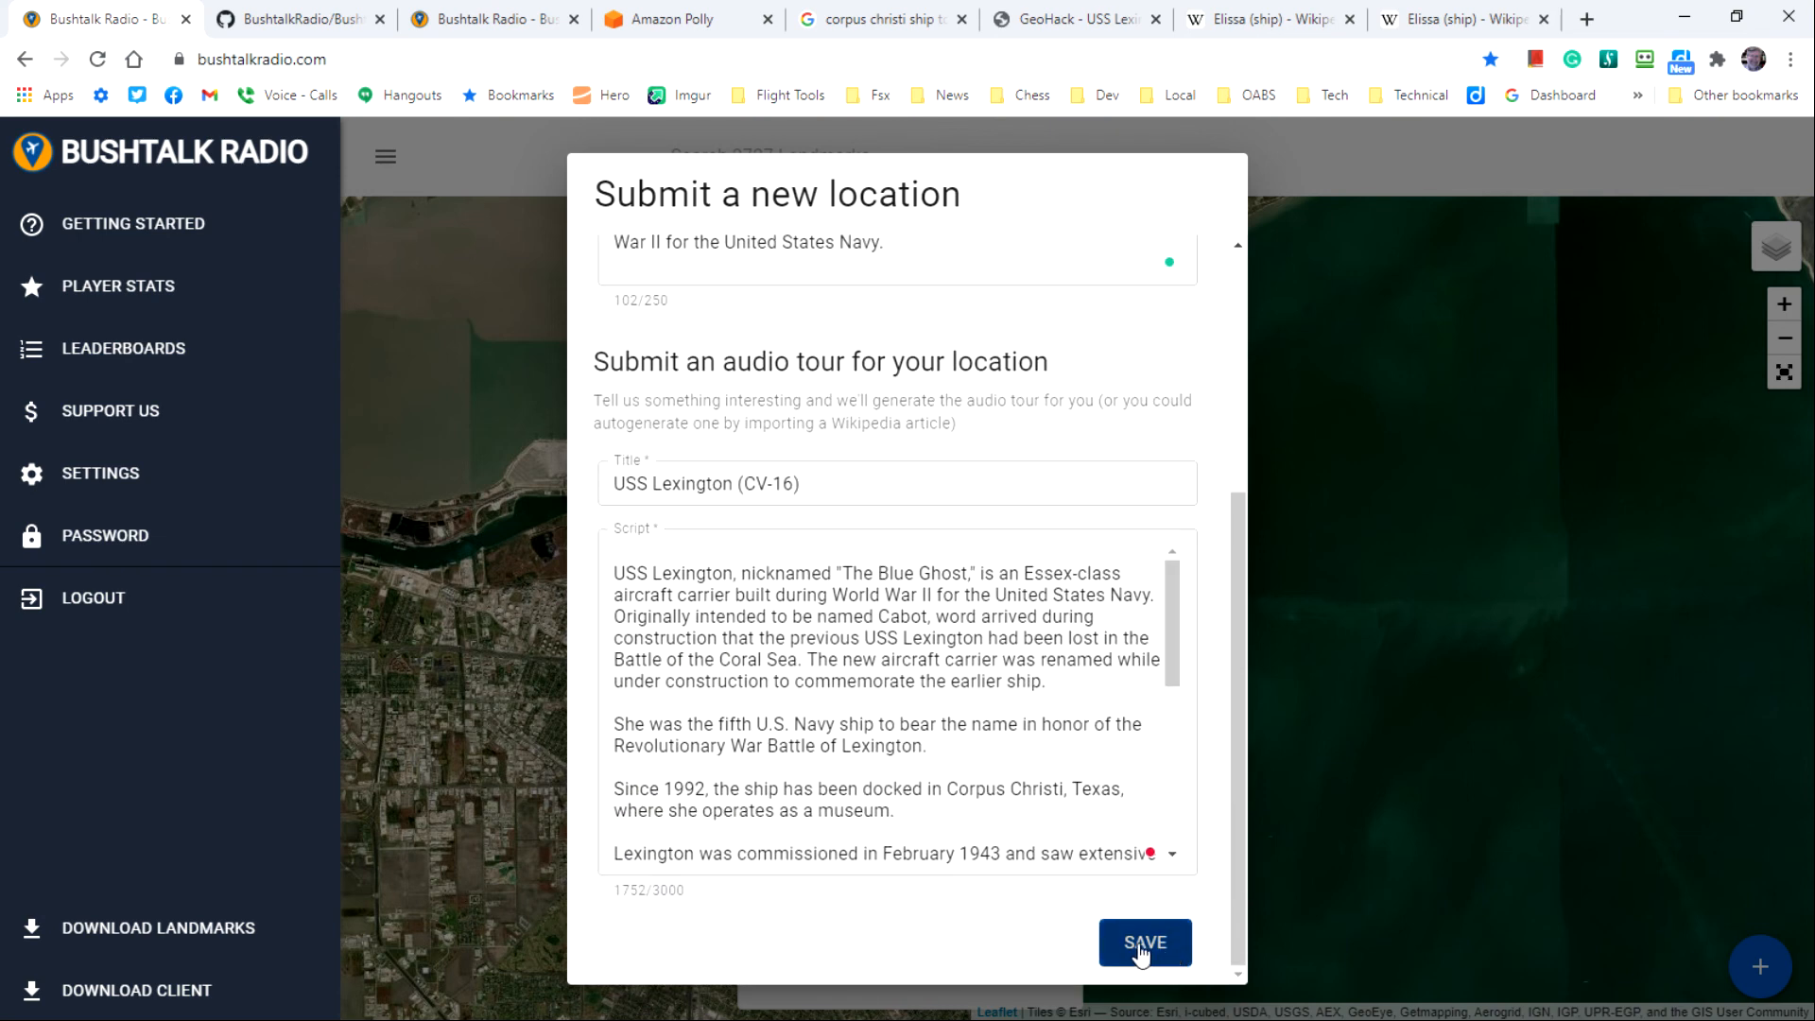
click(1143, 942)
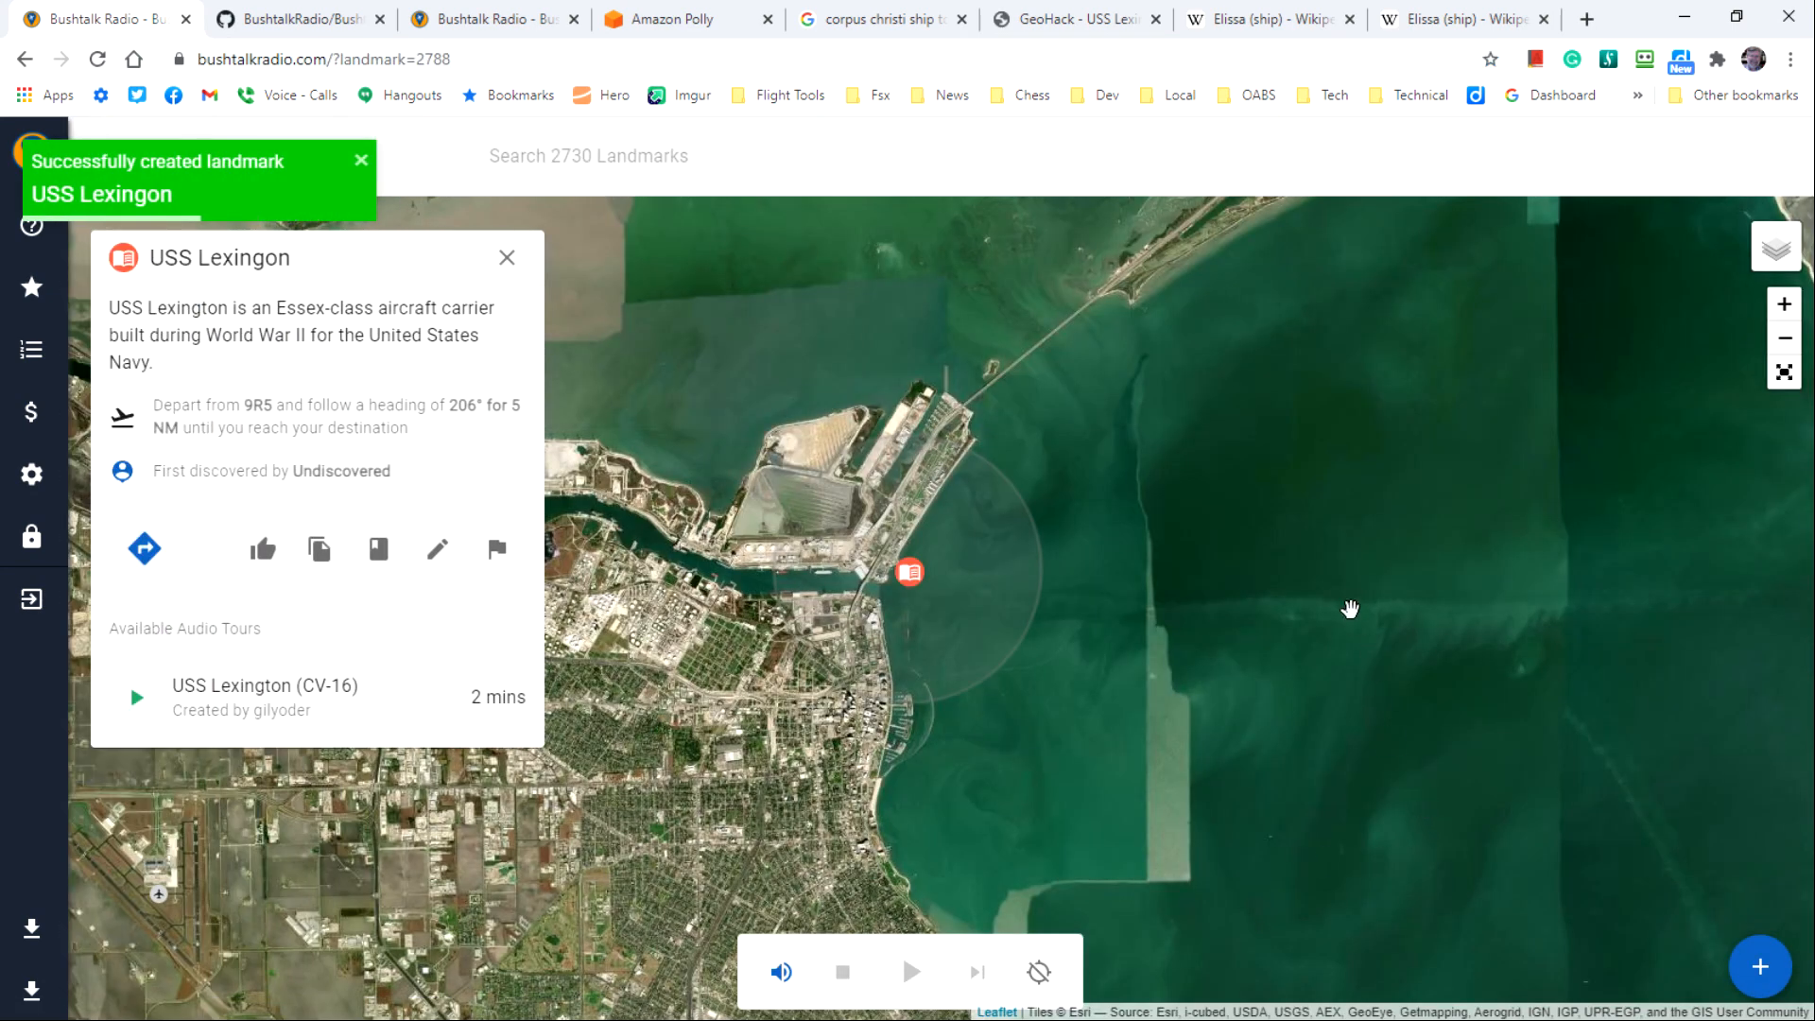
mouse_move(913, 573)
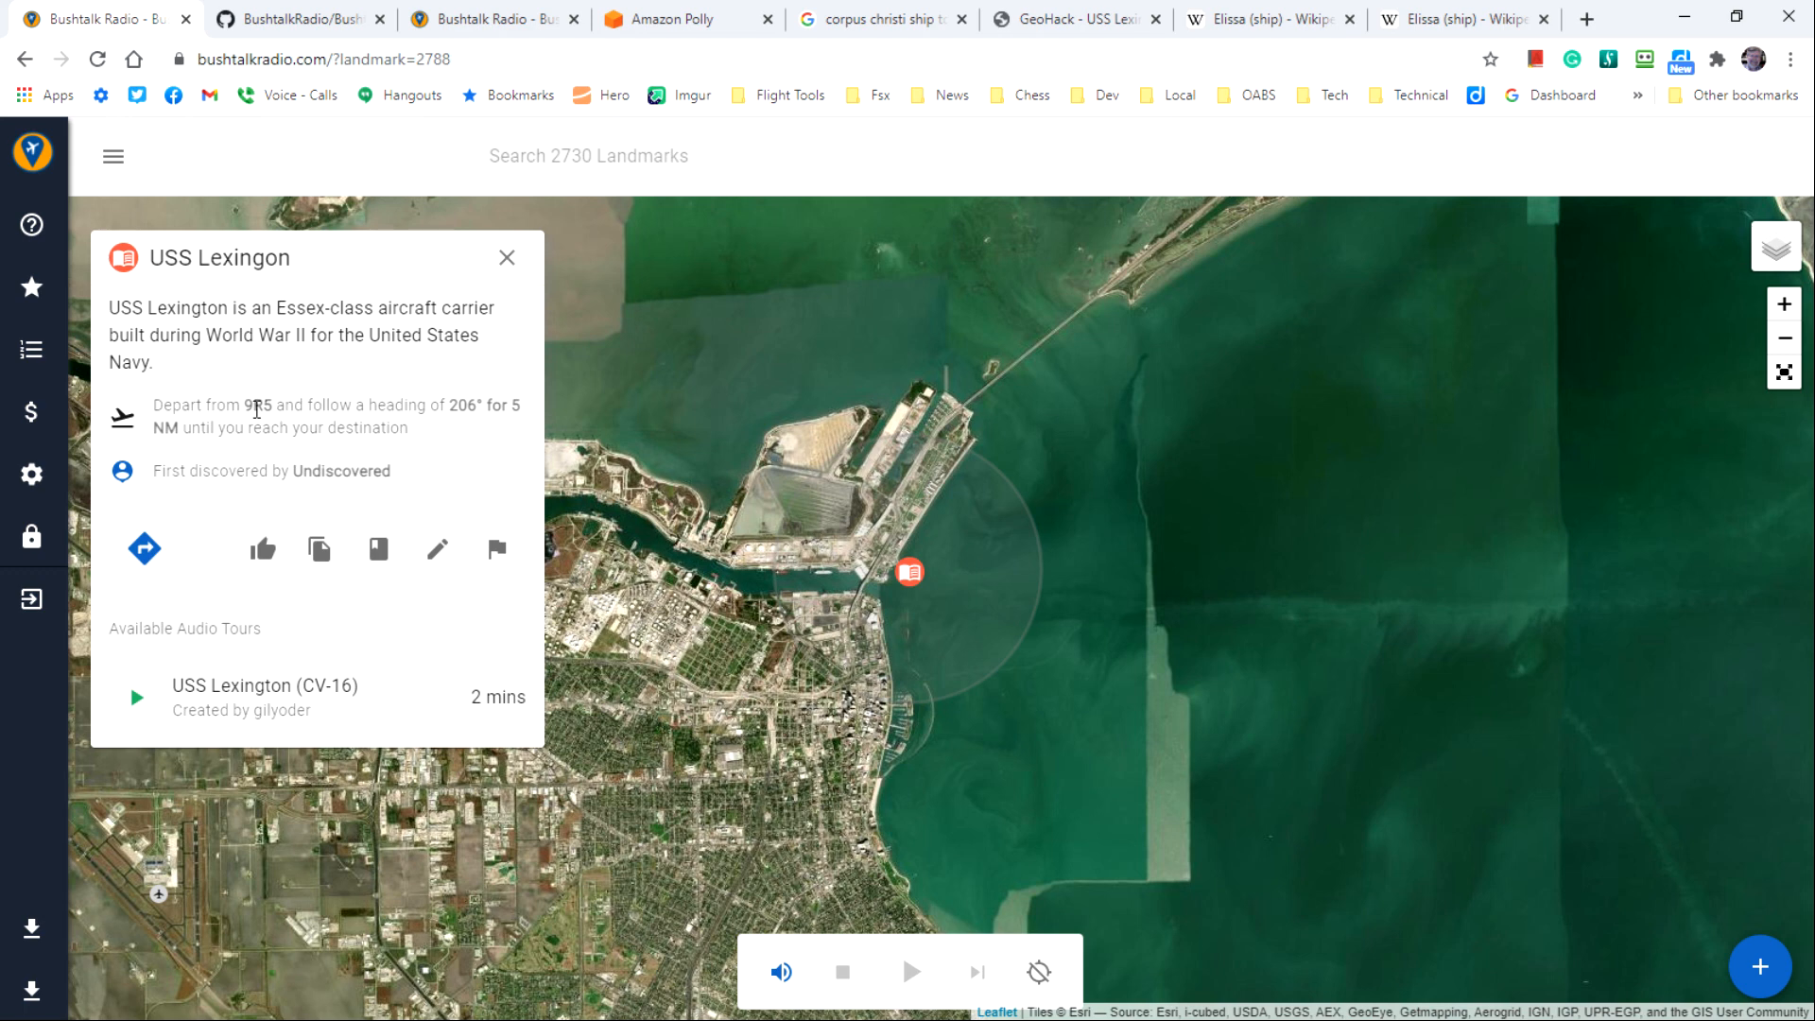
Step: Select the departure code 9R5 in the saved landmark's popup
double_click(262, 404)
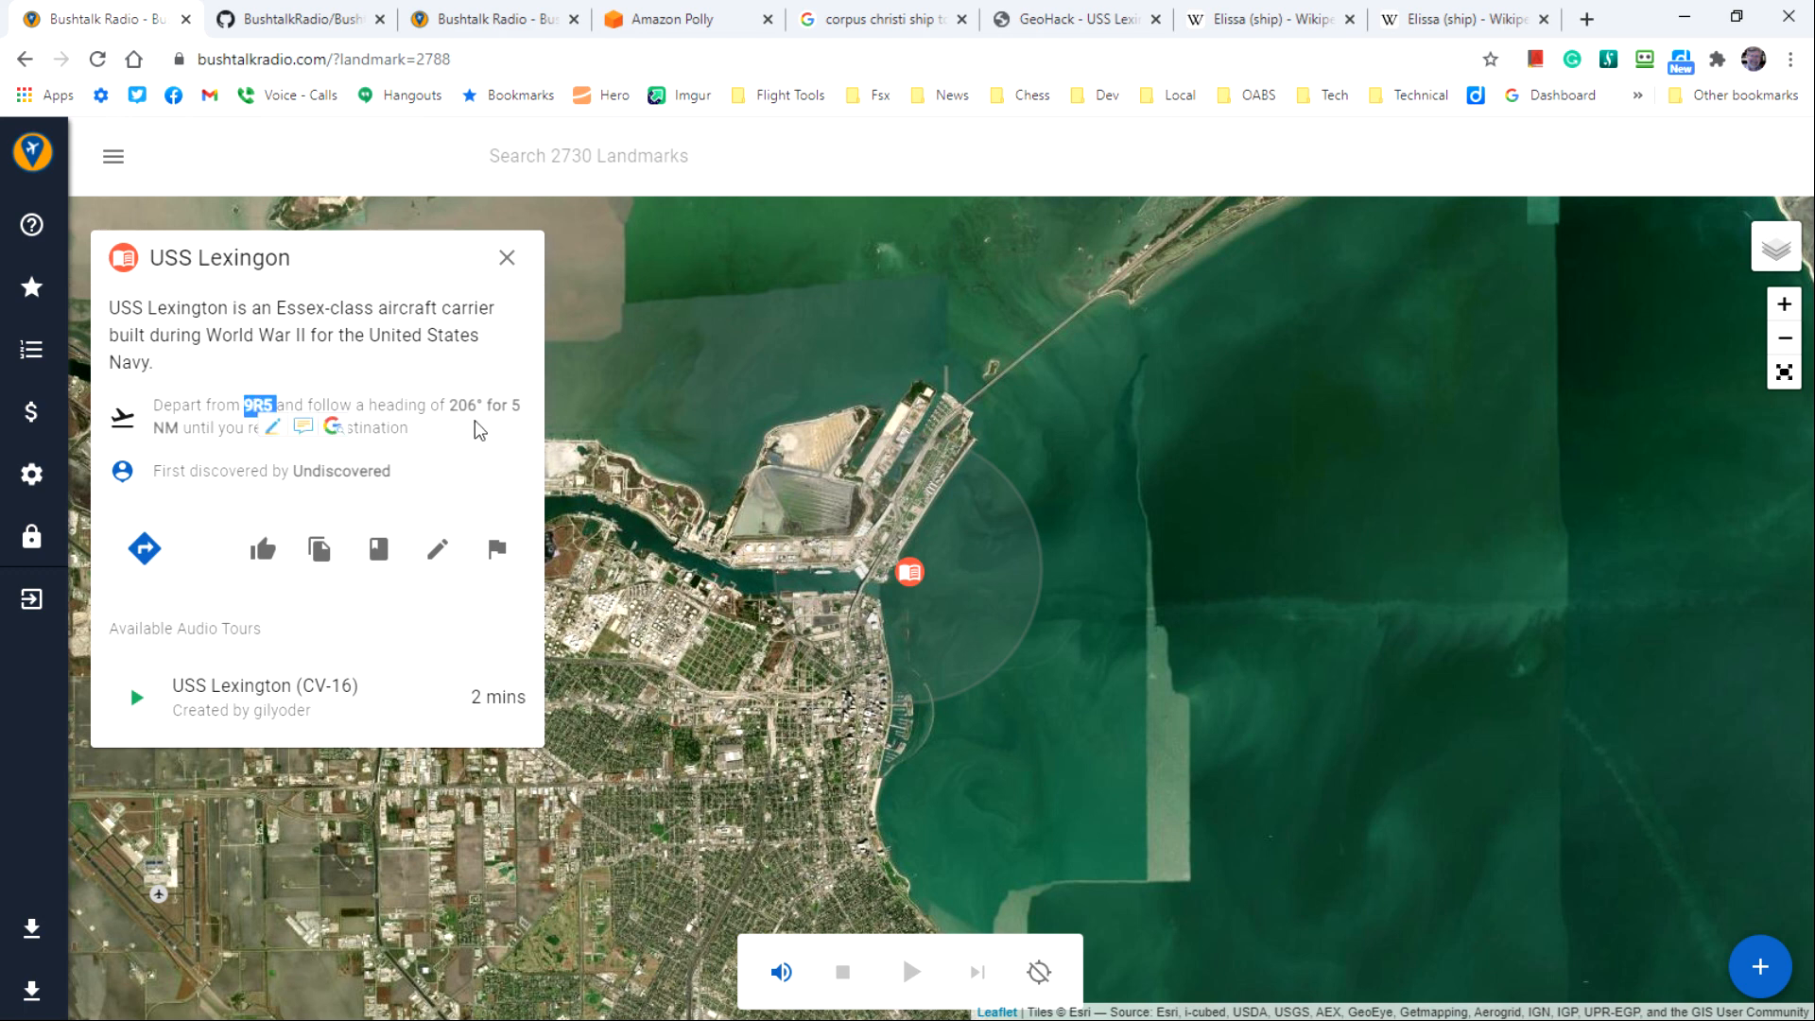
mouse_move(489, 434)
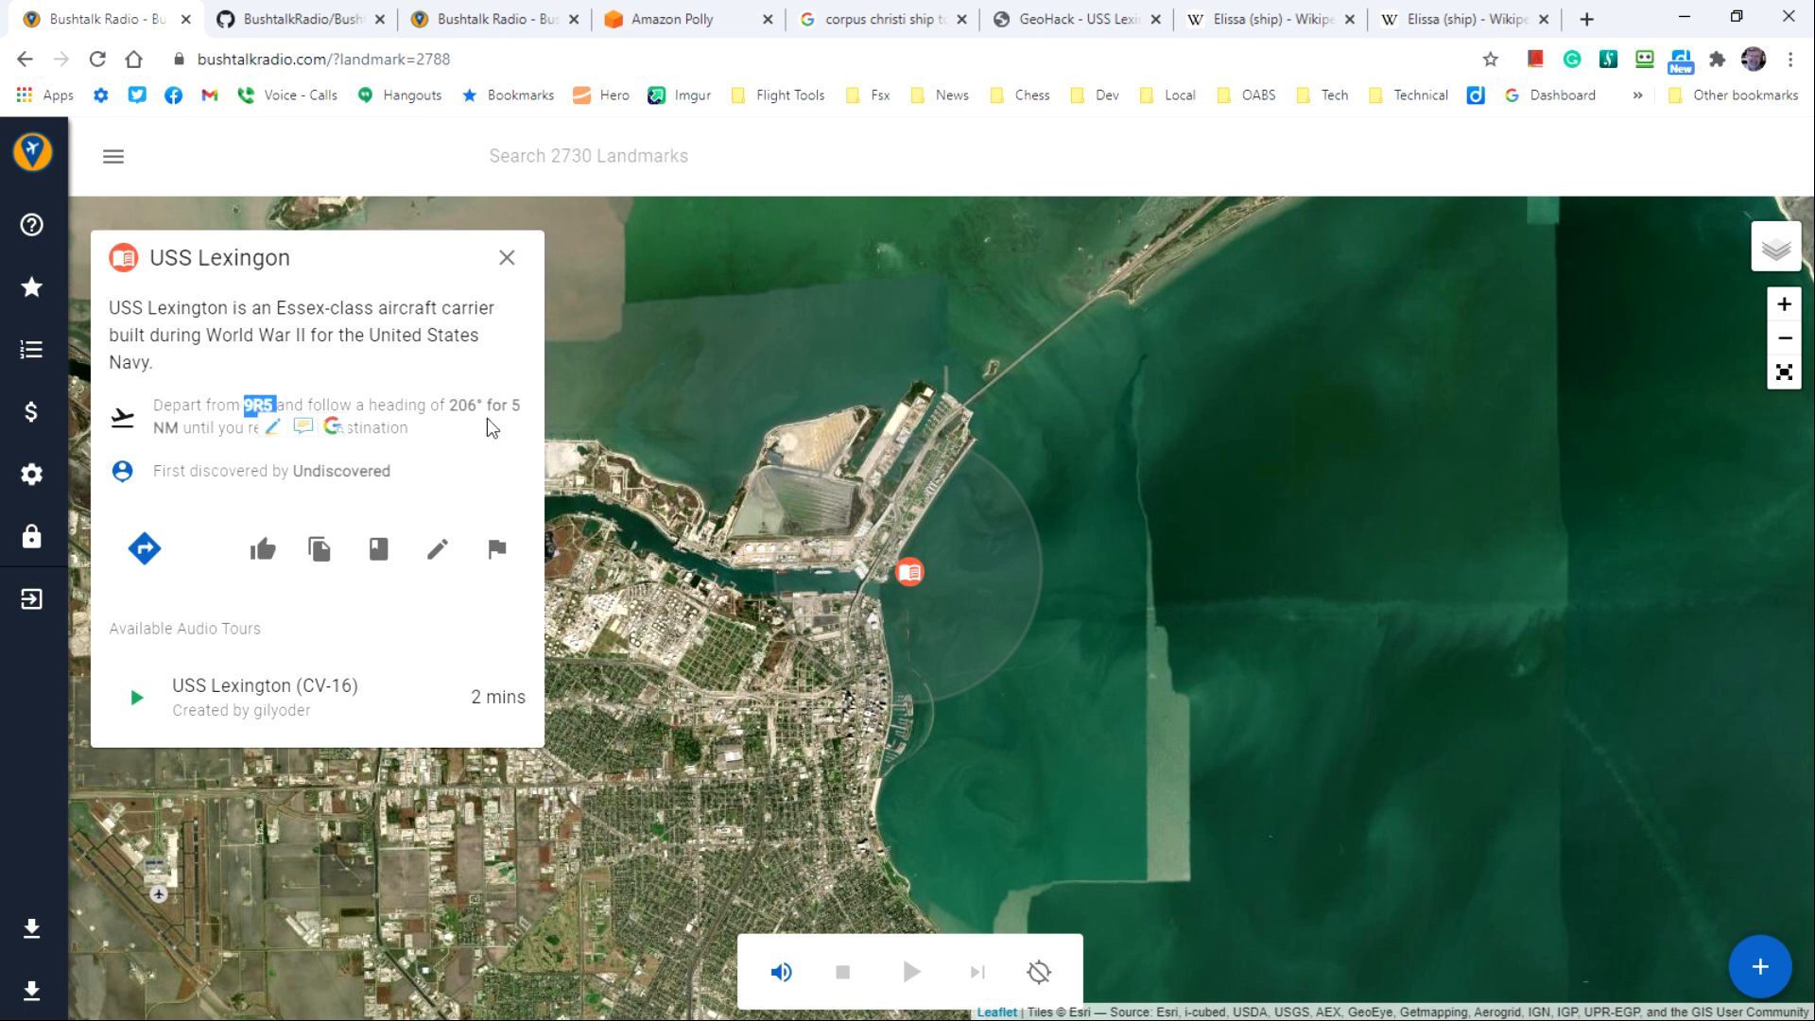
mouse_move(454, 427)
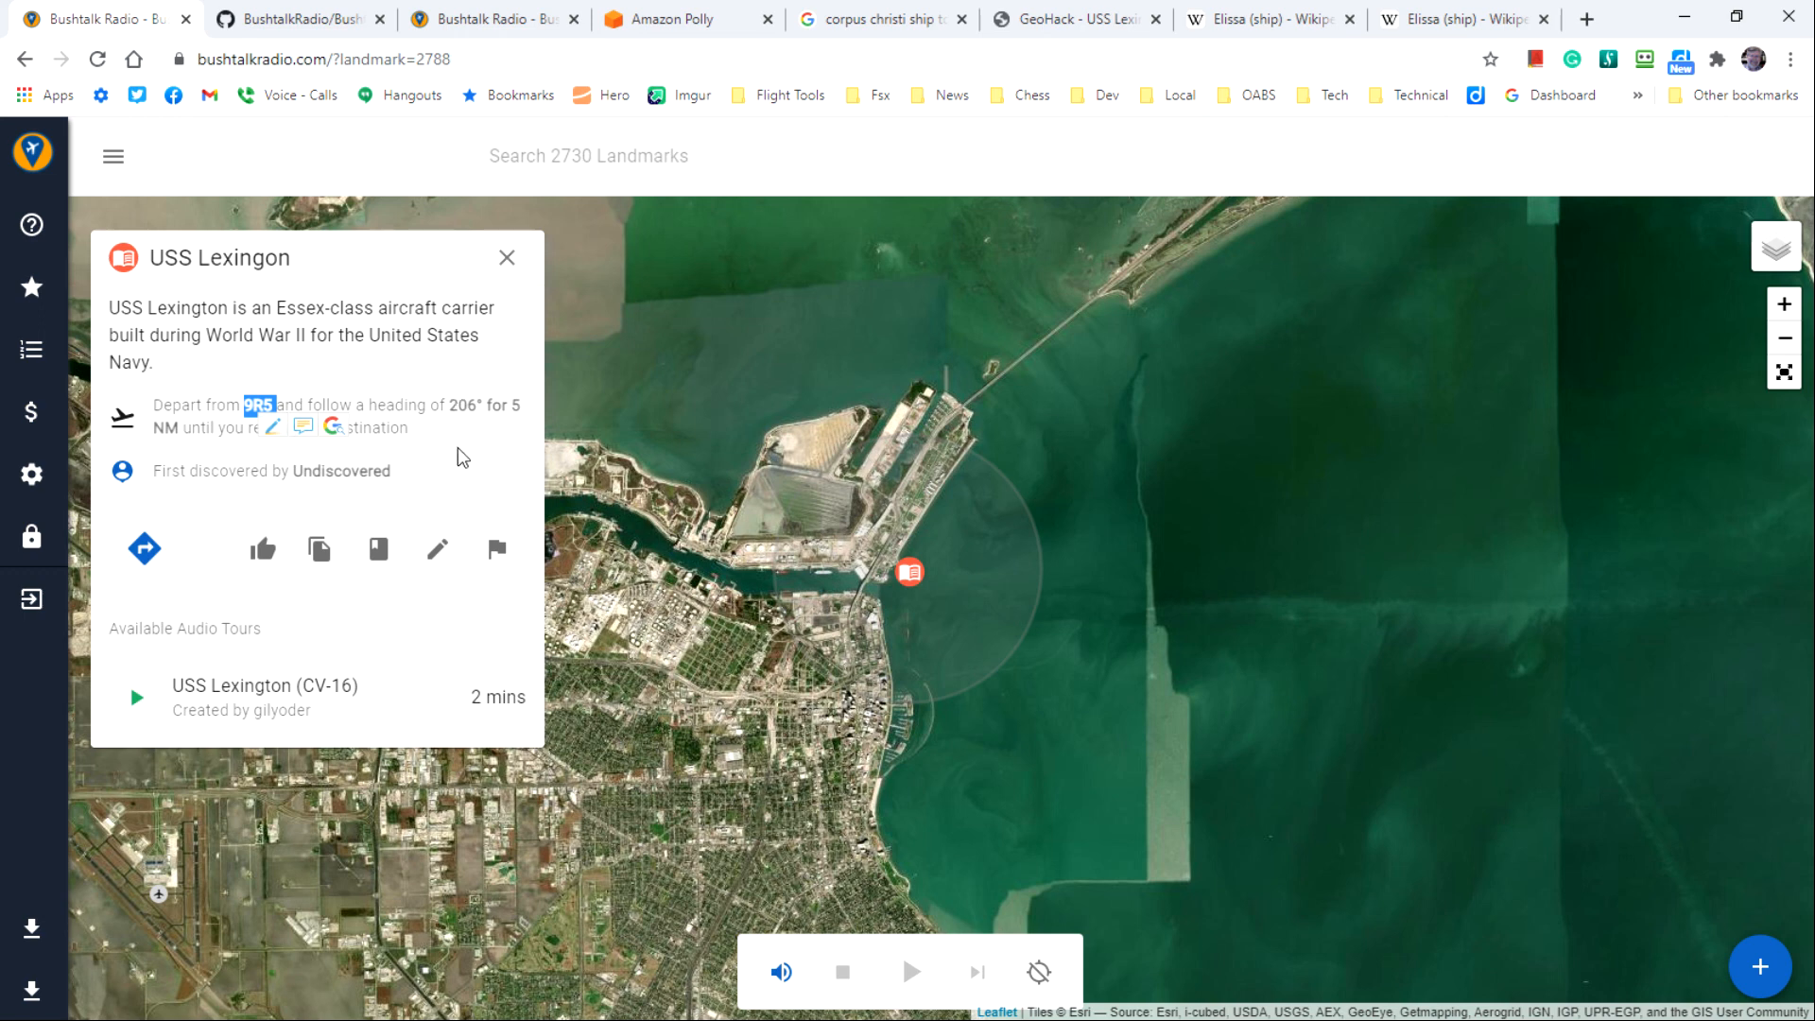
mouse_move(1025, 479)
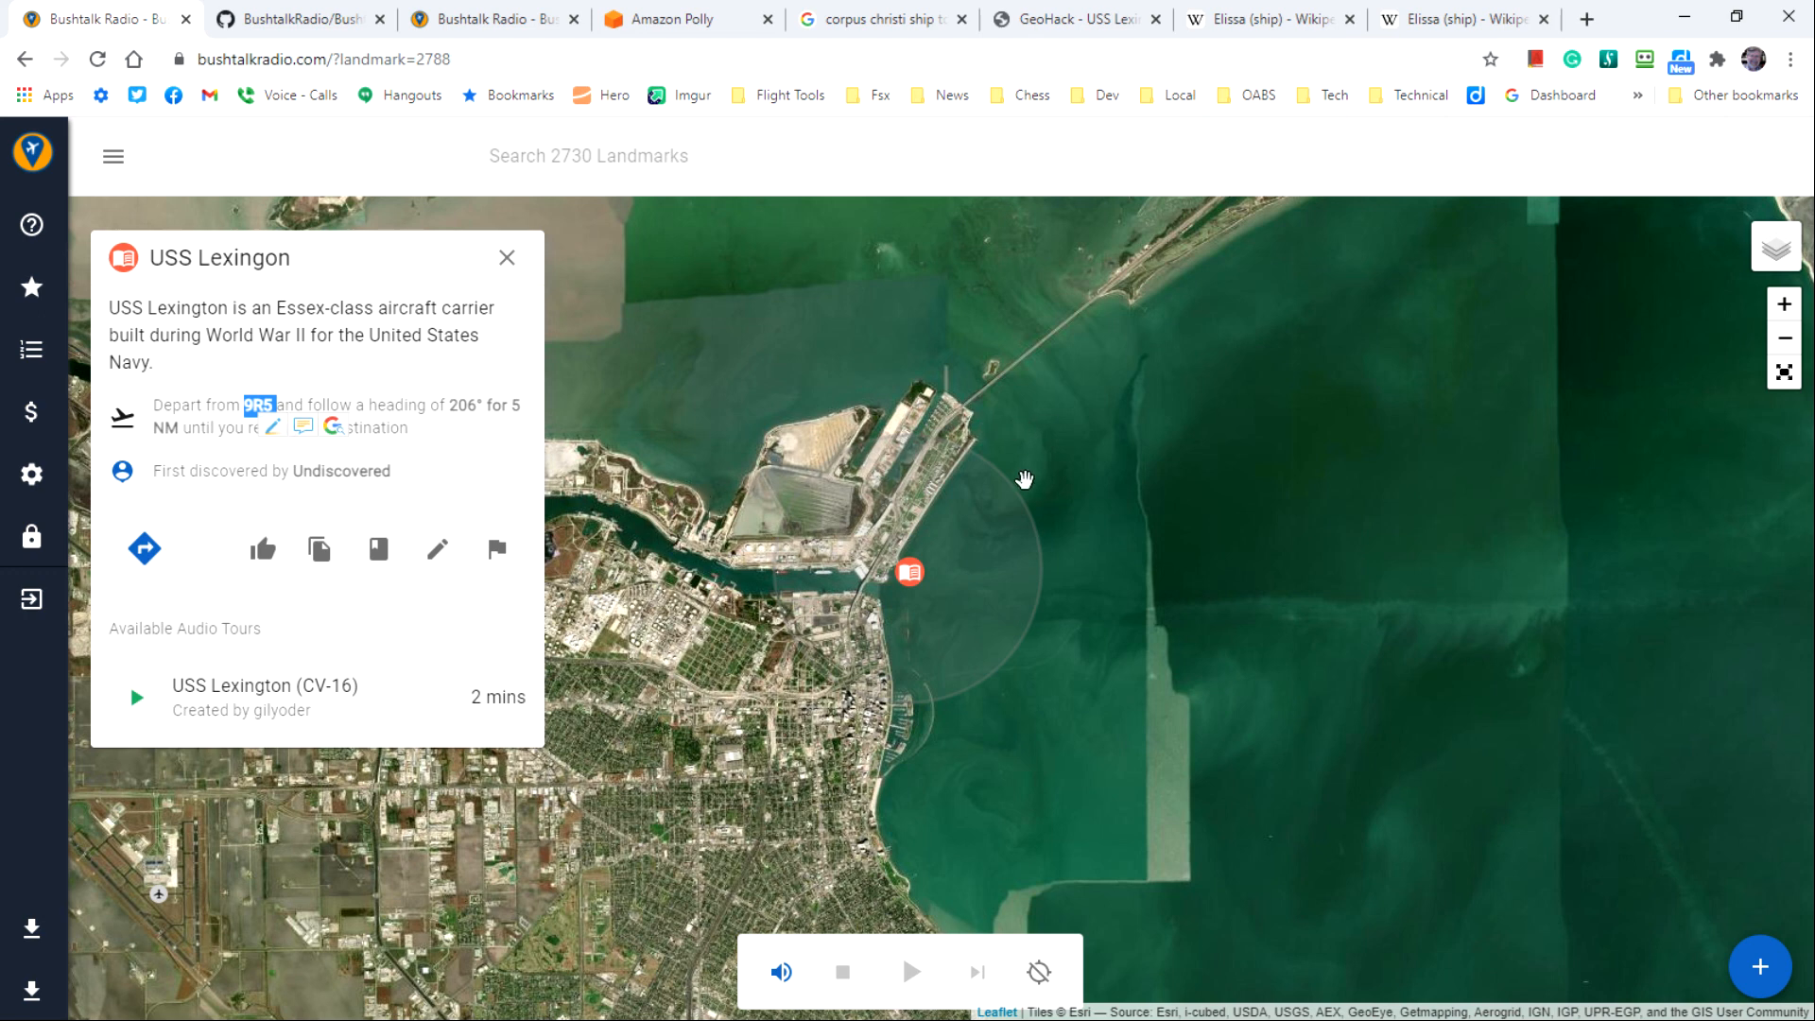
mouse_move(992, 659)
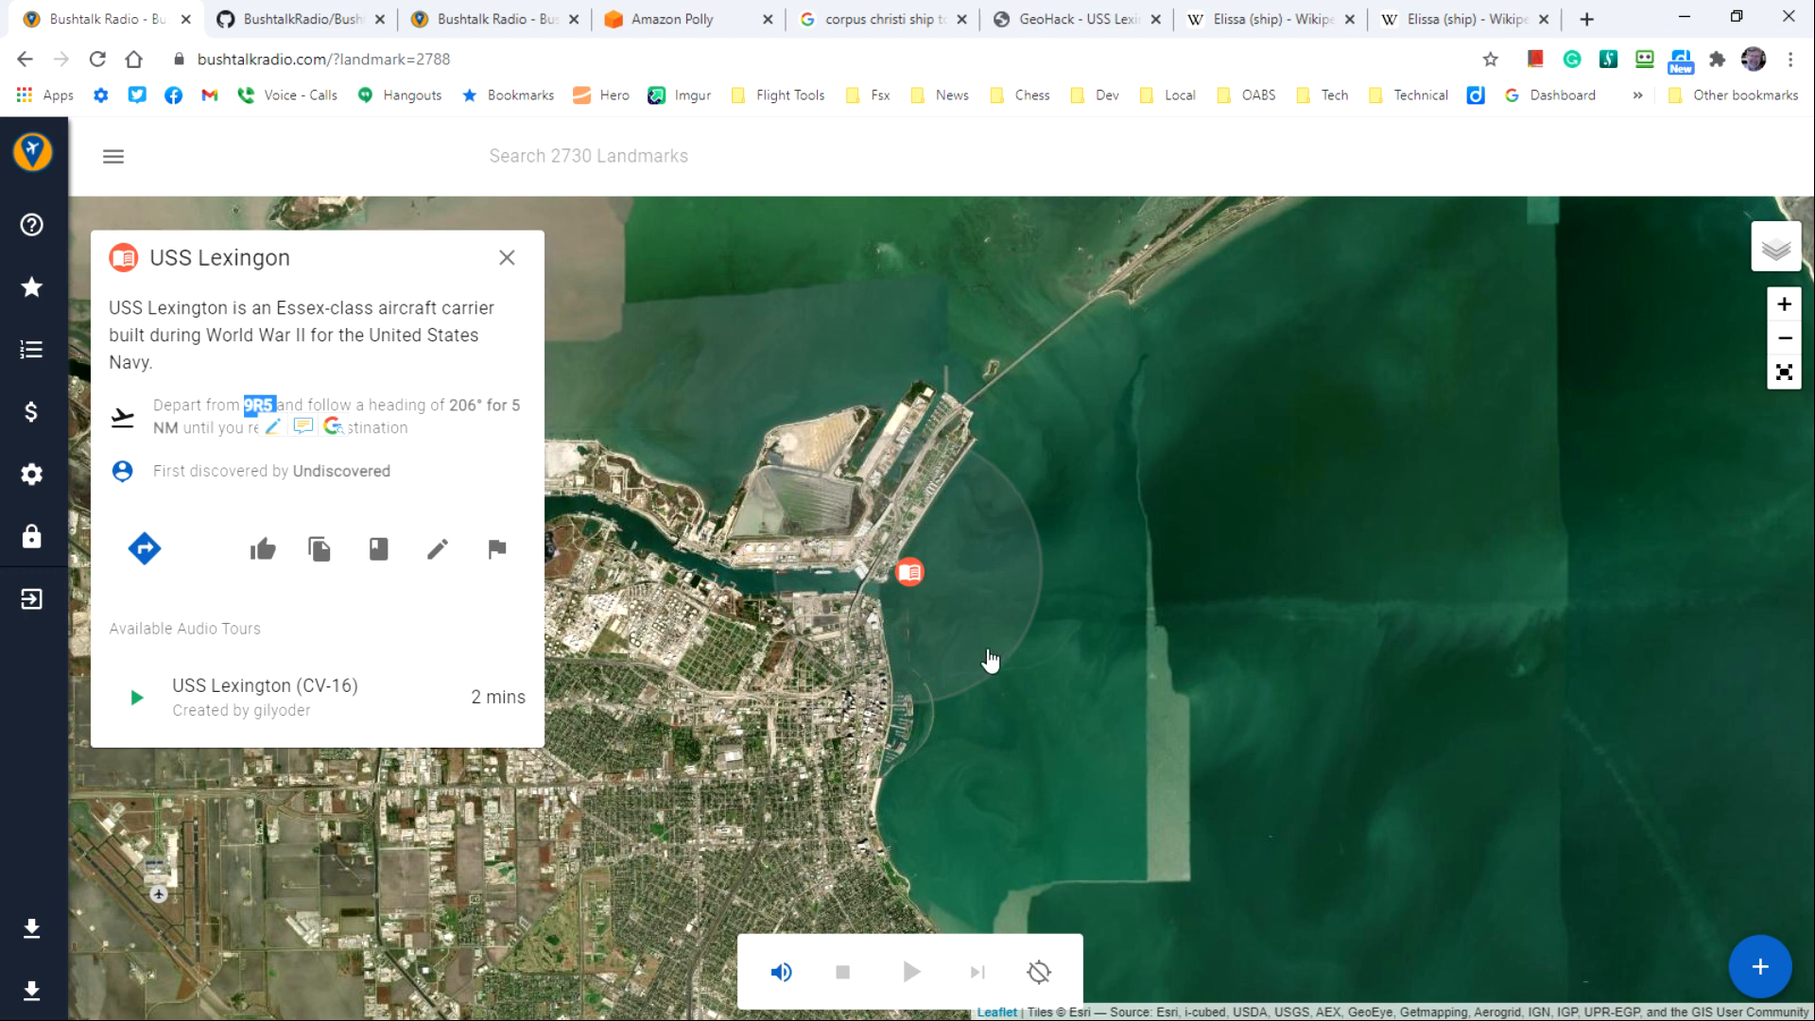